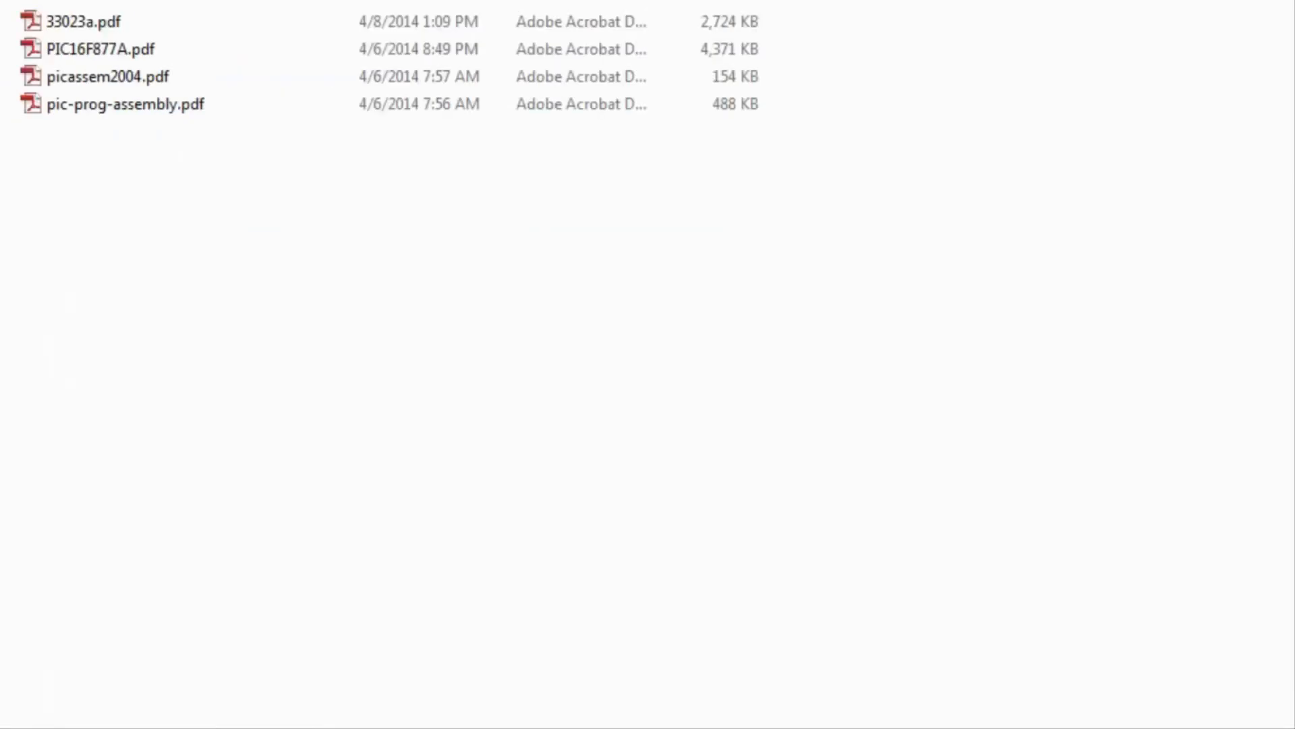
pyautogui.moveTo(108, 76)
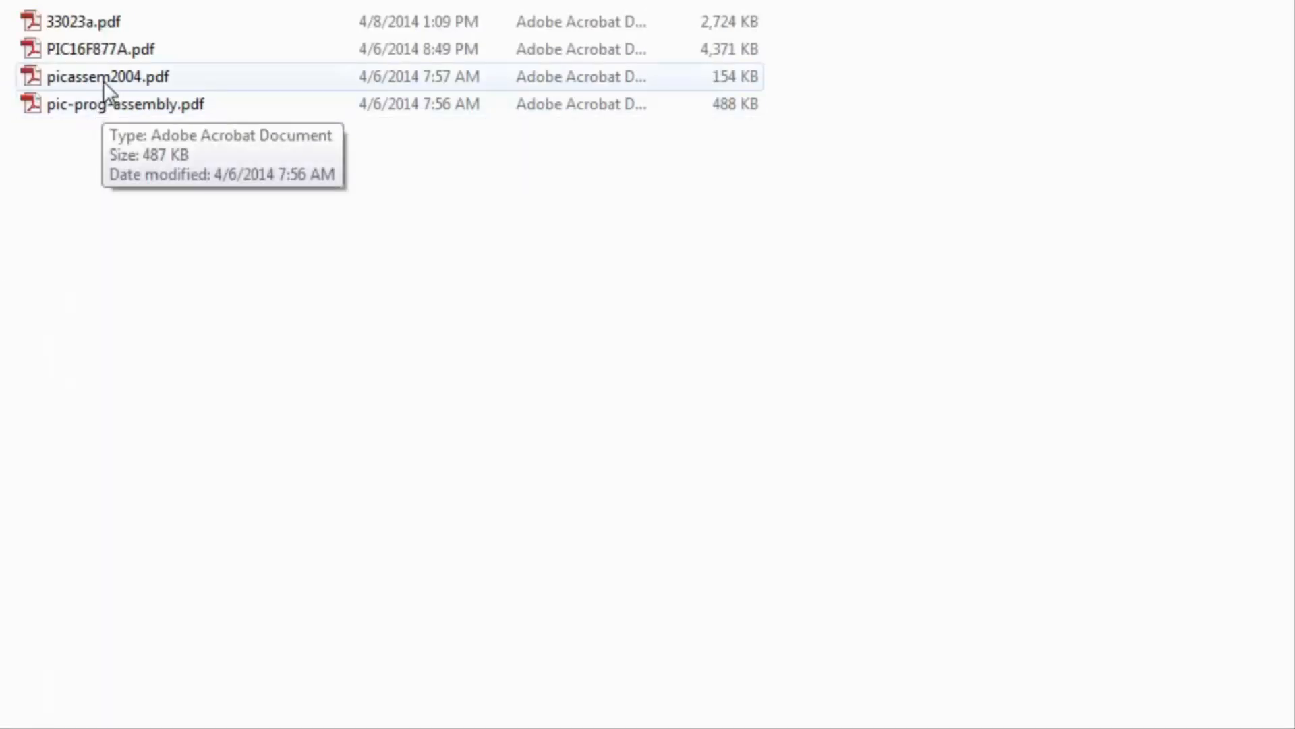
# Step: Open PIC16F877A.pdf and jump to the 1.0 Device Overview bookmark on page 7
pyautogui.click(124, 103)
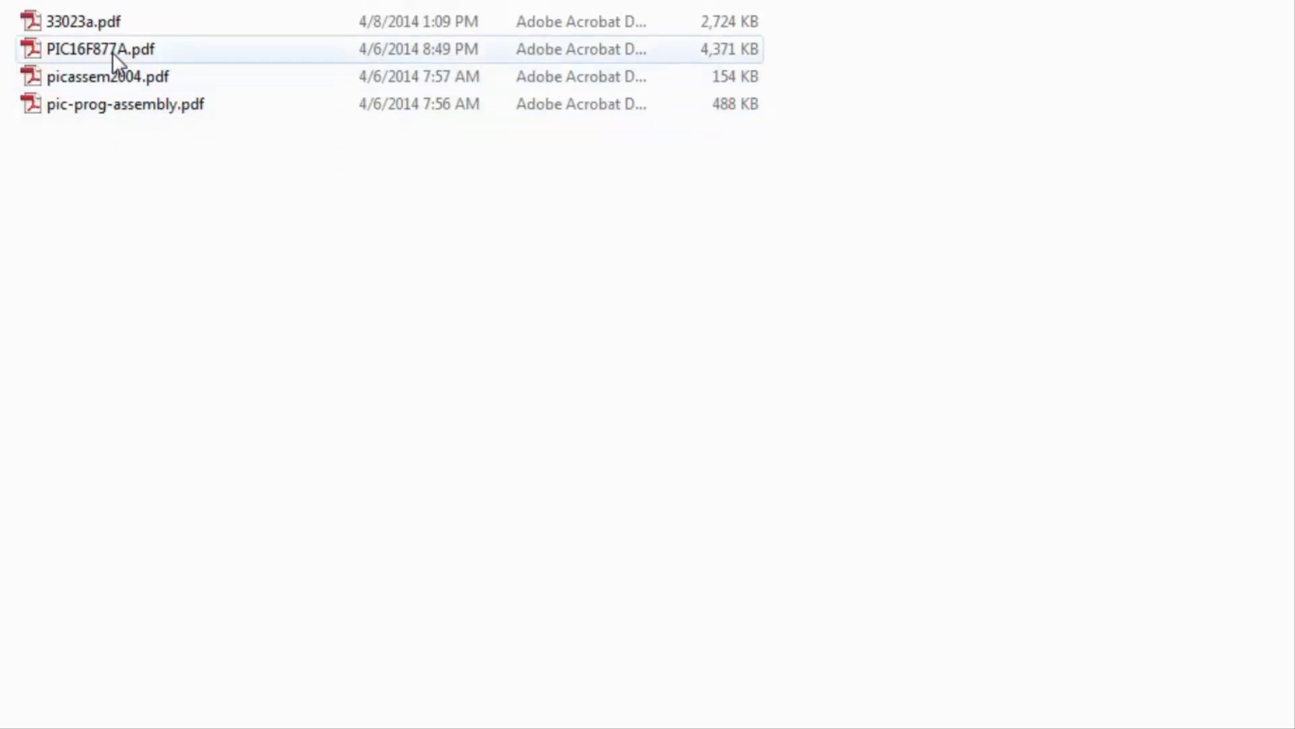
pyautogui.click(115, 48)
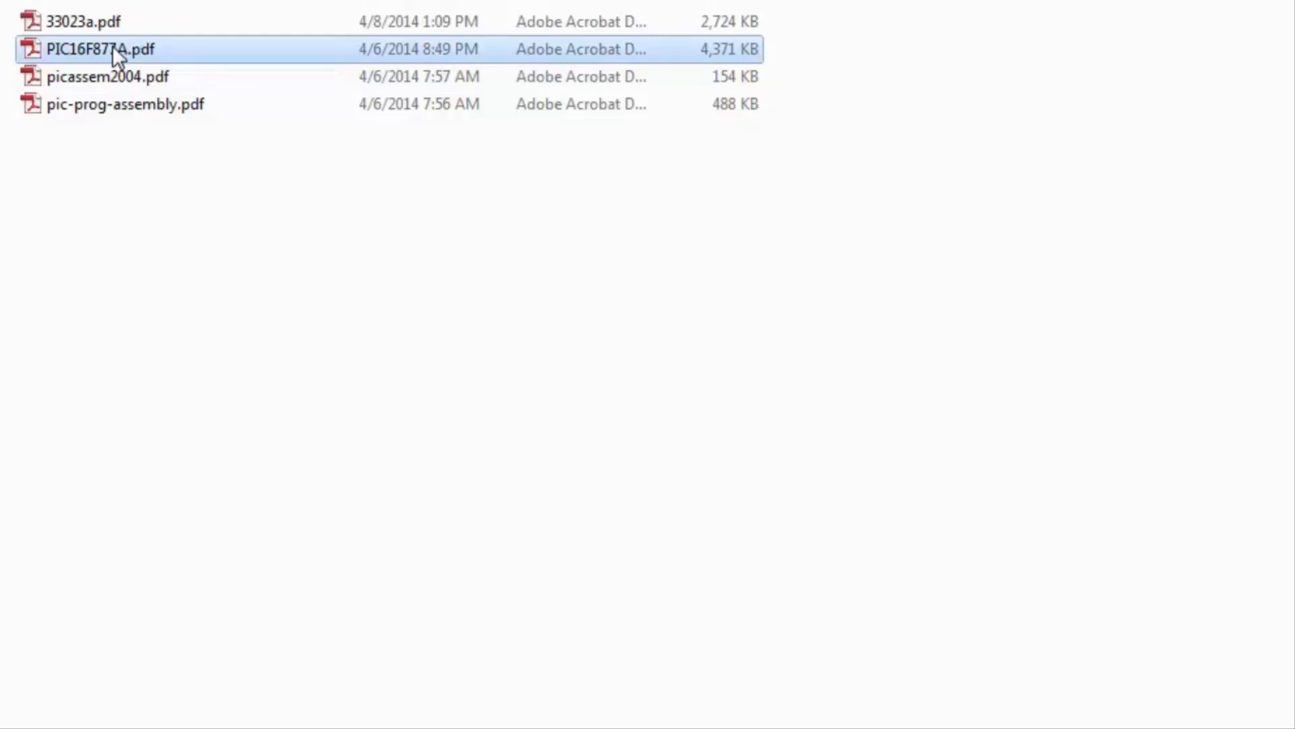
pyautogui.doubleClick(94, 49)
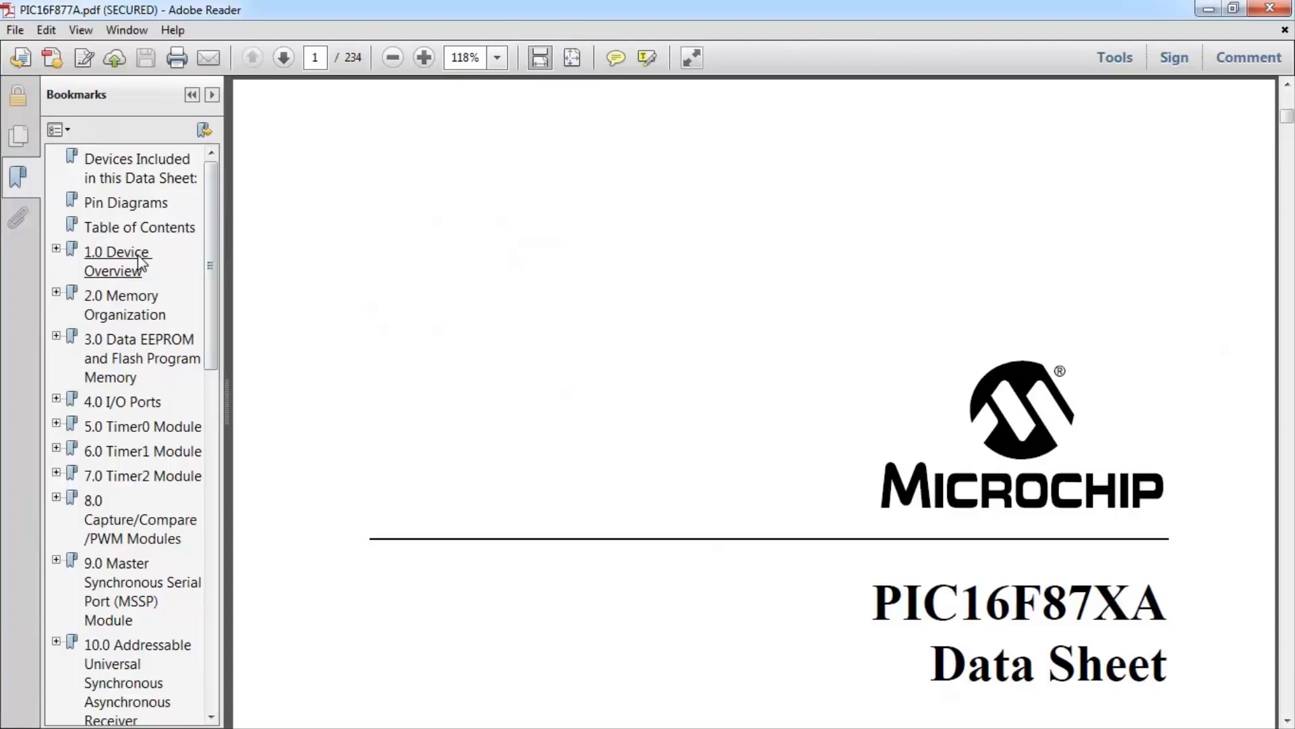
pyautogui.click(116, 261)
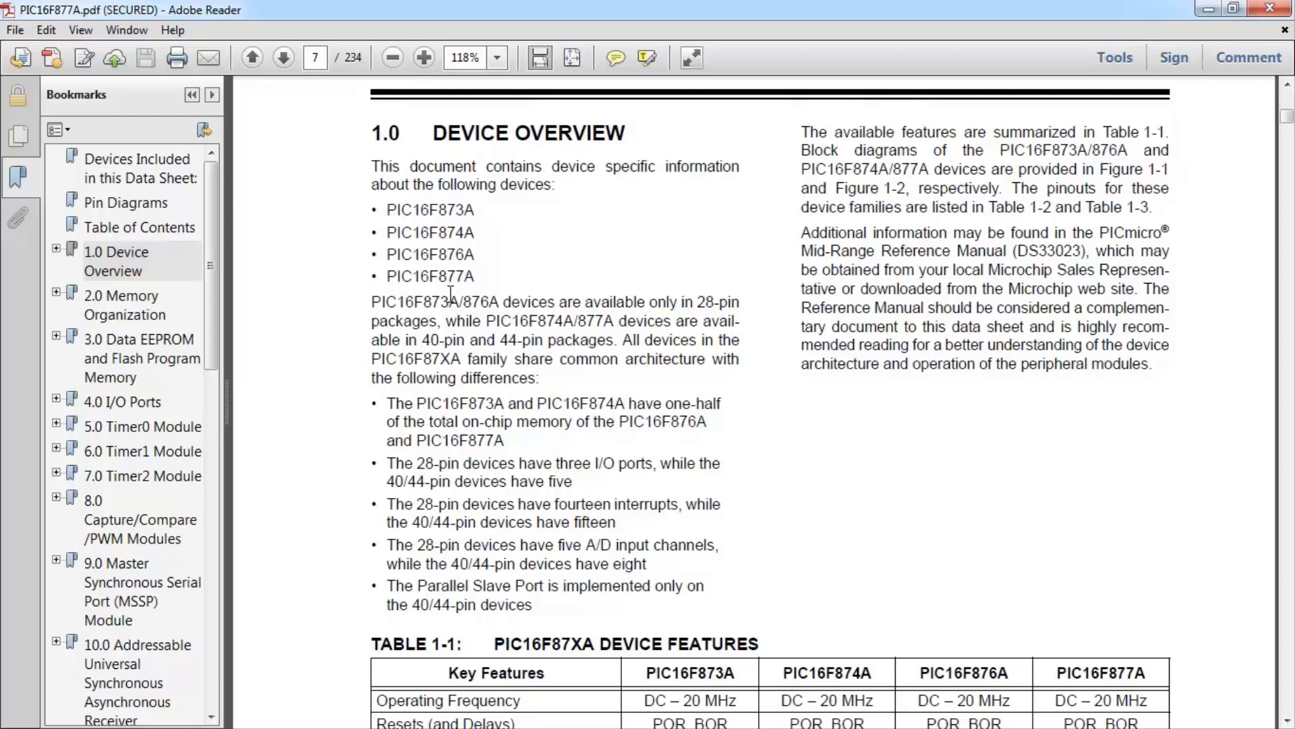
pyautogui.moveTo(453, 302)
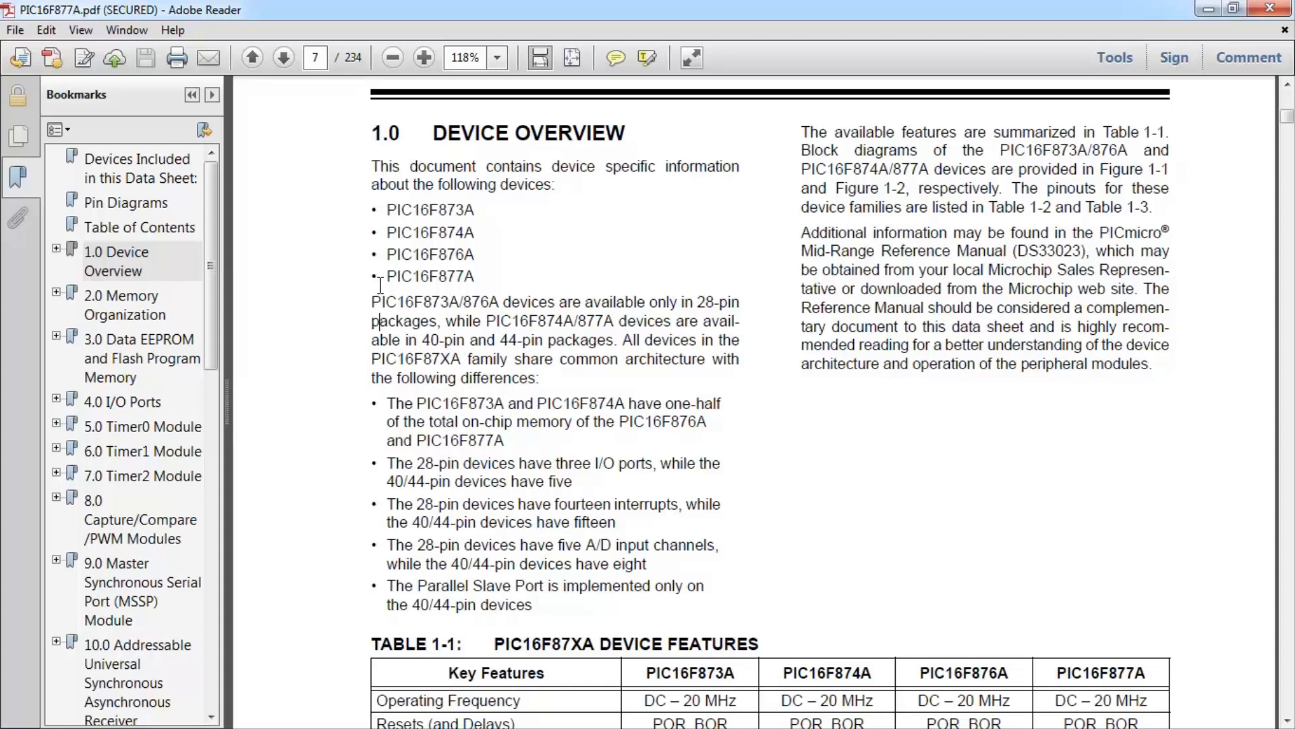
# Step: Scroll Table 1-1 down to the package options row and dismiss the colour-scheme prompt
pyautogui.scroll(-3)
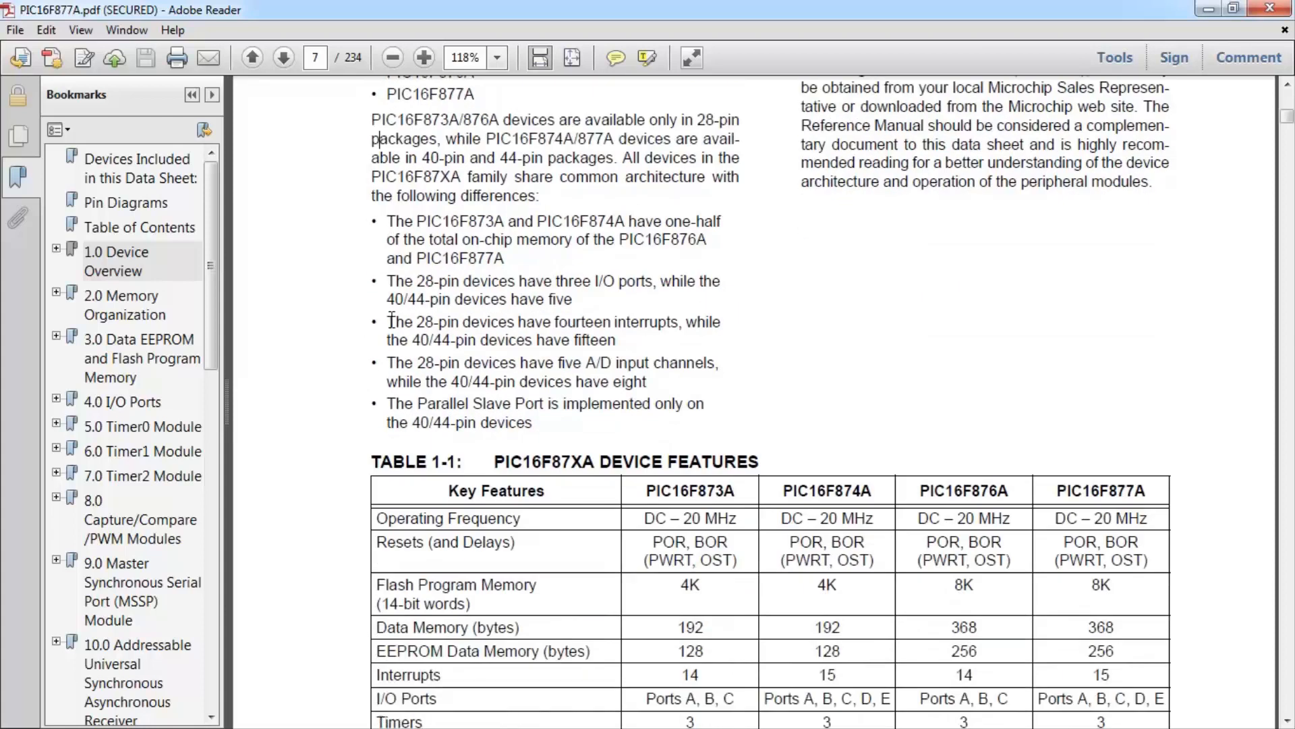
pyautogui.scroll(-3)
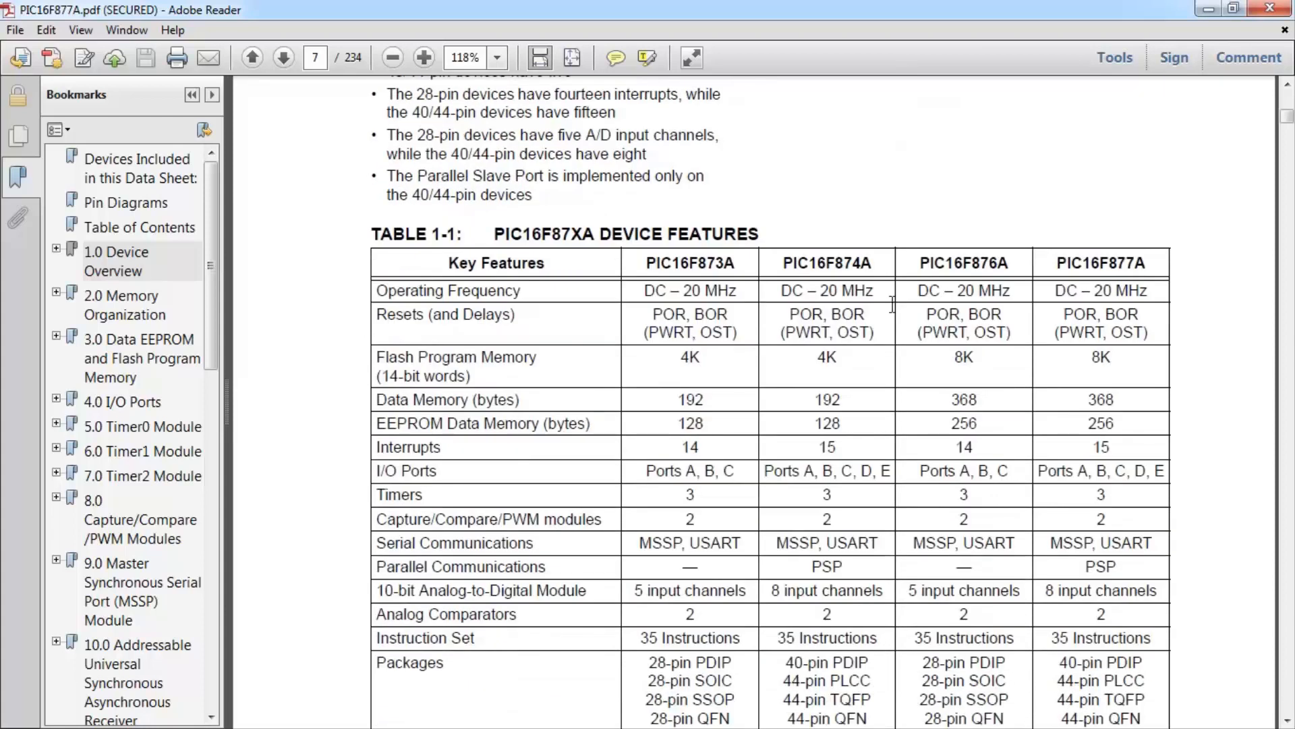
pyautogui.scroll(-3)
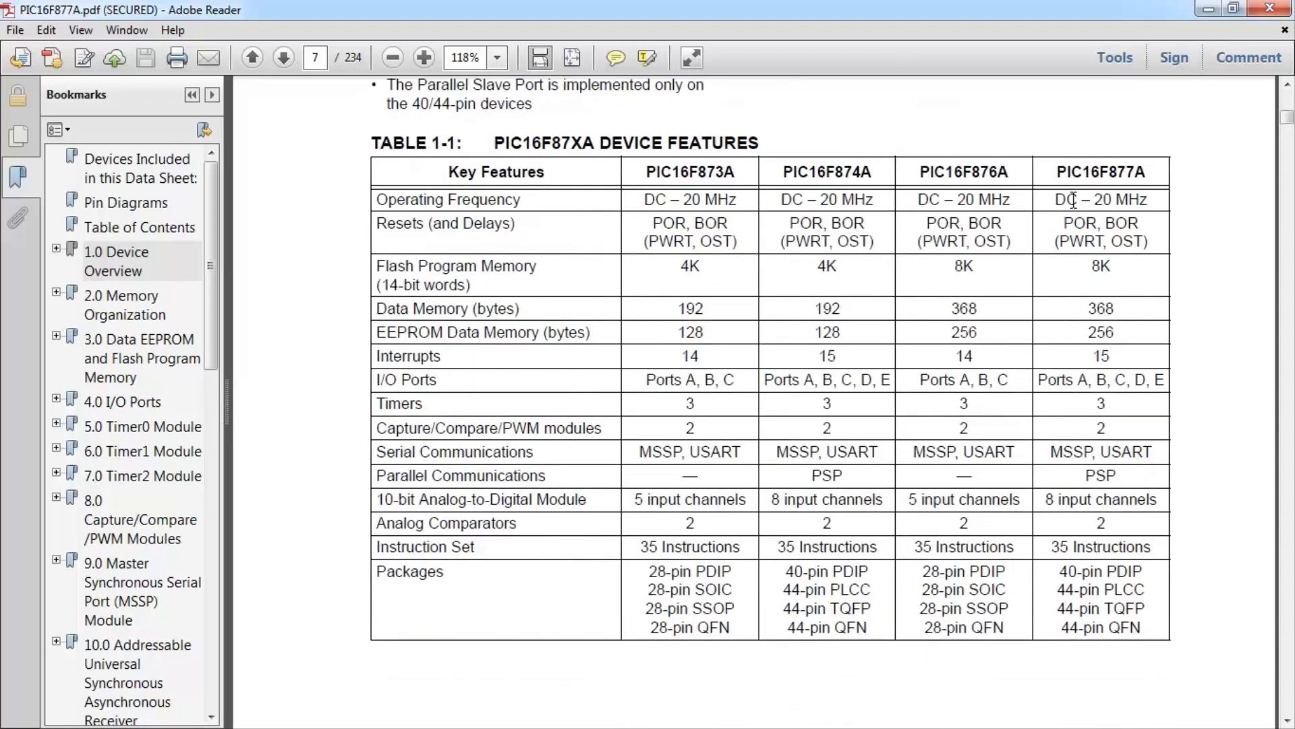
pyautogui.moveTo(1133, 224)
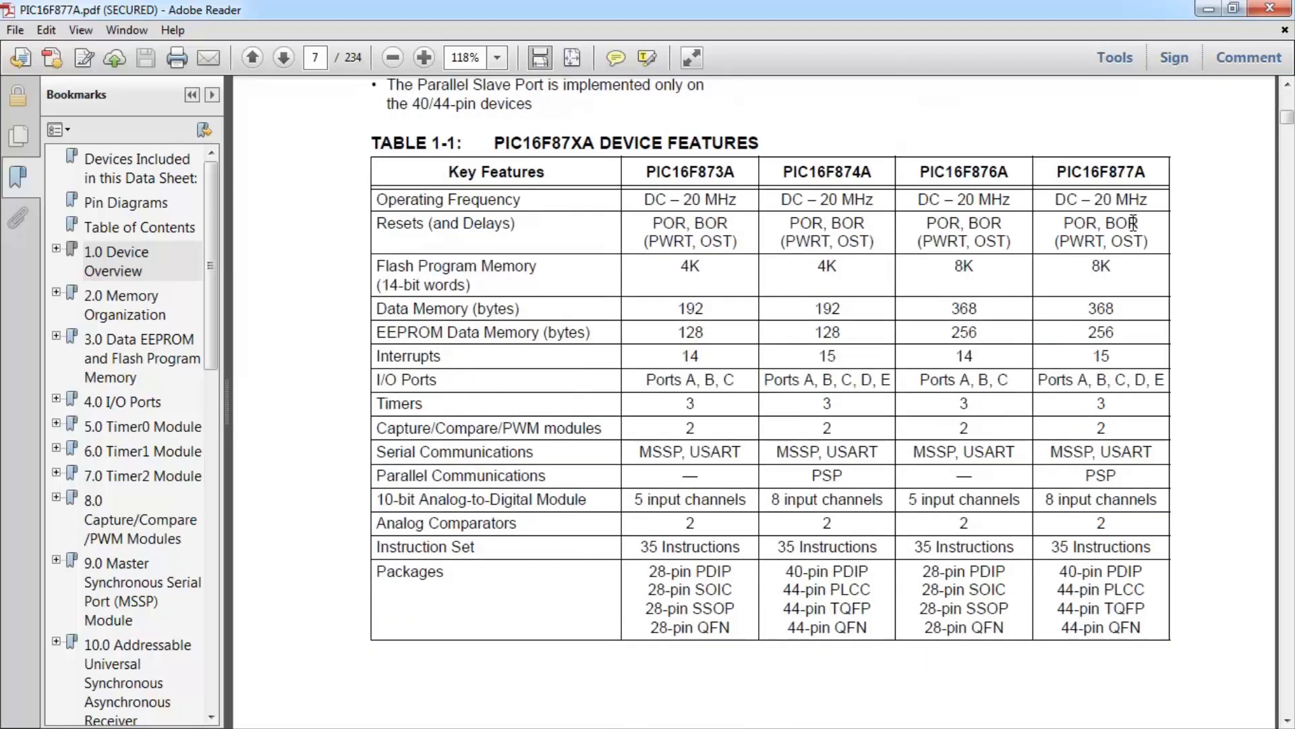
pyautogui.moveTo(1144, 242)
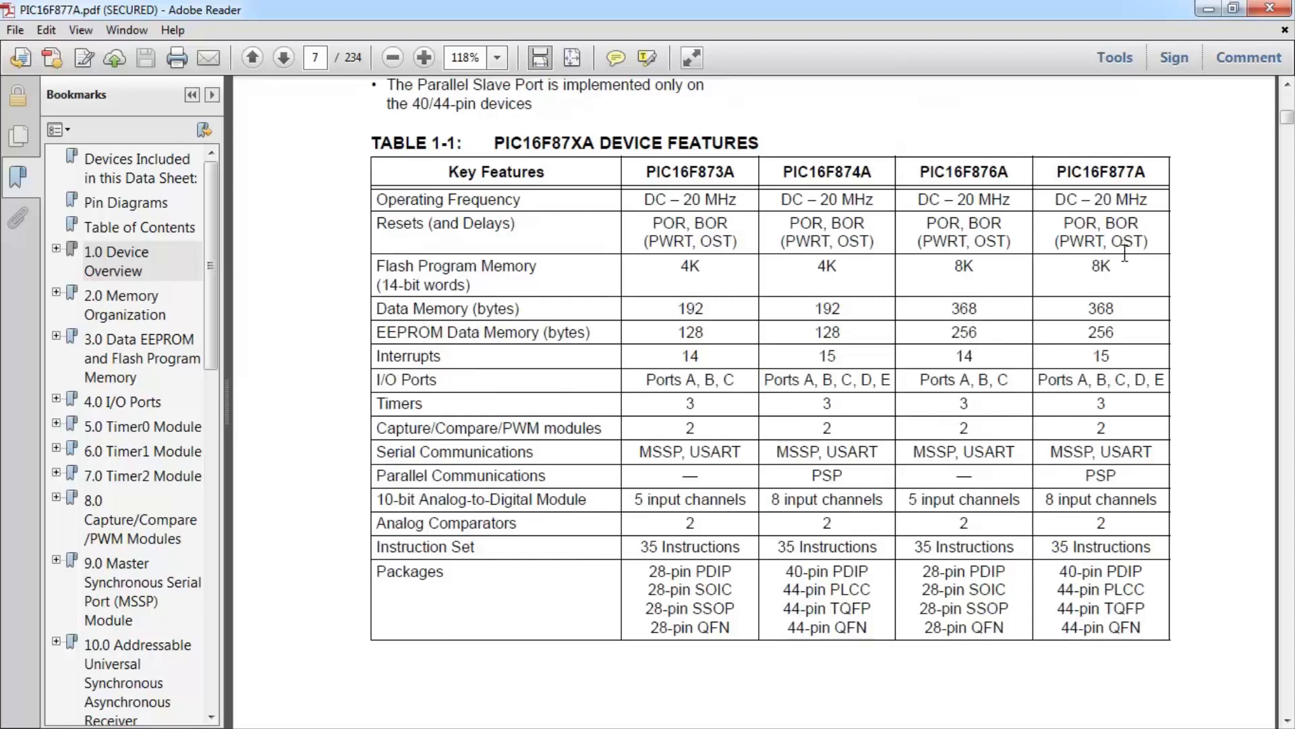
pyautogui.moveTo(1116, 273)
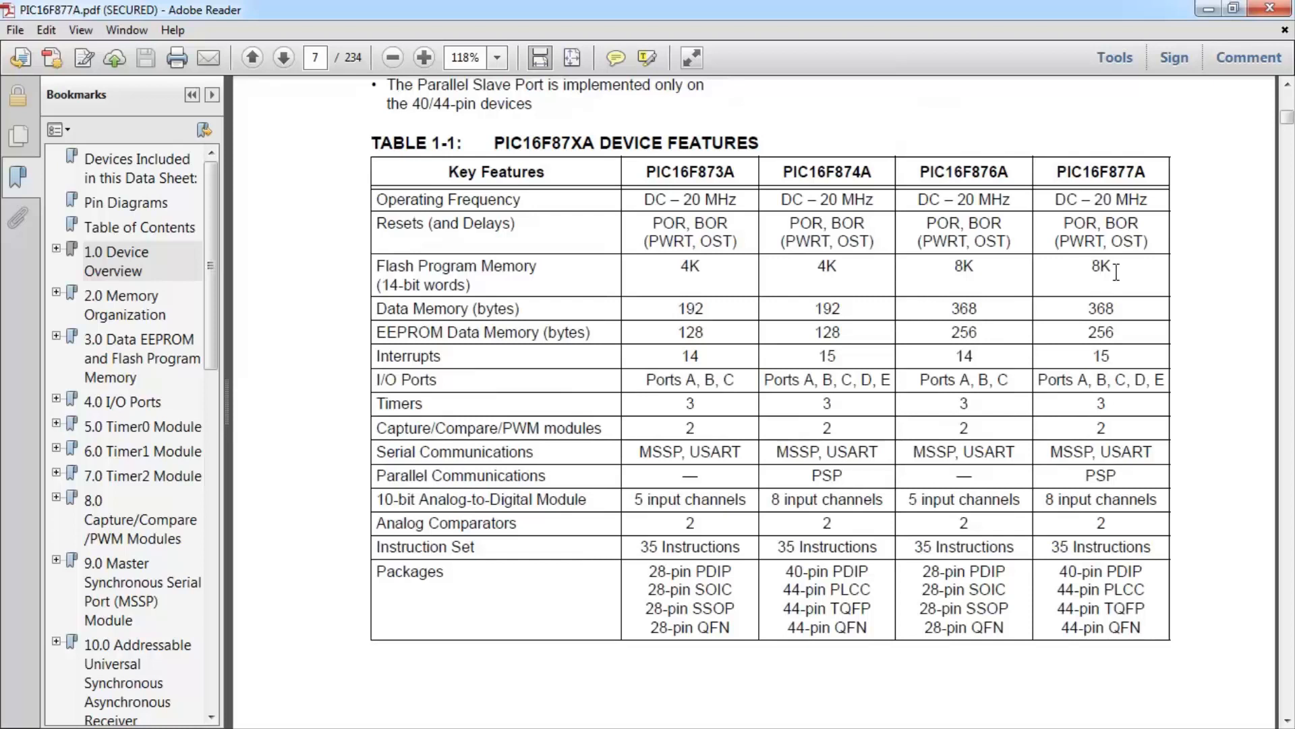
pyautogui.moveTo(1120, 280)
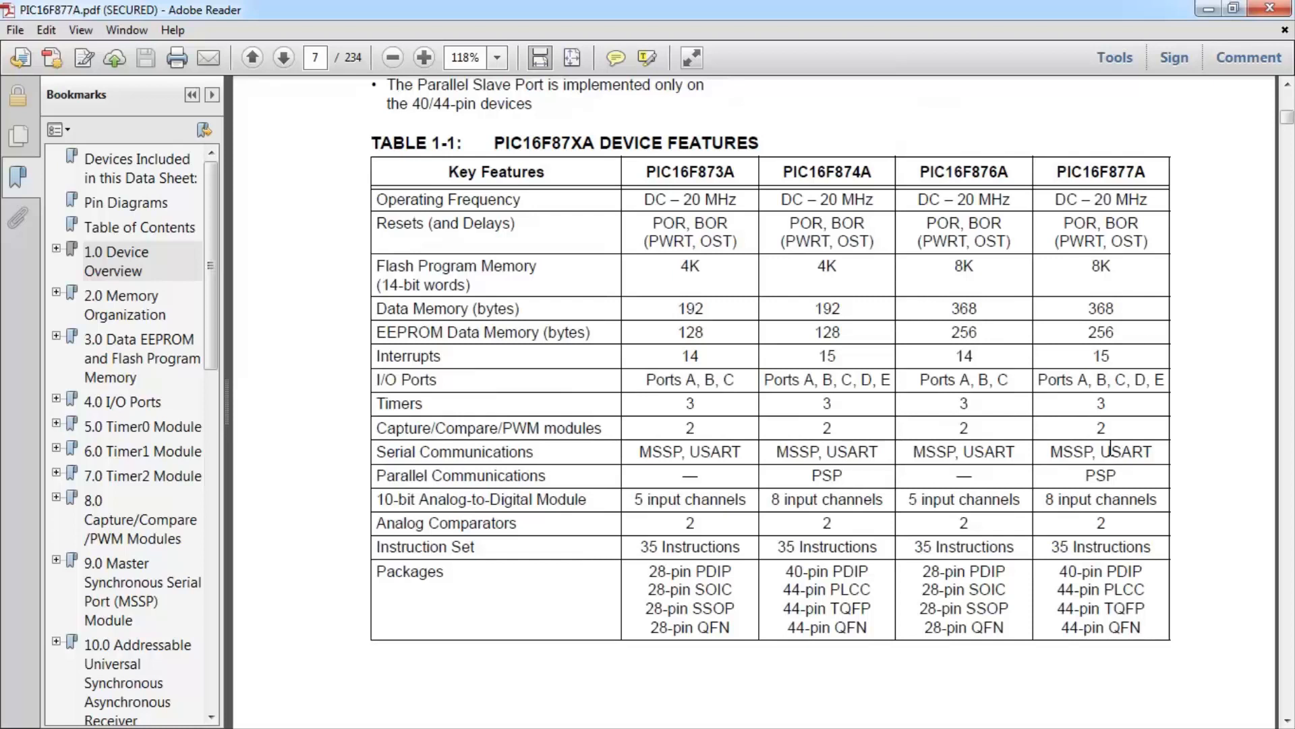
pyautogui.moveTo(1042, 395)
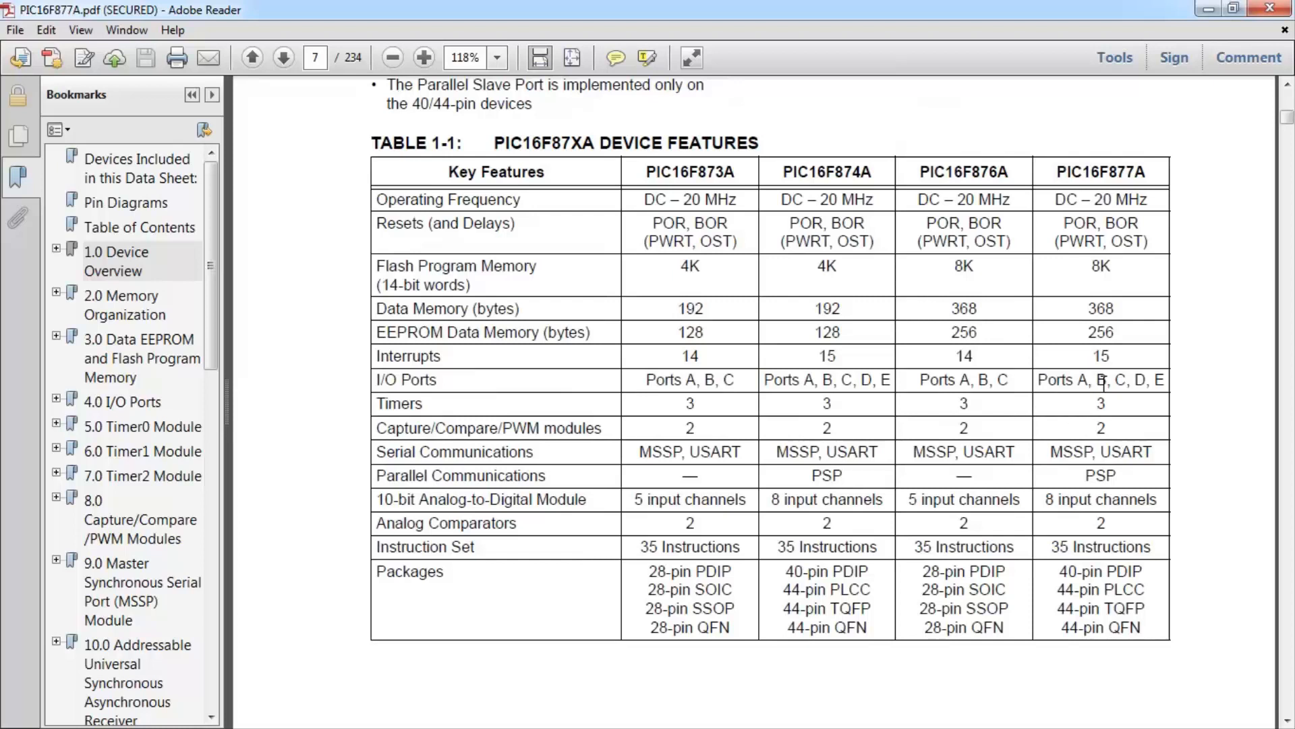
pyautogui.moveTo(1144, 384)
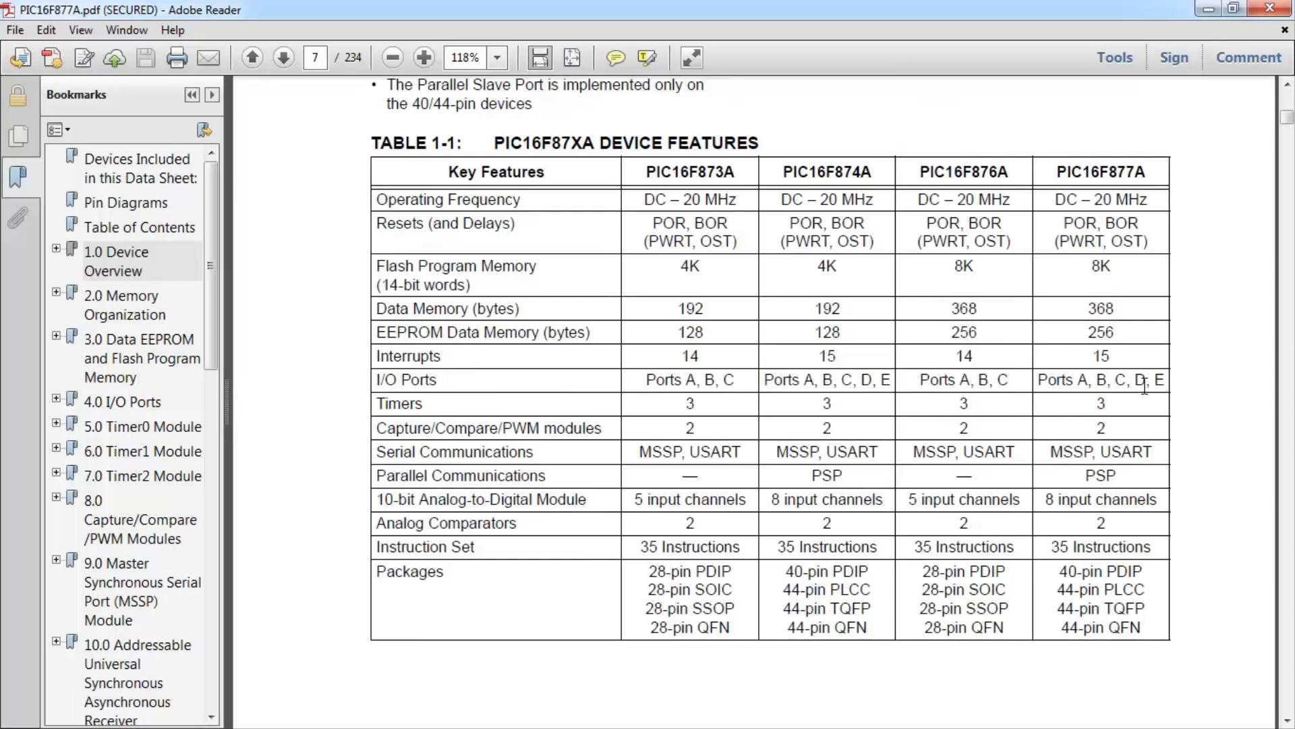
pyautogui.moveTo(1089, 308)
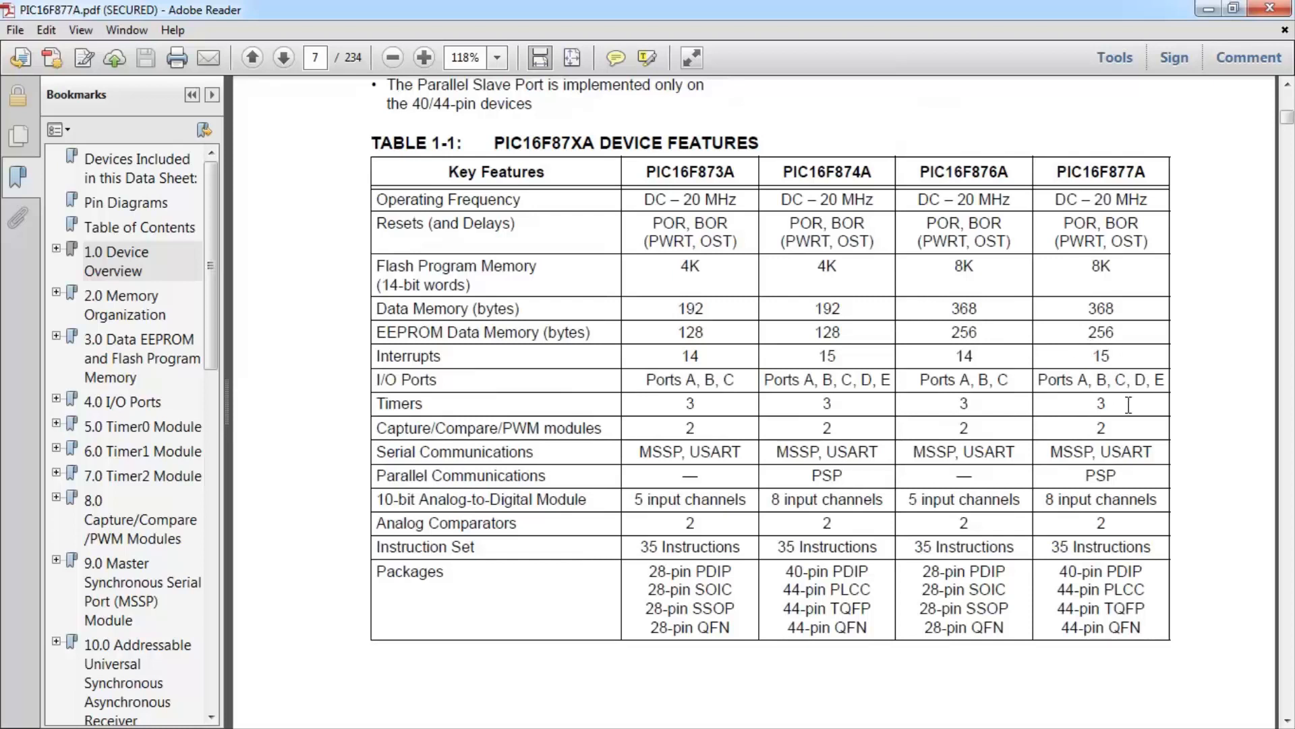
pyautogui.scroll(-3)
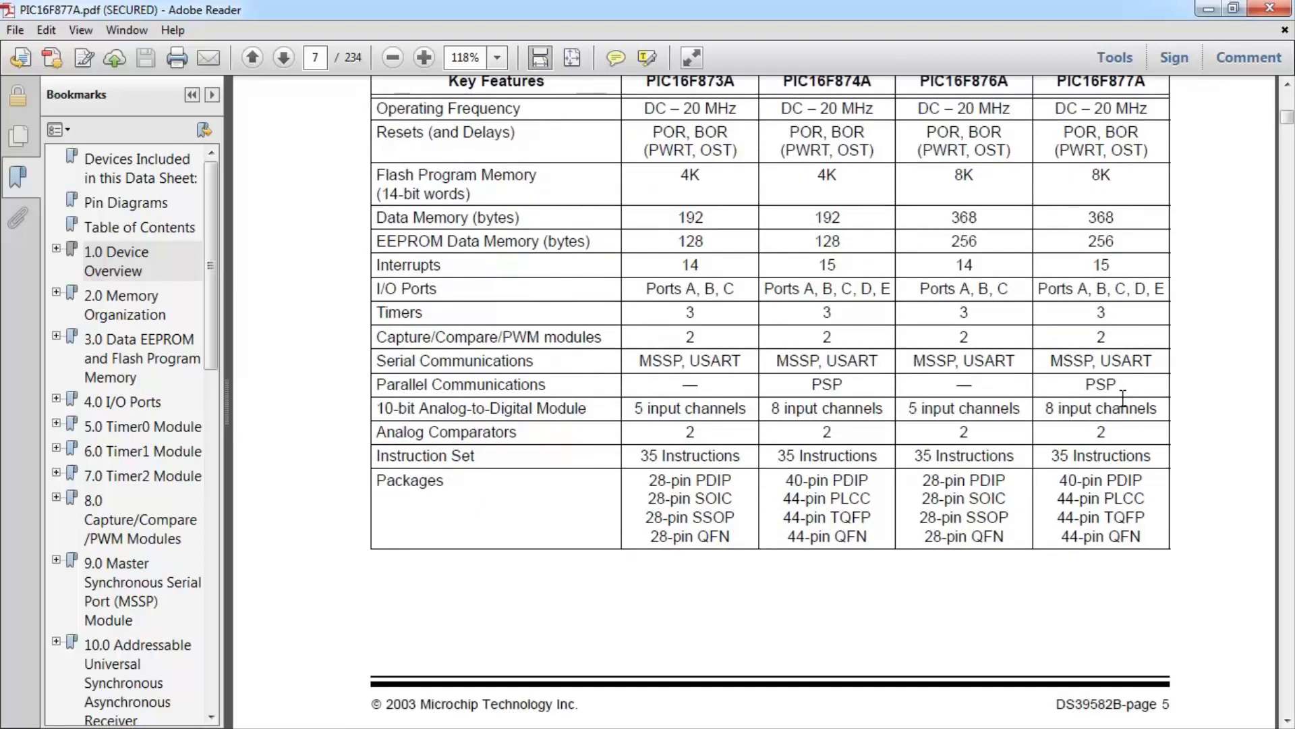
pyautogui.moveTo(1113, 426)
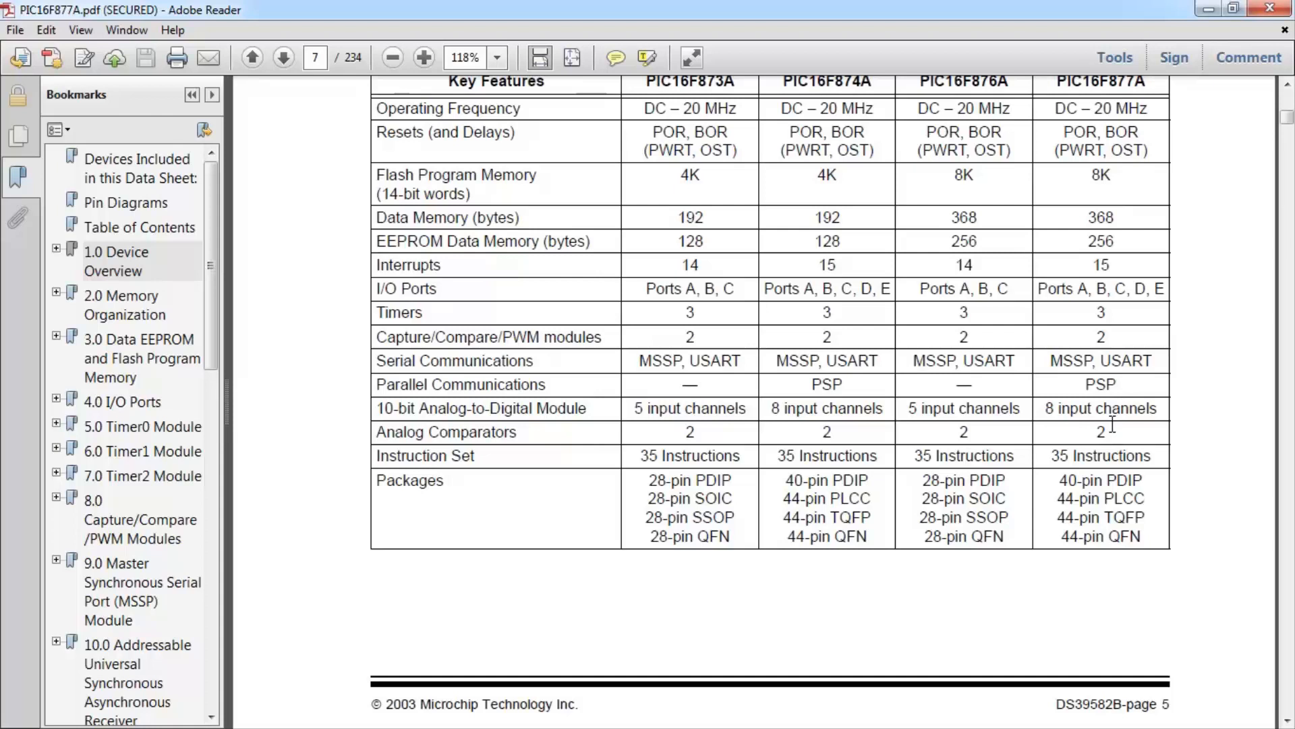
pyautogui.scroll(-3)
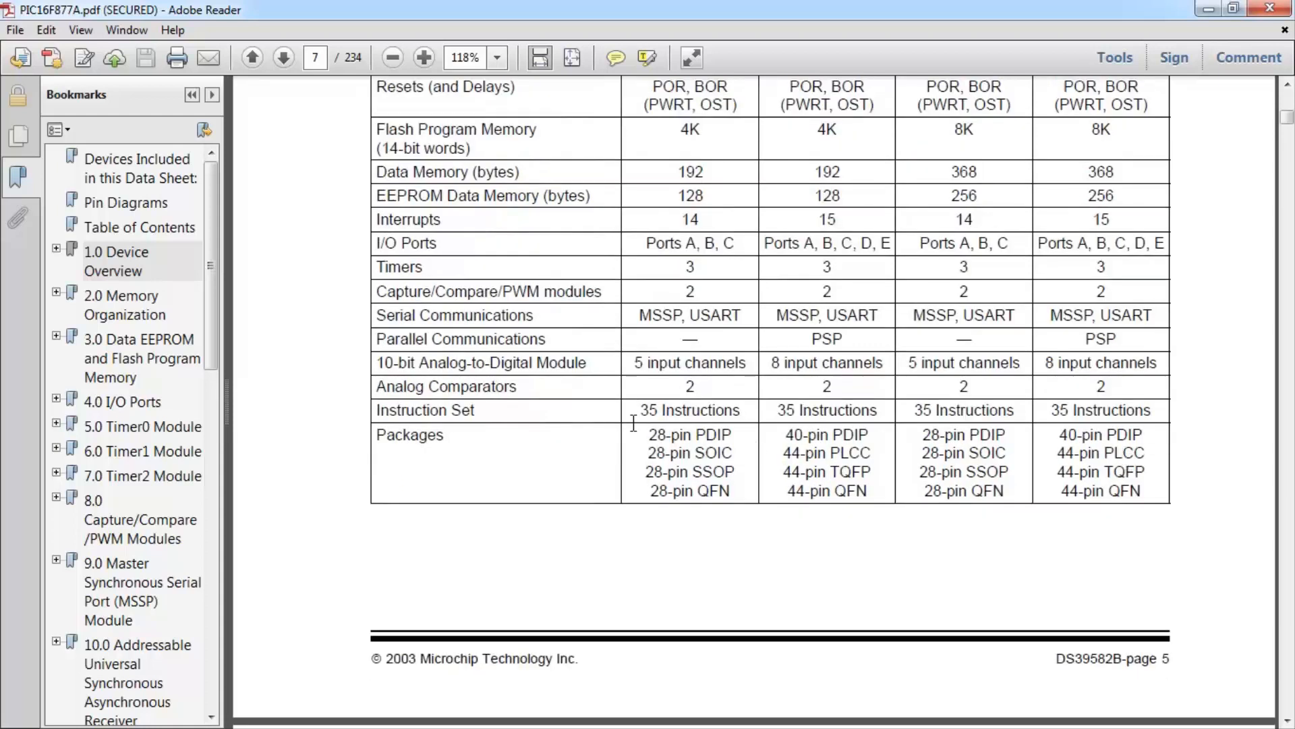
pyautogui.moveTo(930, 417)
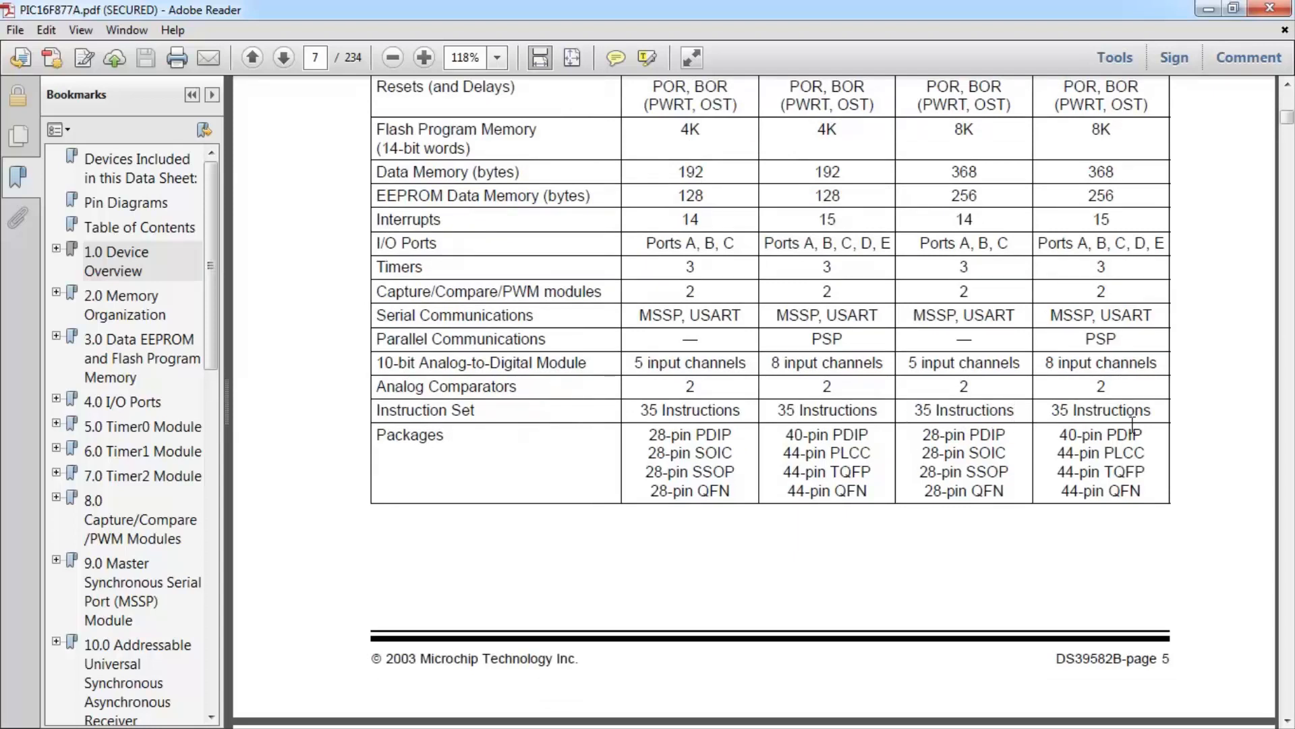
pyautogui.moveTo(1148, 420)
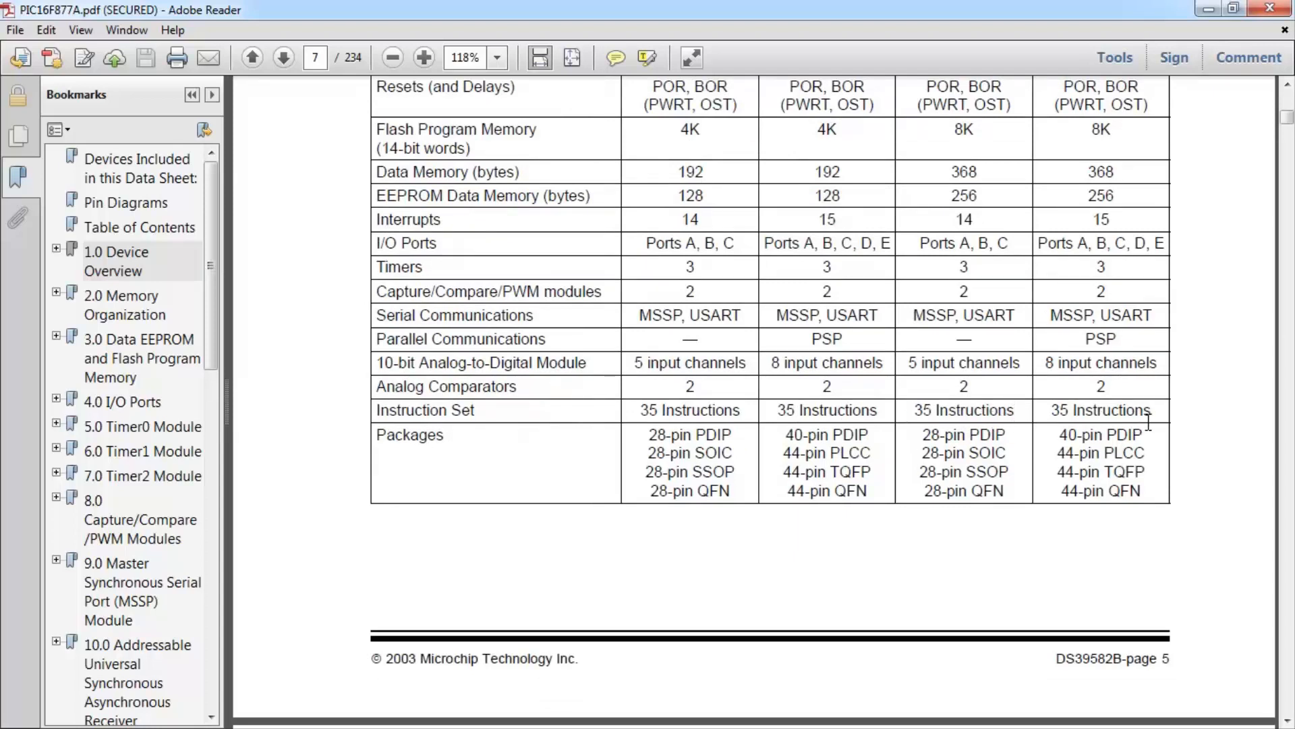
pyautogui.scroll(-3)
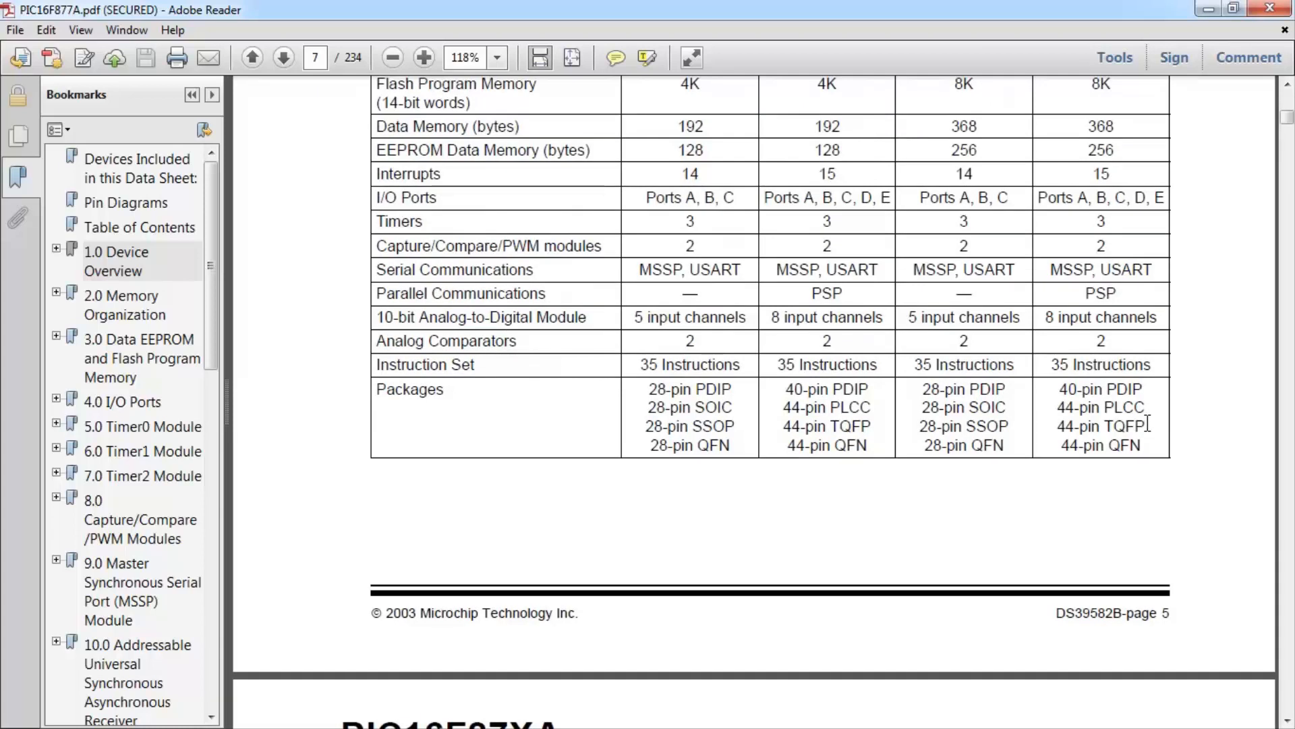
pyautogui.moveTo(1099, 413)
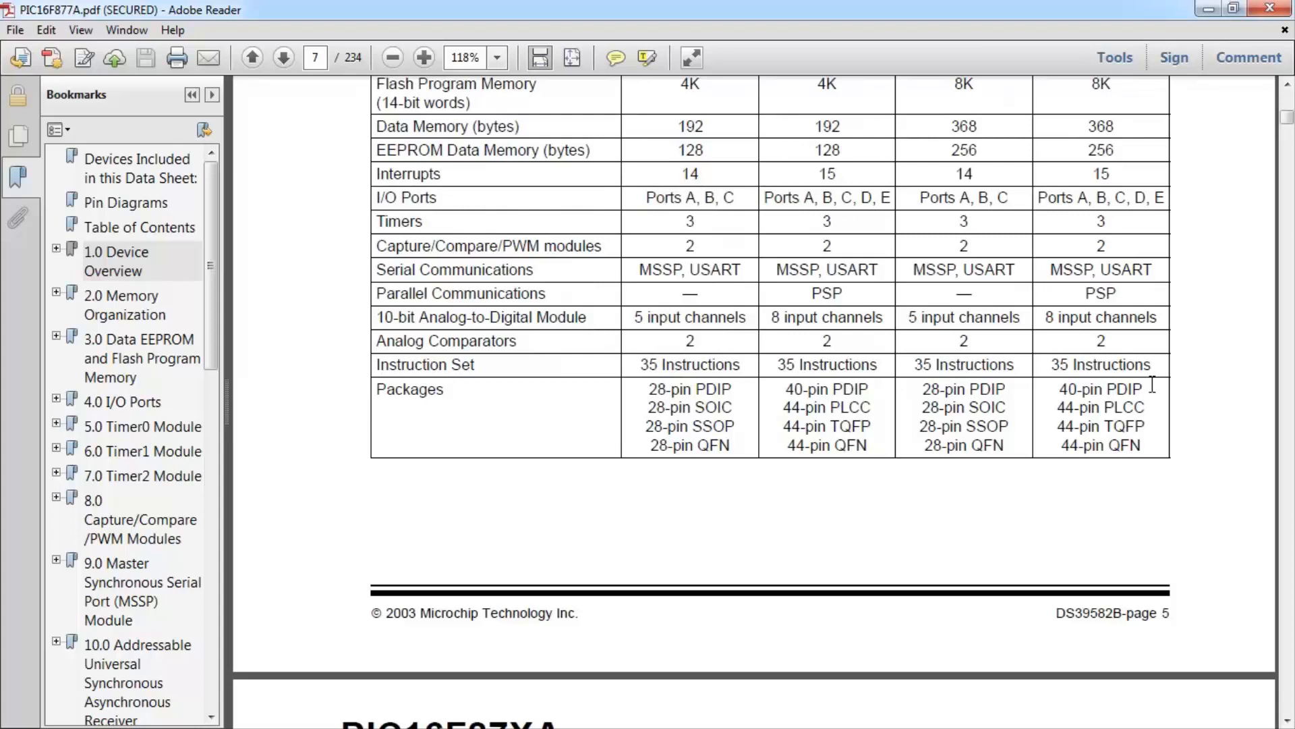
pyautogui.moveTo(1150, 387)
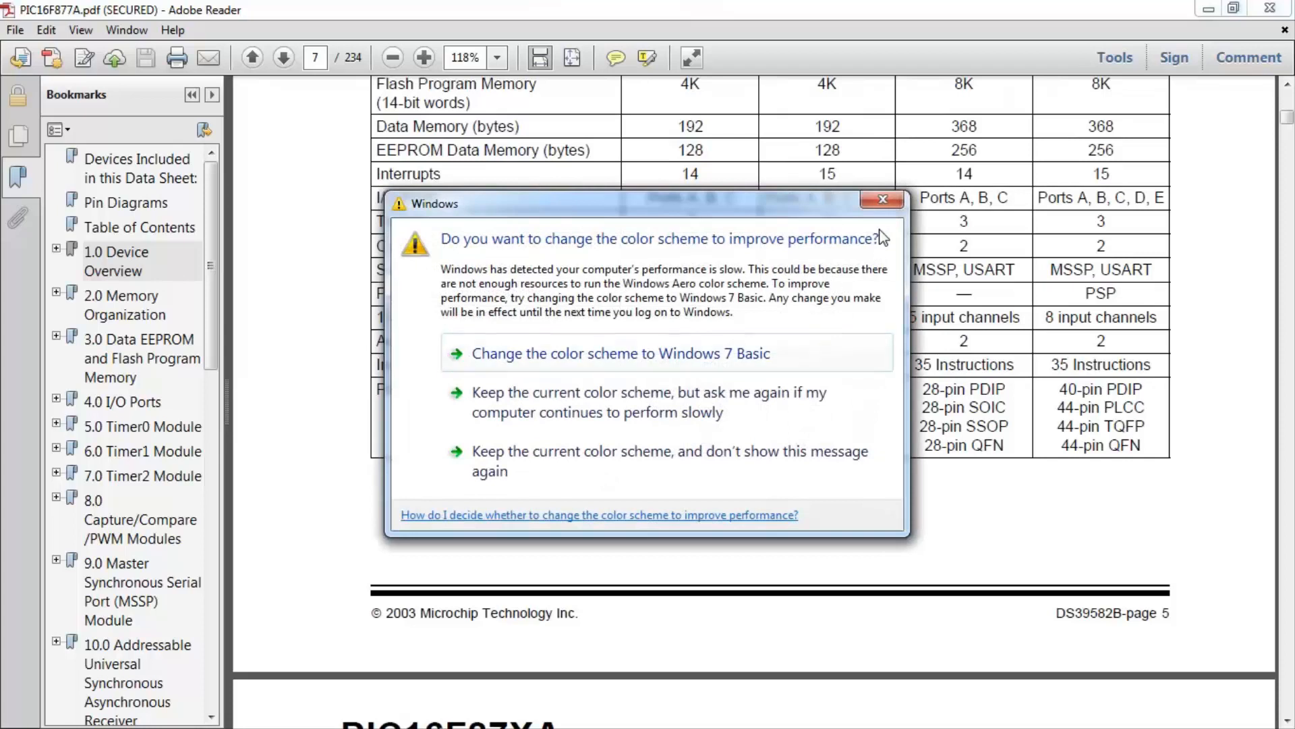
pyautogui.click(882, 200)
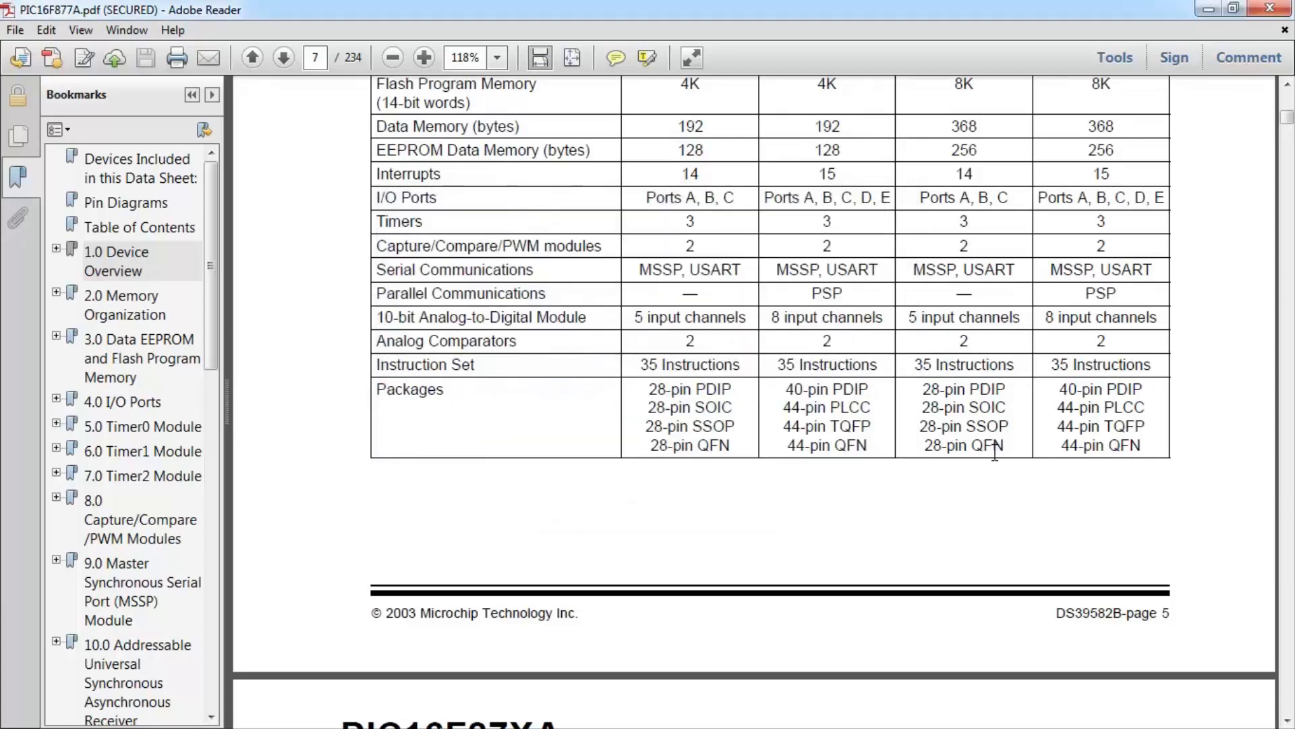
# Step: Move past Figure 1-1 to page 9, showing the PIC16F874A/877A block diagram
pyautogui.click(283, 56)
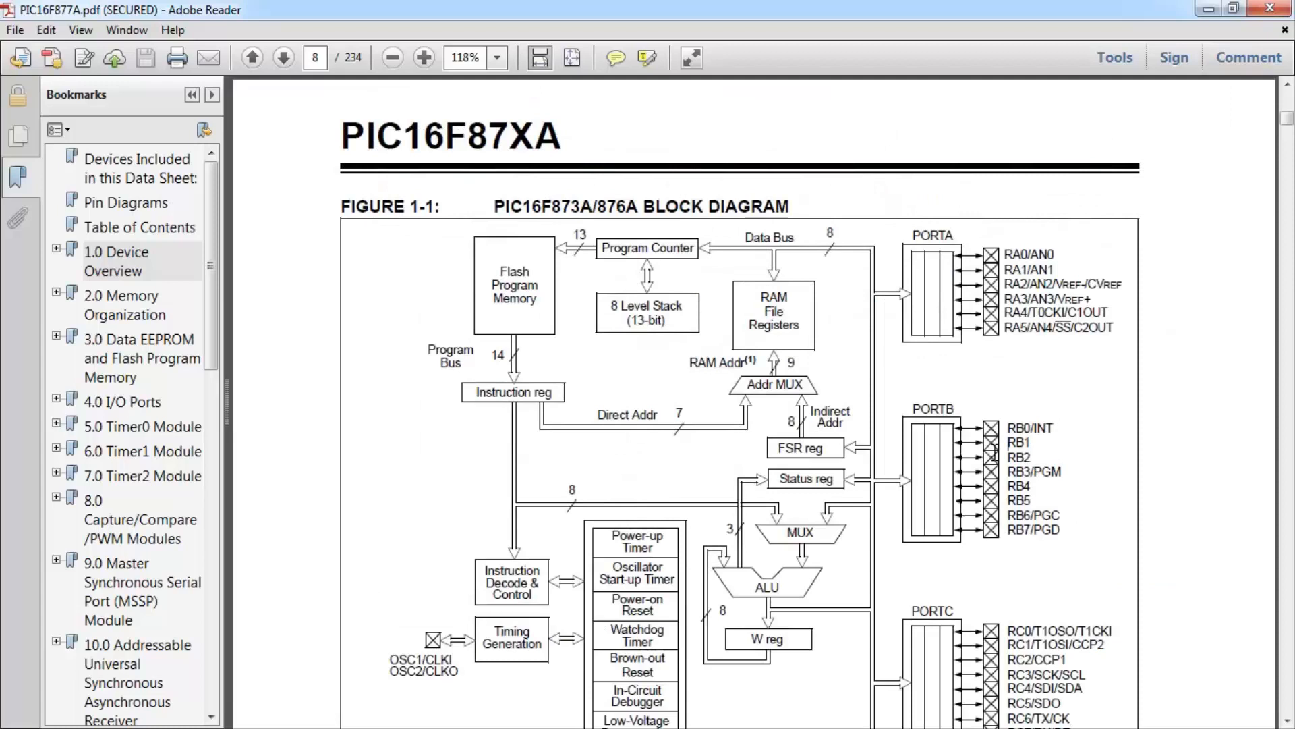
pyautogui.scroll(-3)
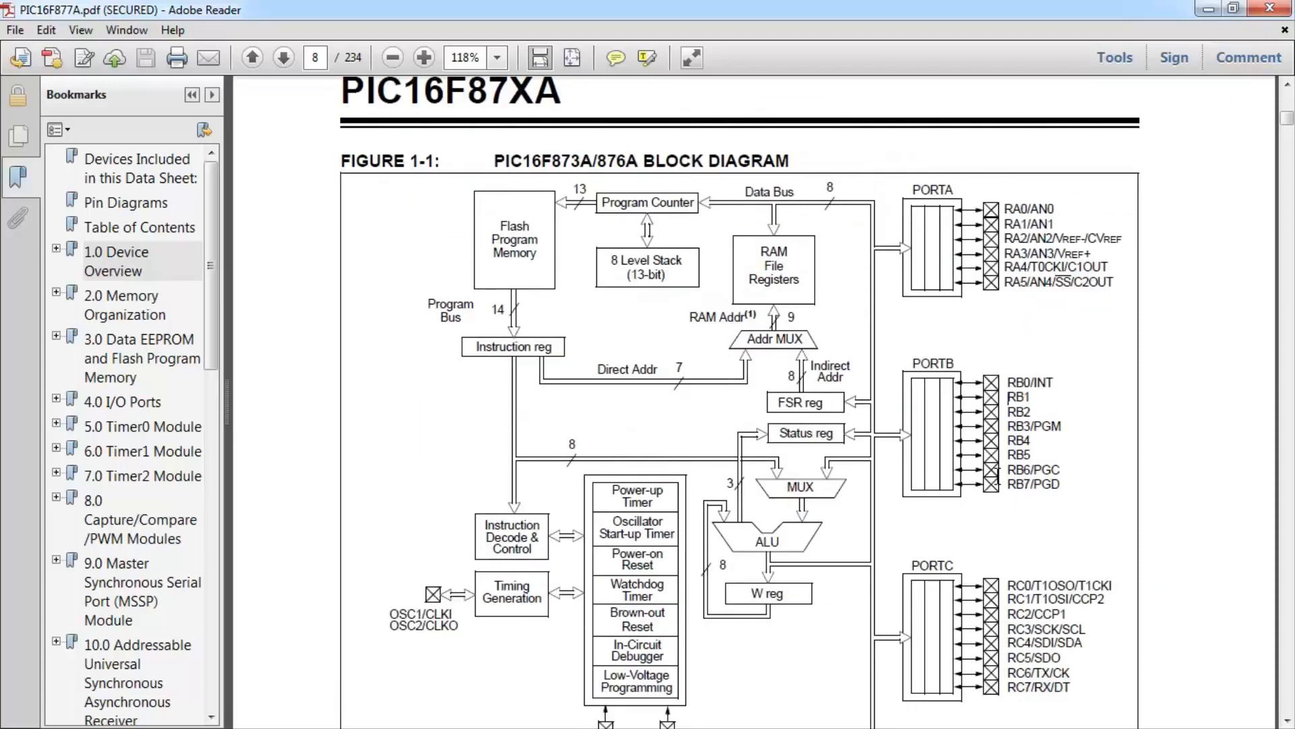
pyautogui.scroll(-3)
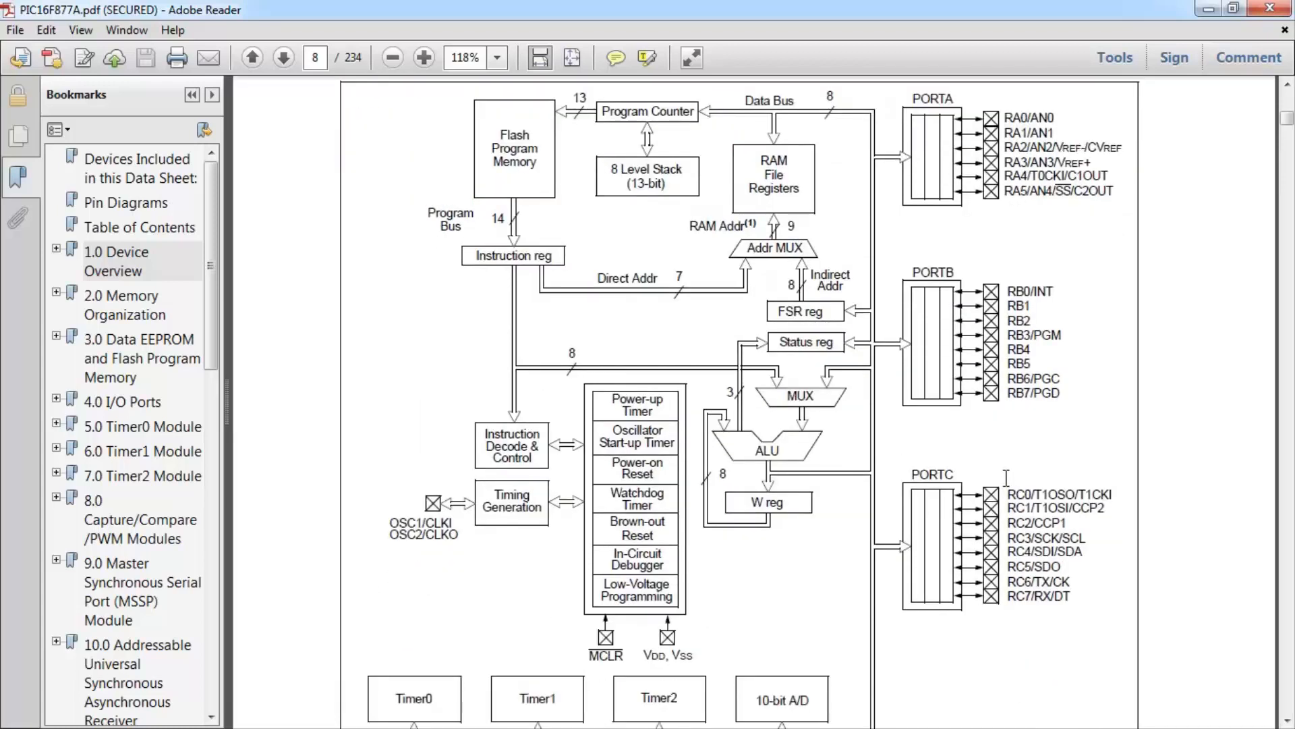
pyautogui.scroll(-3)
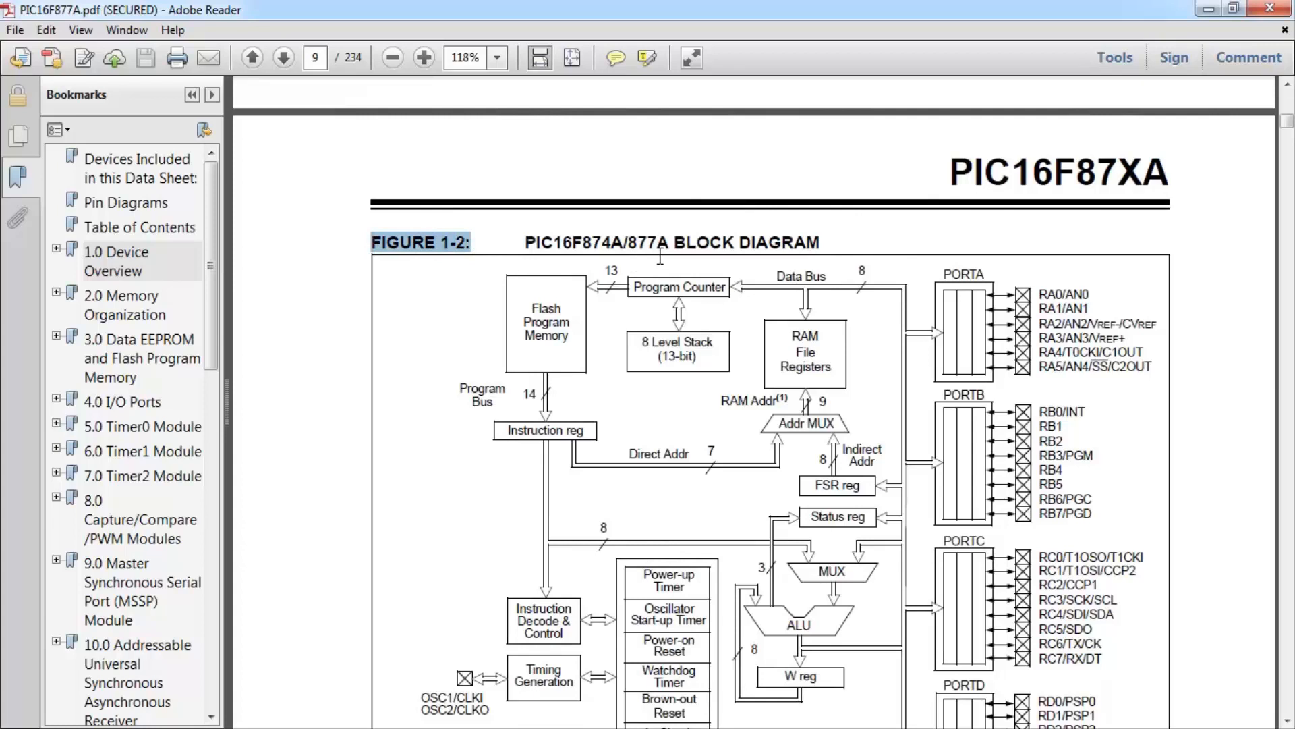
pyautogui.doubleClick(655, 242)
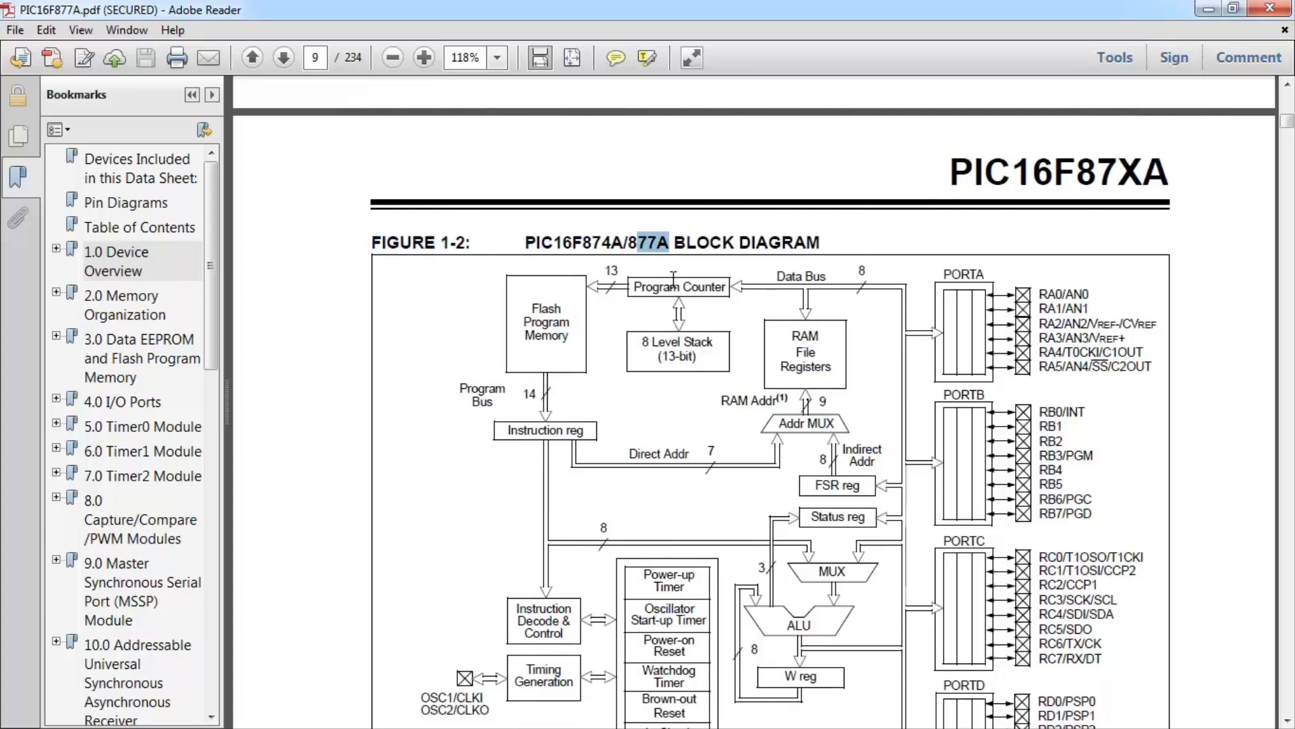
pyautogui.scroll(-3)
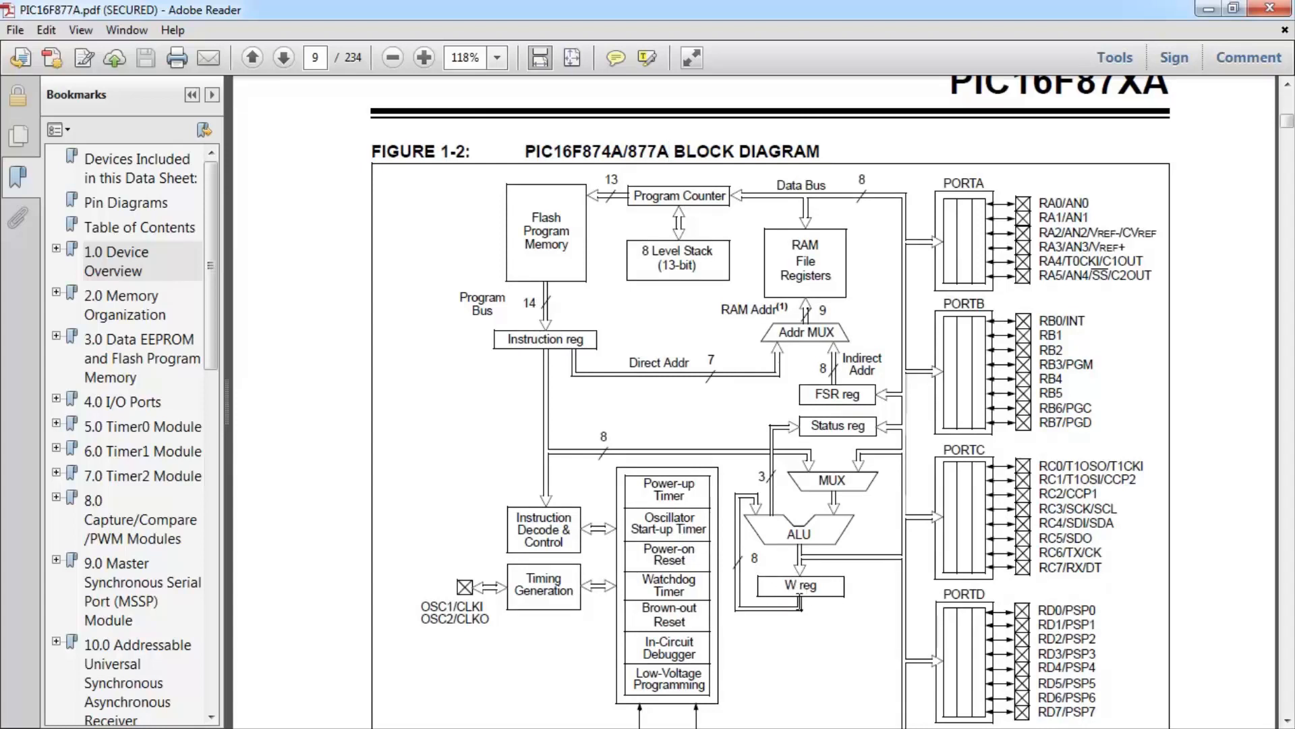
pyautogui.moveTo(799, 526)
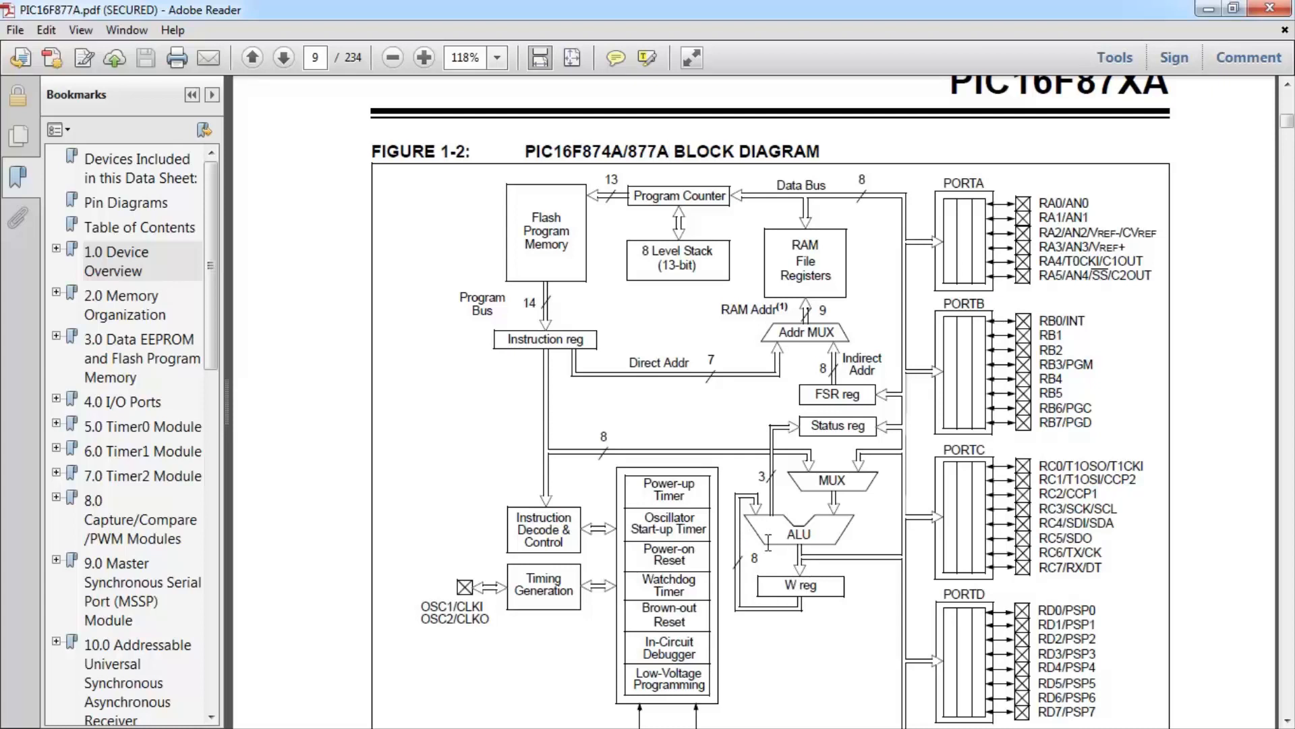
pyautogui.moveTo(845, 481)
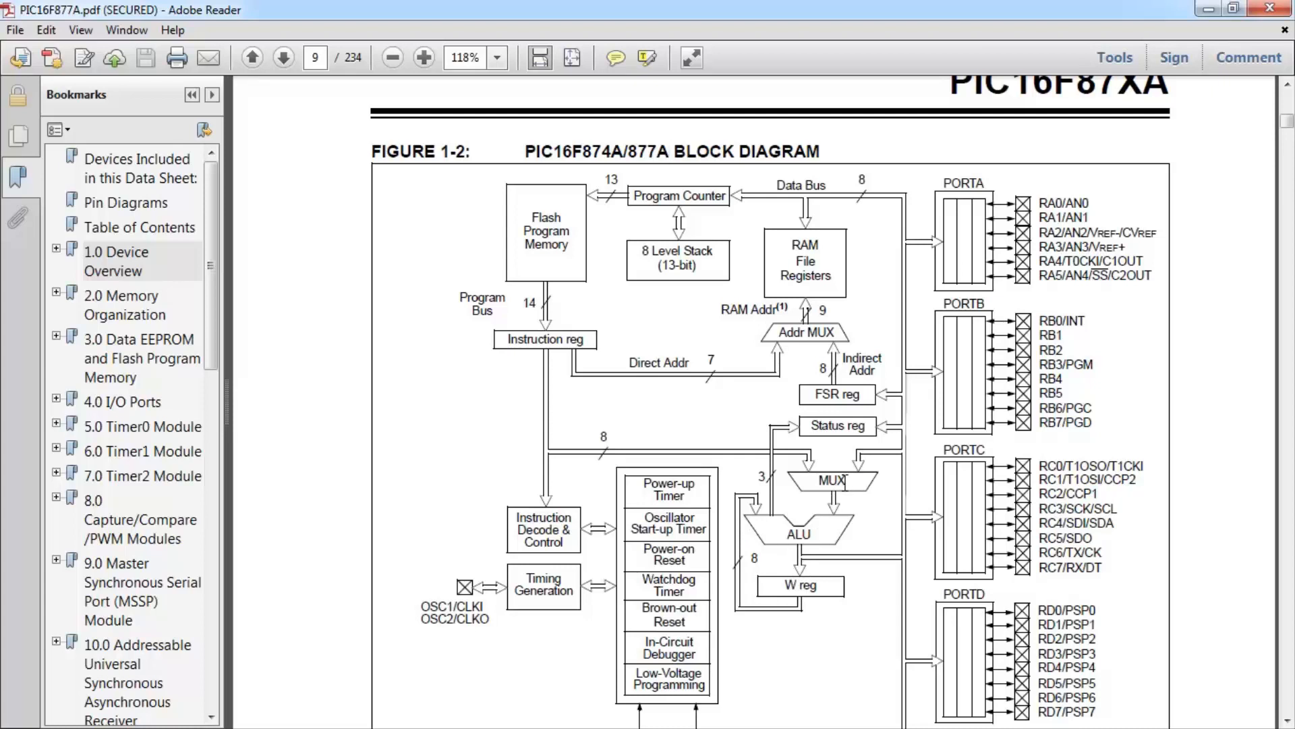
pyautogui.scroll(-3)
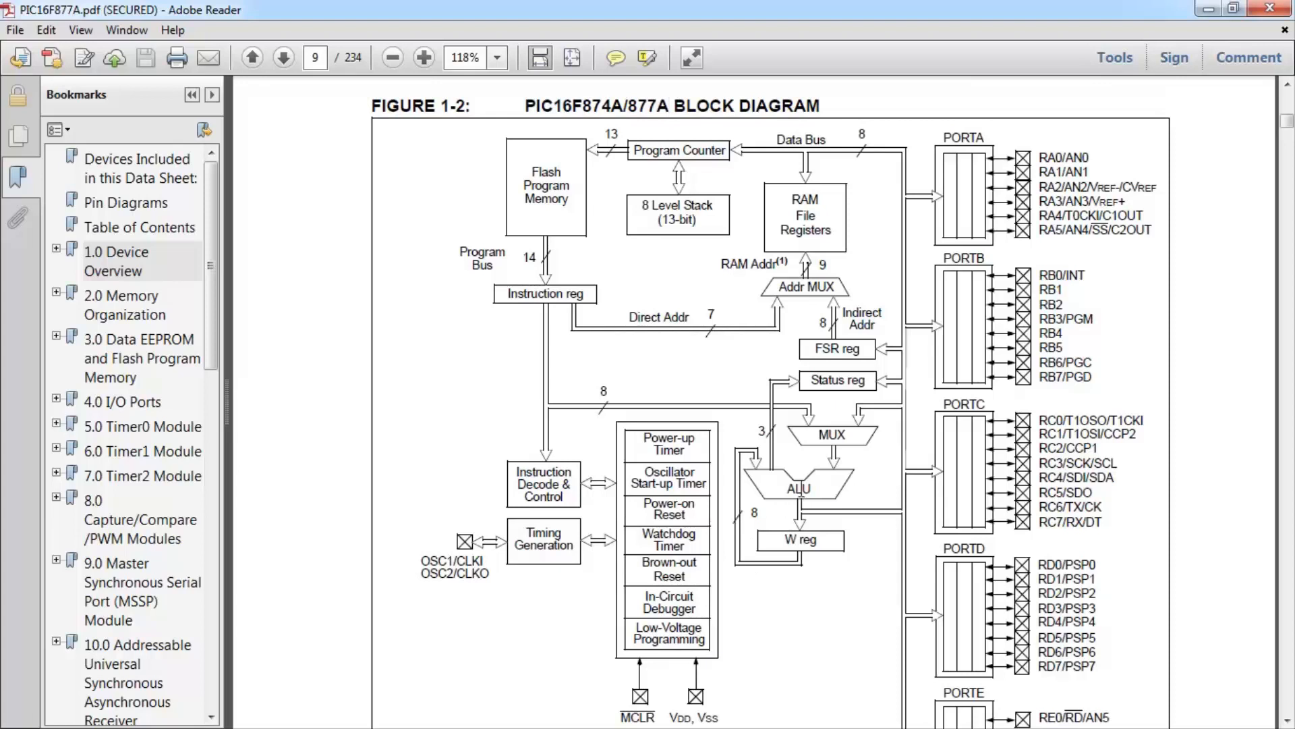
pyautogui.moveTo(813, 493)
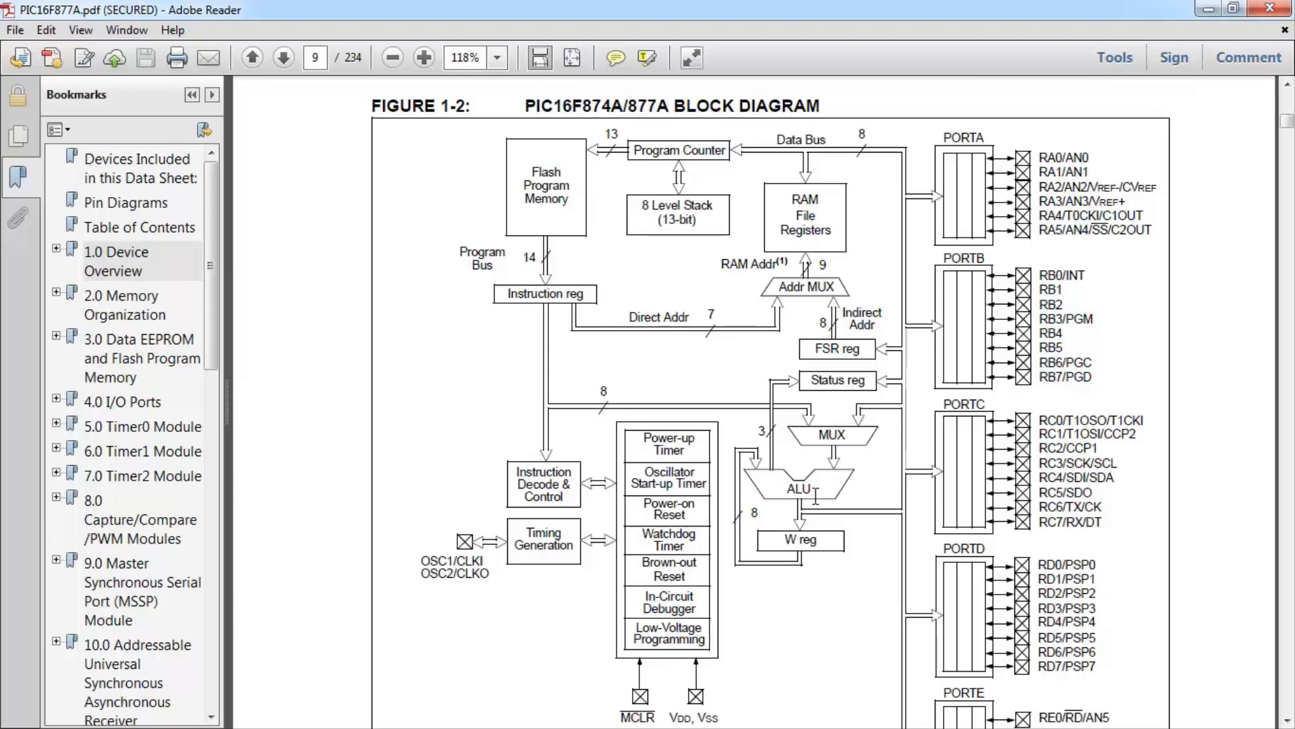
pyautogui.scroll(-3)
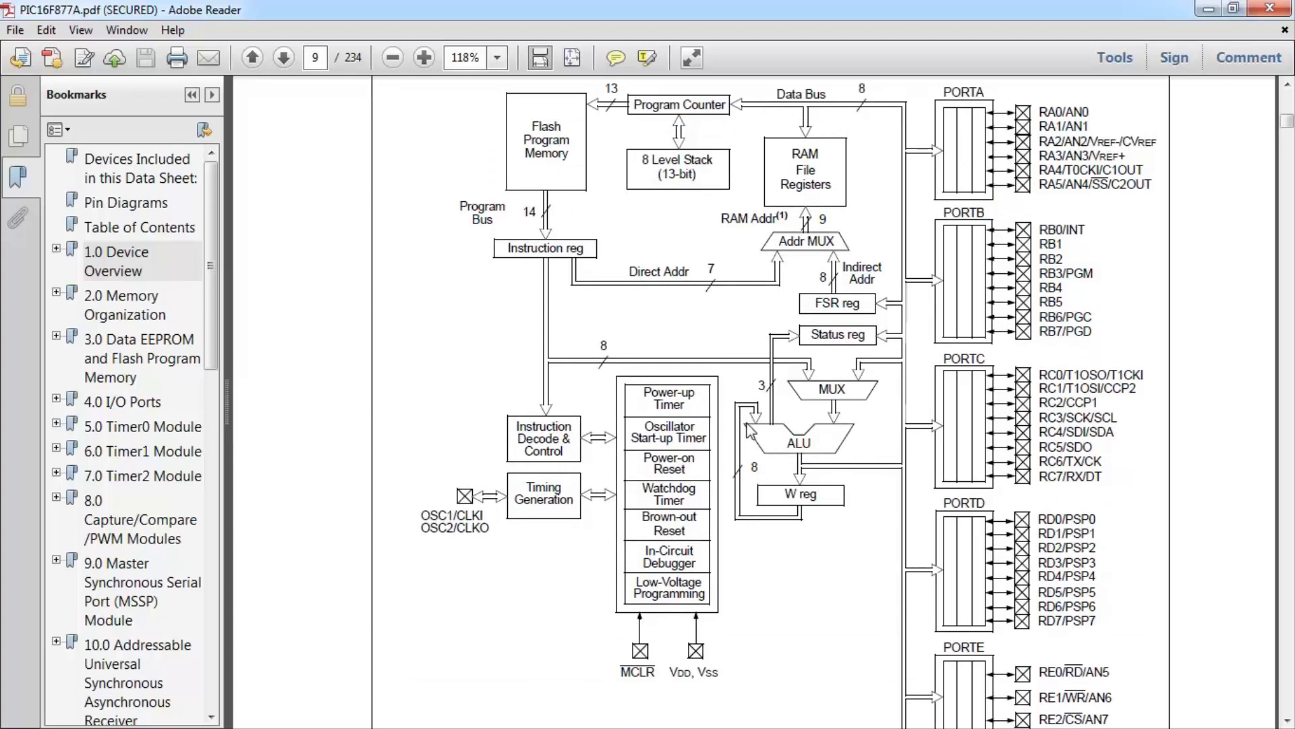
pyautogui.moveTo(799, 487)
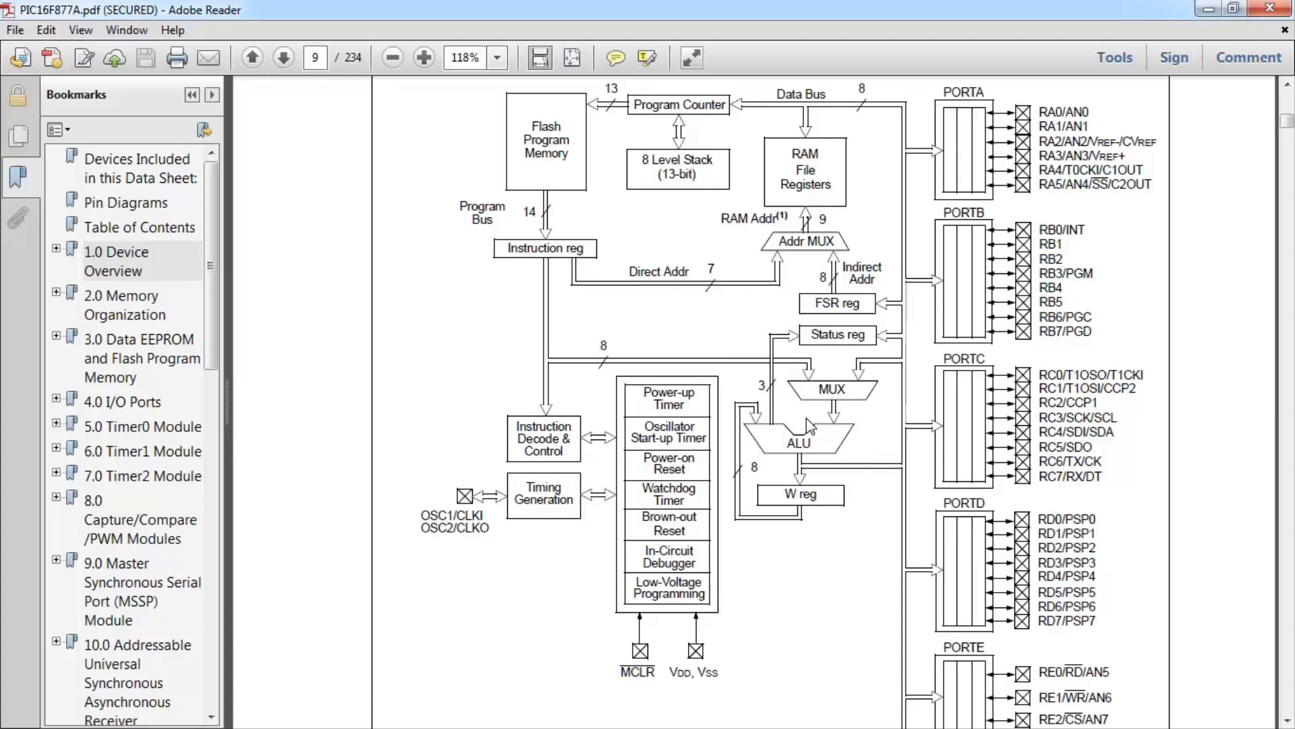
pyautogui.moveTo(748, 432)
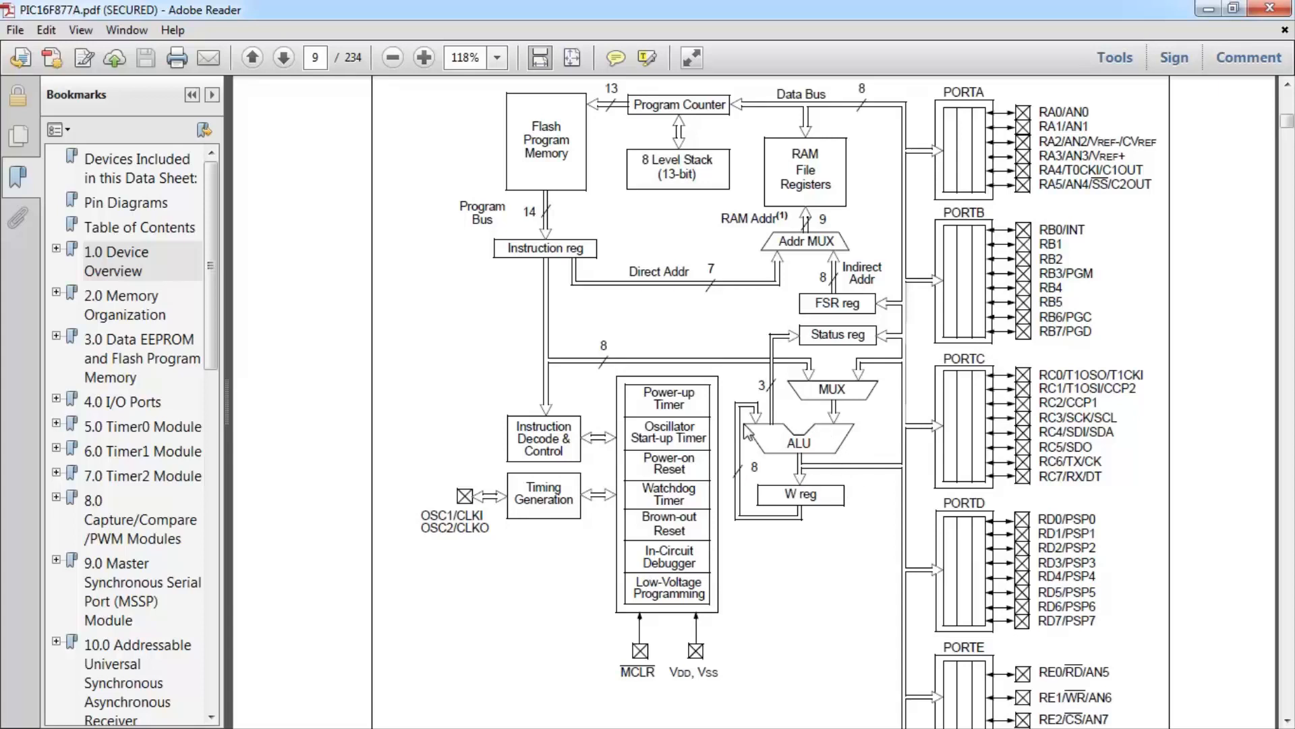
pyautogui.moveTo(886, 489)
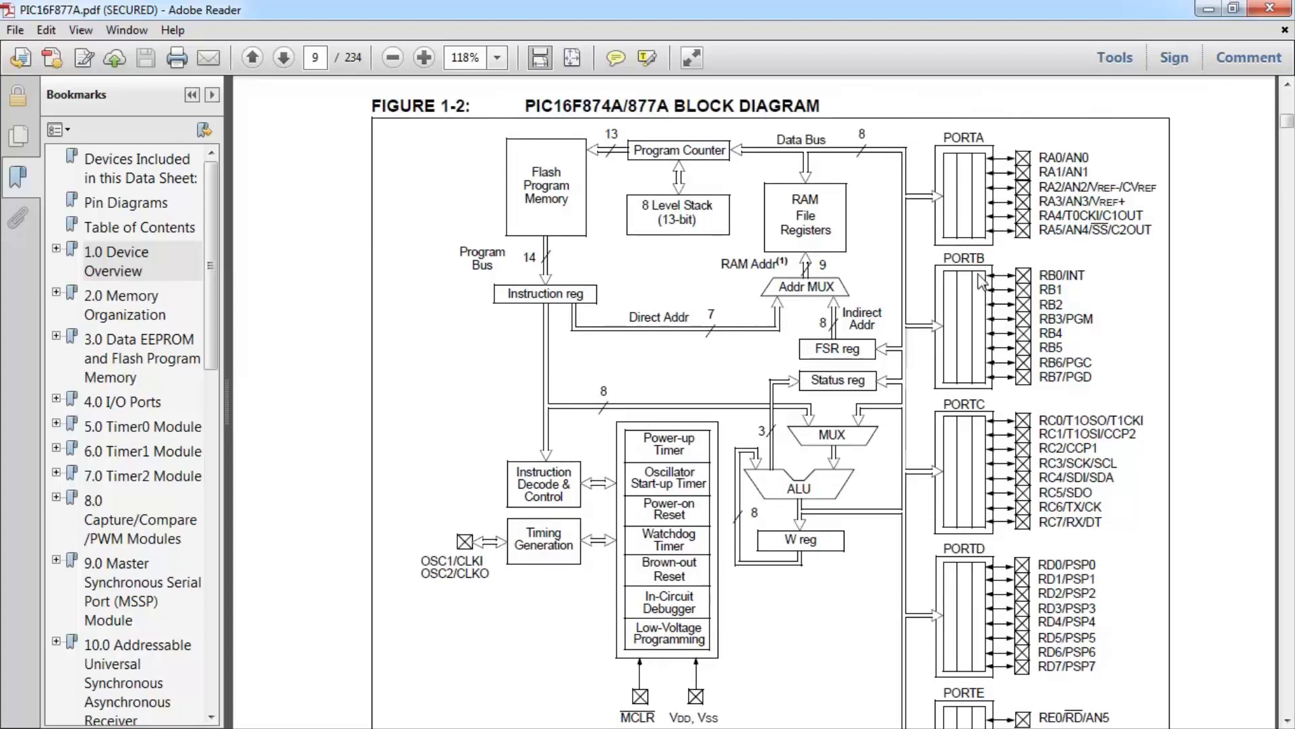
pyautogui.scroll(-3)
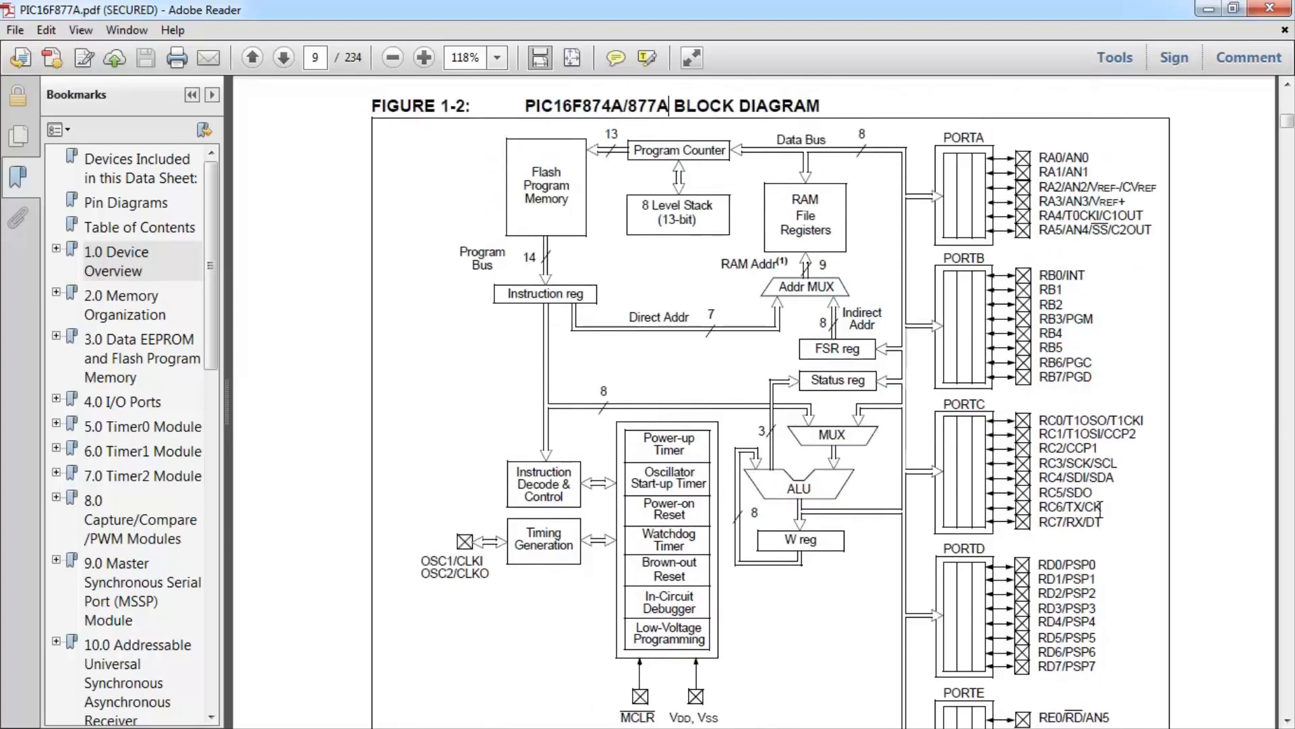
pyautogui.scroll(-3)
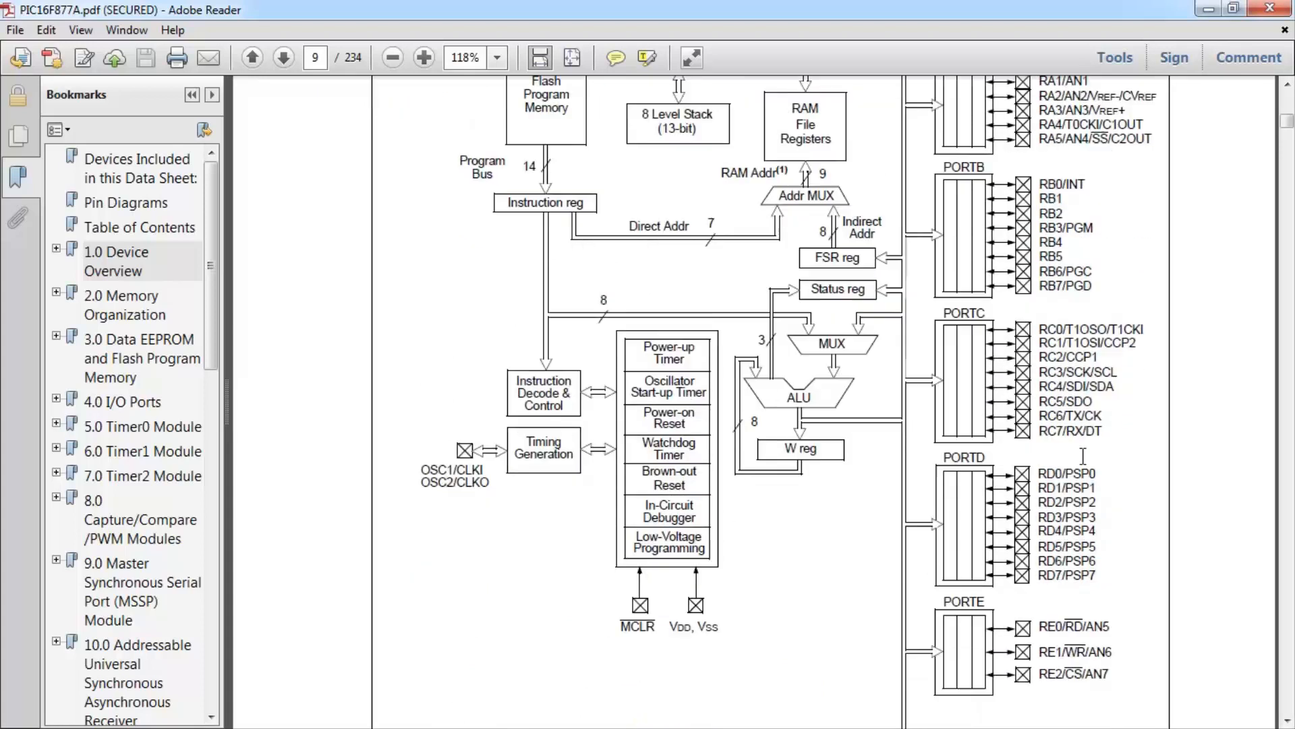
pyautogui.scroll(-3)
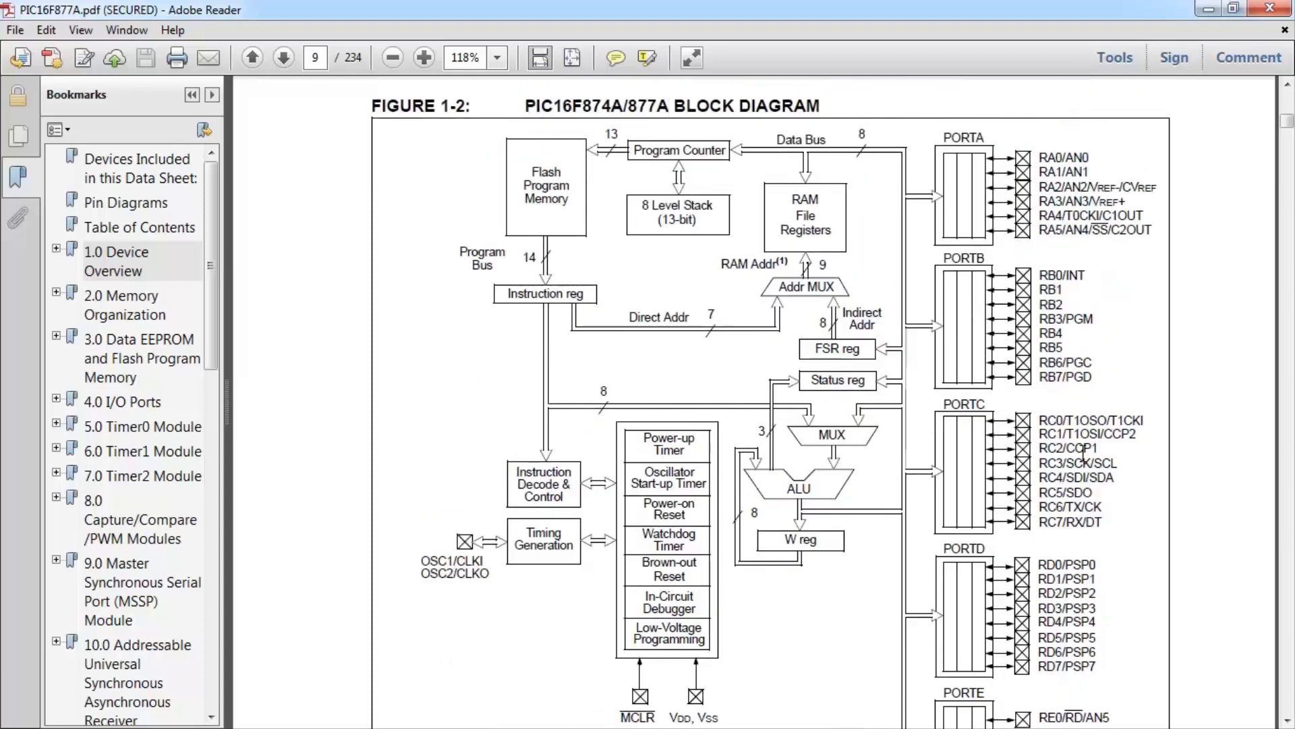
pyautogui.scroll(-3)
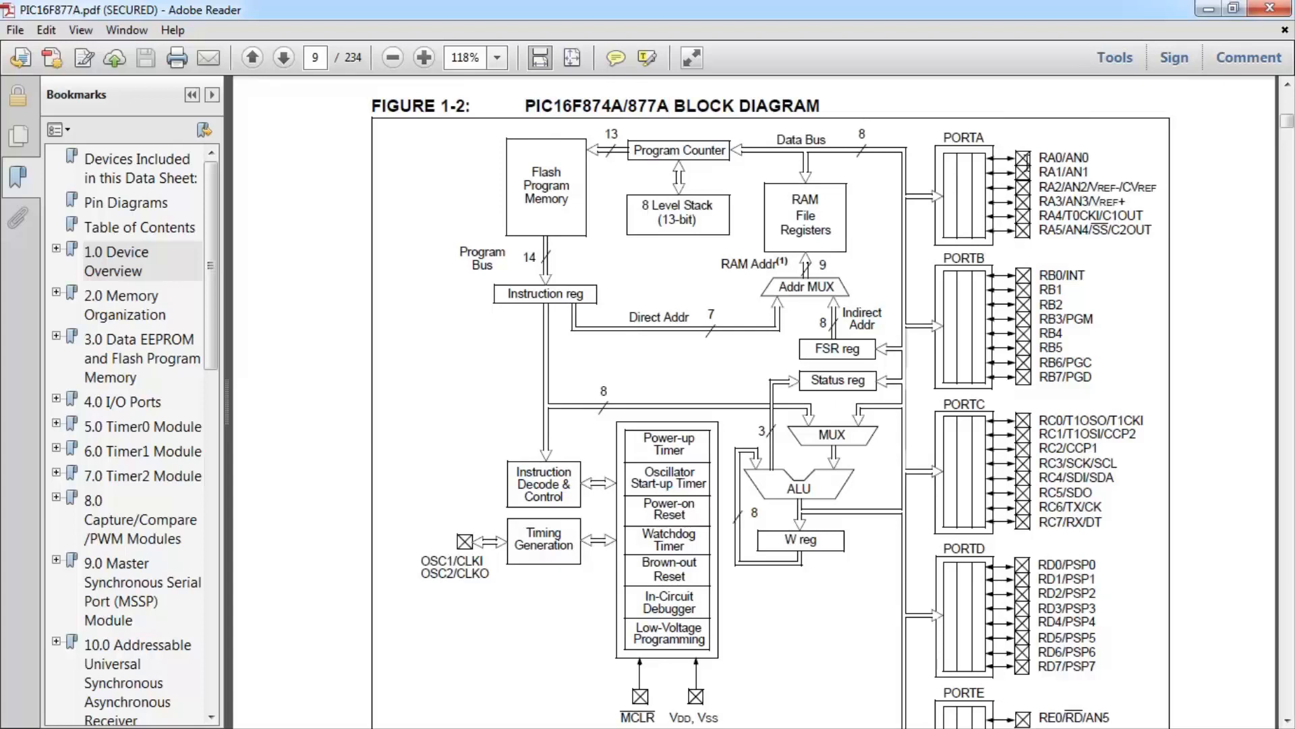
pyautogui.click(669, 106)
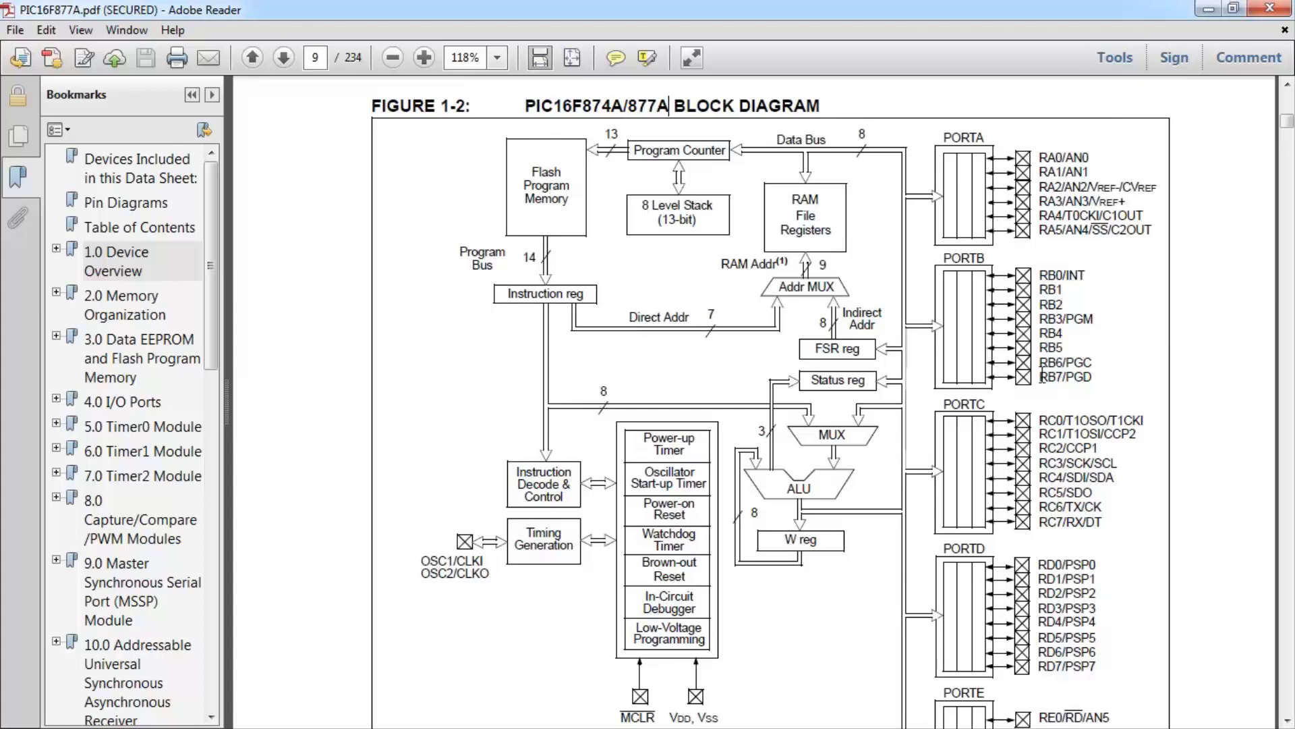
pyautogui.scroll(-3)
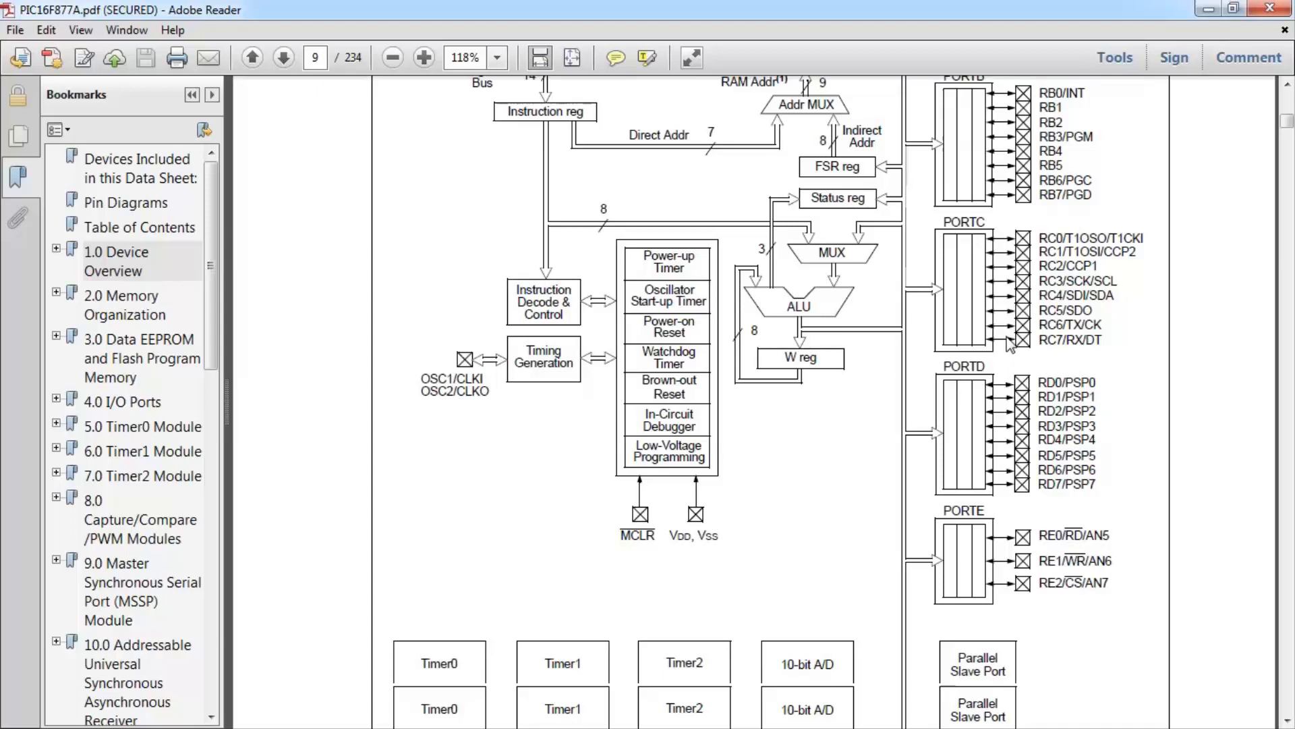
pyautogui.moveTo(1051, 488)
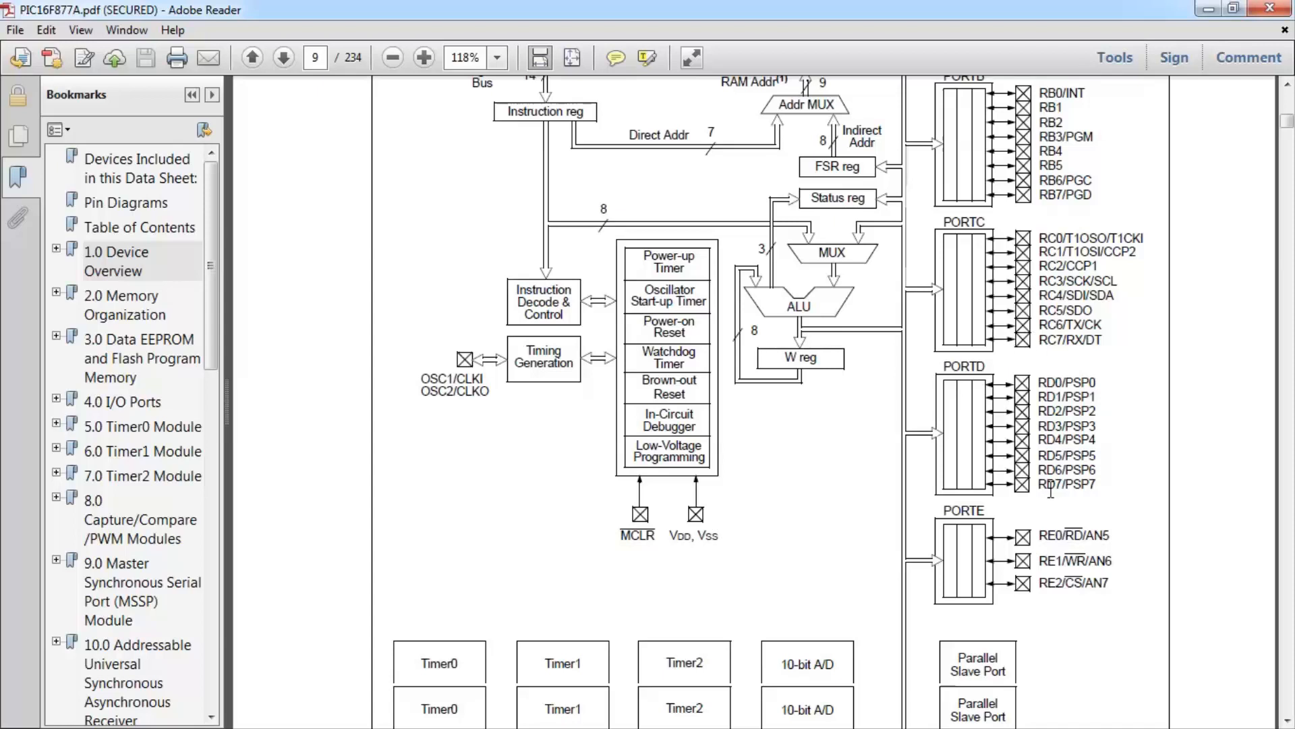
pyautogui.scroll(-3)
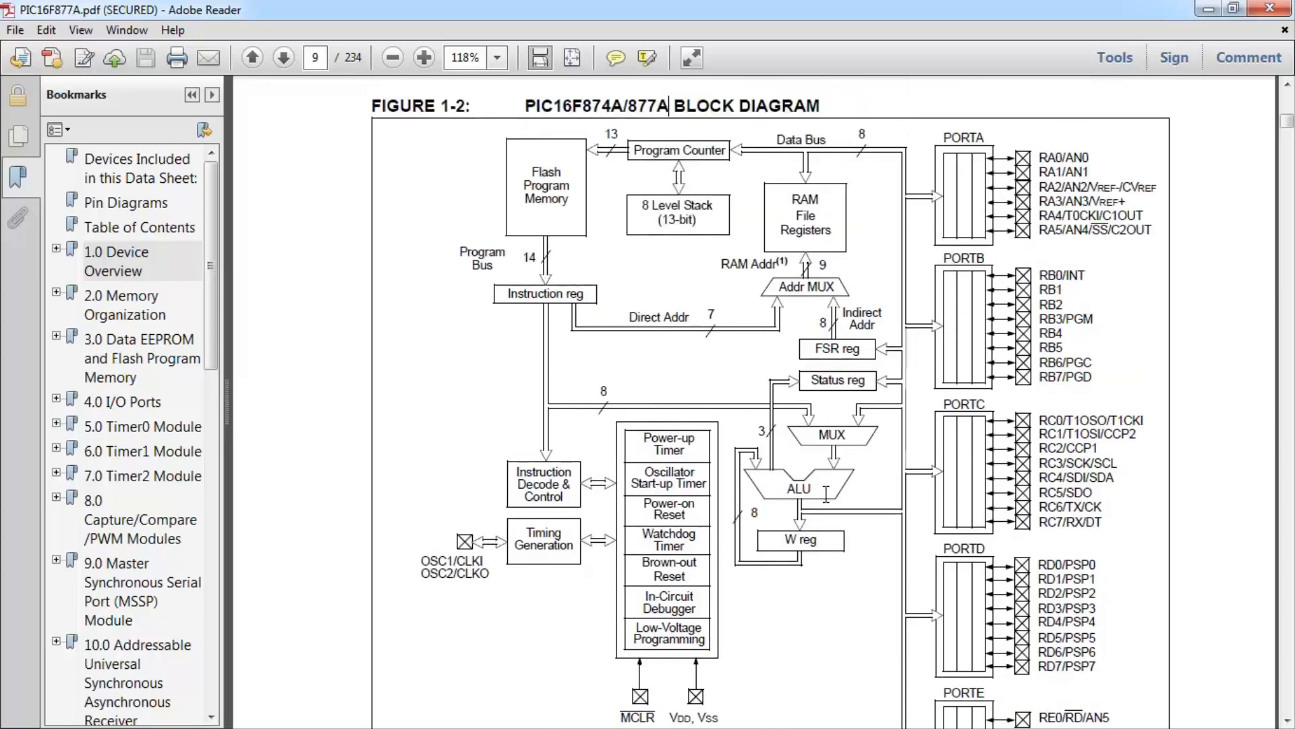
pyautogui.moveTo(862, 511)
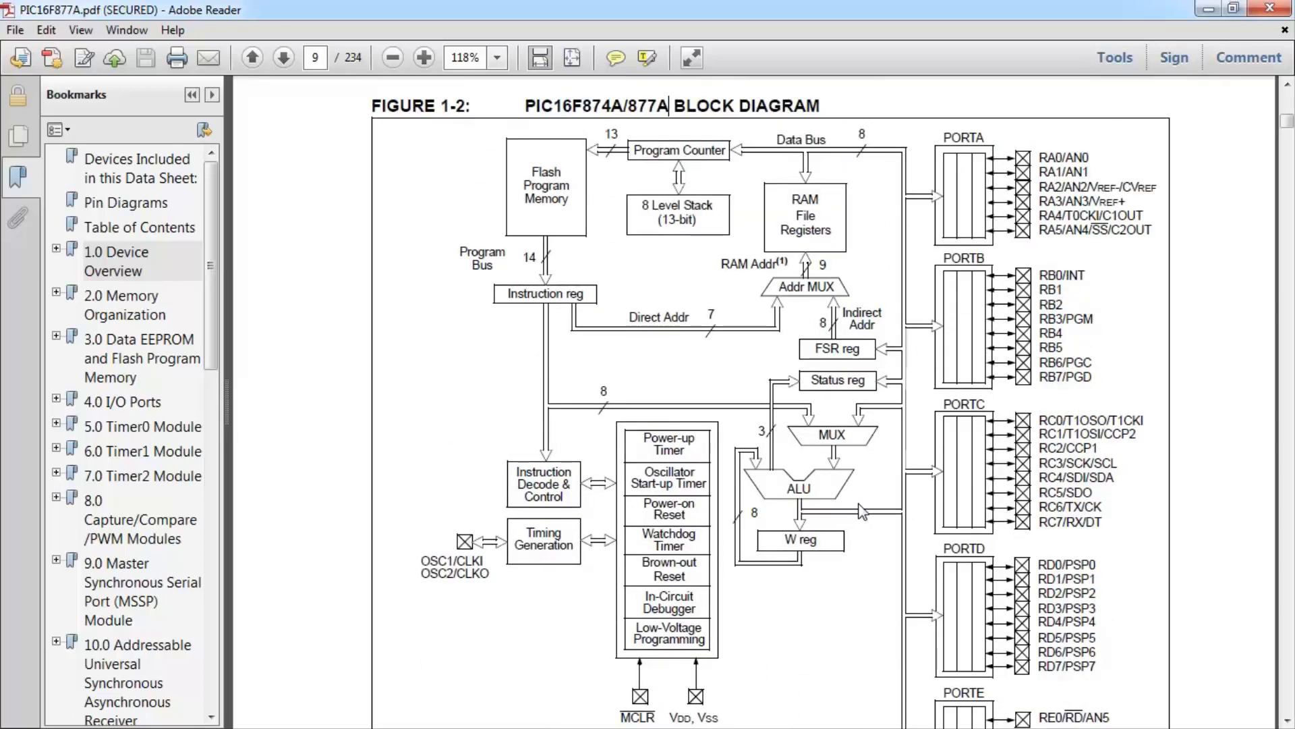
pyautogui.moveTo(683, 351)
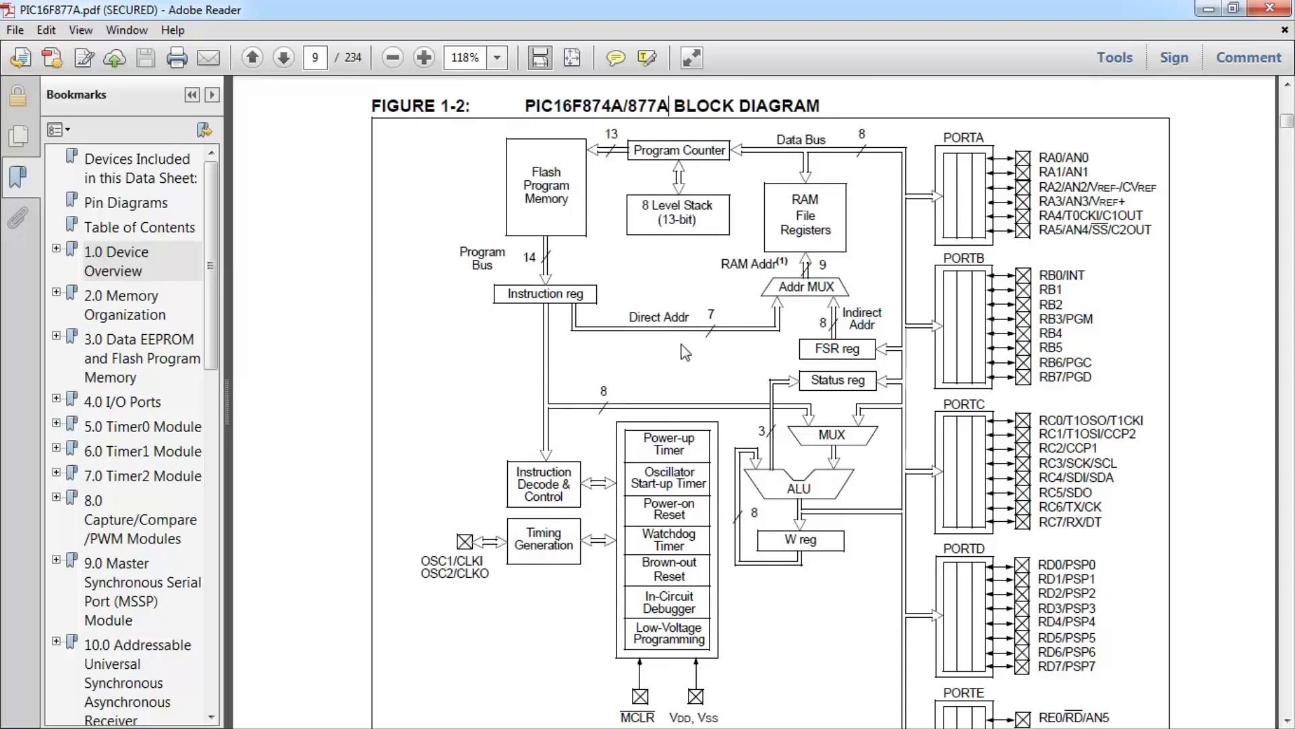
pyautogui.moveTo(876, 453)
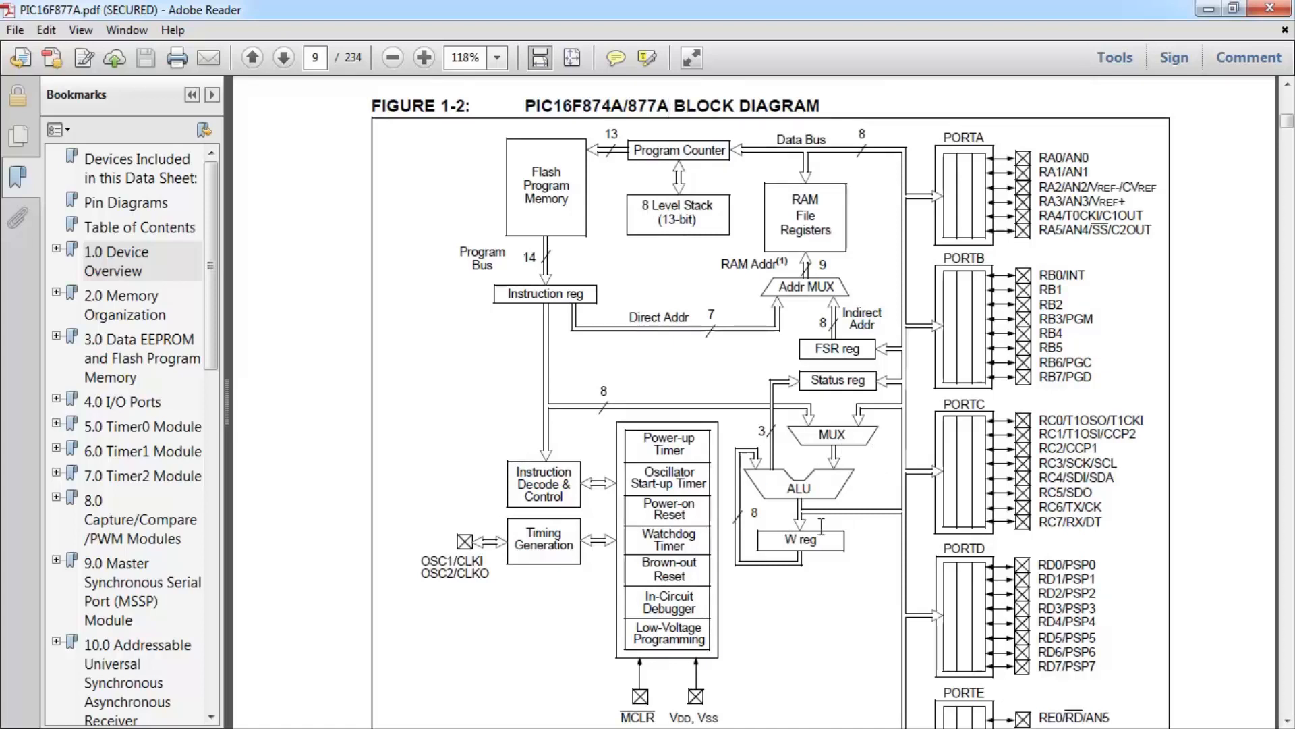
pyautogui.scroll(-3)
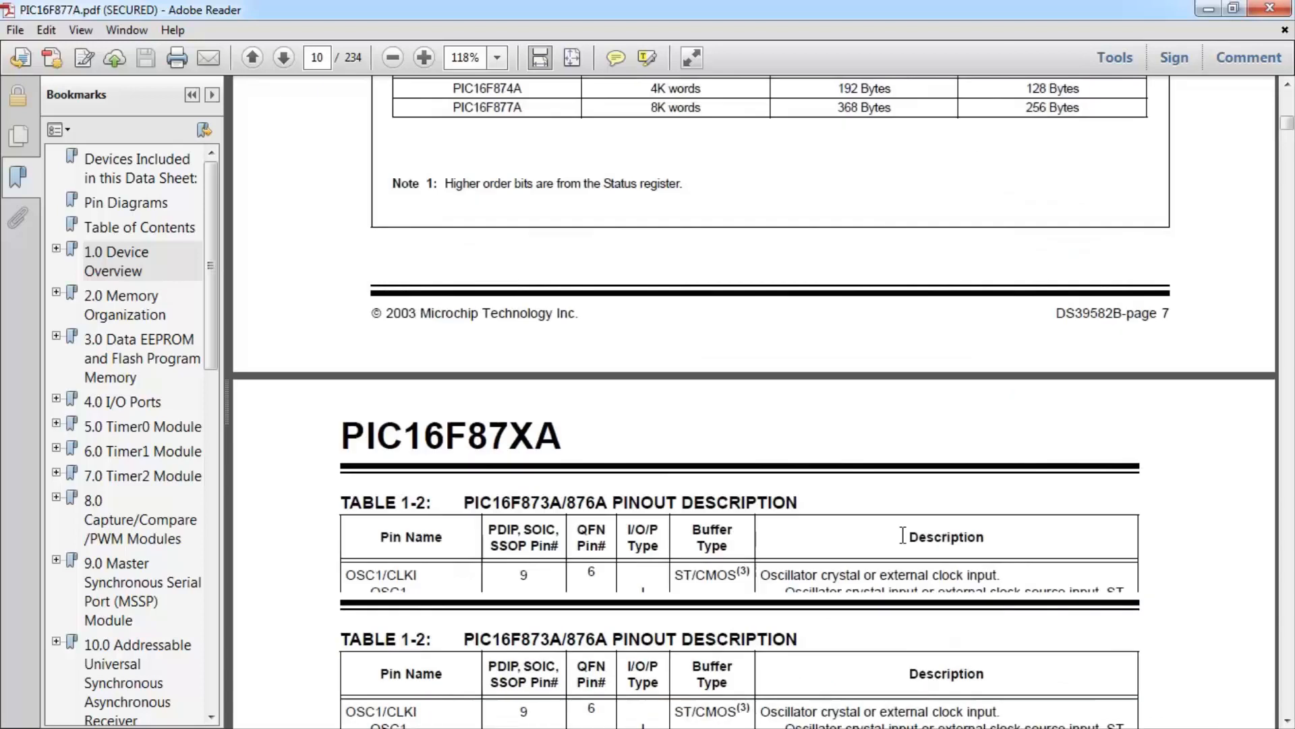
# Step: Expand the Device Overview bookmark and jump to Table 1-3, the 874A/877A pinout description
pyautogui.scroll(-3)
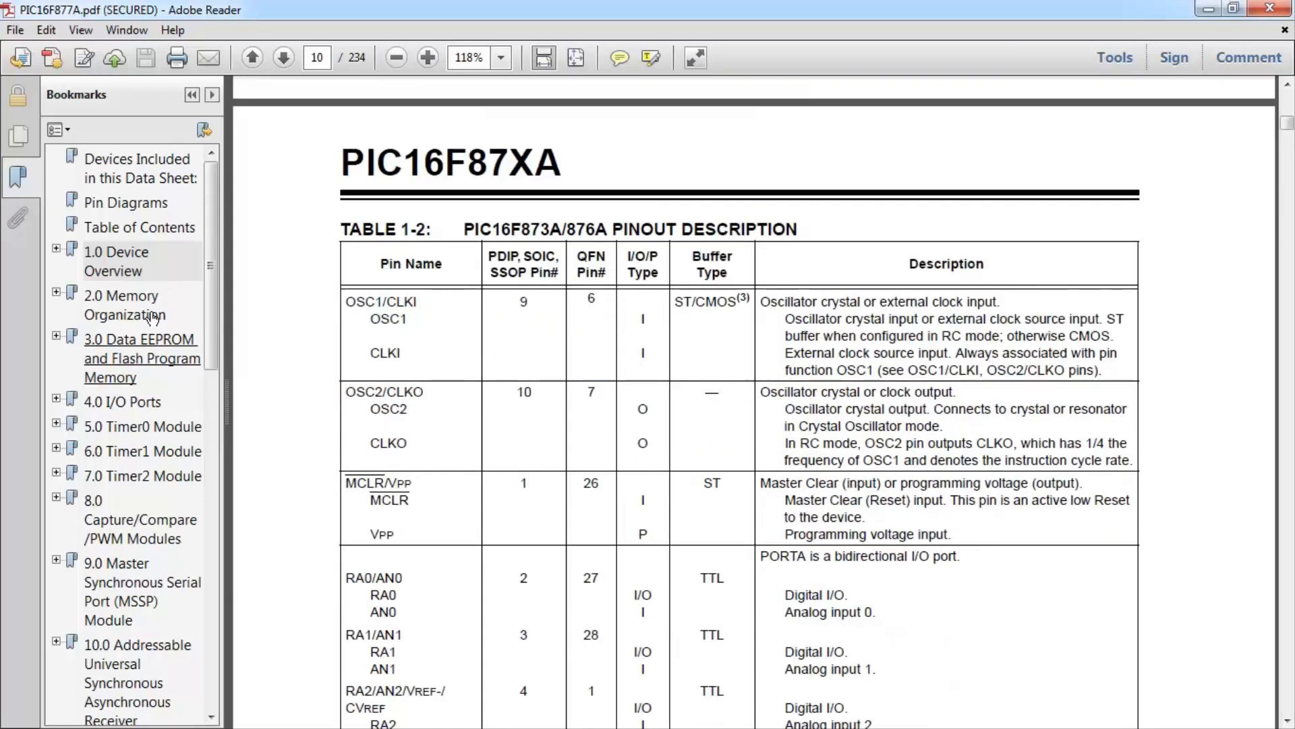
pyautogui.click(55, 252)
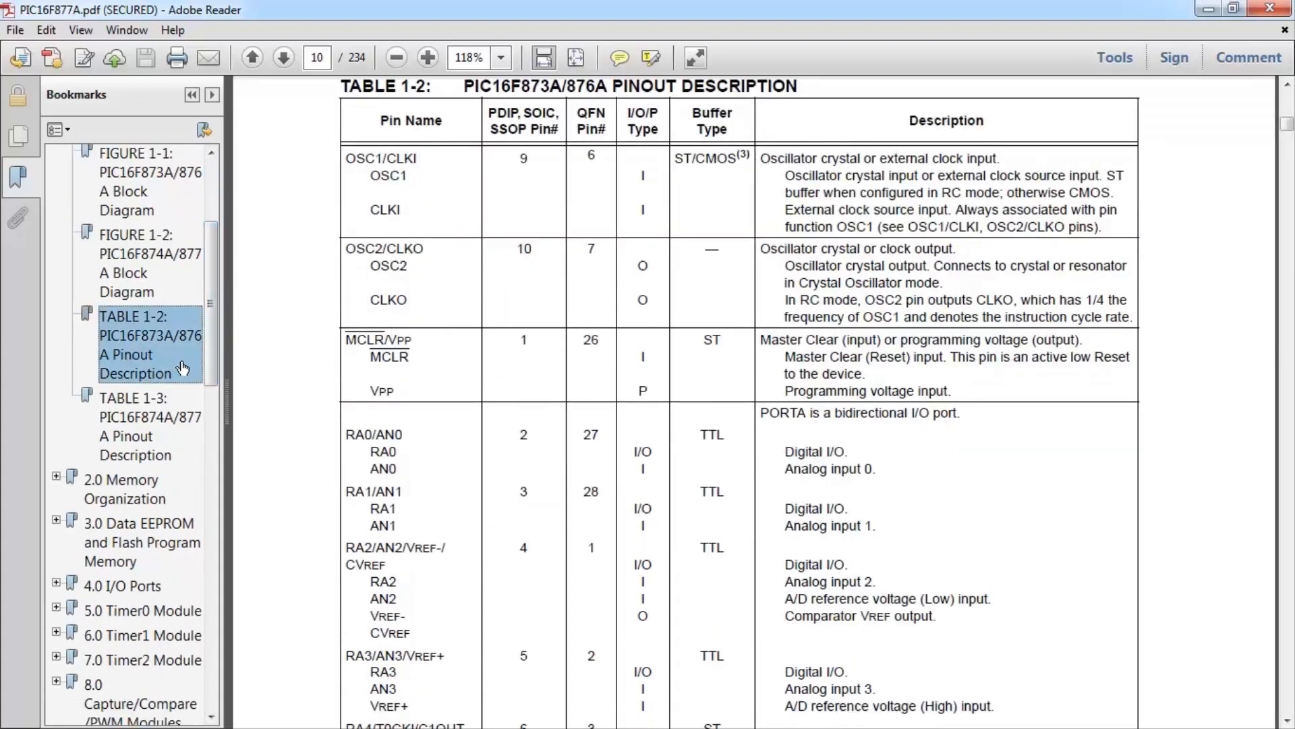
pyautogui.click(150, 427)
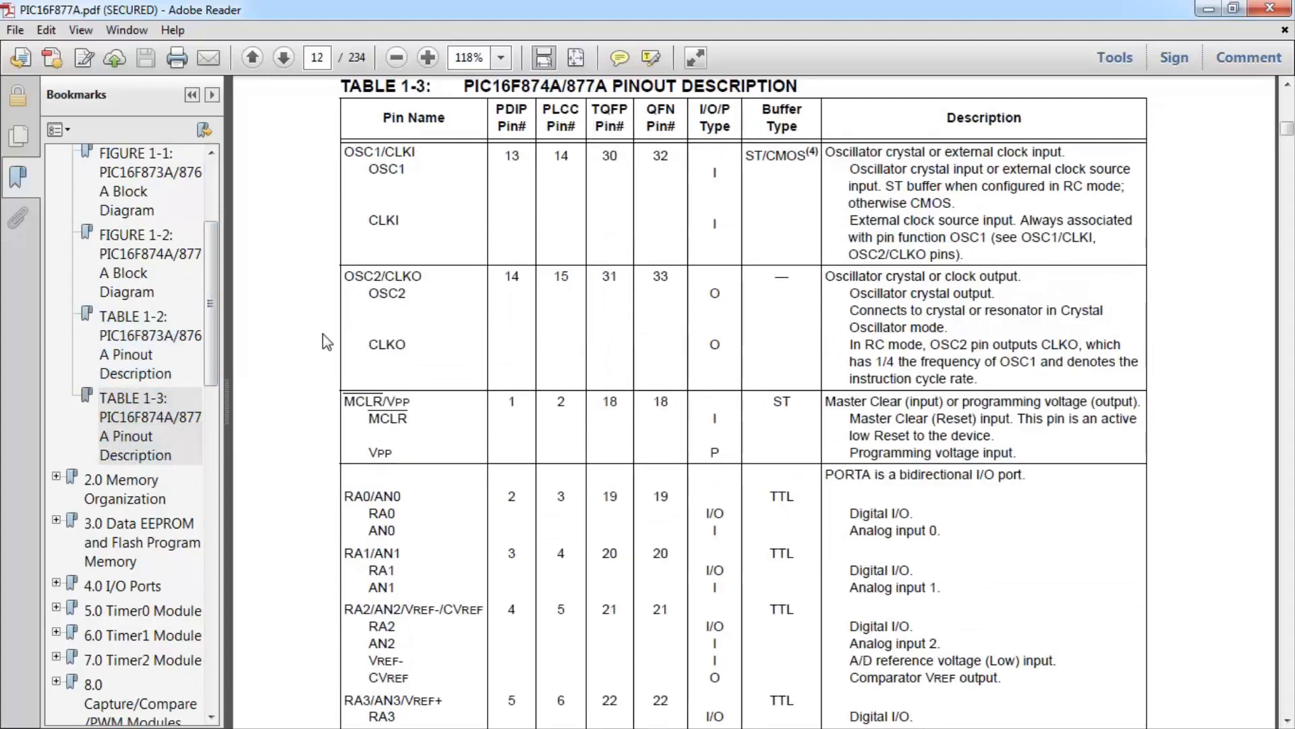
pyautogui.moveTo(558, 313)
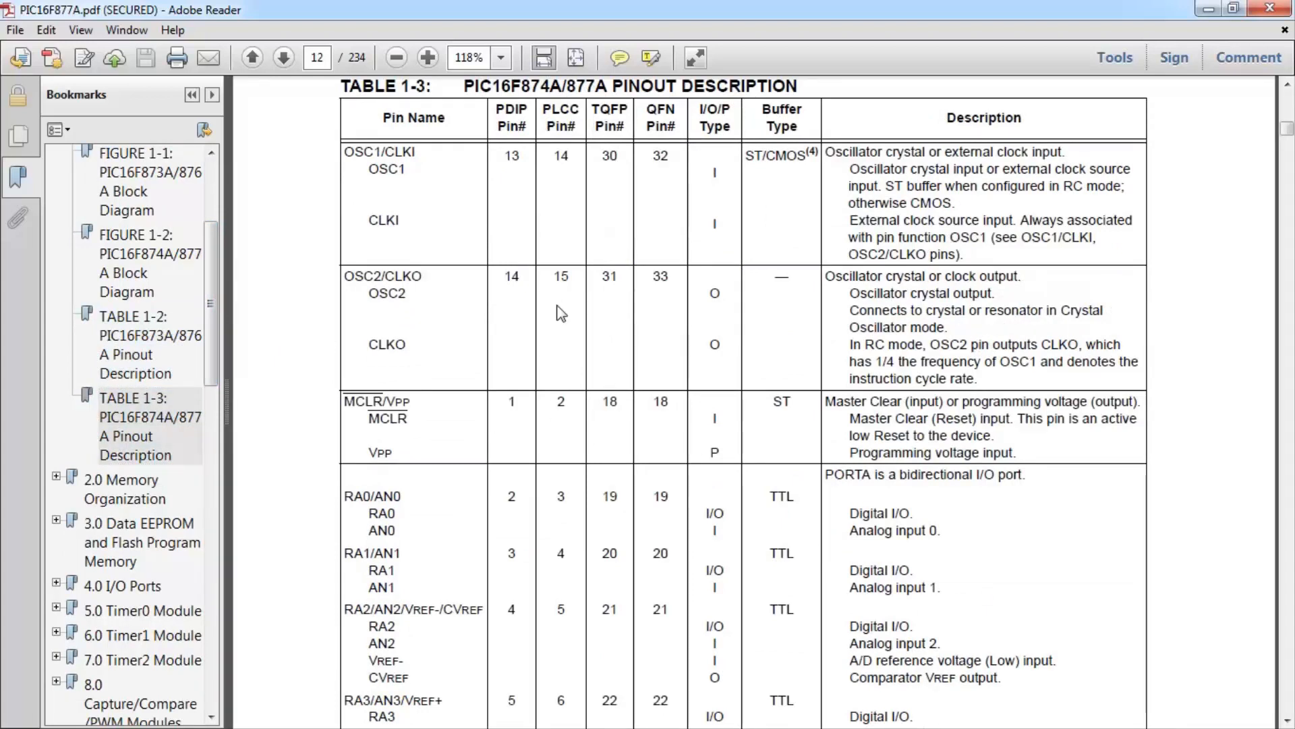
pyautogui.moveTo(513, 166)
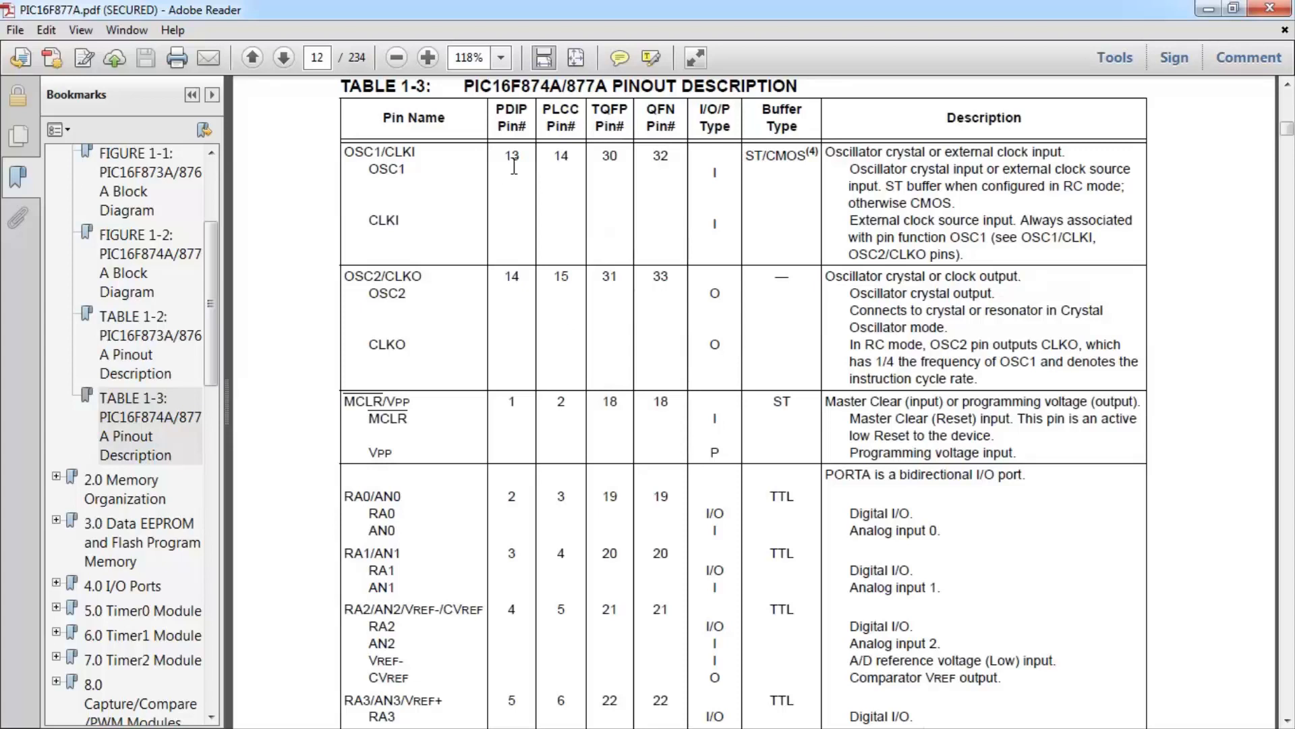
pyautogui.moveTo(302, 273)
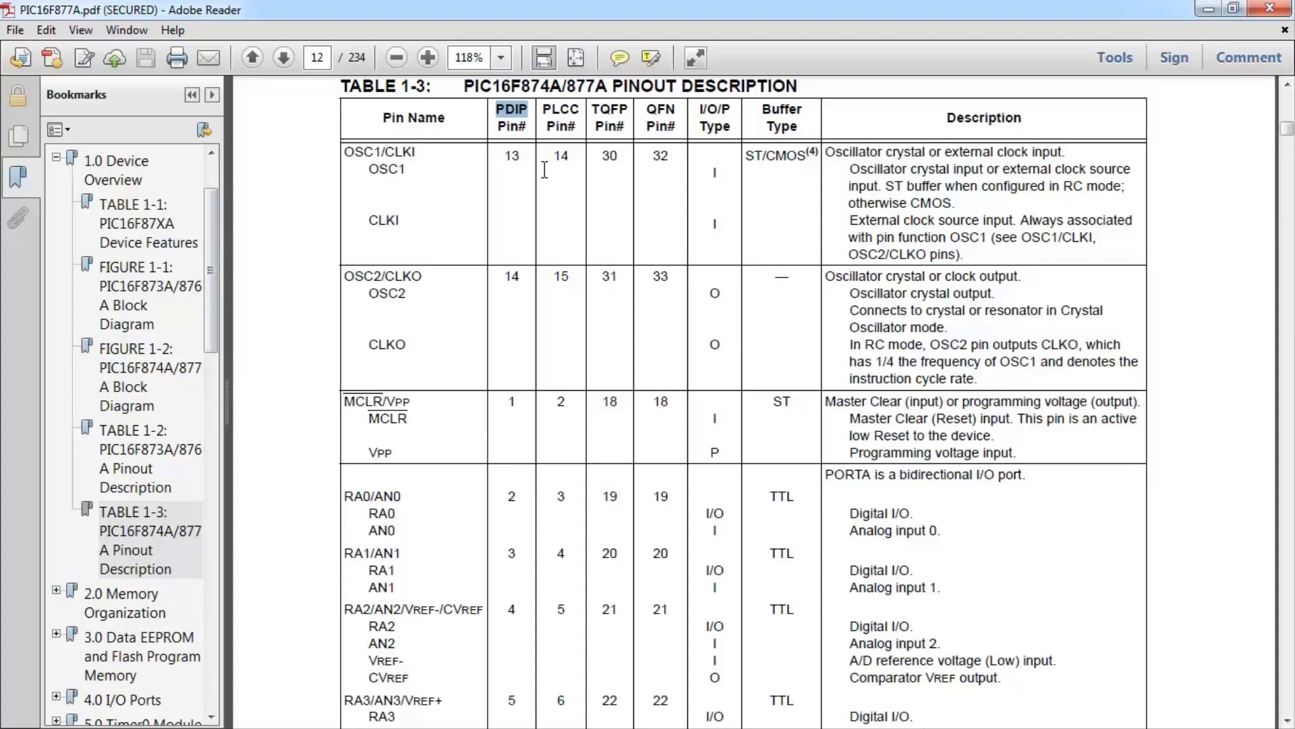
# Step: Select the OSC1/CLKI pin description text, then page onward through the table
pyautogui.moveTo(825, 151); pyautogui.dragTo(1083, 257)
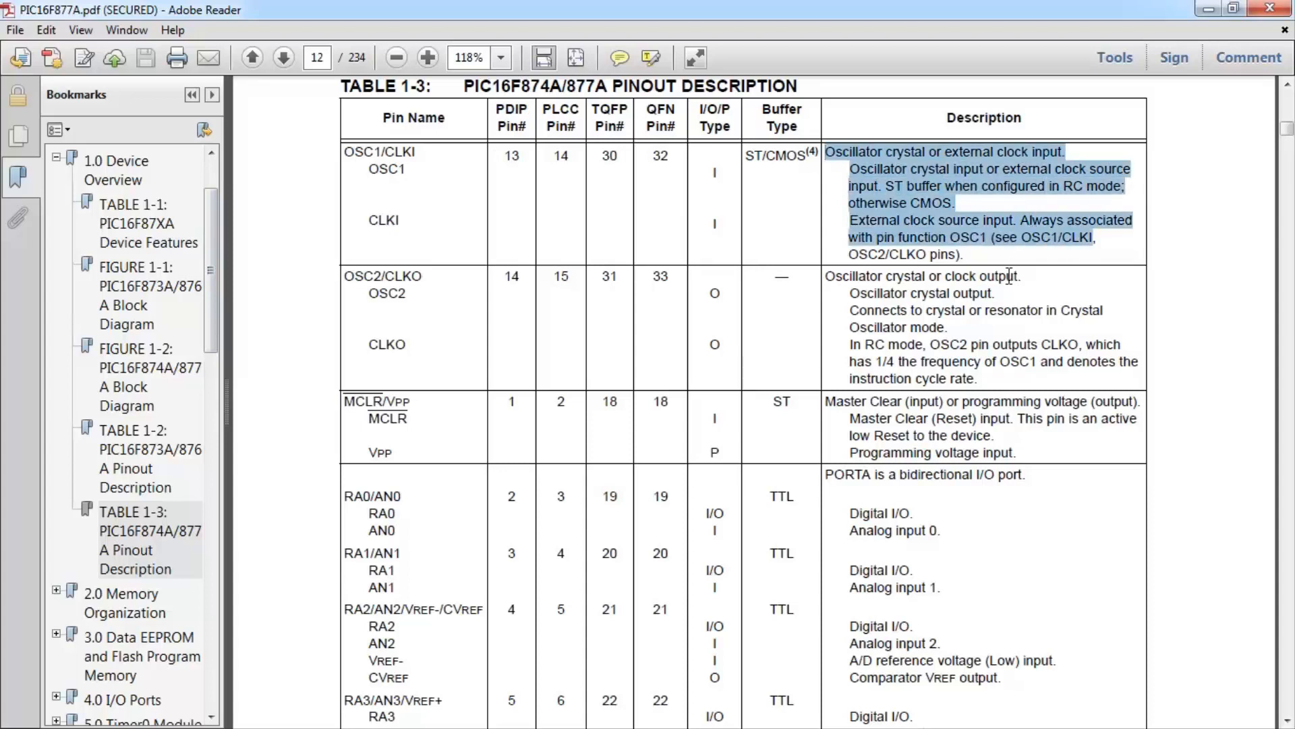
pyautogui.scroll(-3)
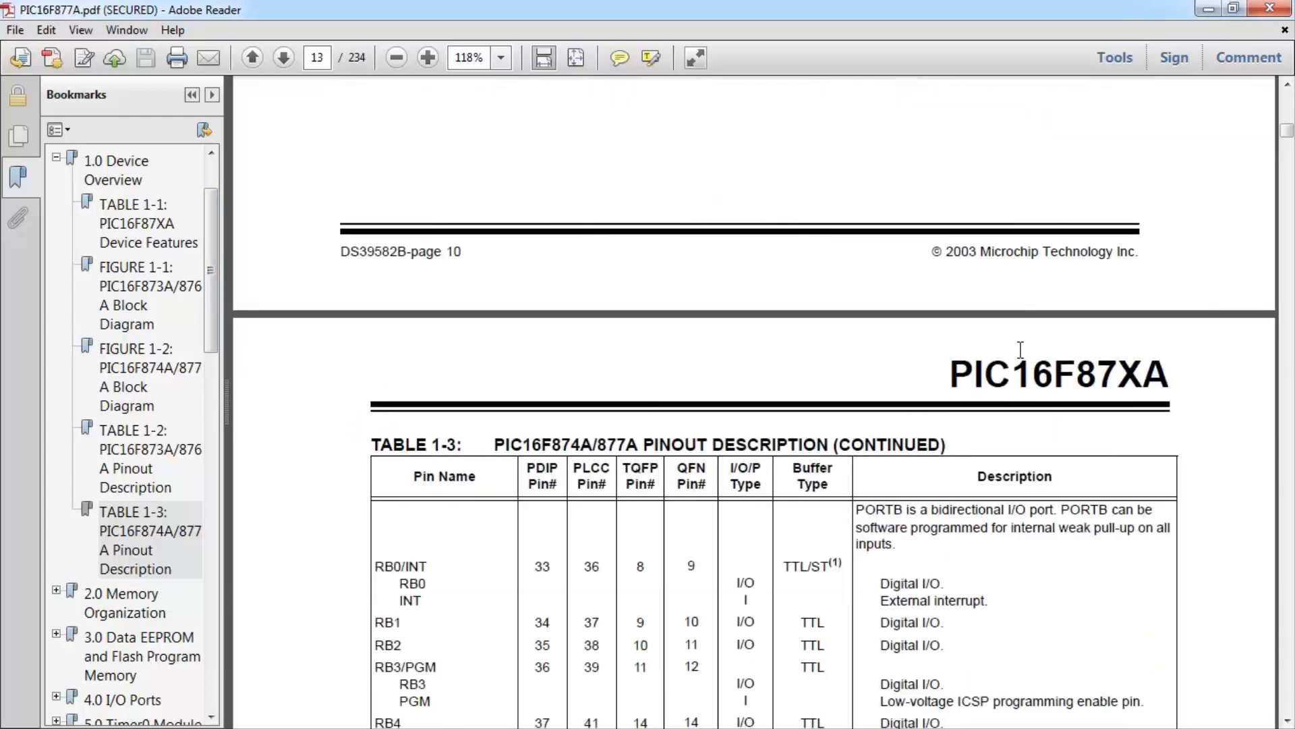
pyautogui.click(282, 57)
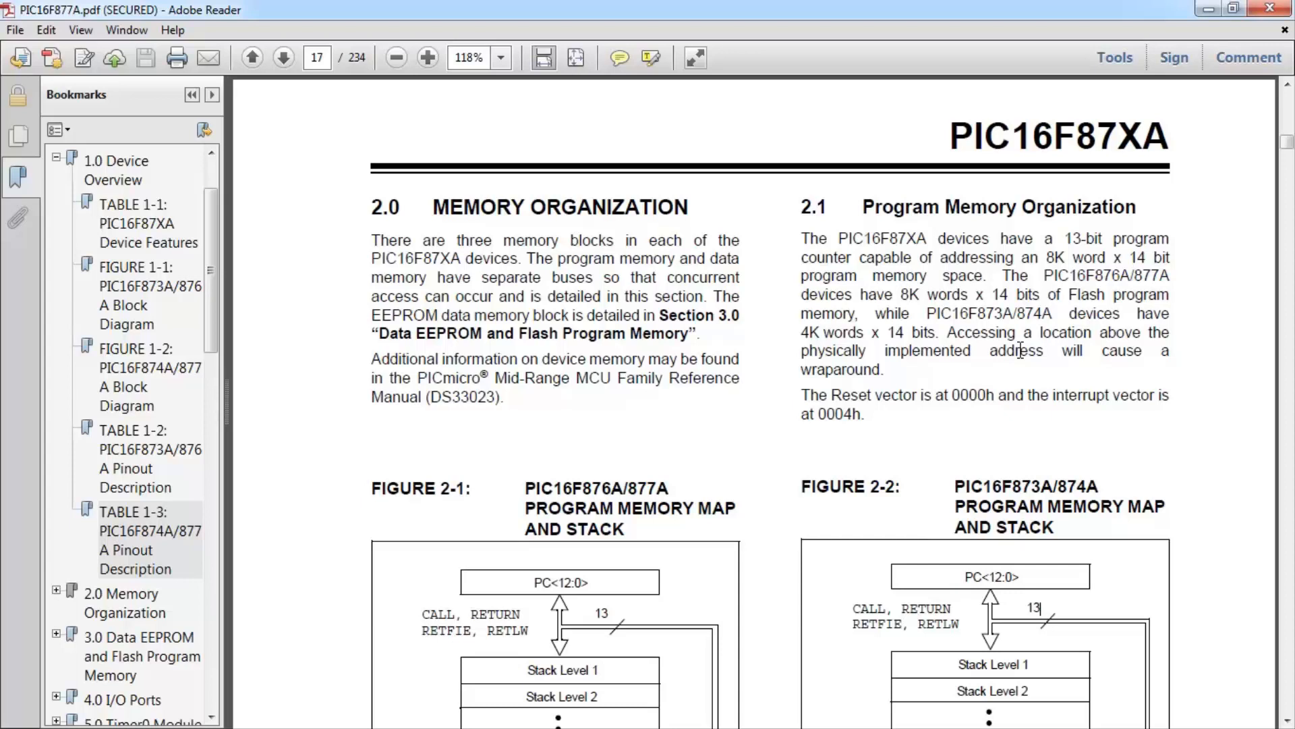
# Step: Scroll page 17 until Figures 2-1 and 2-2, the memory maps and stacks, are fully visible
pyautogui.scroll(-3)
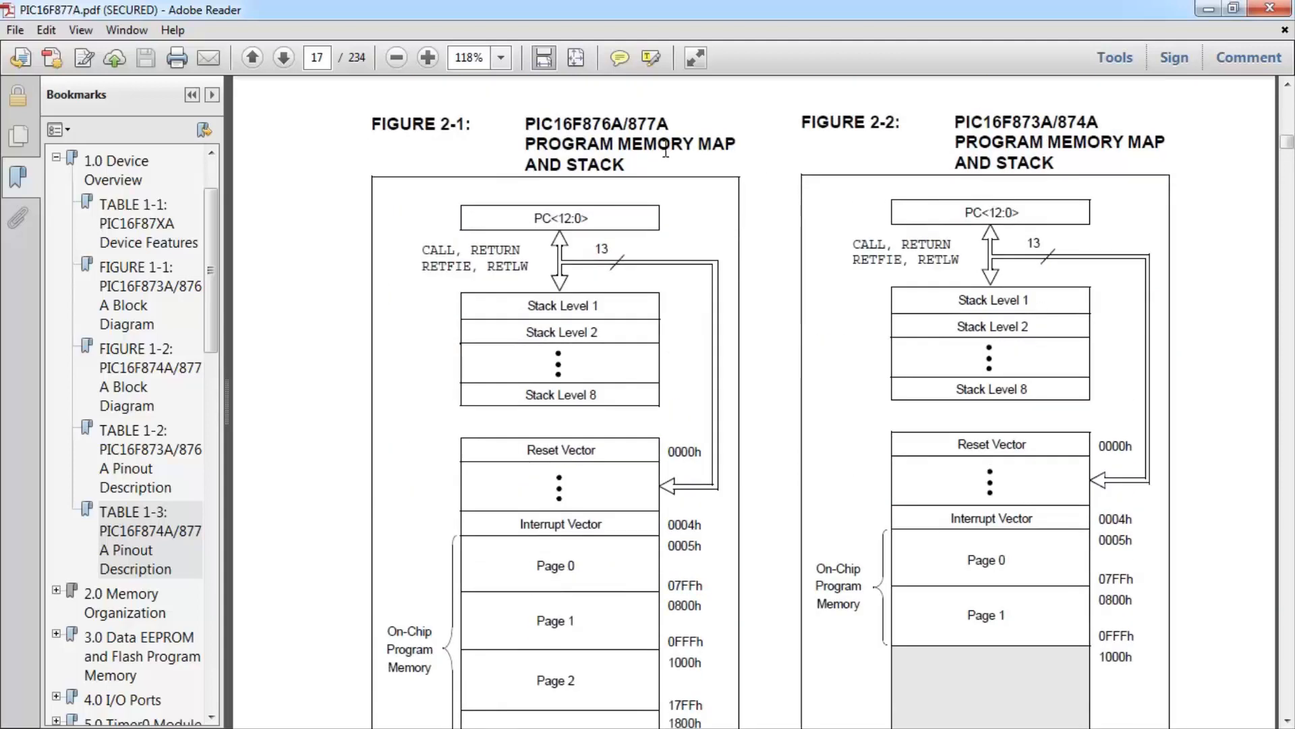
pyautogui.scroll(-3)
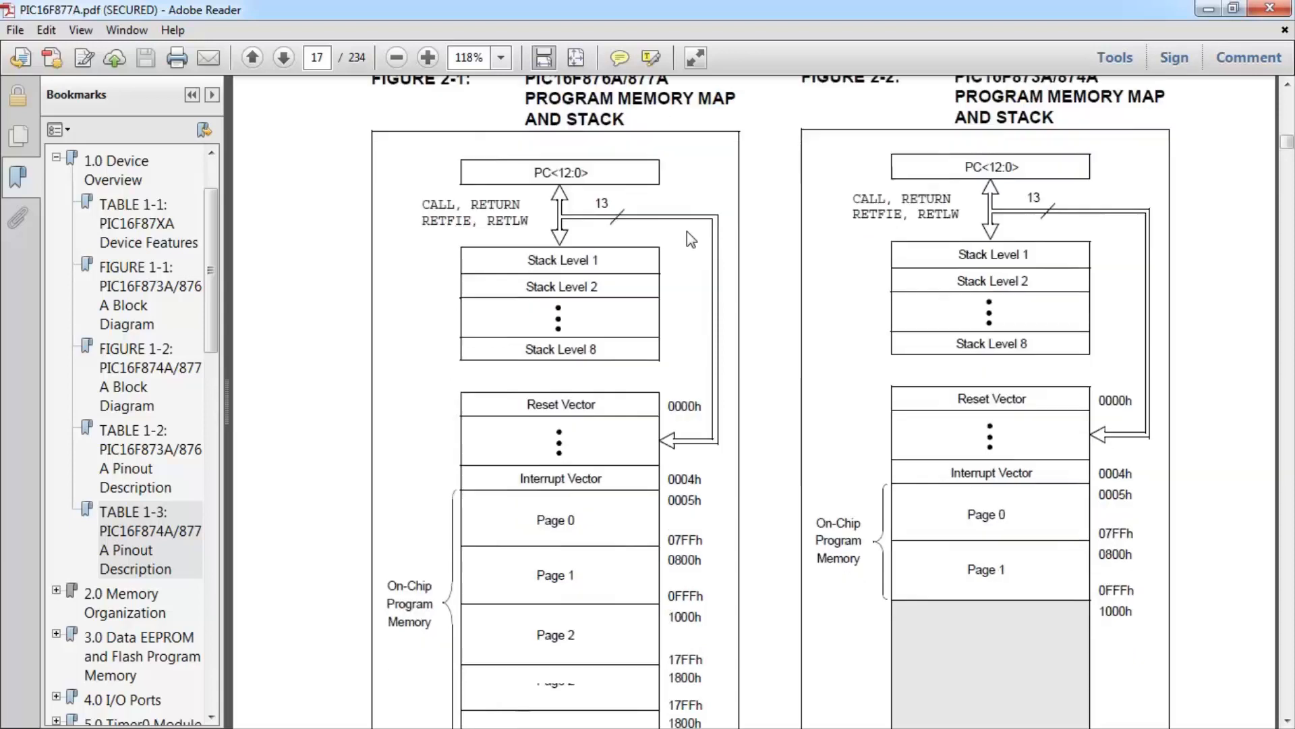
pyautogui.scroll(-3)
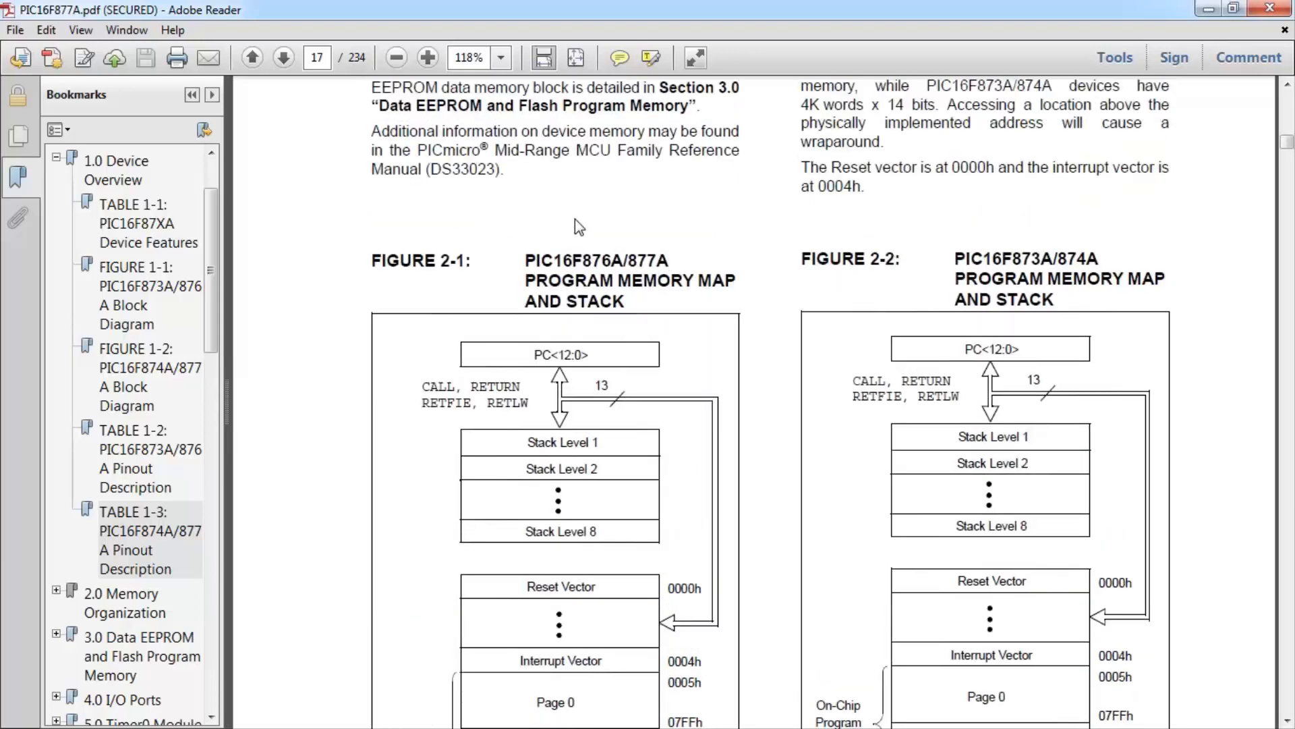
pyautogui.scroll(-3)
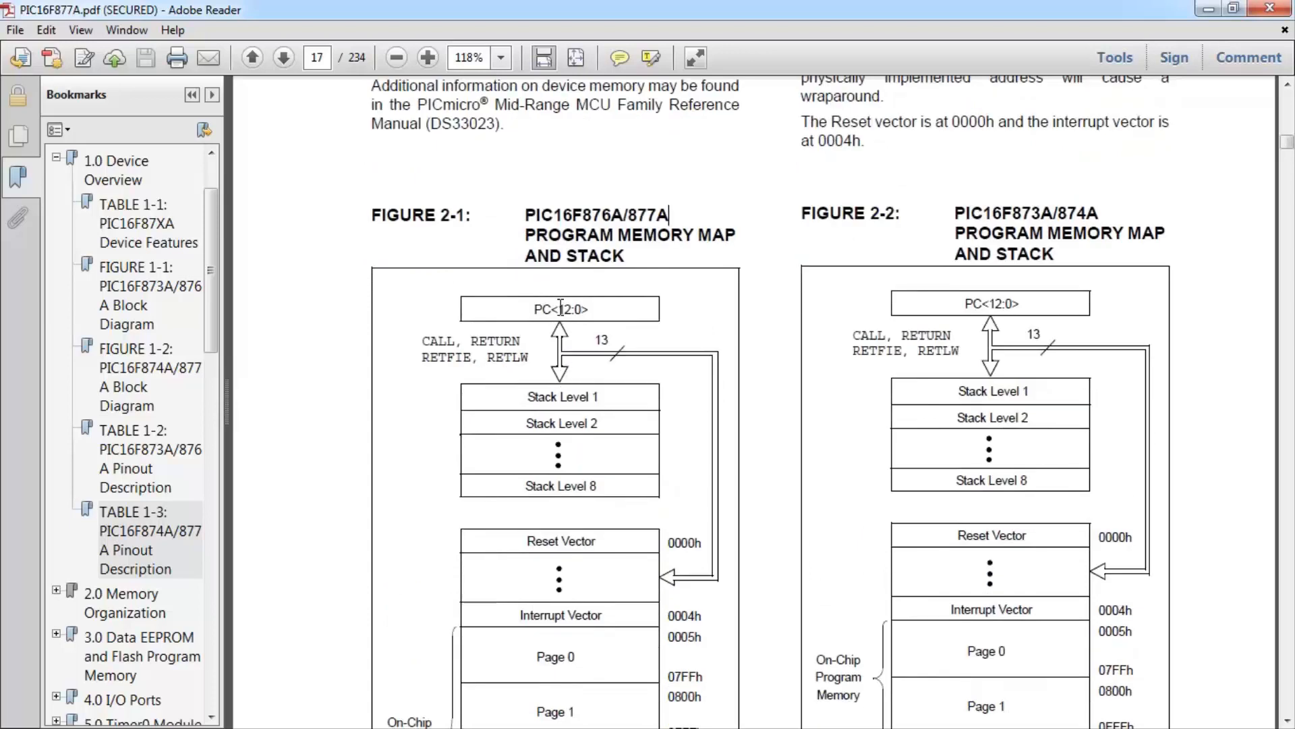
pyautogui.scroll(-3)
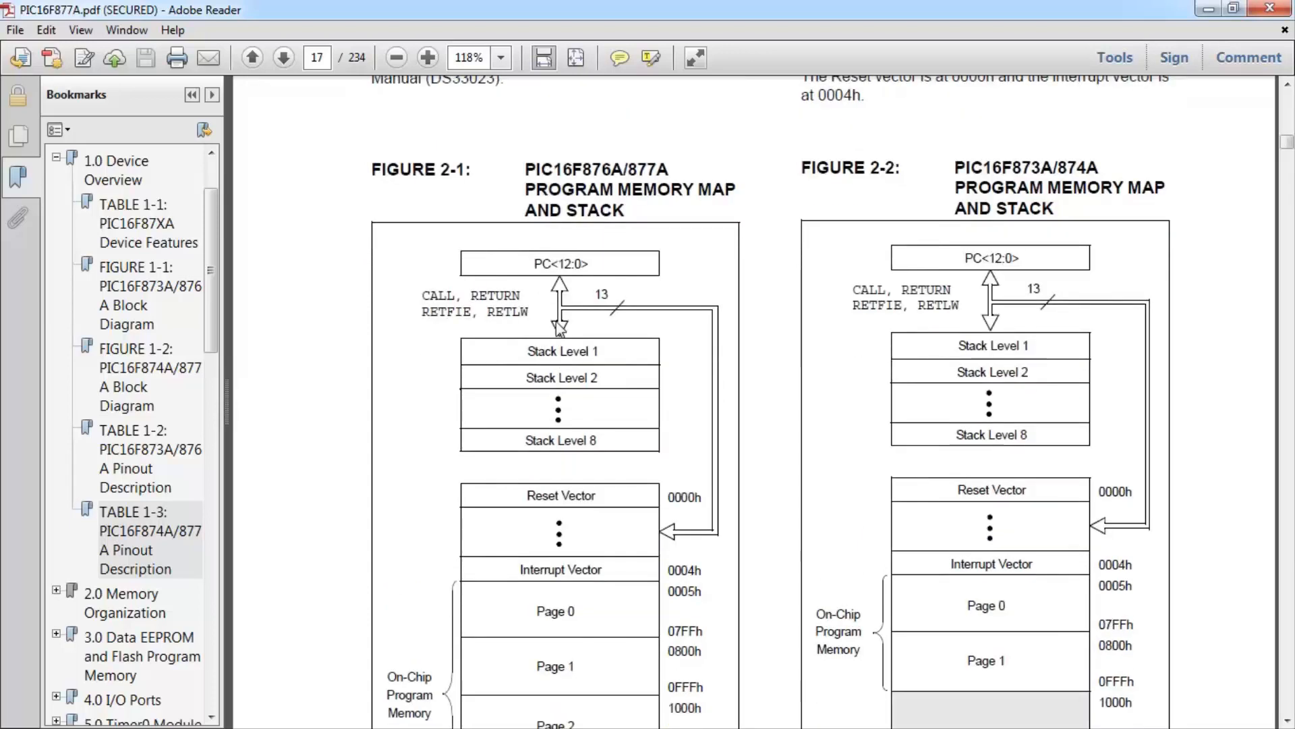
pyautogui.scroll(-3)
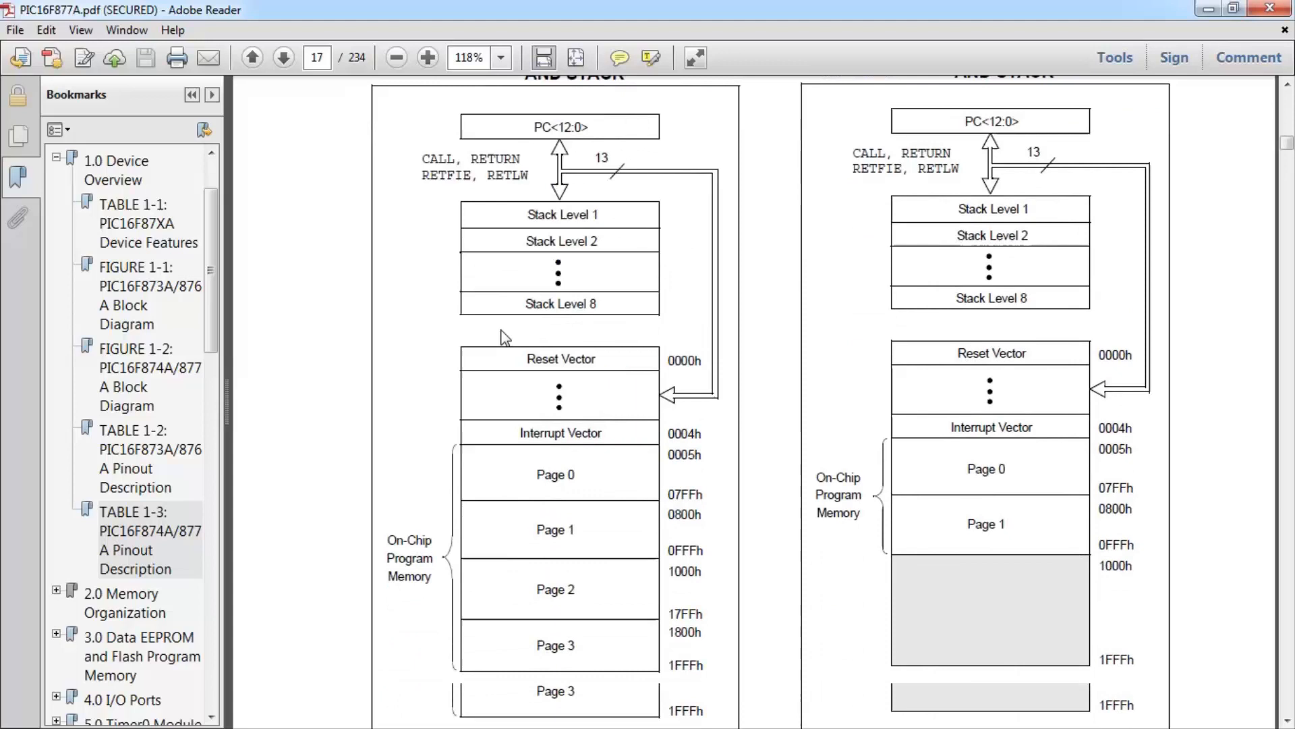
pyautogui.scroll(-3)
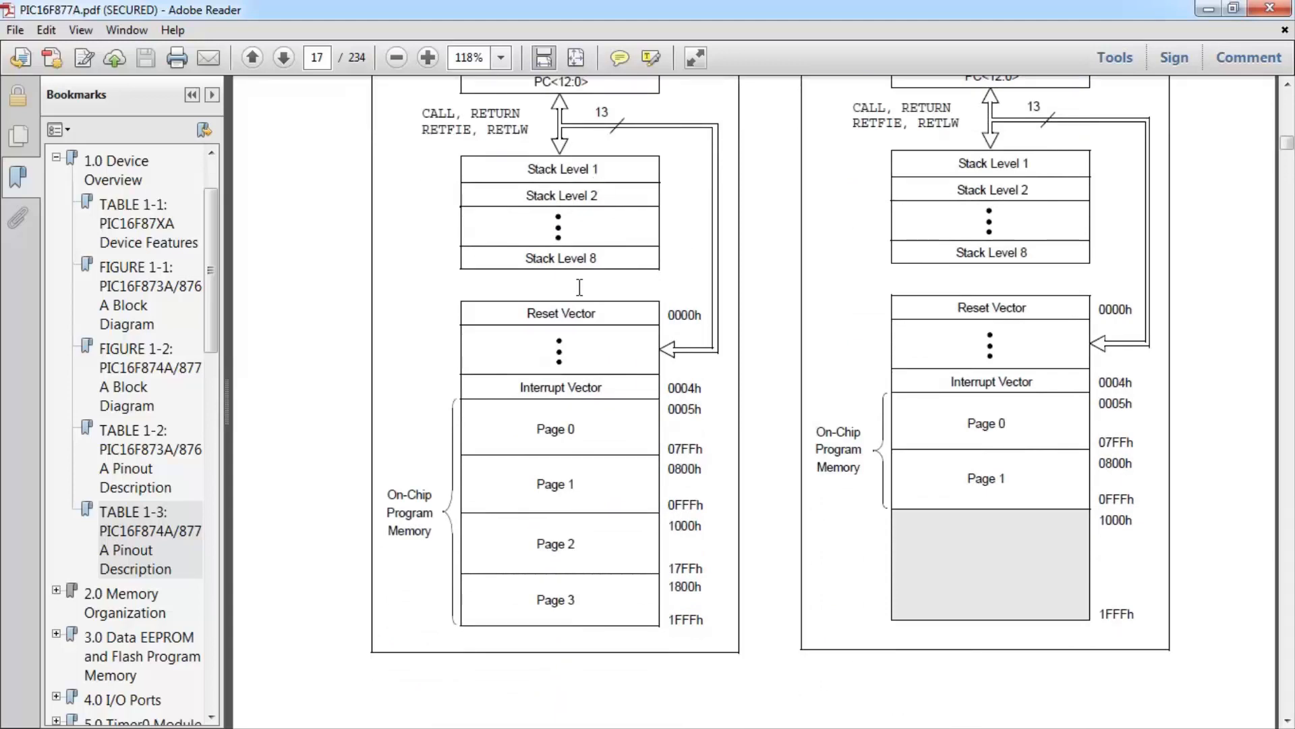
pyautogui.moveTo(603, 276)
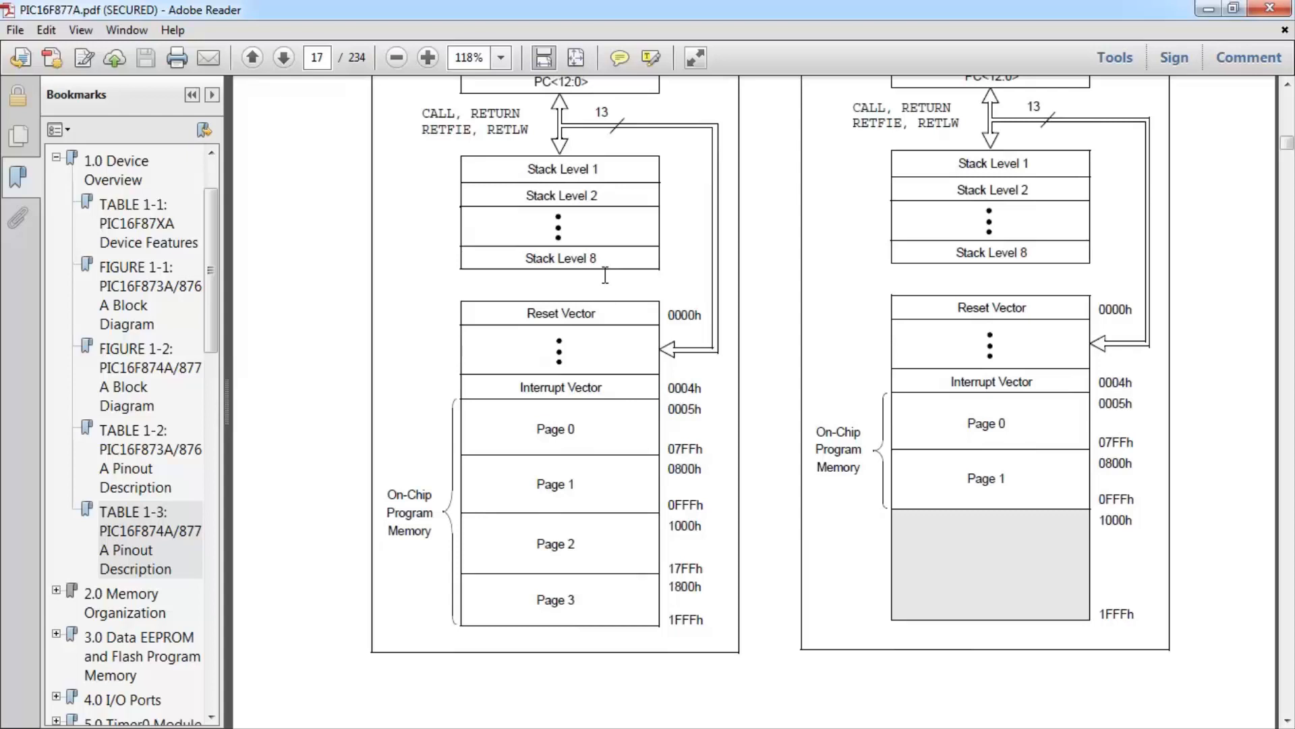
pyautogui.moveTo(578, 324)
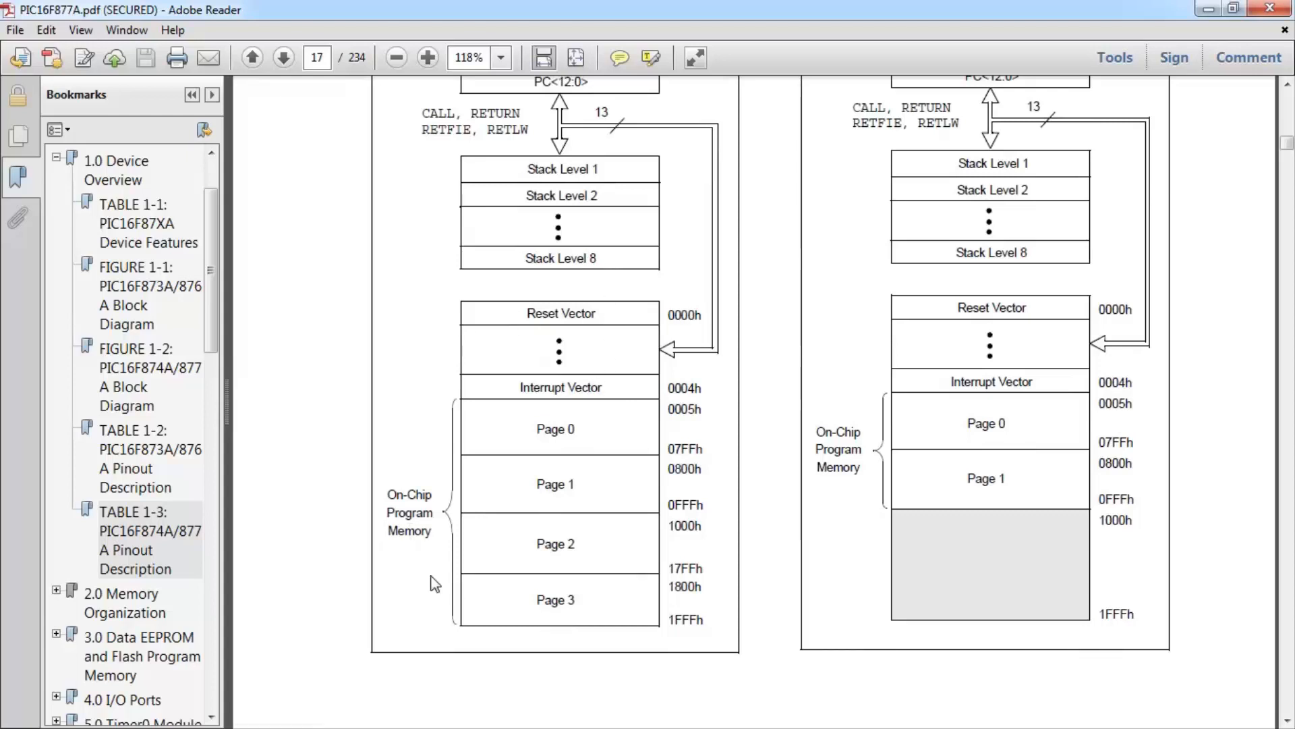
pyautogui.moveTo(600, 440)
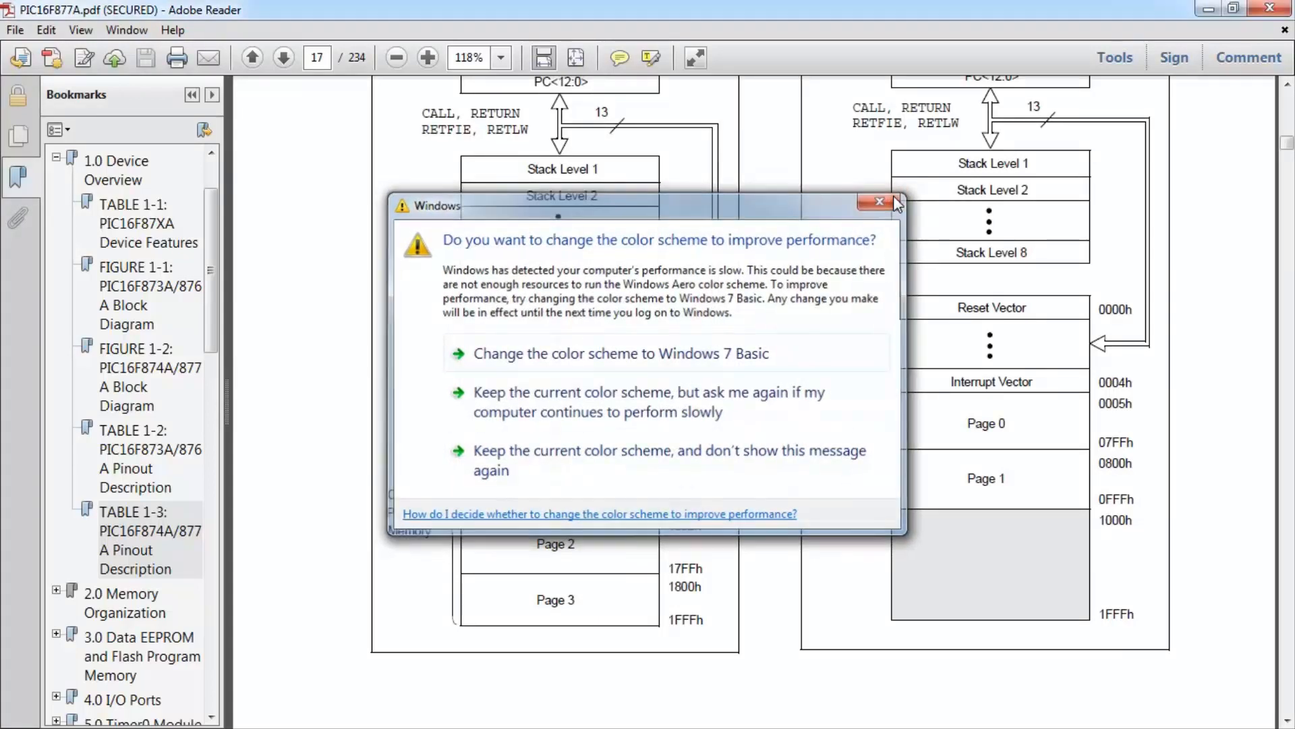
# Step: Dismiss the colour-scheme warning and move to page 18, section 2.2 Data Memory Organization
pyautogui.click(879, 202)
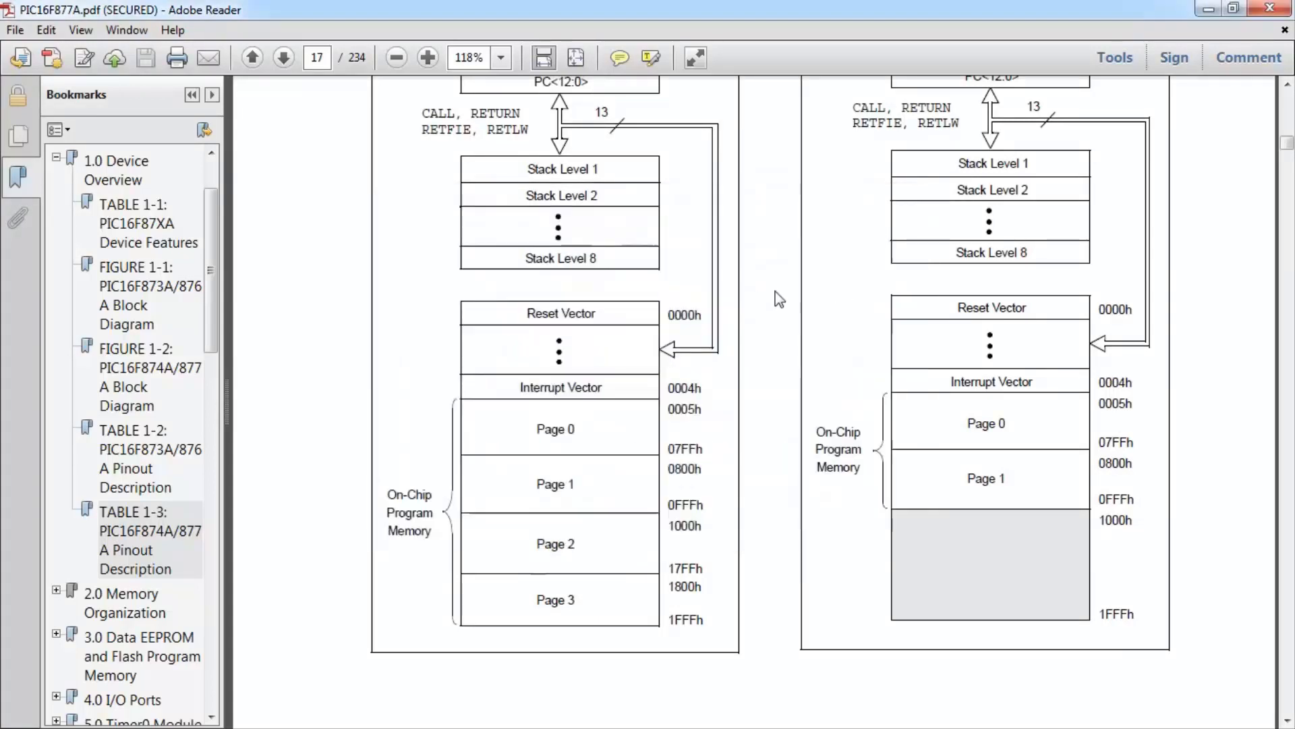
pyautogui.click(282, 57)
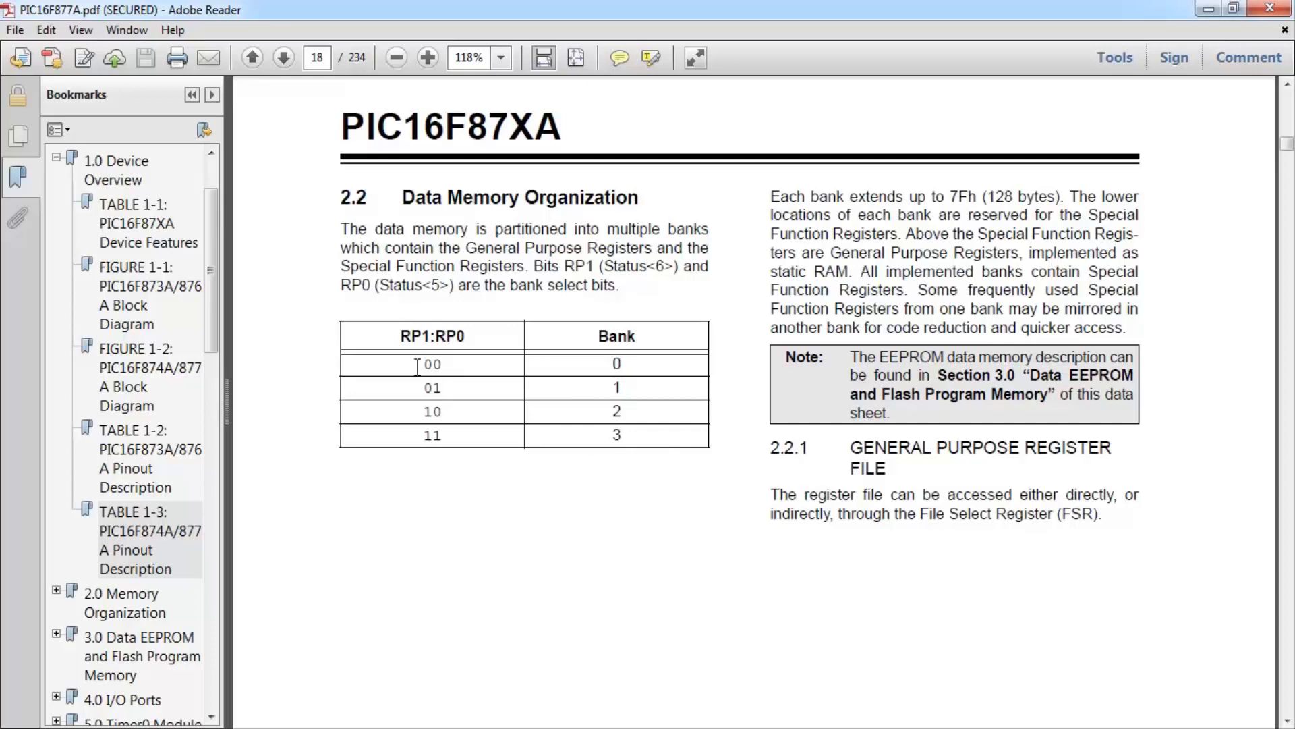
pyautogui.doubleClick(431, 335)
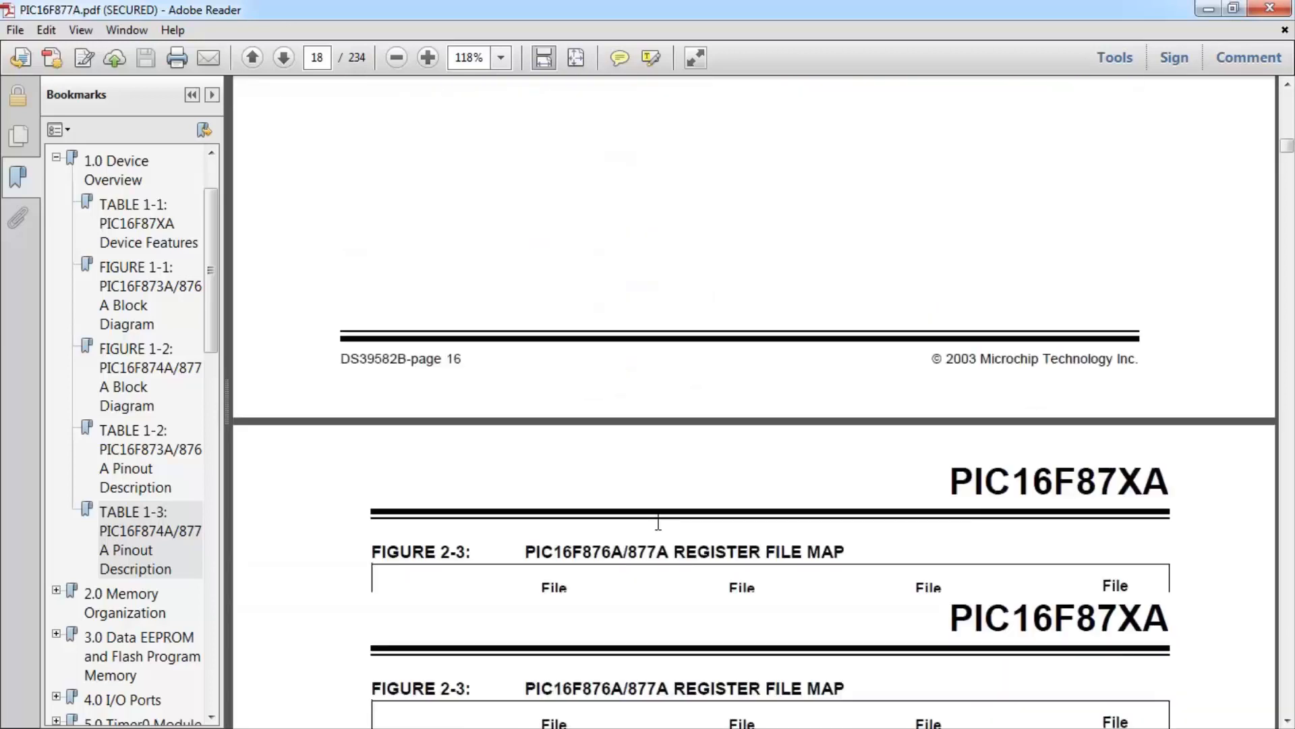
# Step: Scroll through Figure 2-3's 876A/877A register file map and highlight PORTA
pyautogui.scroll(-3)
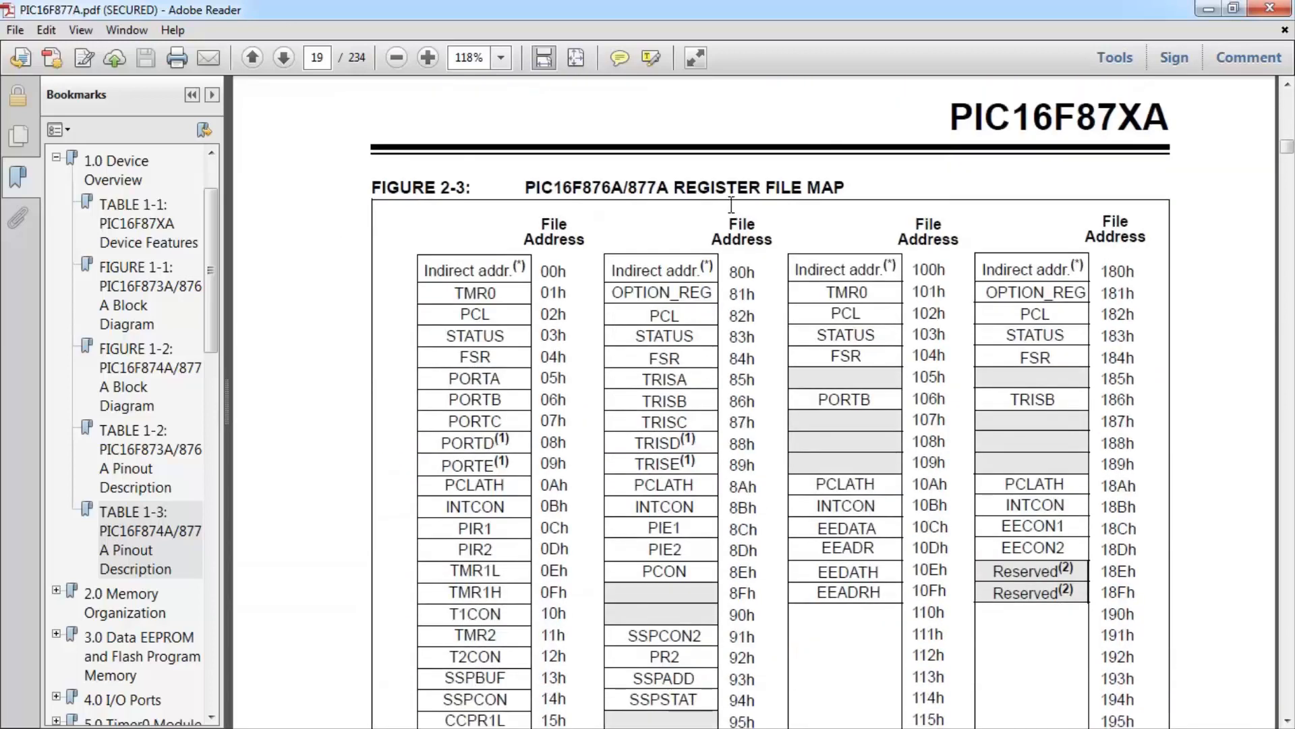
pyautogui.scroll(-3)
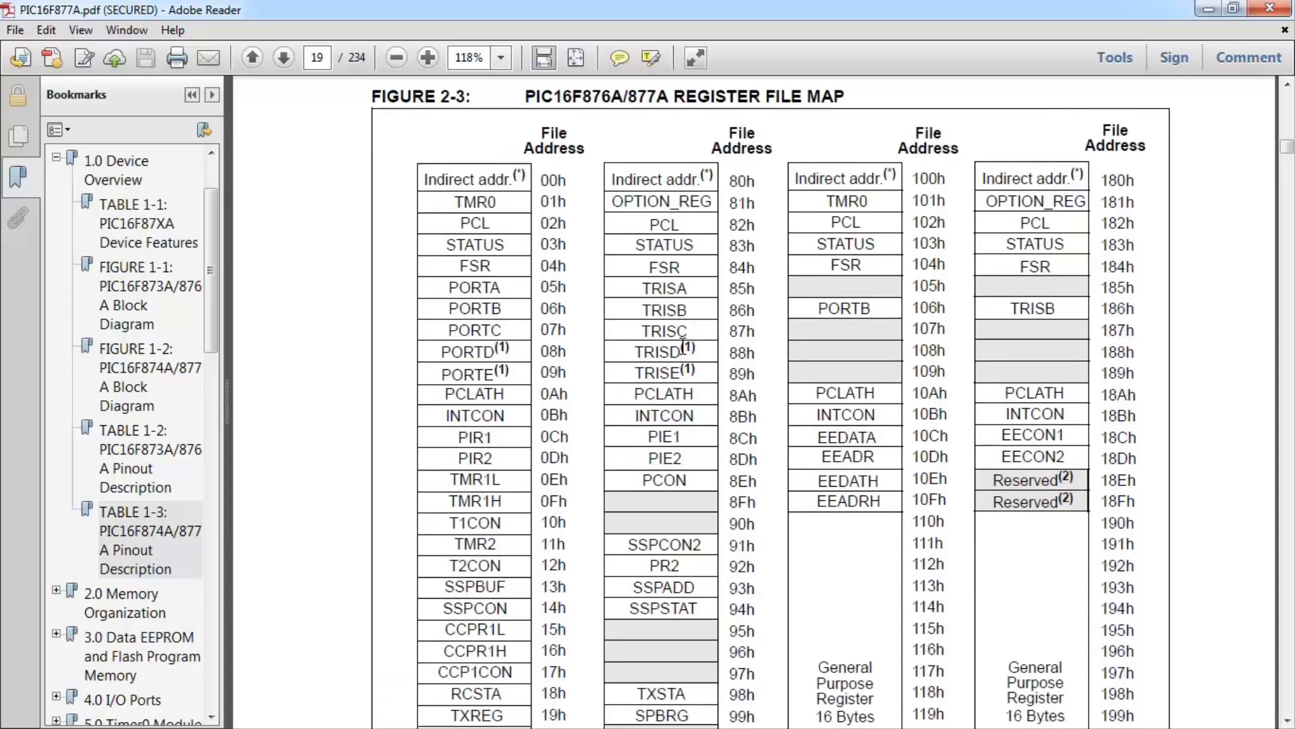
pyautogui.scroll(-3)
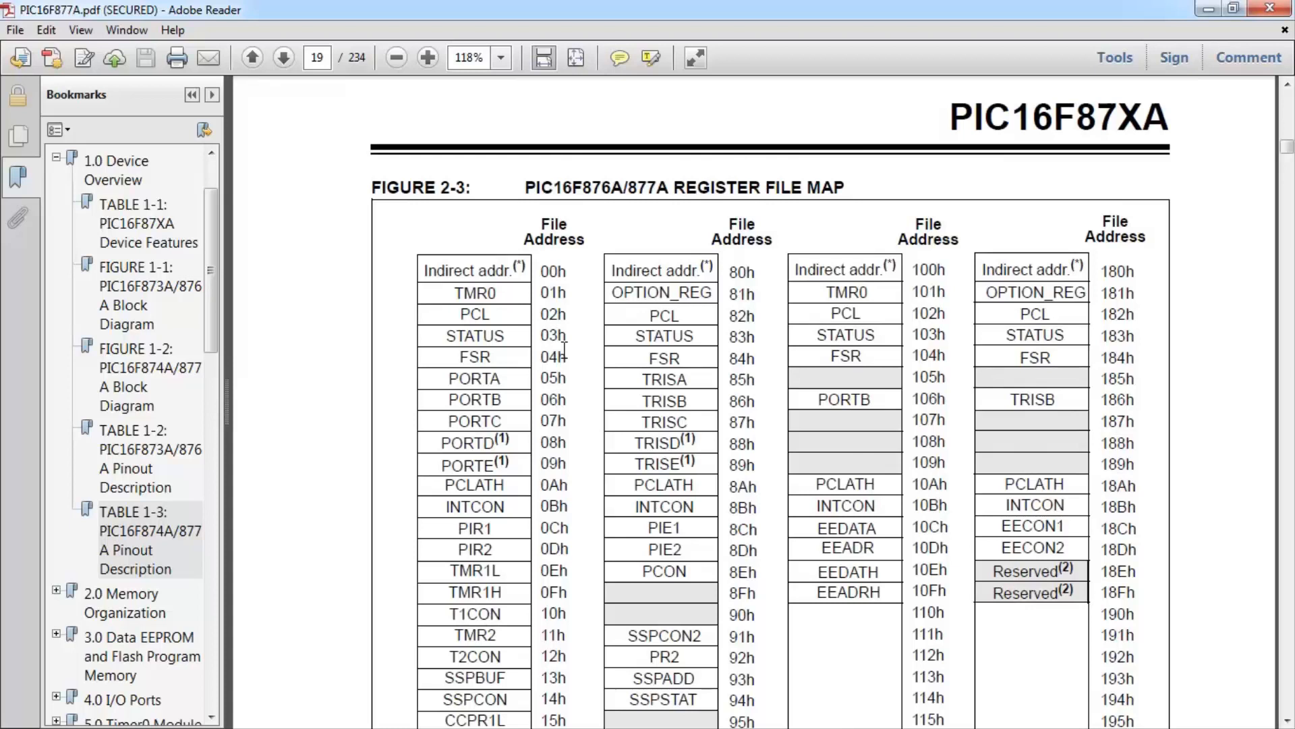
pyautogui.scroll(-3)
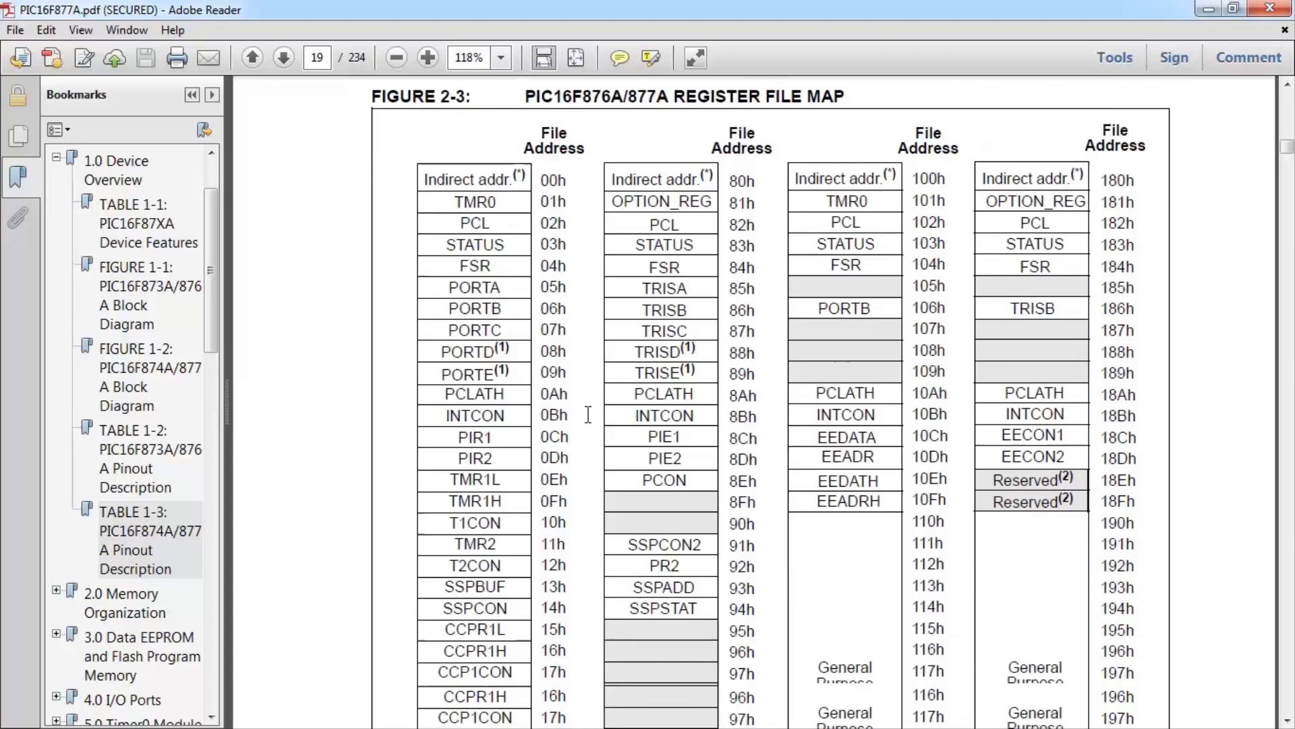
pyautogui.scroll(-3)
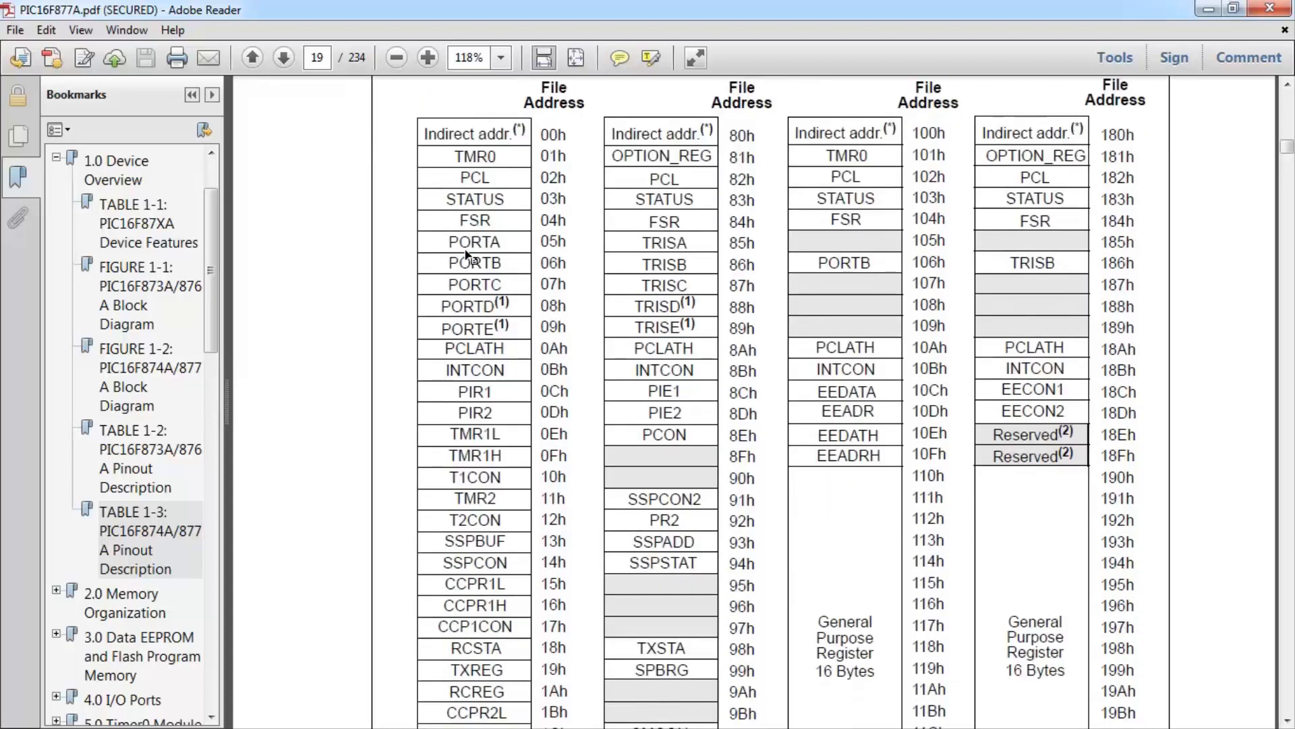
pyautogui.doubleClick(474, 242)
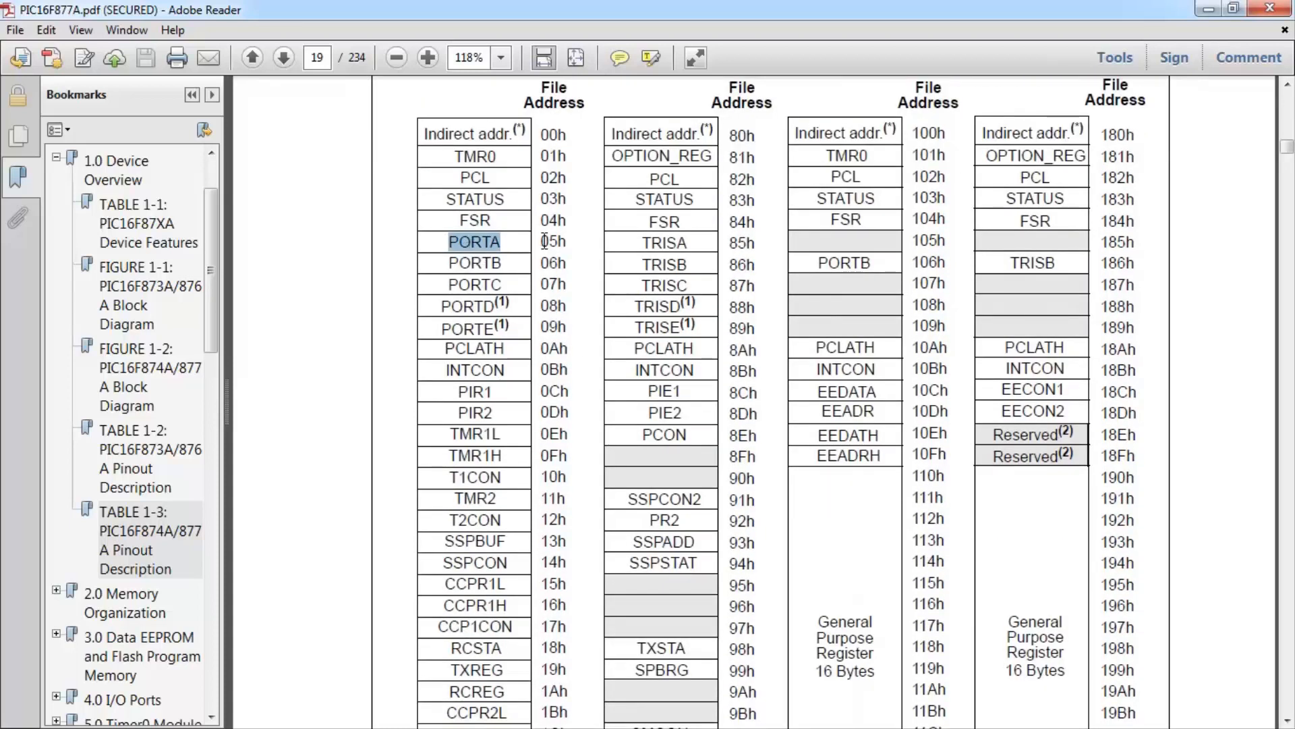
pyautogui.scroll(-3)
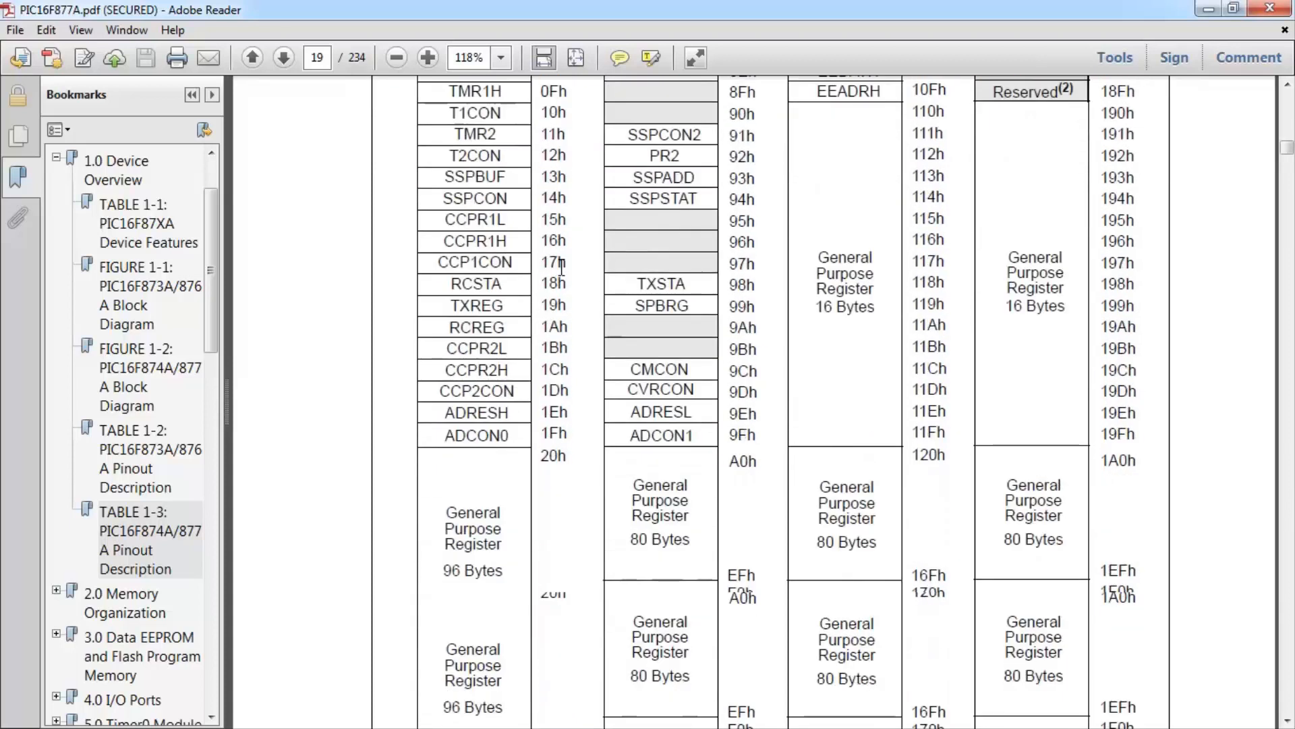
pyautogui.scroll(-3)
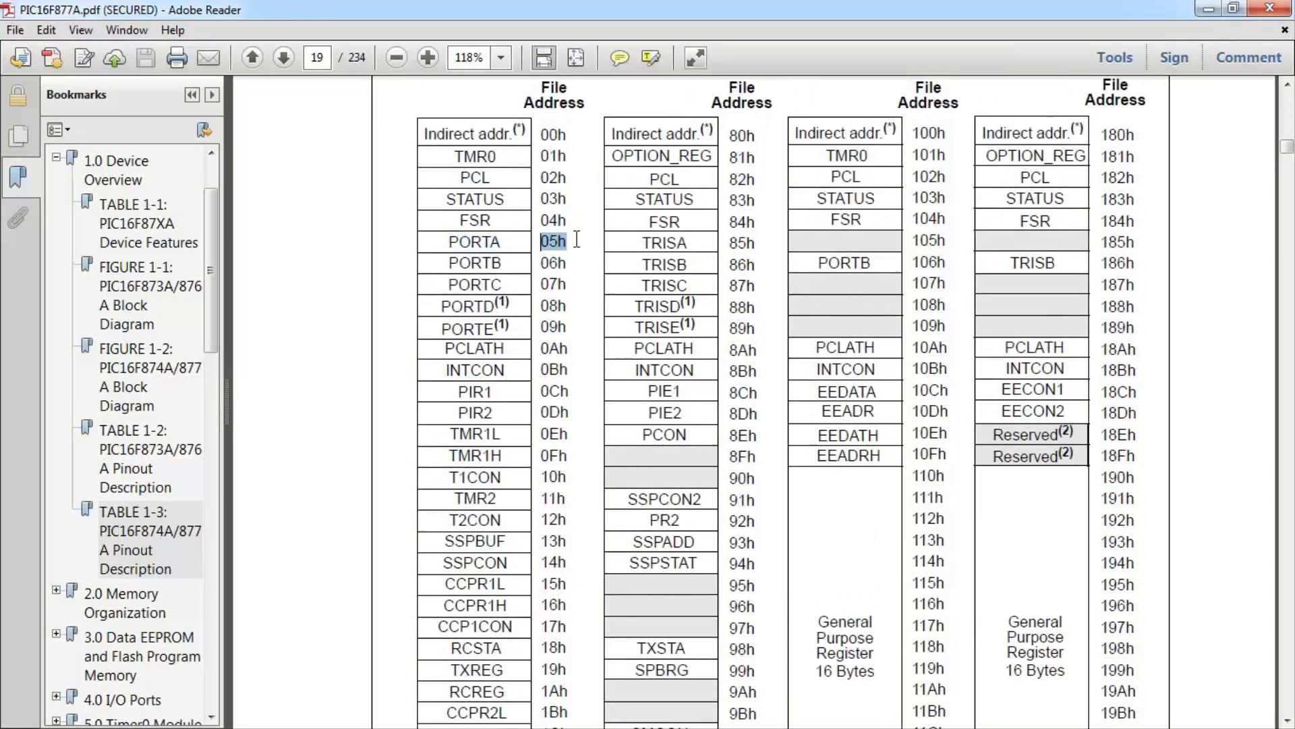
pyautogui.scroll(-3)
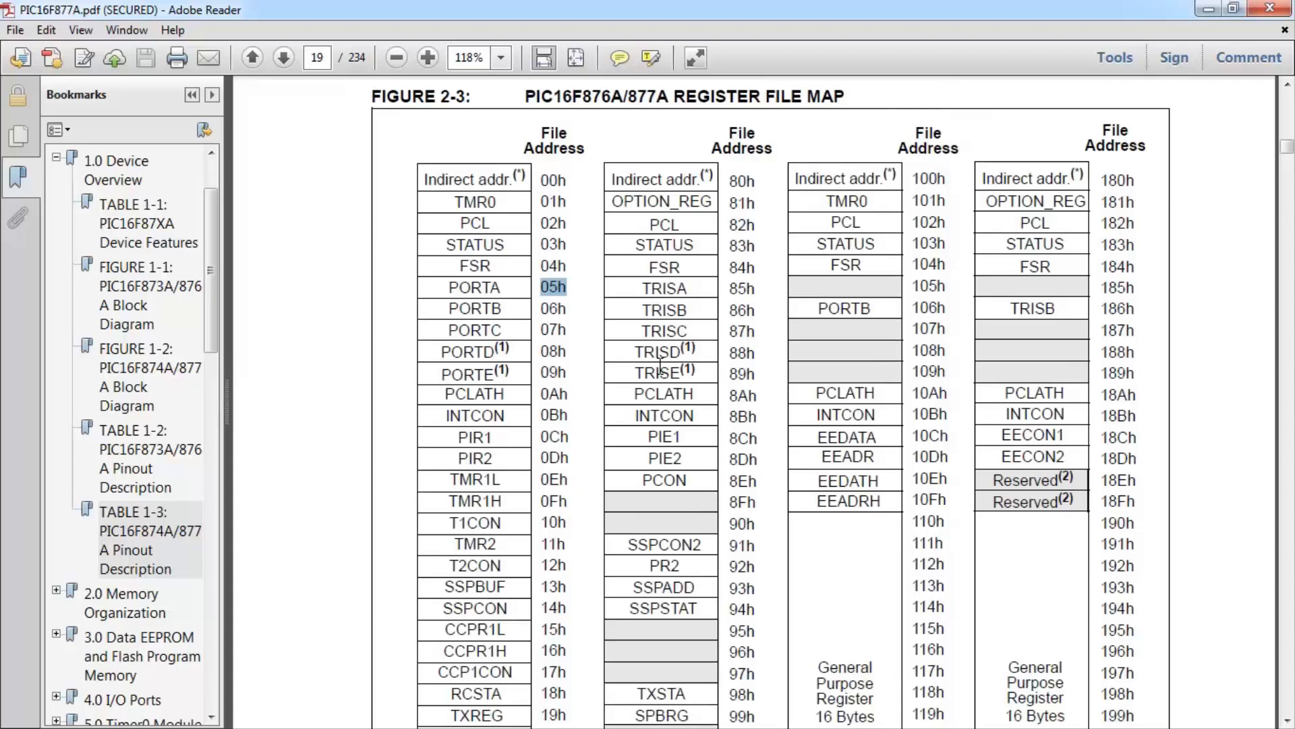
pyautogui.moveTo(659, 365)
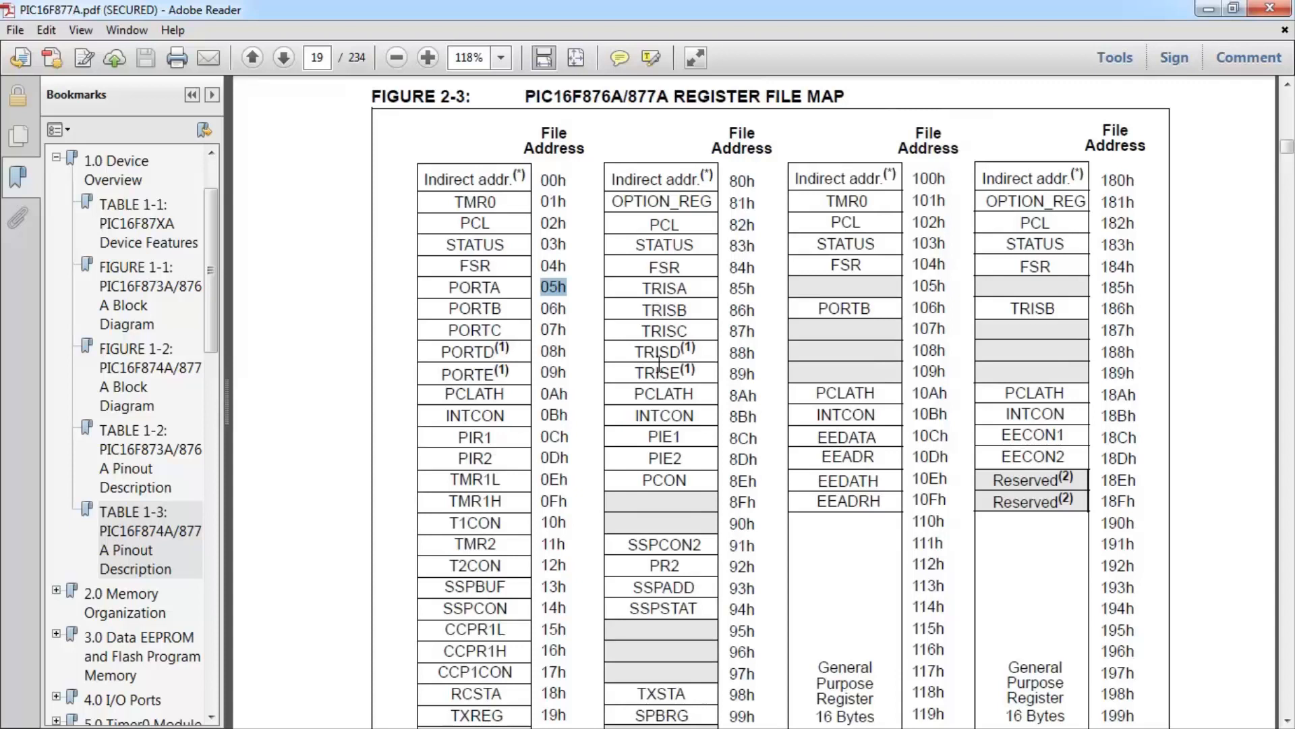
pyautogui.moveTo(654, 288)
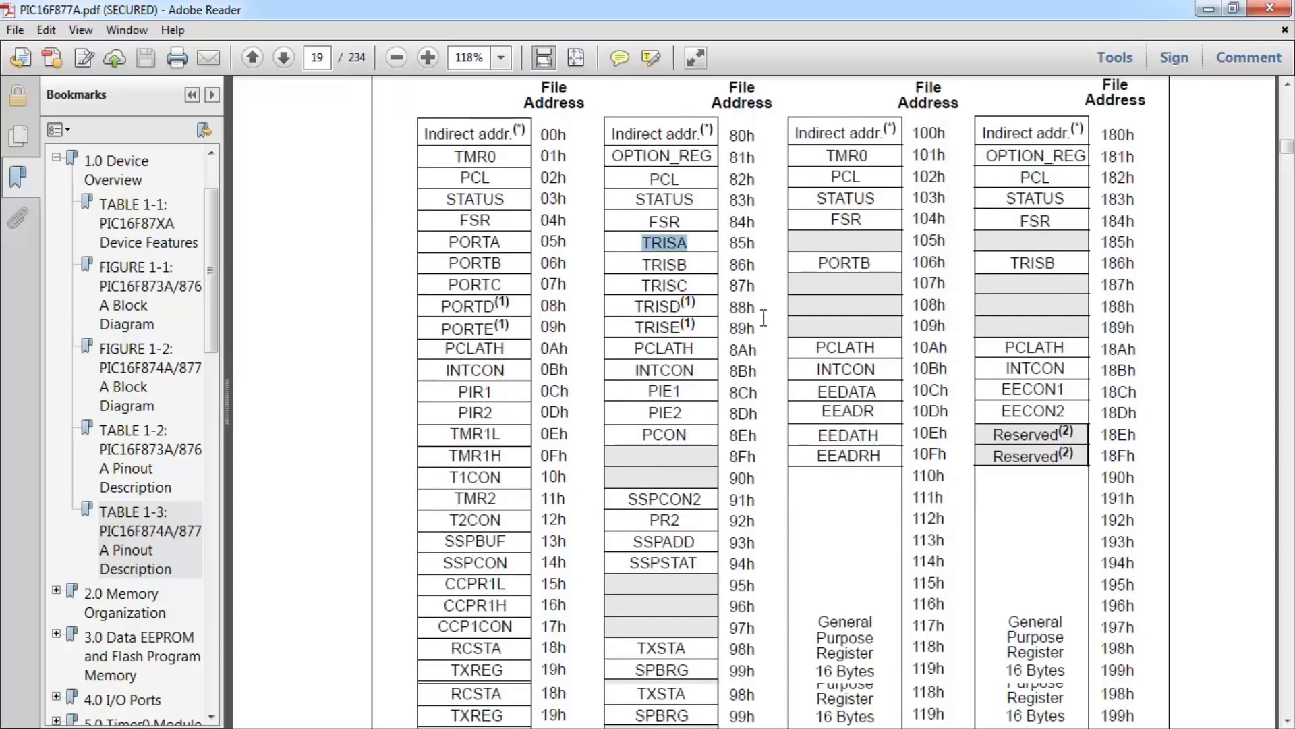
# Step: Highlight TRISB in bank 3, then scroll on to page 20 where Figure 2-4 begins
pyautogui.scroll(-3)
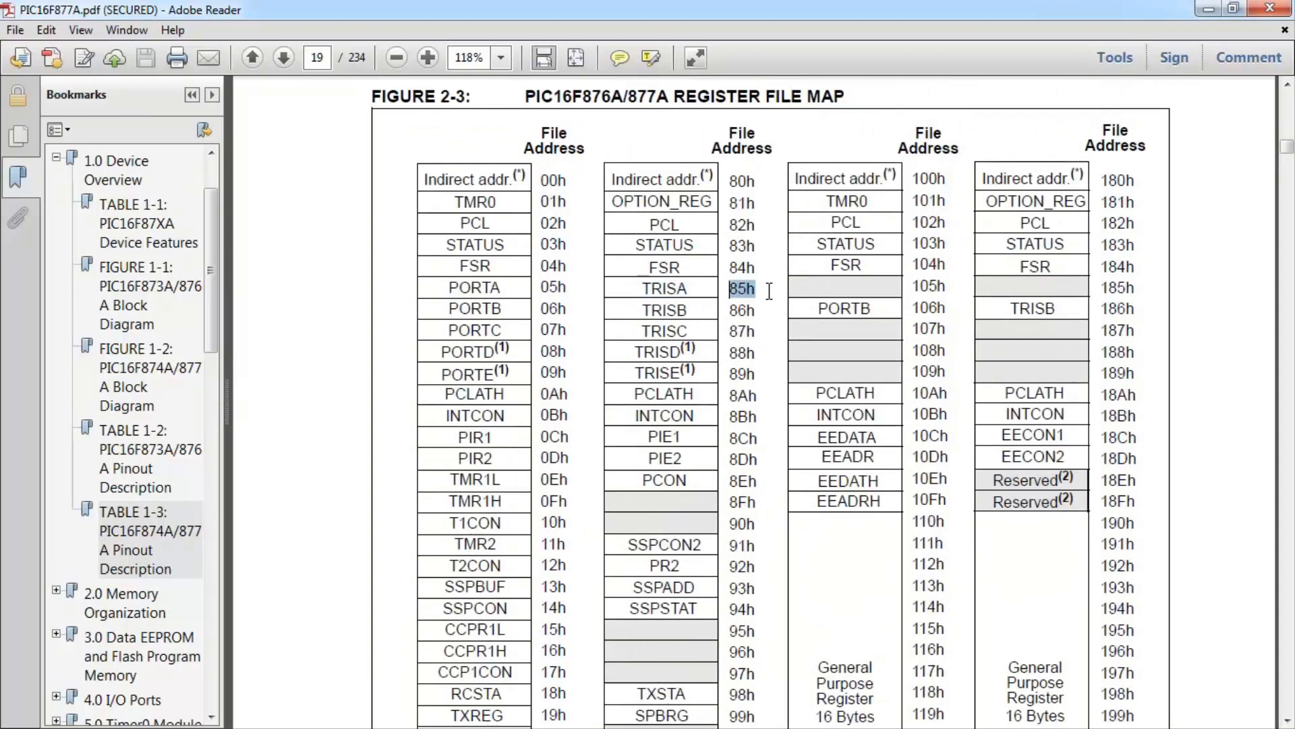
pyautogui.scroll(-3)
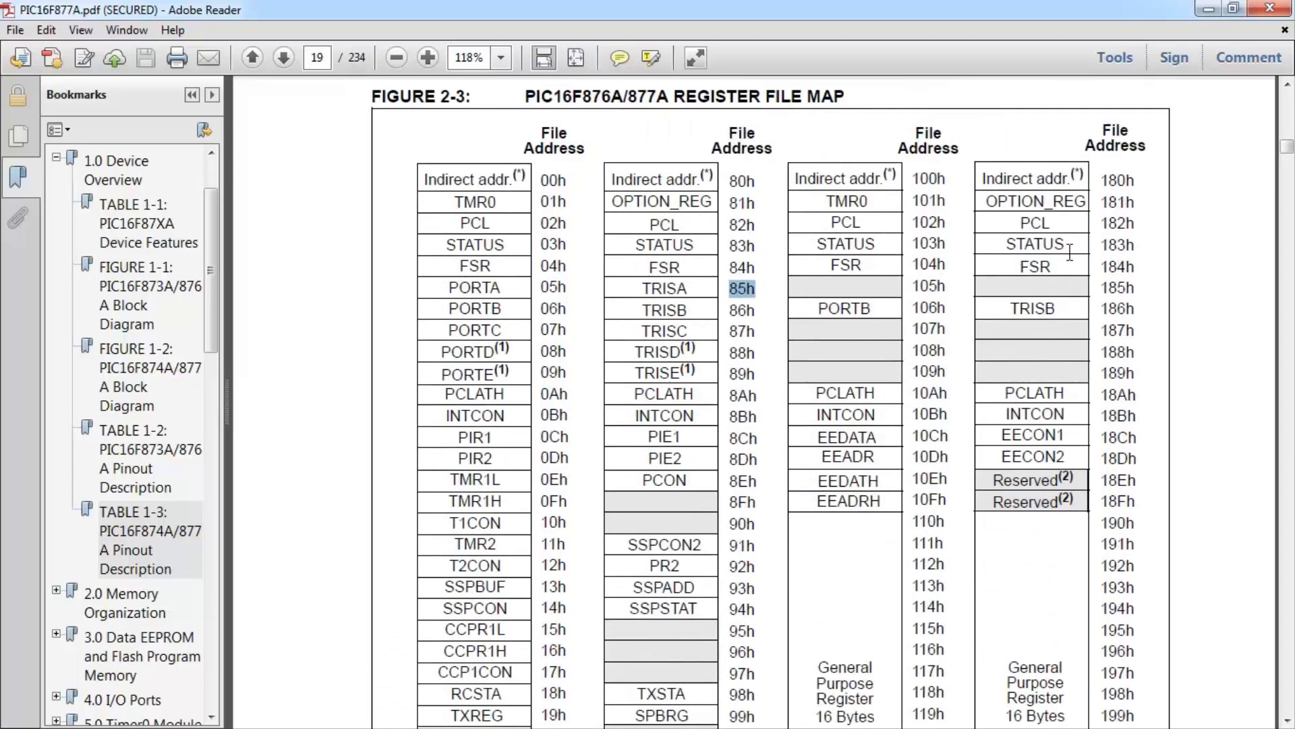
pyautogui.doubleClick(1033, 308)
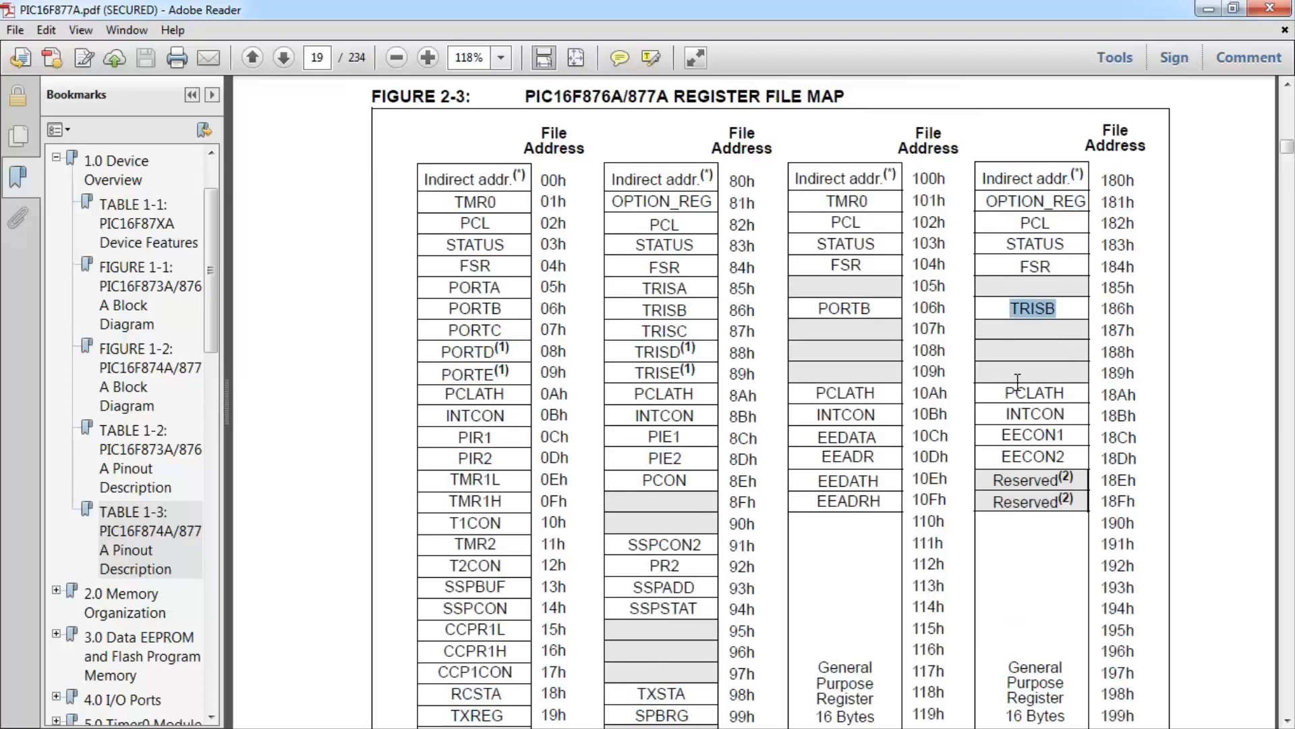
pyautogui.scroll(-3)
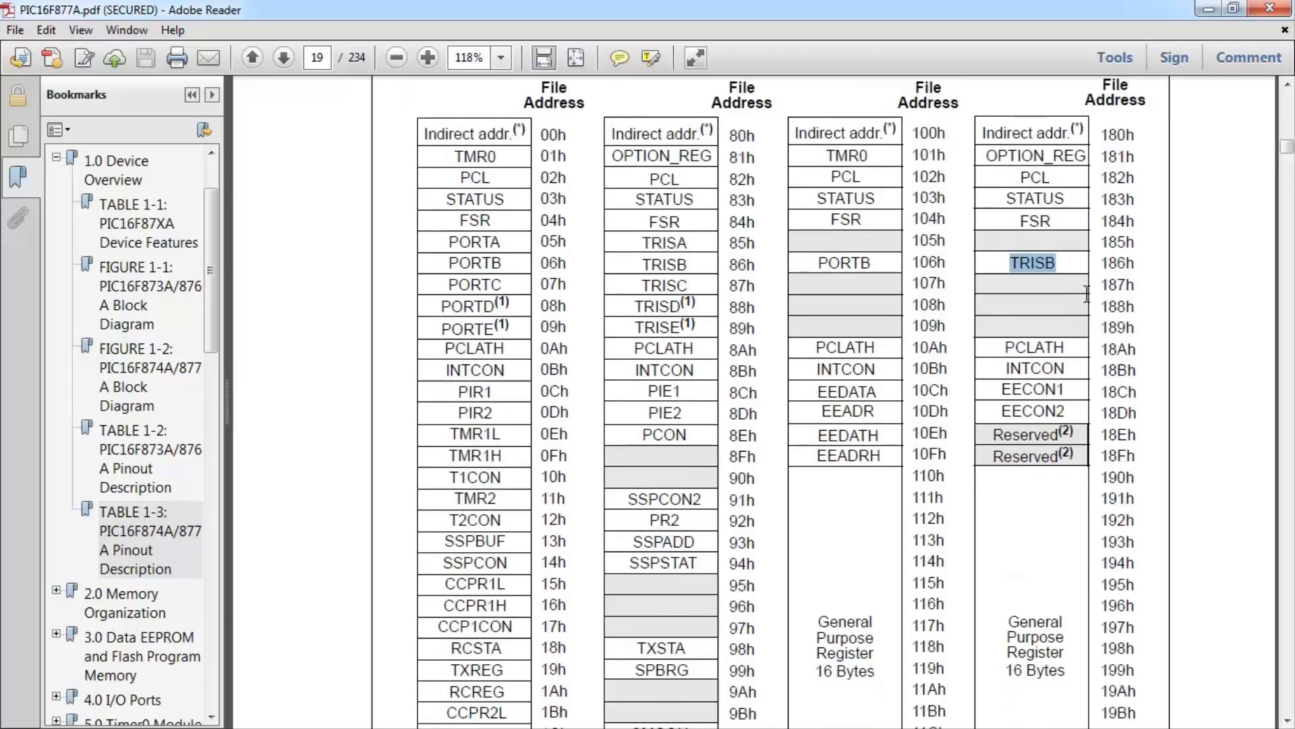
pyautogui.scroll(-3)
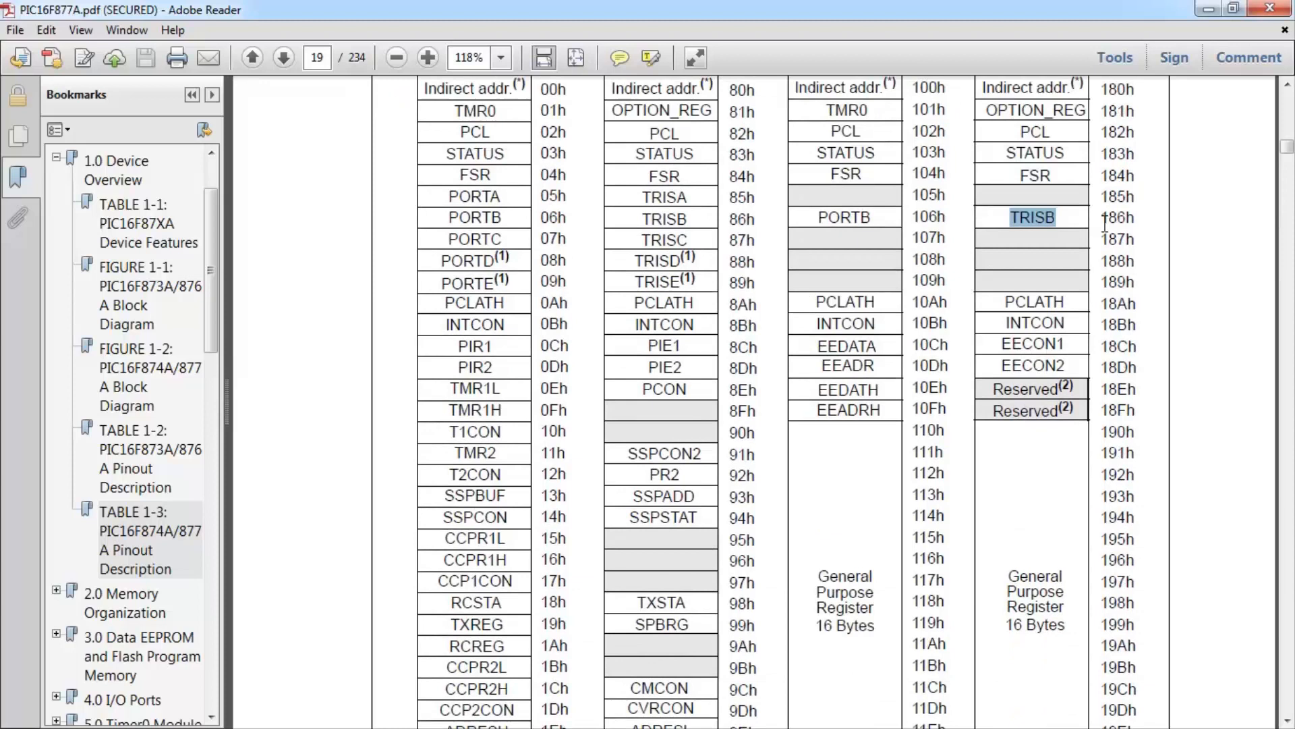
pyautogui.scroll(-3)
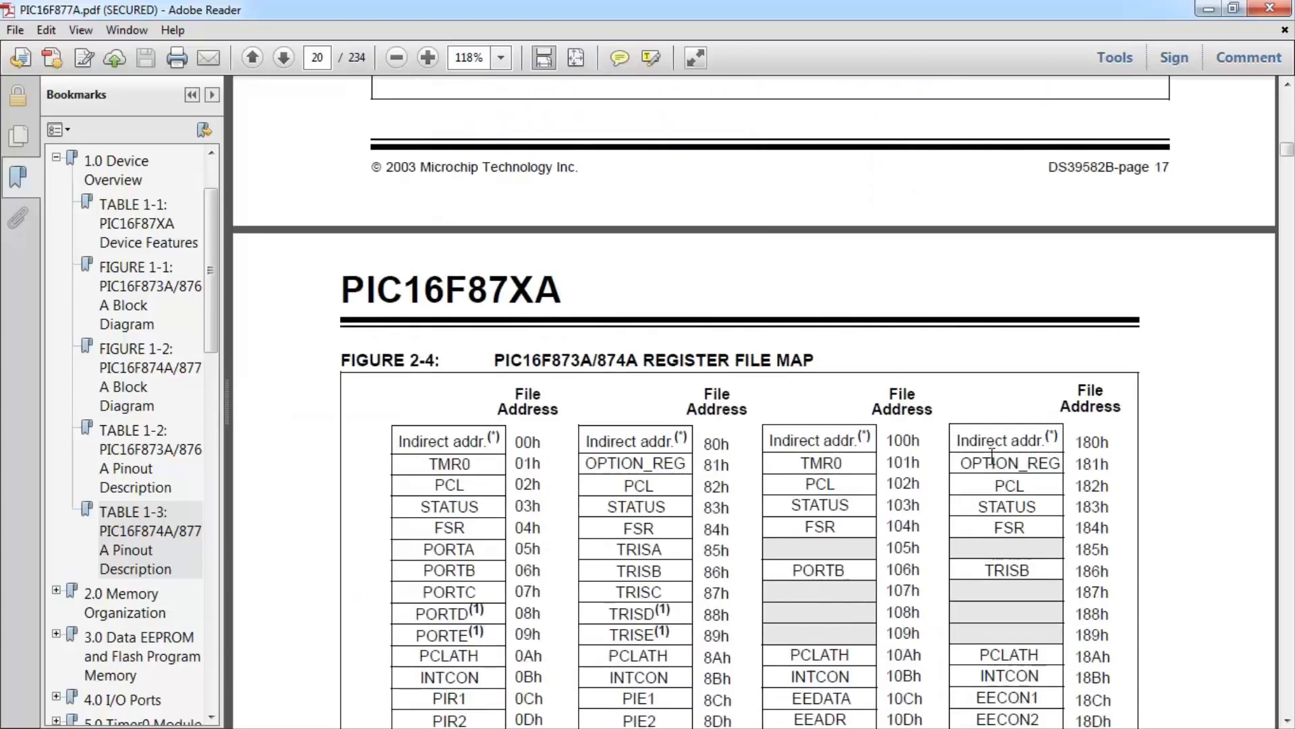
# Step: Scroll past Figure 2-4 and advance to page 21's Special Function Registers summary
pyautogui.scroll(-3)
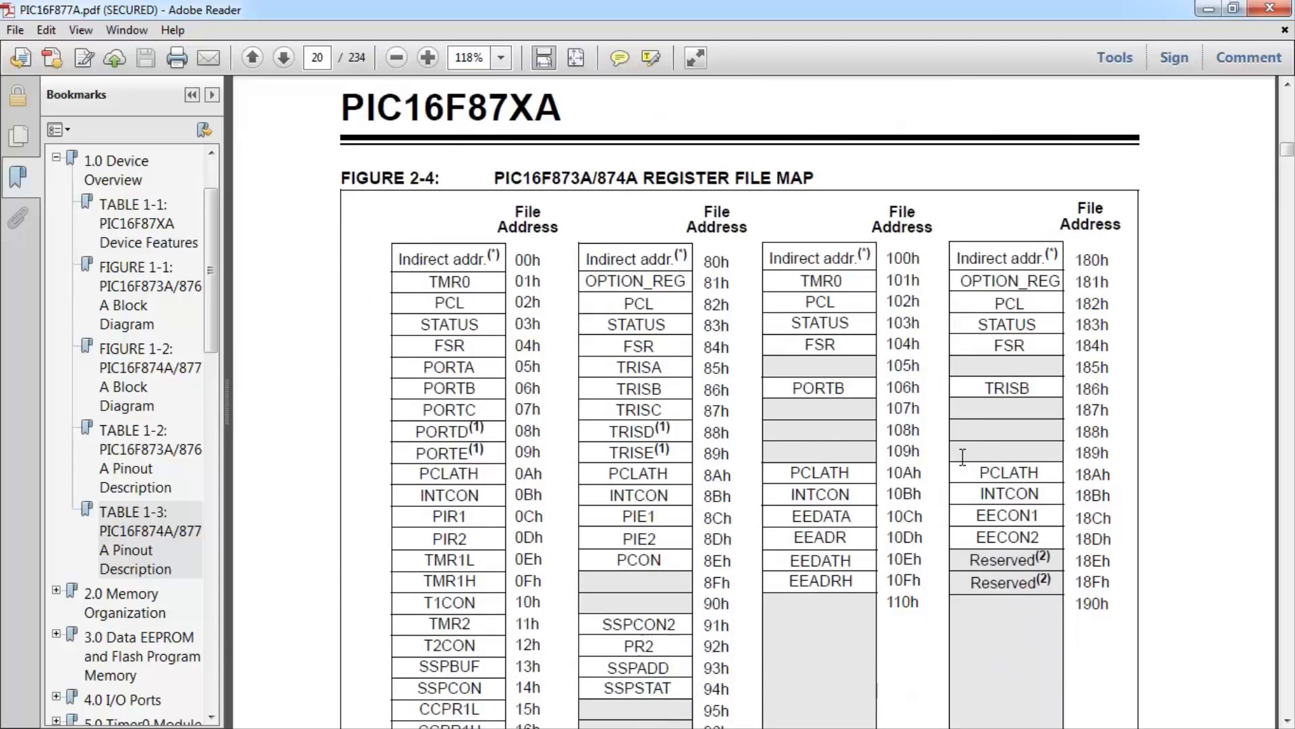
pyautogui.click(283, 57)
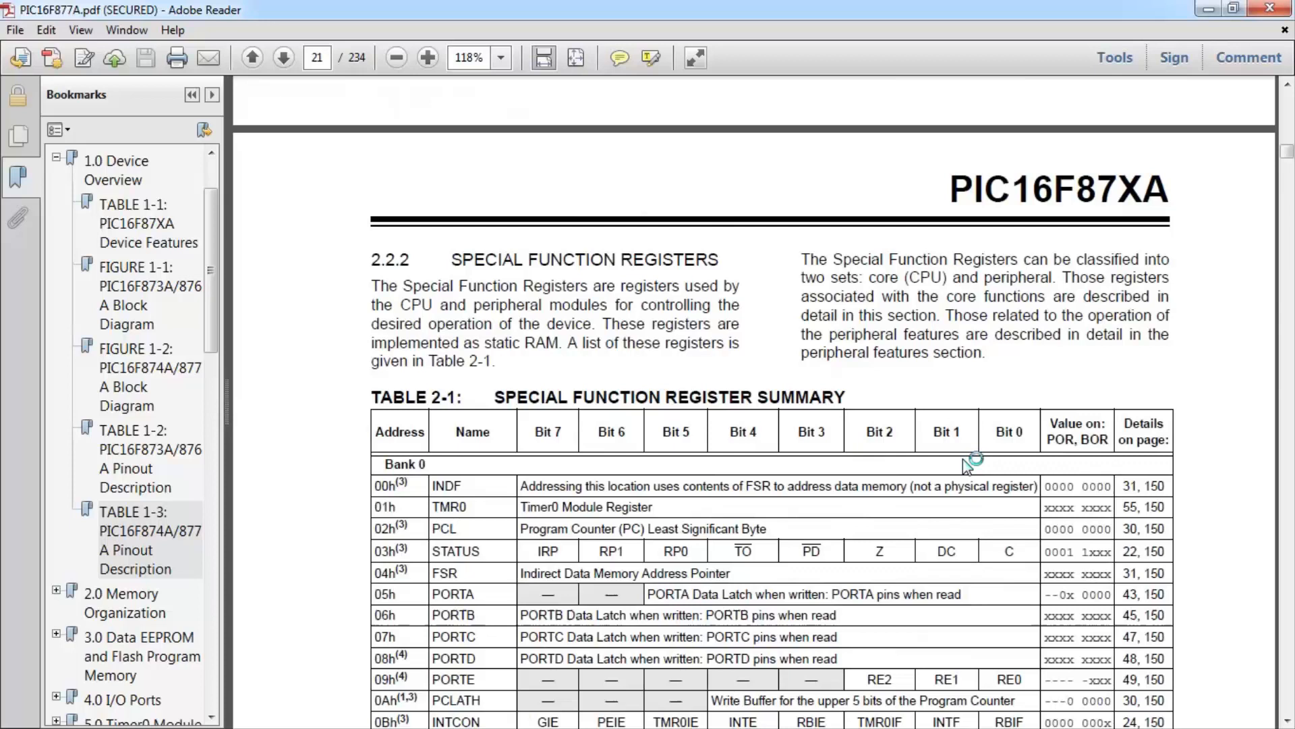
pyautogui.moveTo(983, 487)
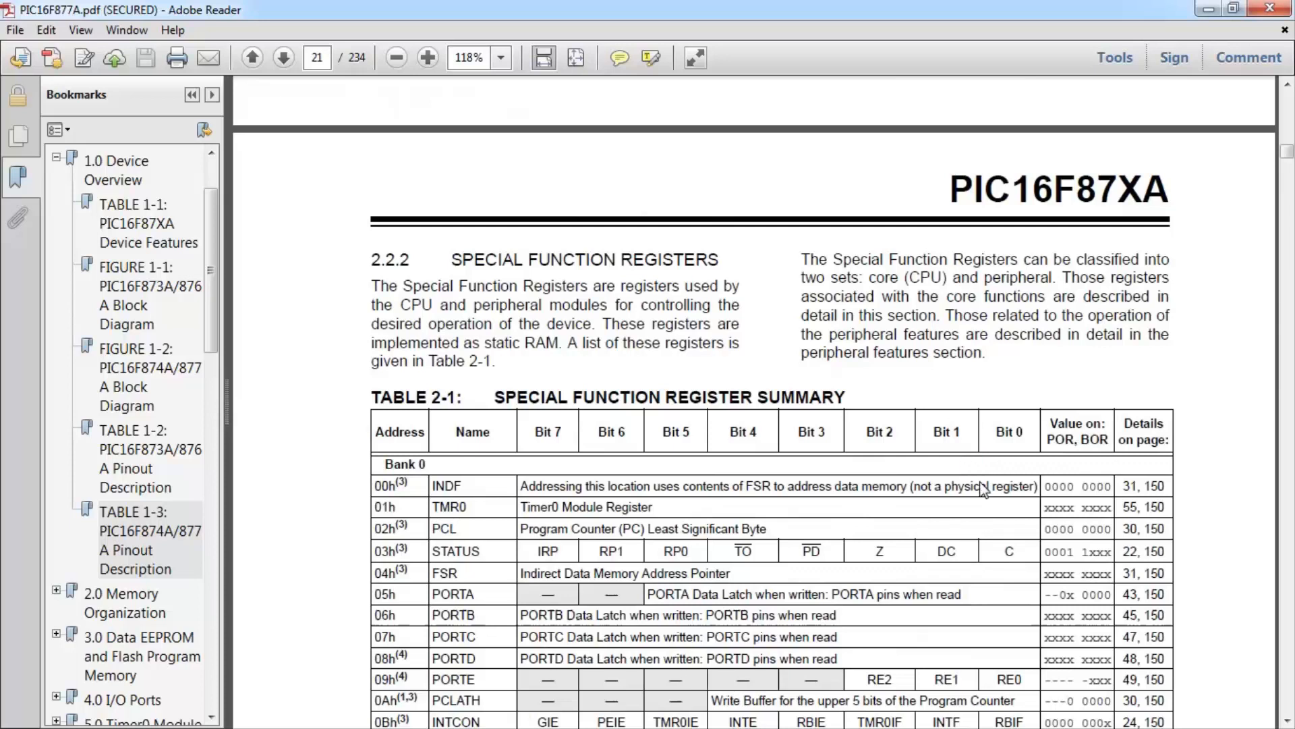
# Step: Keep the current colour scheme permanently and advance to page 22's Bank 1 registers
pyautogui.scroll(-3)
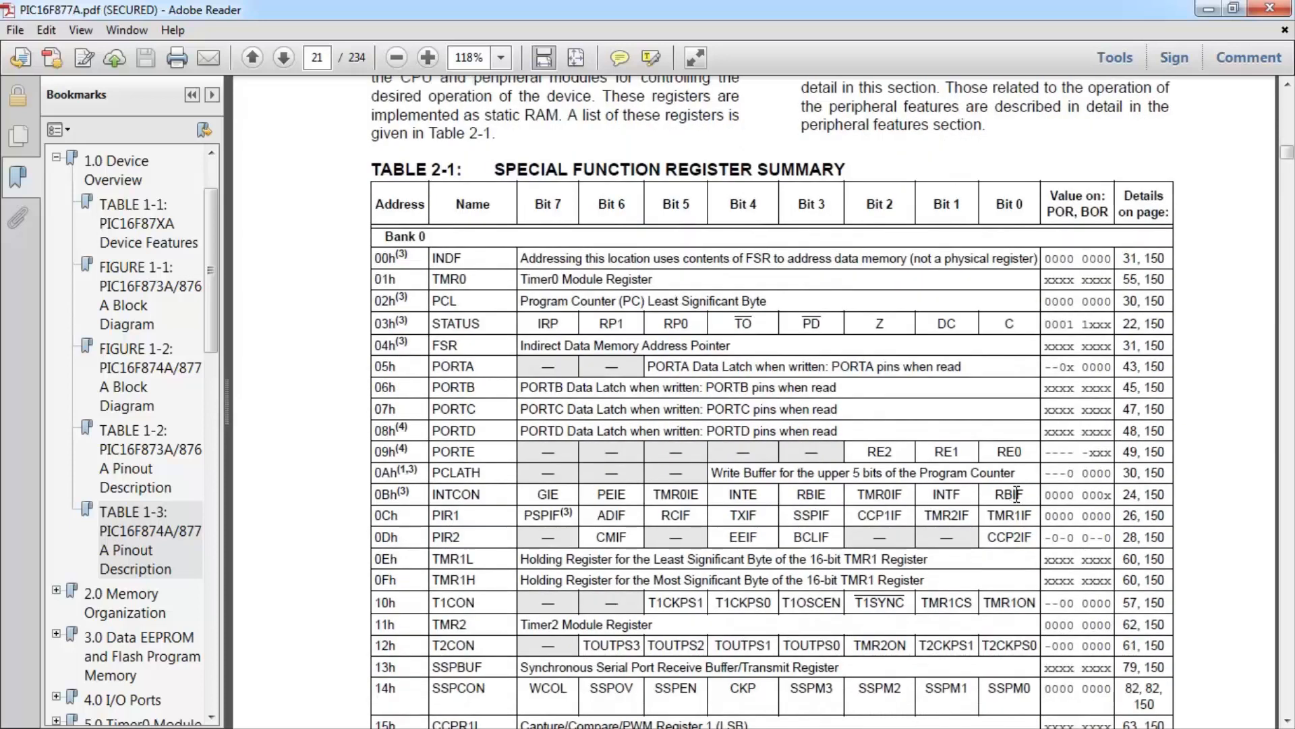
pyautogui.scroll(-3)
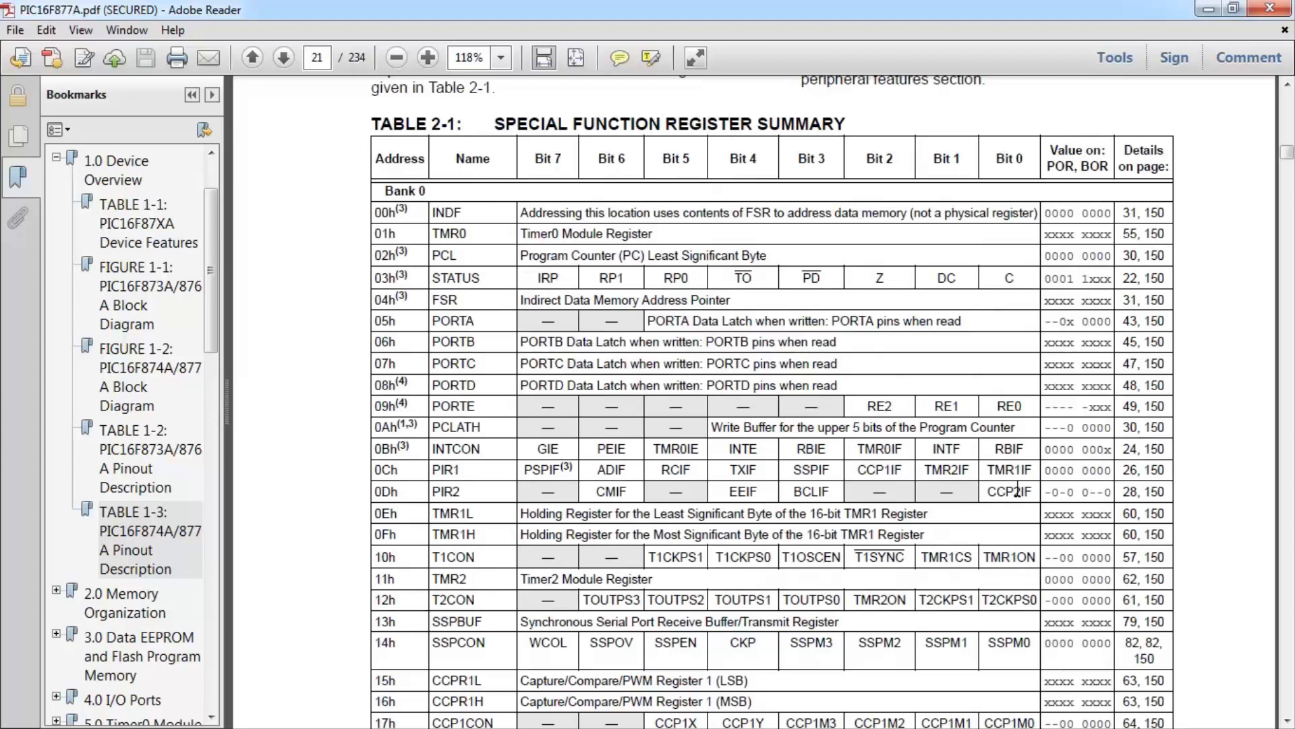
pyautogui.moveTo(443, 321)
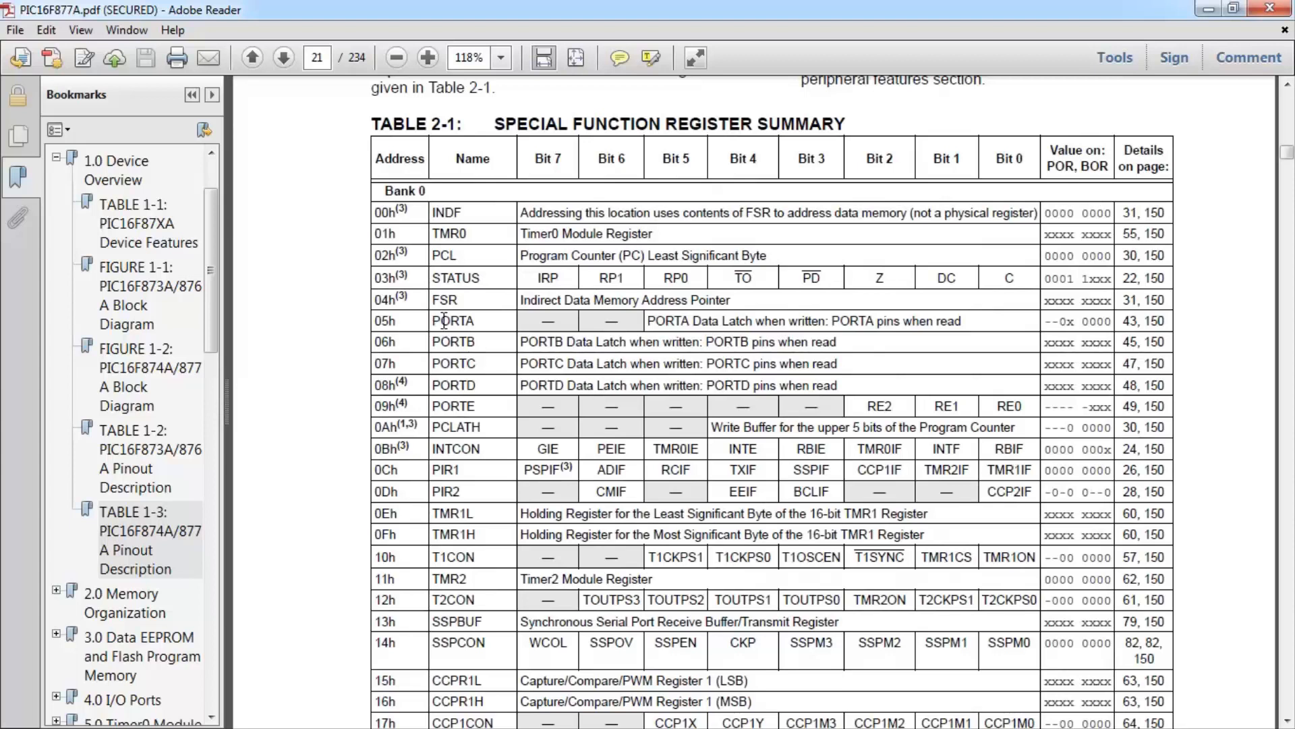
pyautogui.moveTo(679, 307)
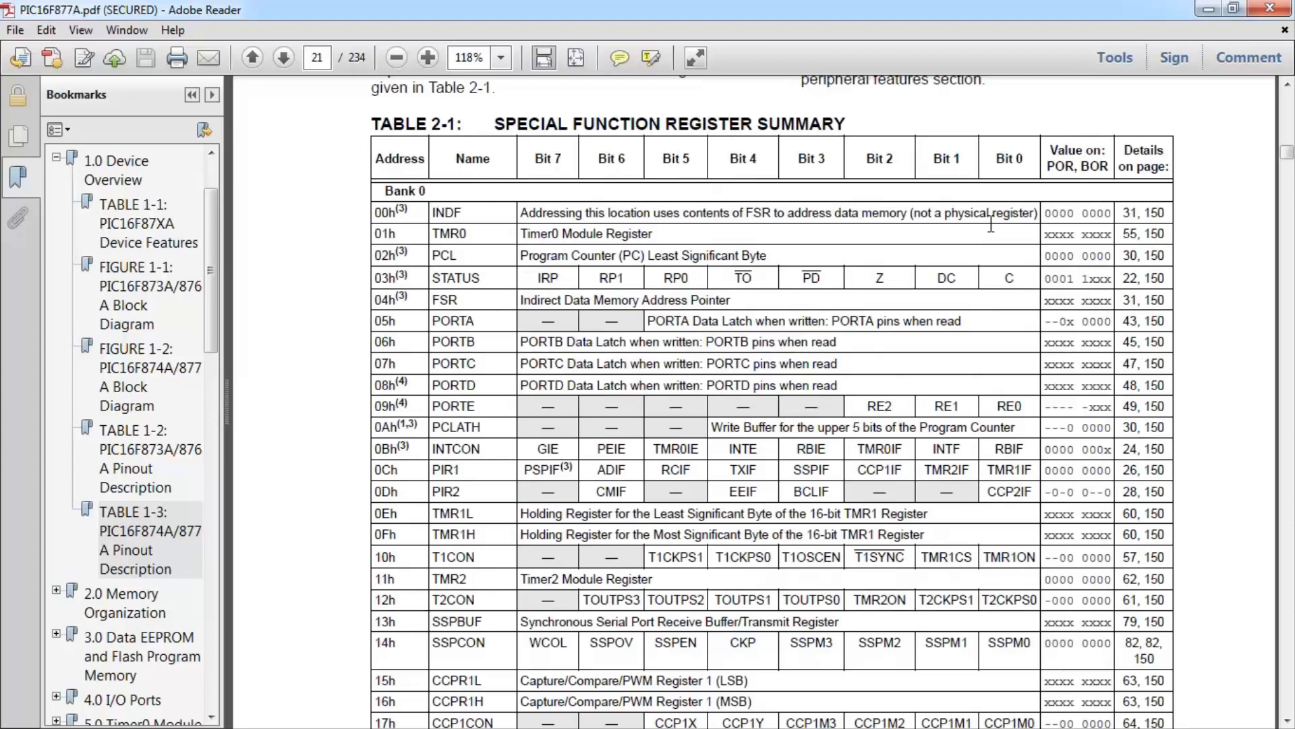
pyautogui.moveTo(525, 224)
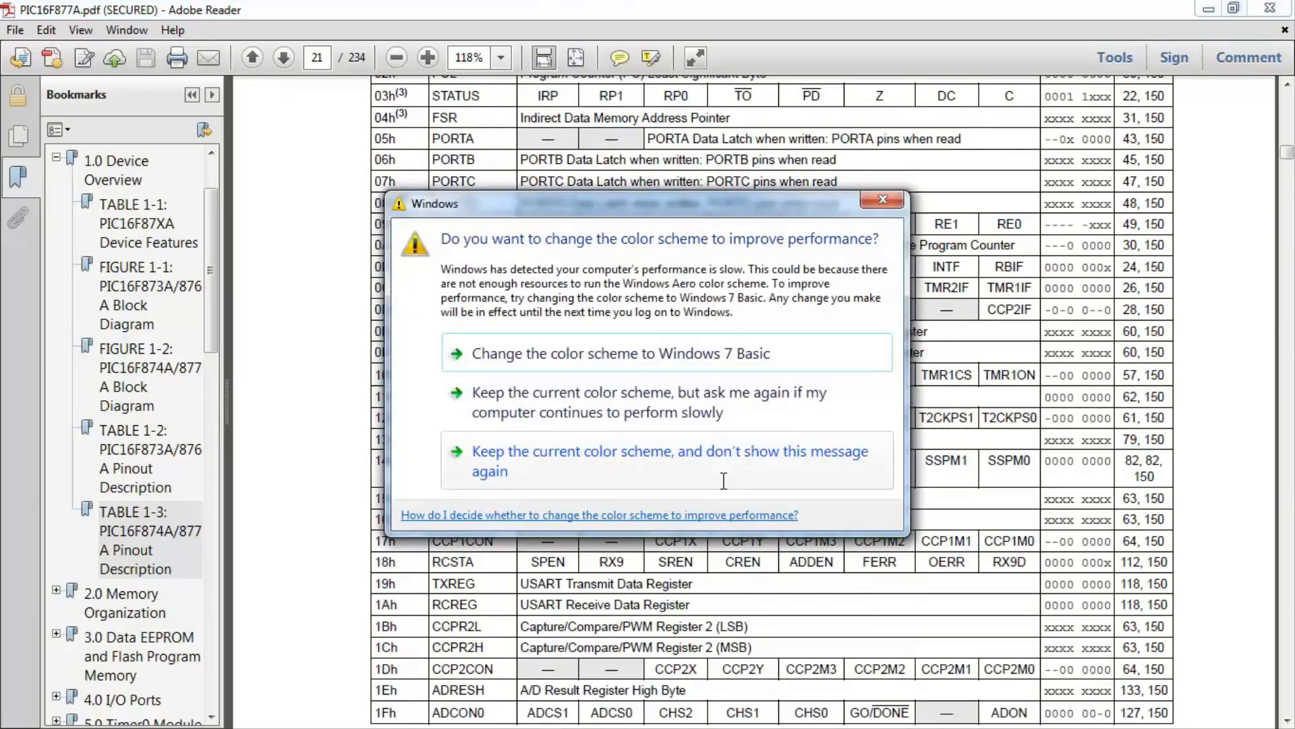
pyautogui.click(882, 200)
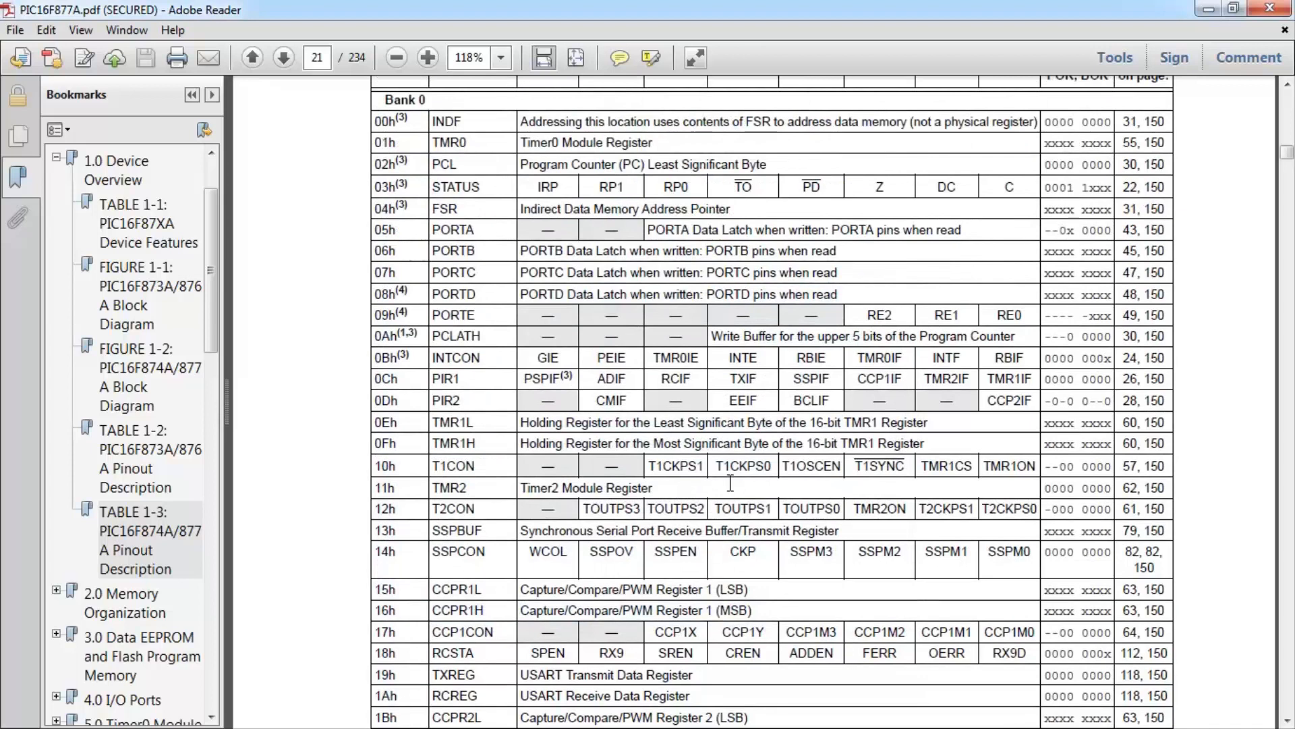
pyautogui.scroll(-3)
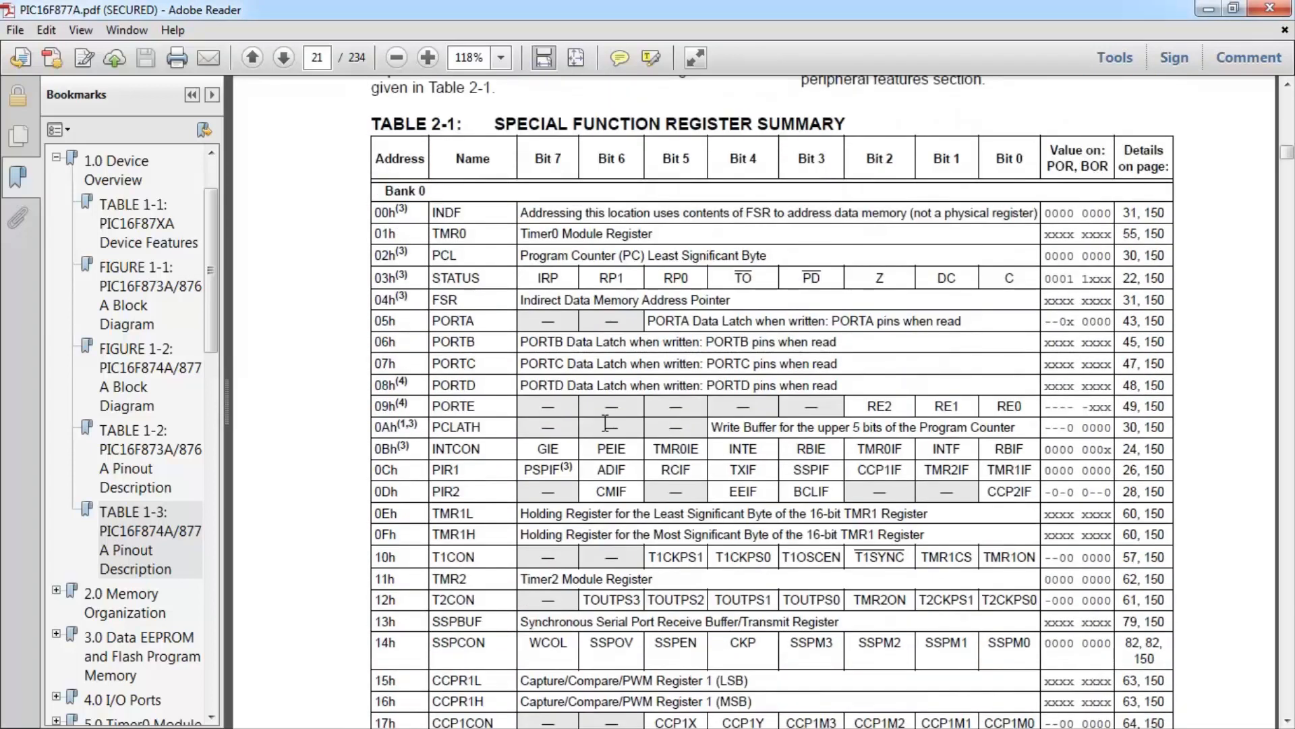
pyautogui.moveTo(706, 479)
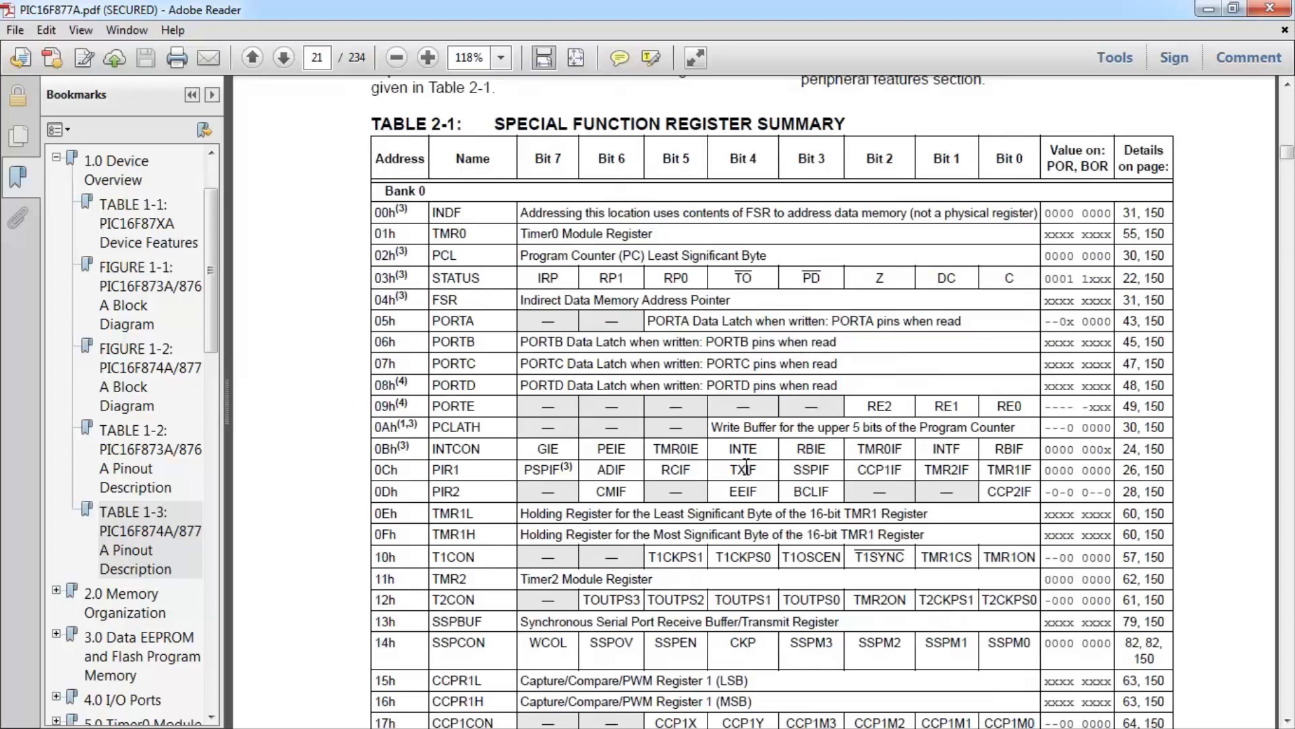
pyautogui.click(283, 57)
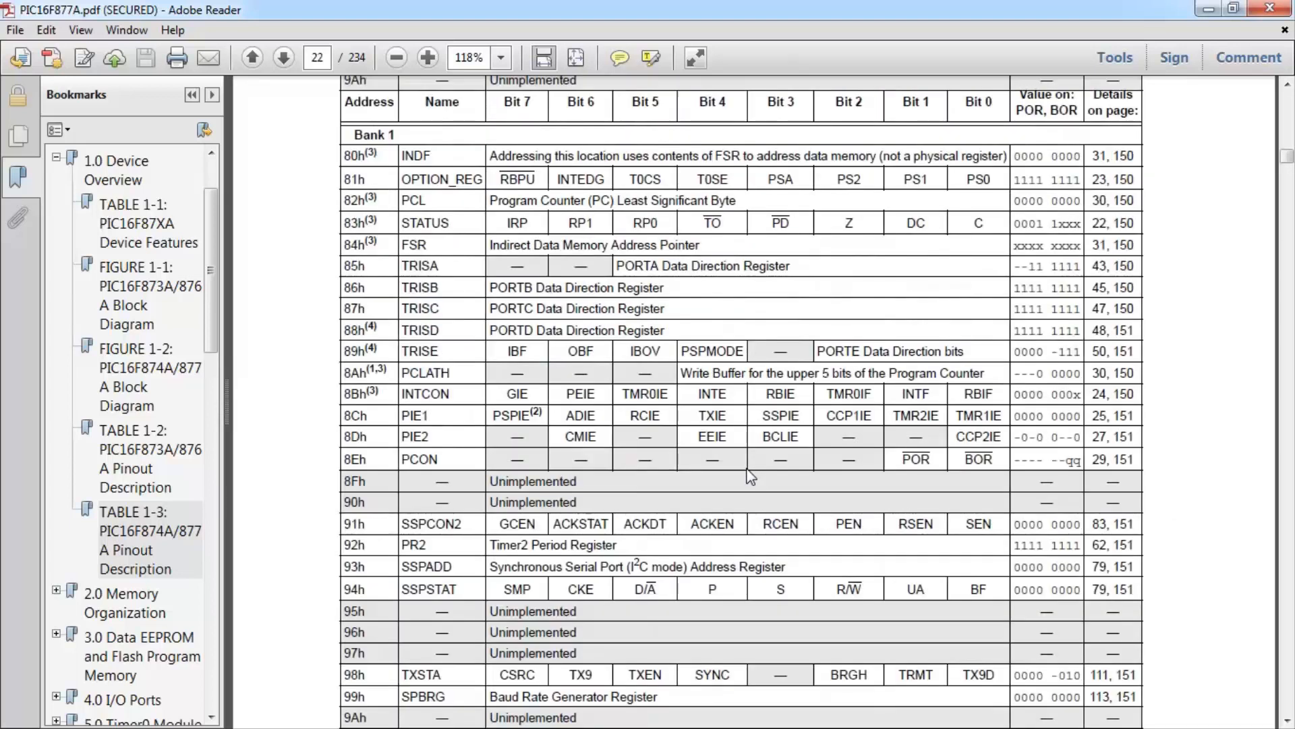
# Step: Review the Status Register bits, expand the Memory Organization outline, and jump to 2.3 PCL and PCLATH
pyautogui.click(283, 57)
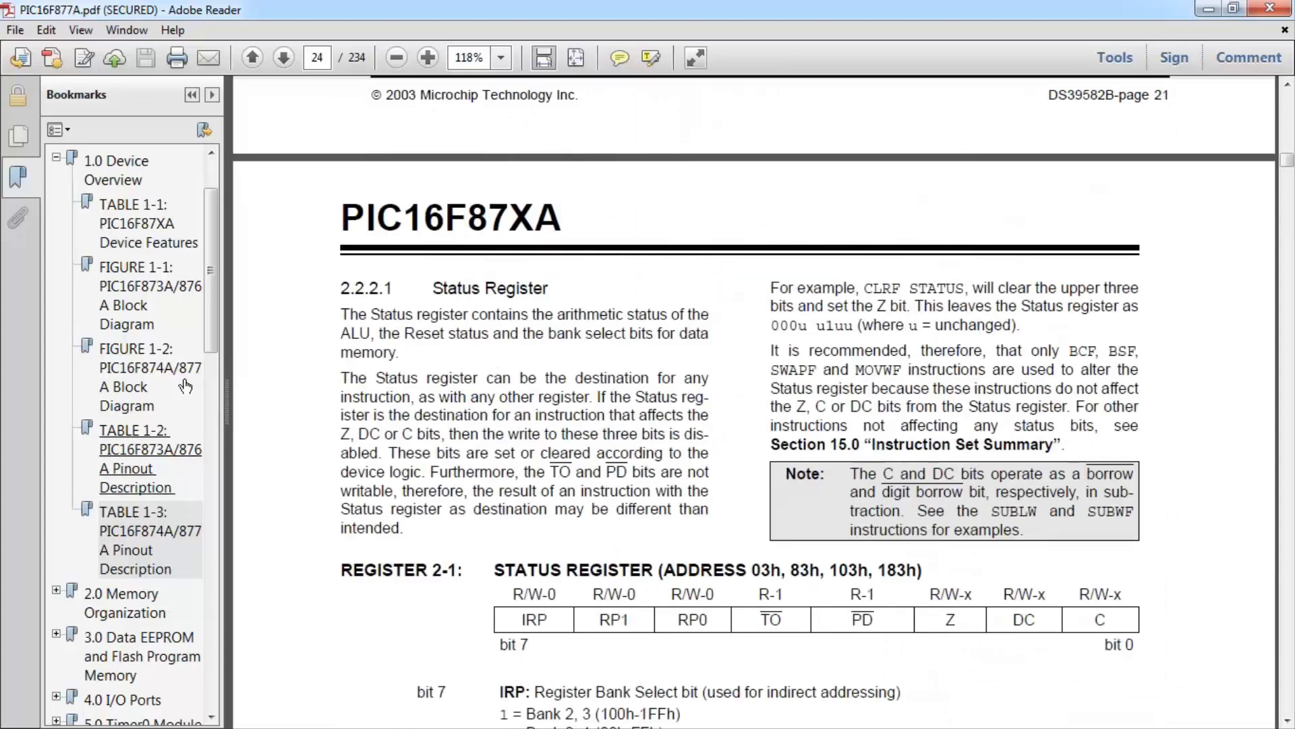
pyautogui.scroll(-3)
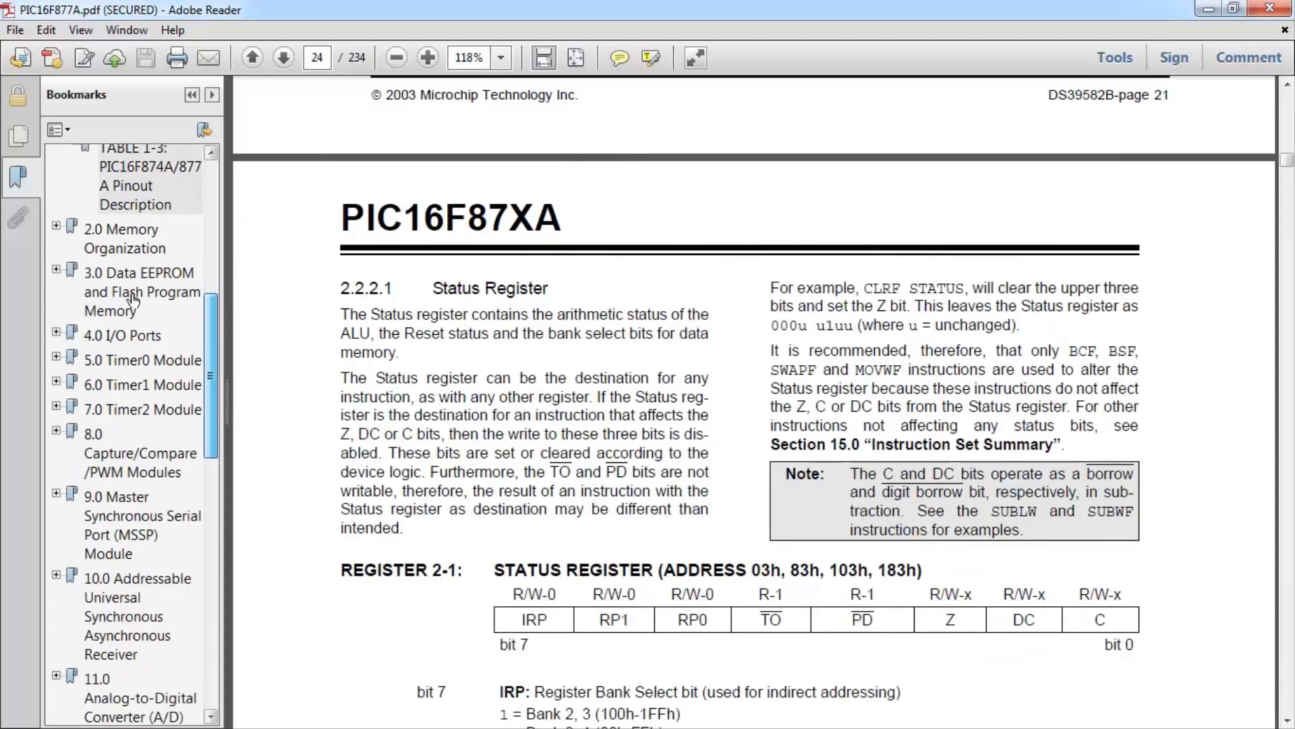
pyautogui.click(55, 229)
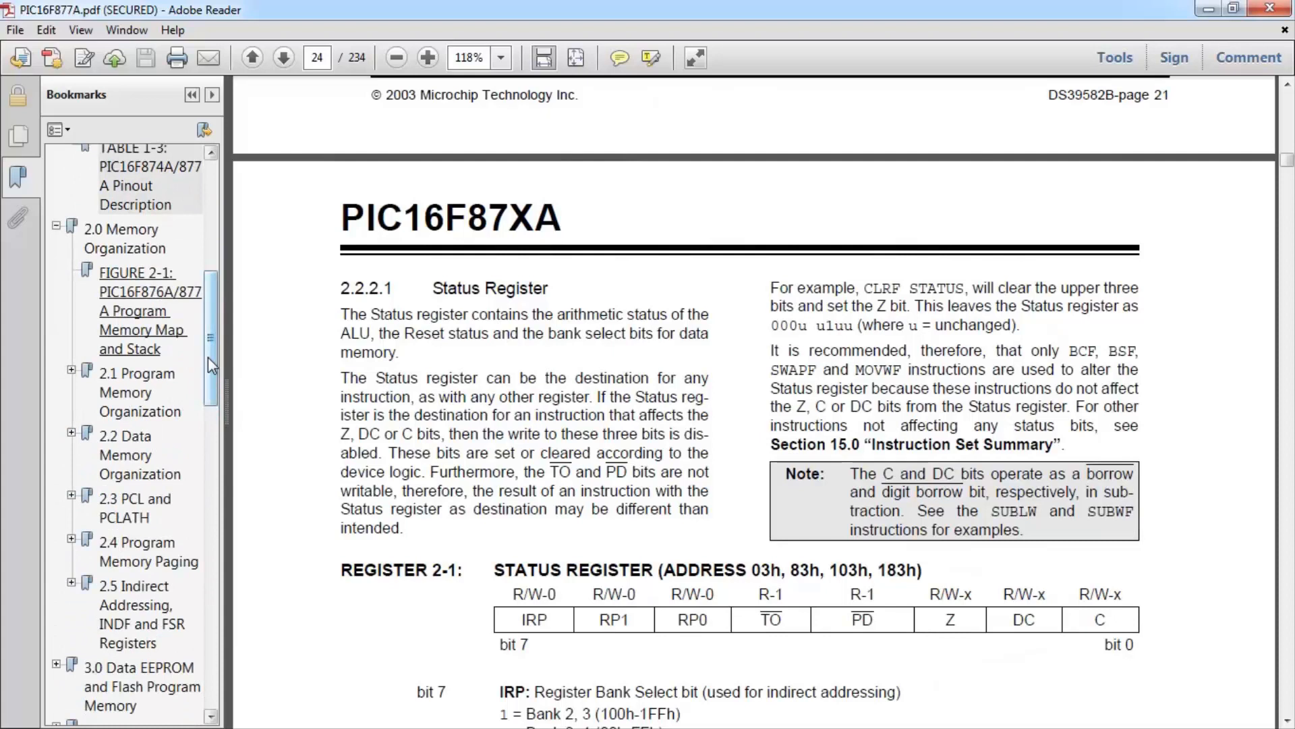
pyautogui.scroll(-3)
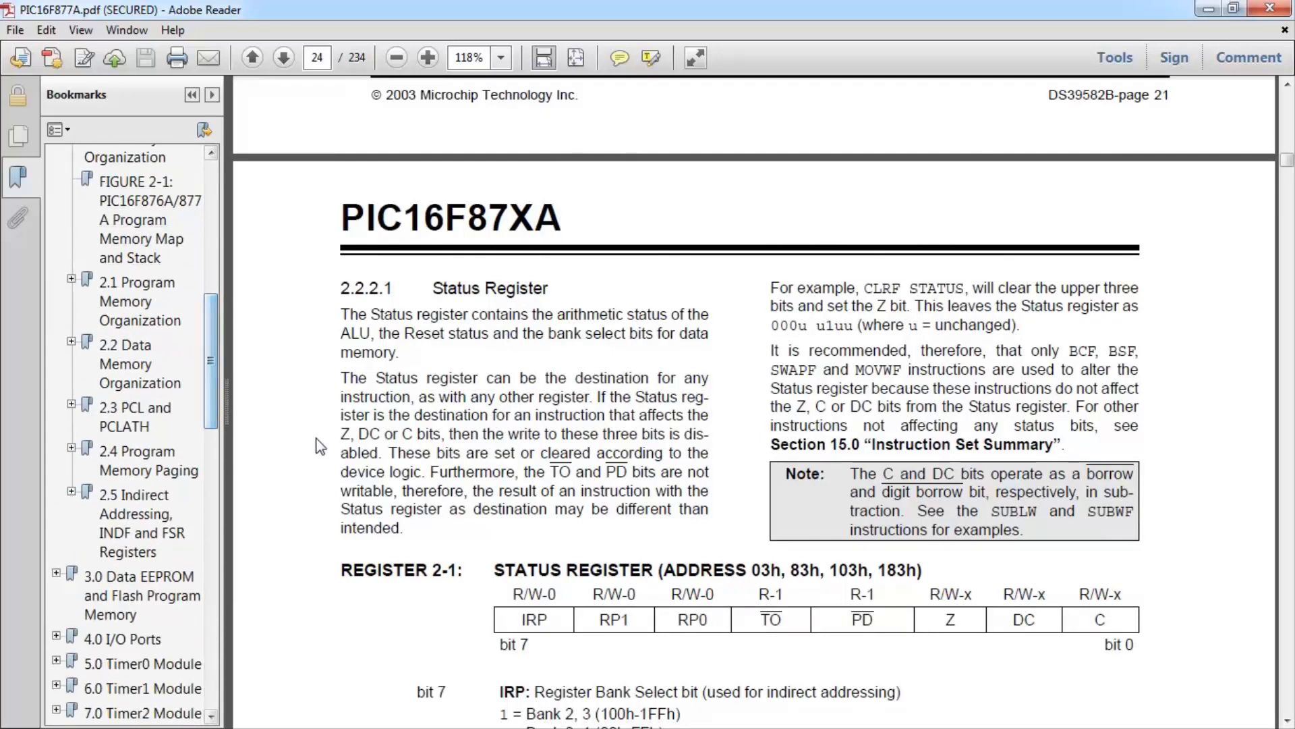
pyautogui.scroll(-3)
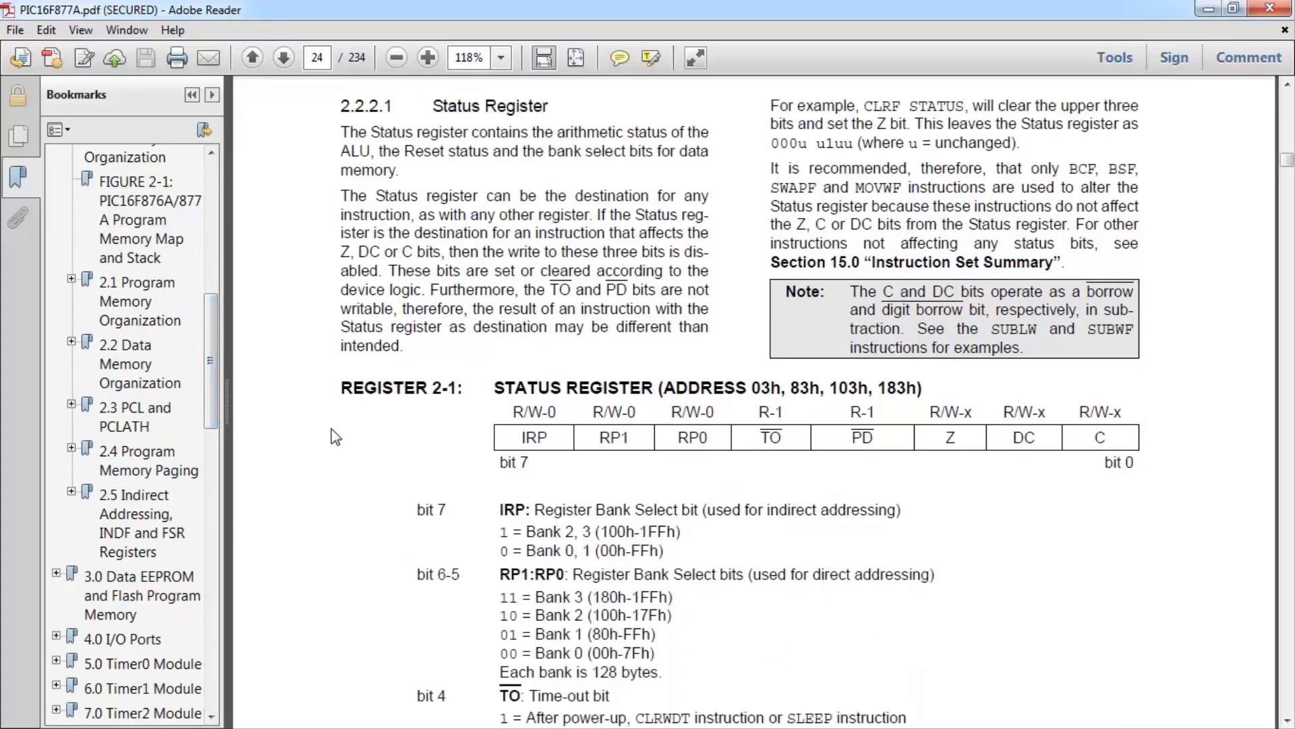
pyautogui.scroll(-3)
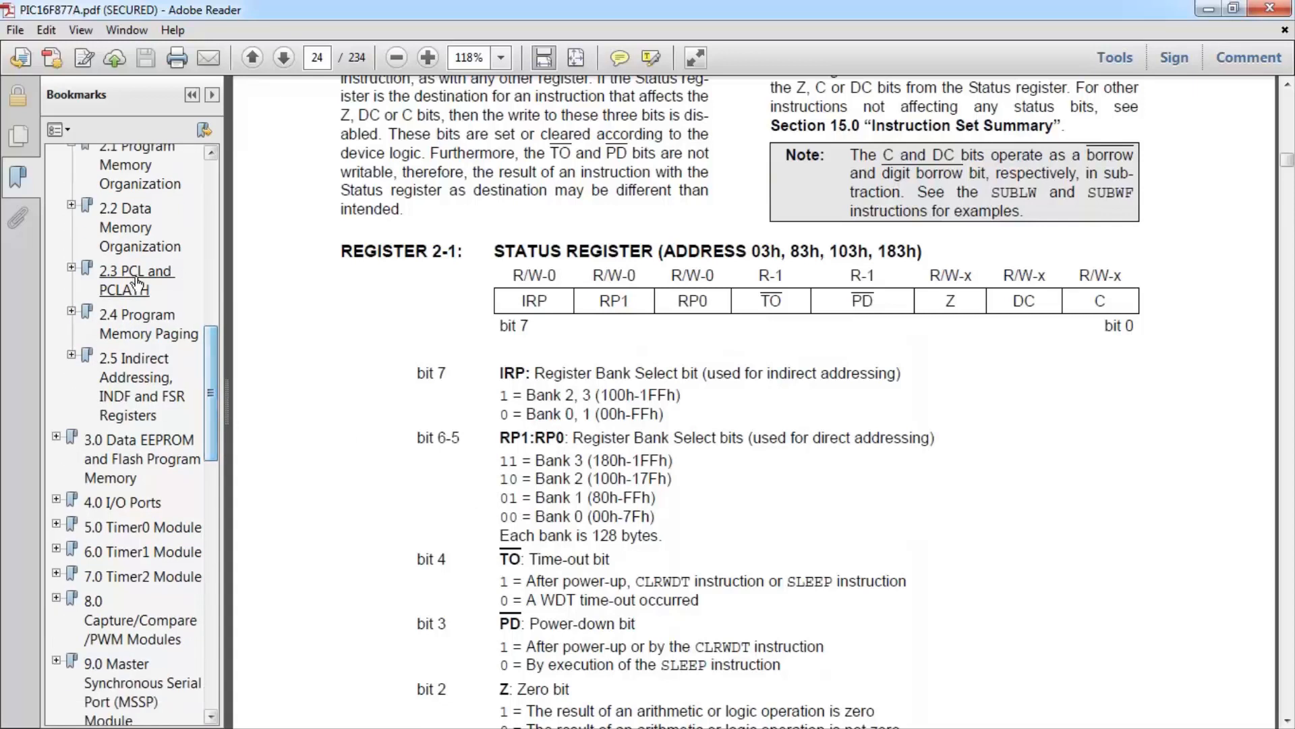
pyautogui.click(136, 280)
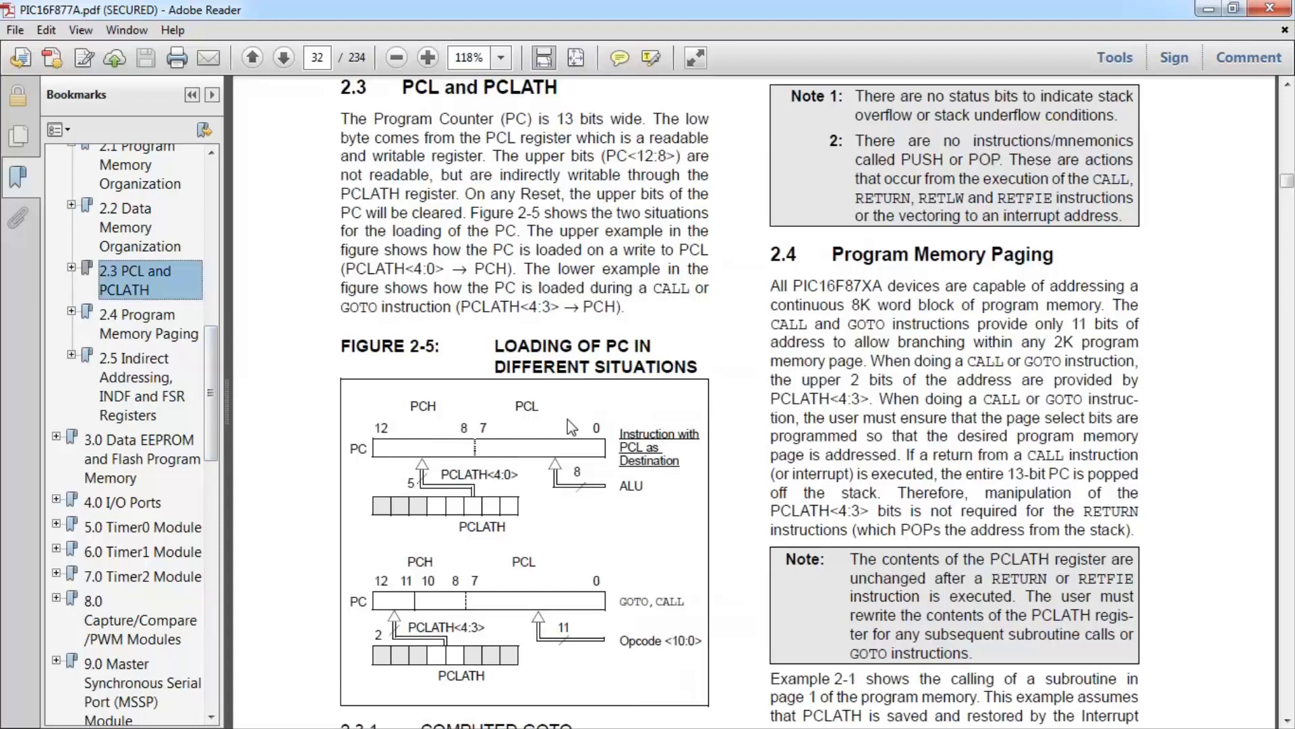
pyautogui.moveTo(221, 423)
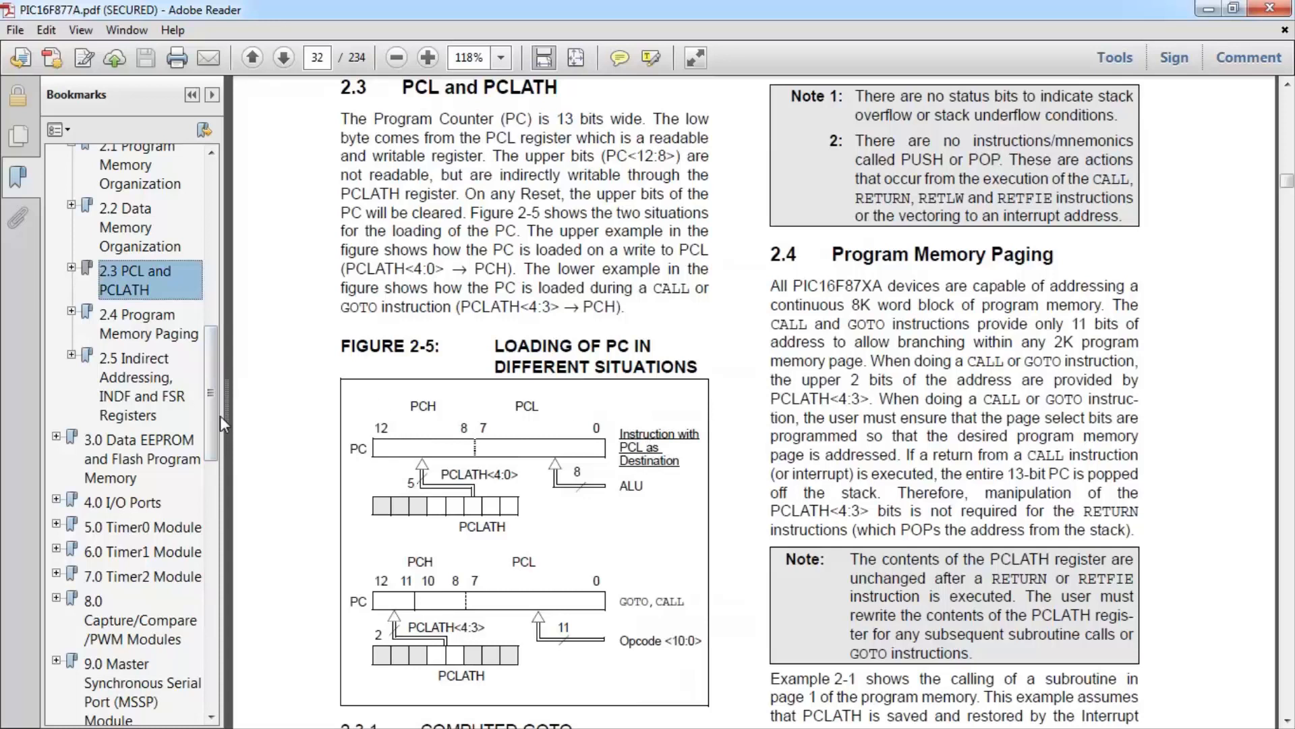
pyautogui.moveTo(392, 327)
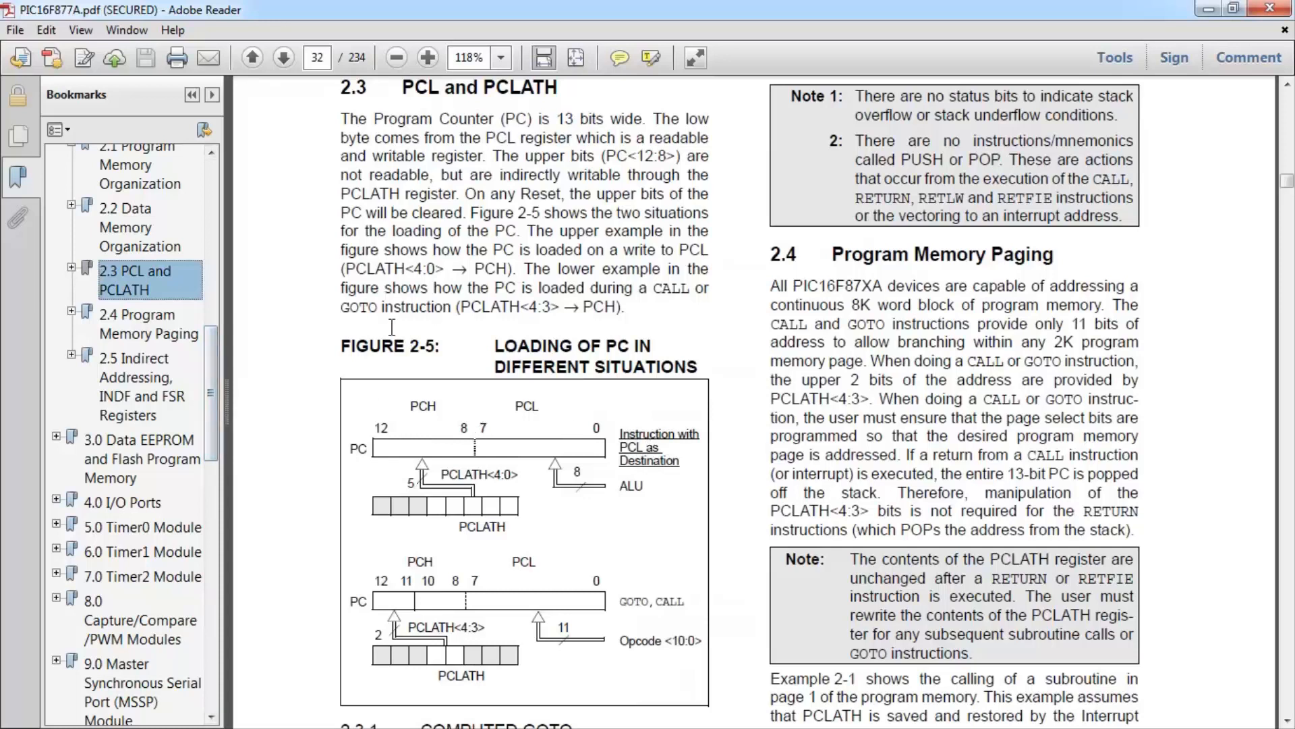
pyautogui.moveTo(390, 345)
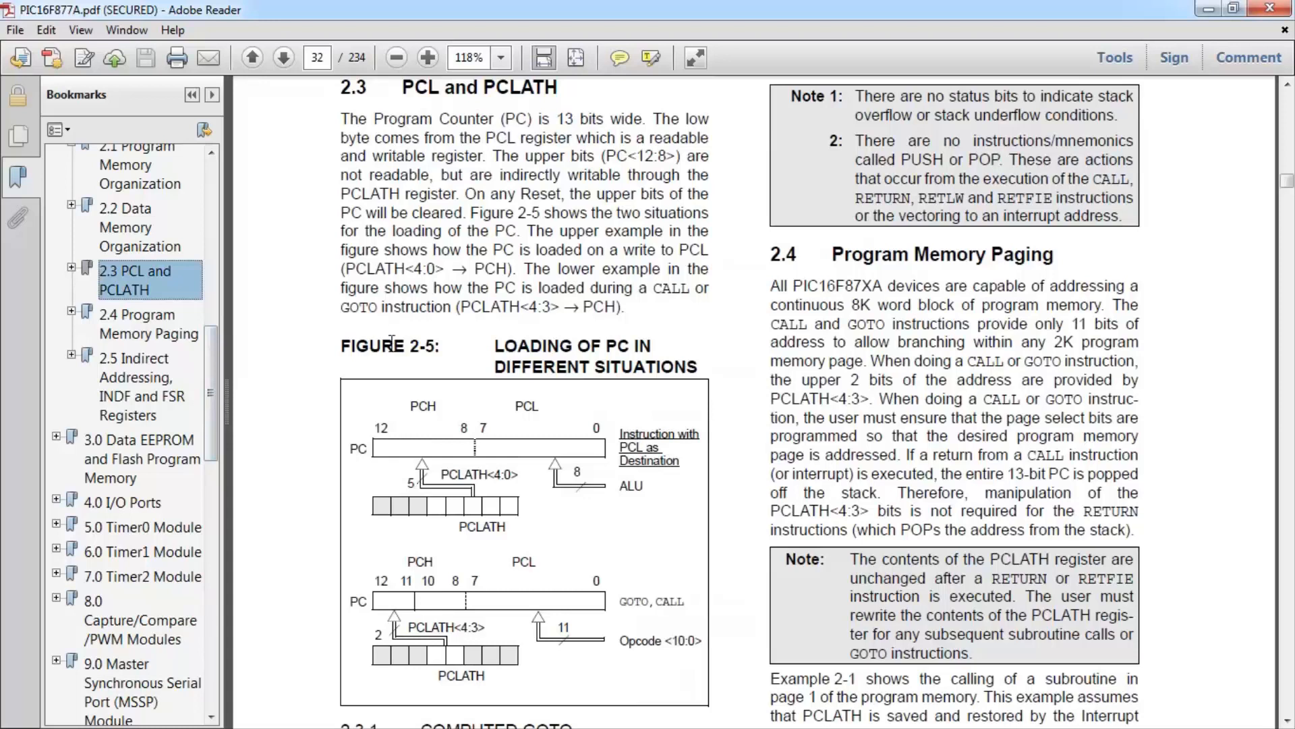
pyautogui.moveTo(279, 411)
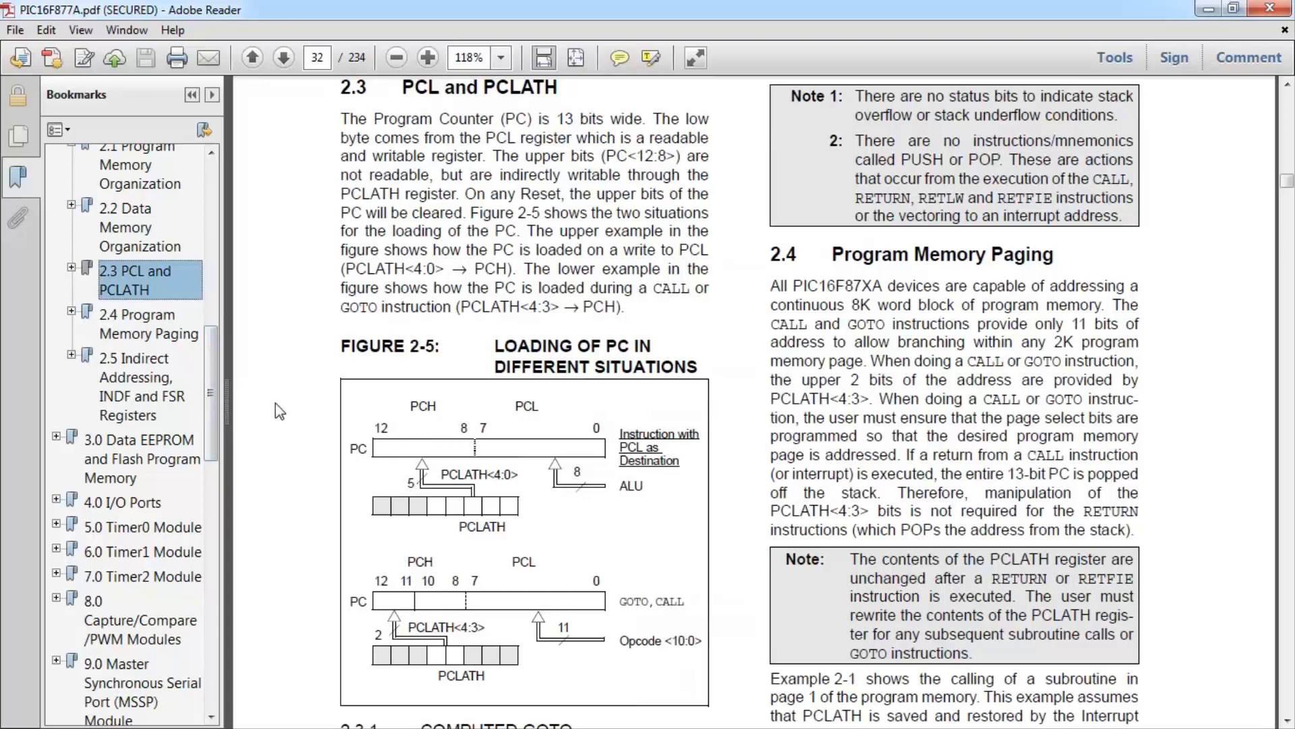
# Step: Jump through the Data EEPROM and Flash Program Memory chapter to 4.0 I/O Ports on page 43
pyautogui.scroll(-3)
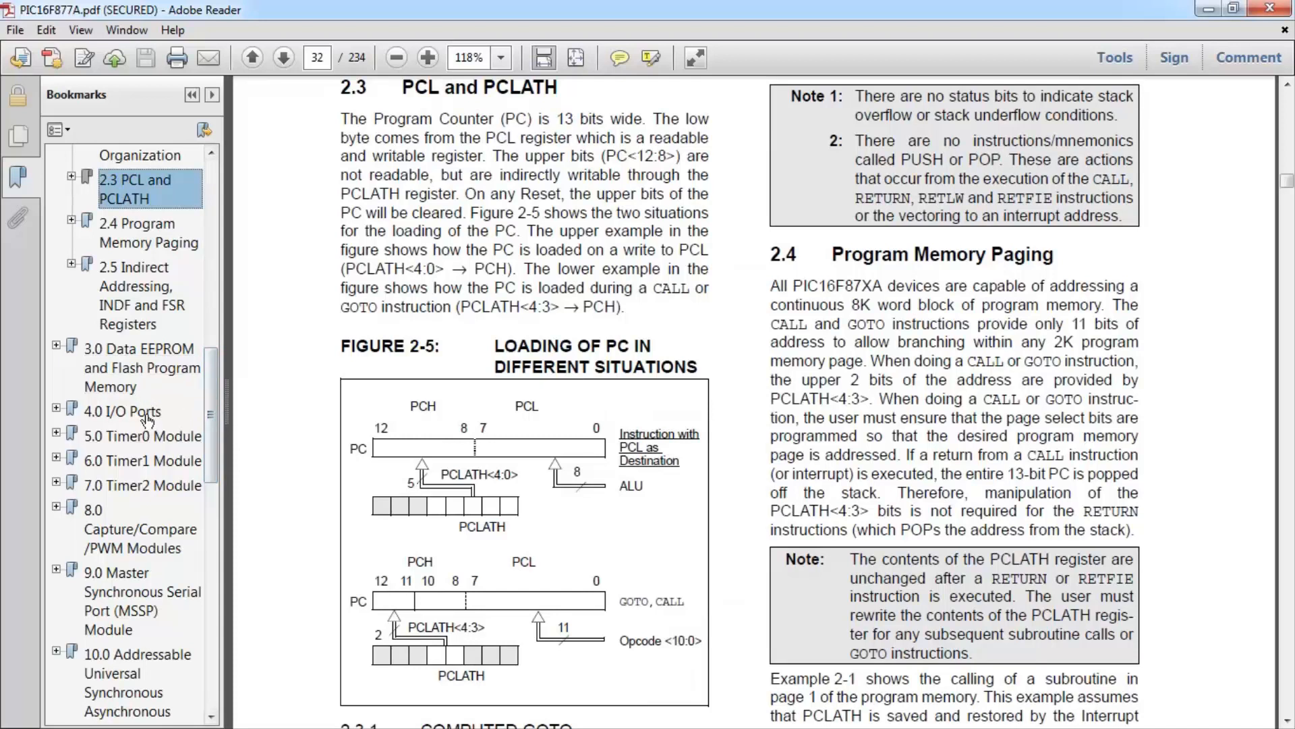
pyautogui.click(140, 367)
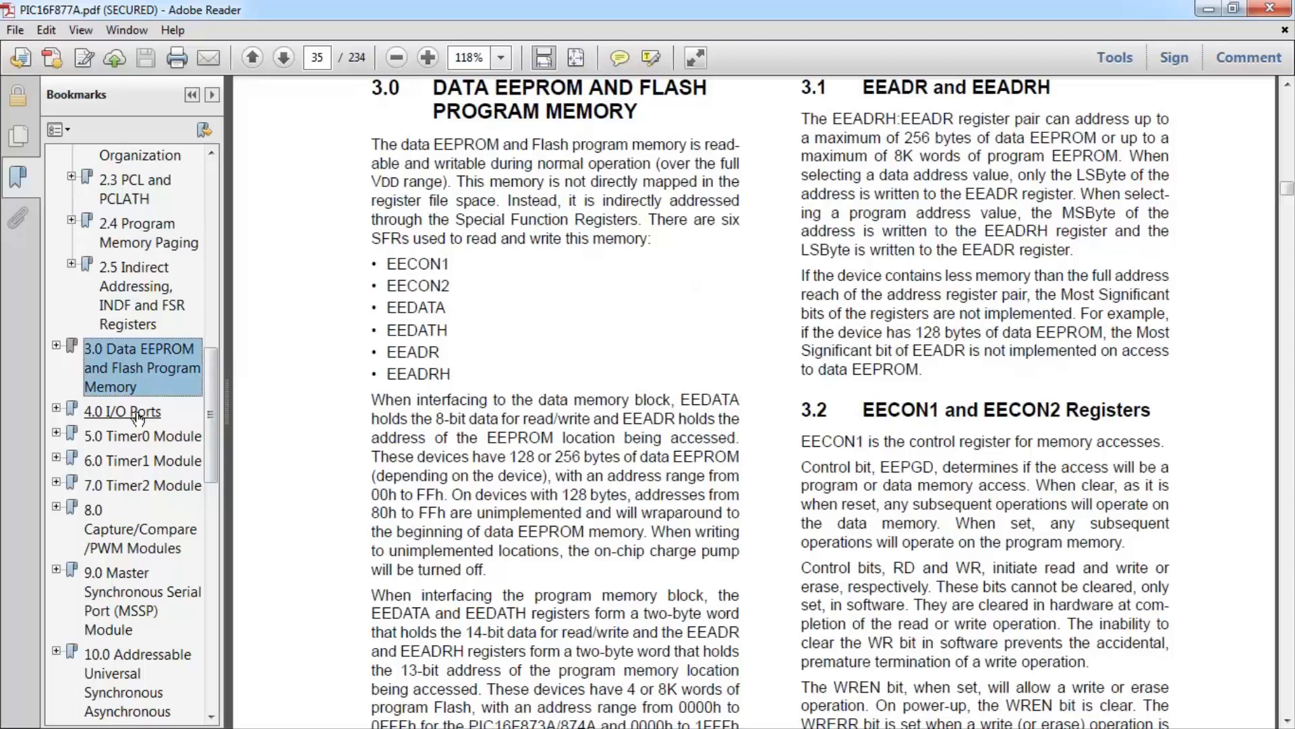
pyautogui.click(122, 411)
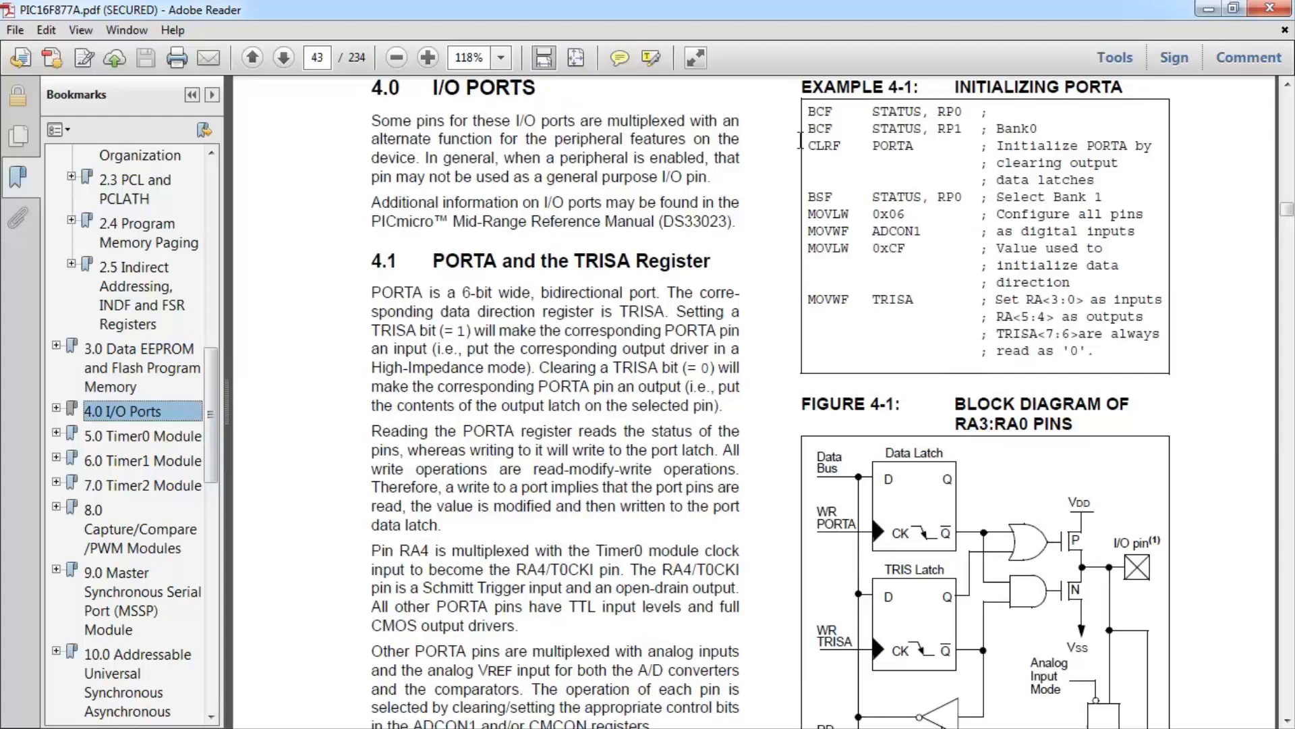
pyautogui.moveTo(1075, 350)
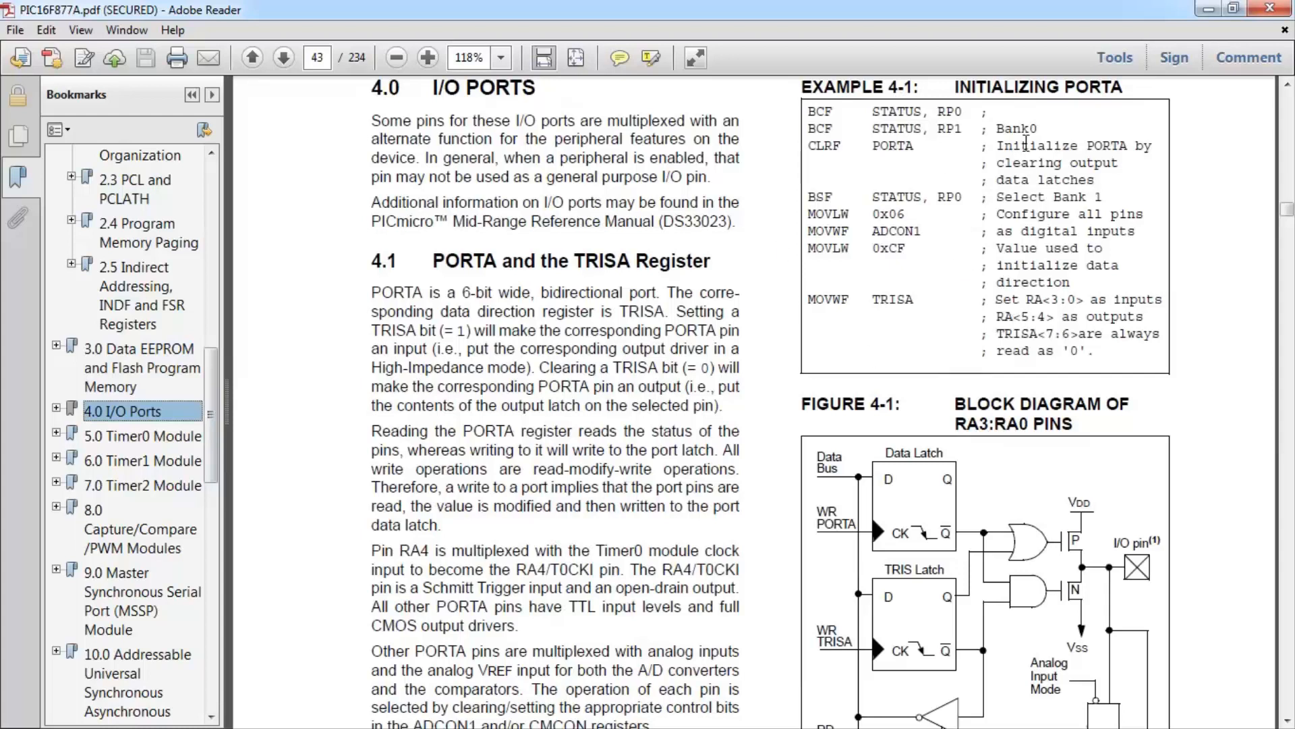
pyautogui.moveTo(985, 111)
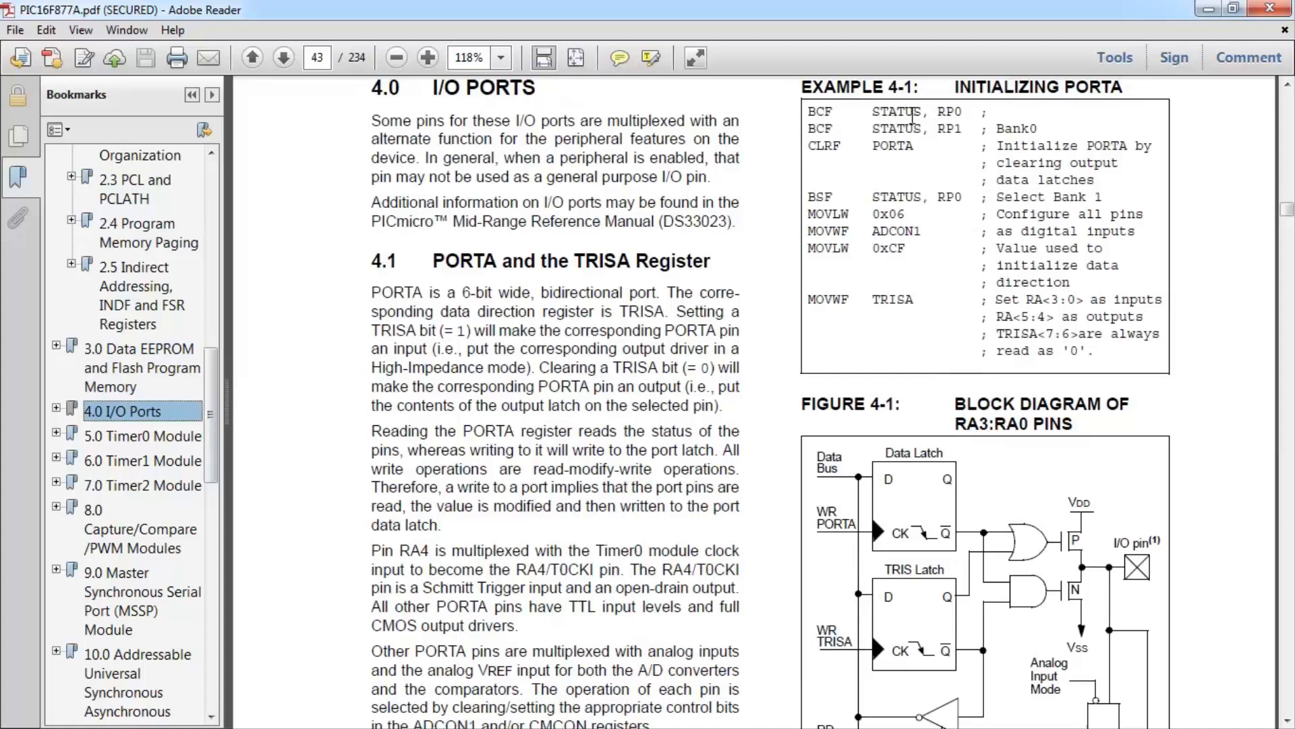
# Step: Highlight the RP0 status bit in Example 4-1's PORTA initialization code on page 43
pyautogui.doubleClick(949, 111)
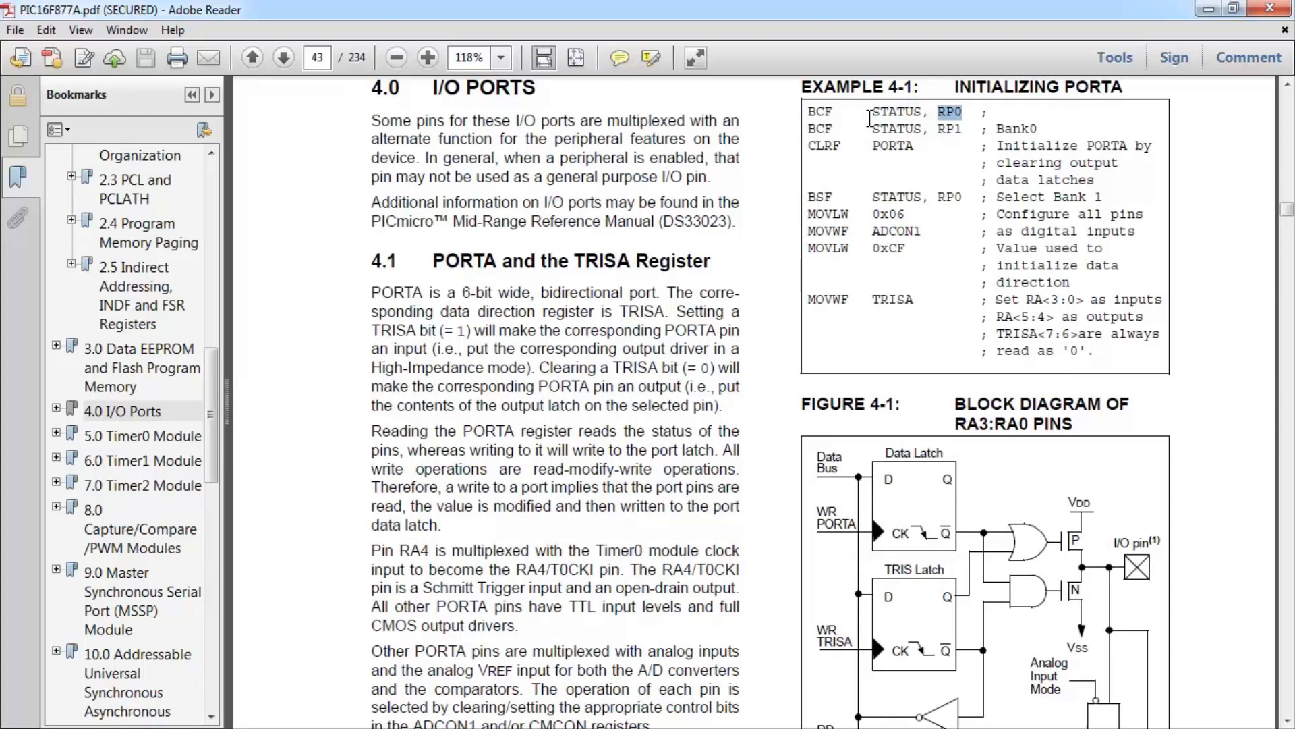
pyautogui.moveTo(954, 125)
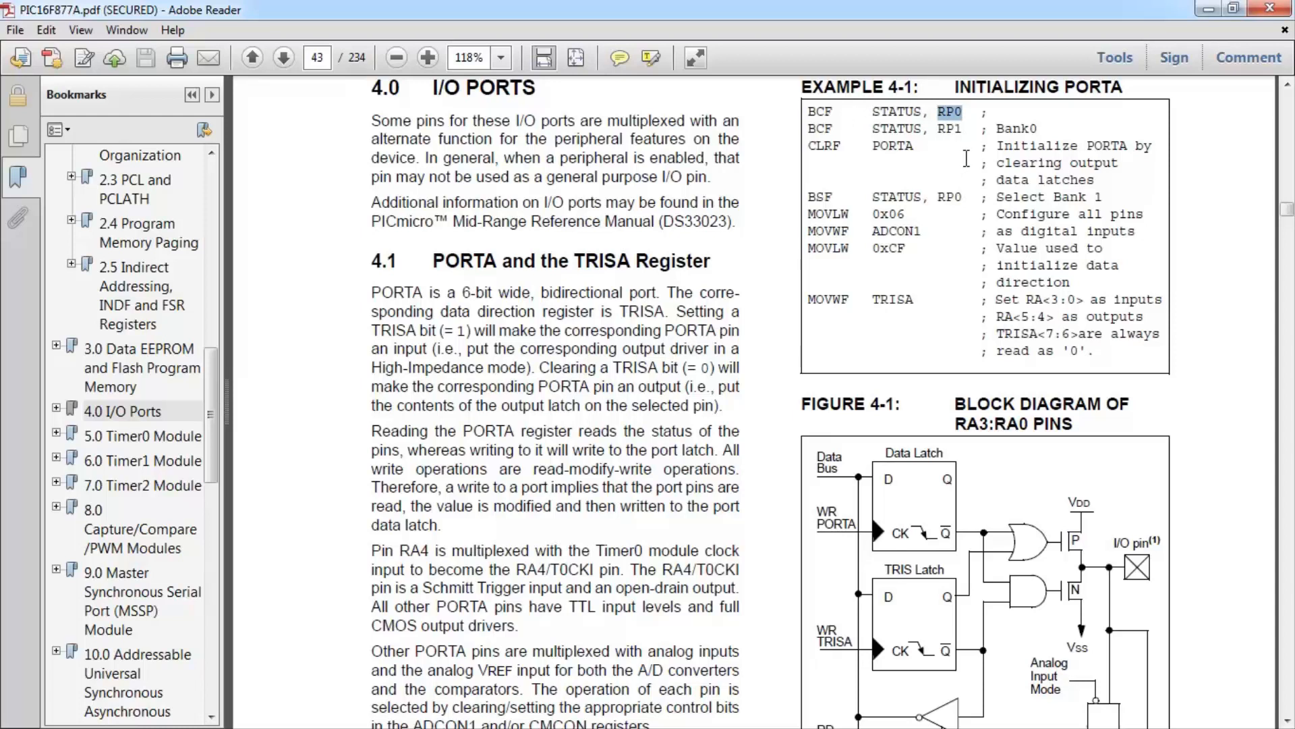
pyautogui.moveTo(955, 136)
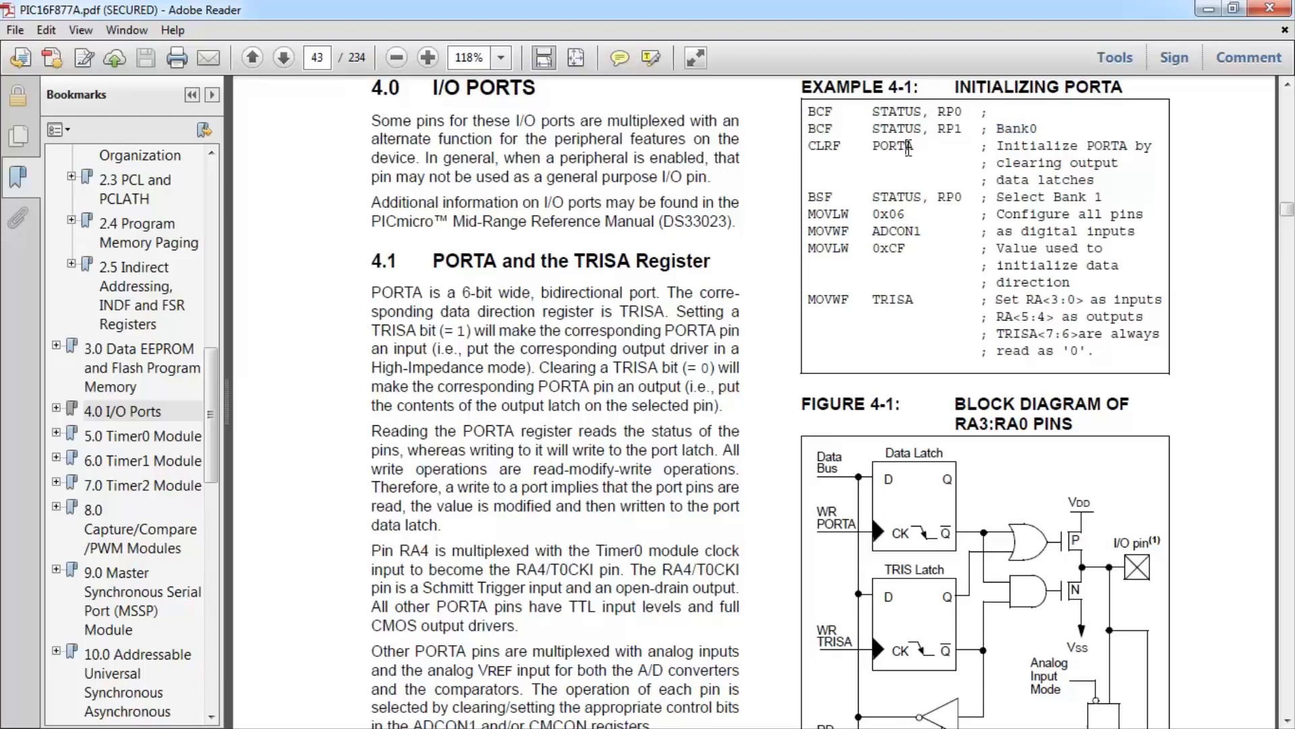
# Step: Mark PORTA and an instruction mnemonic in Example 4-1, then scroll down to Figure 4-1
pyautogui.doubleClick(892, 145)
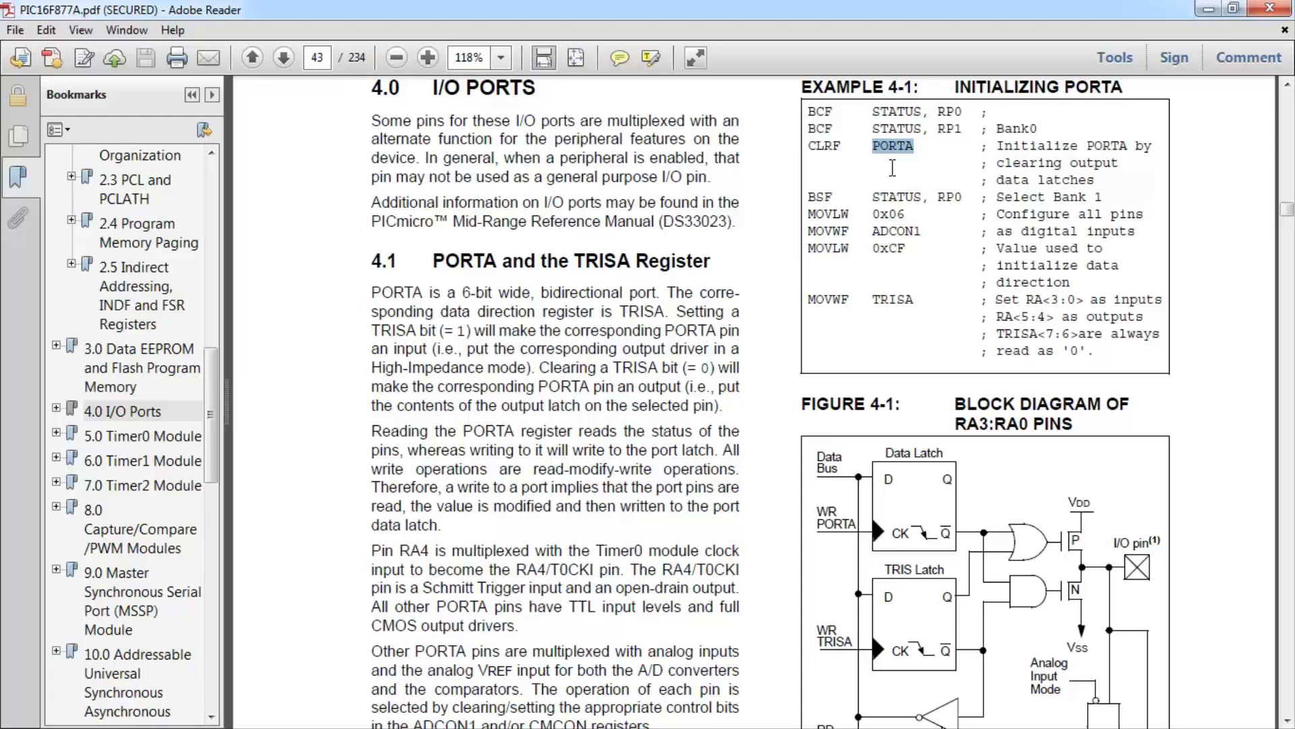
pyautogui.moveTo(943, 206)
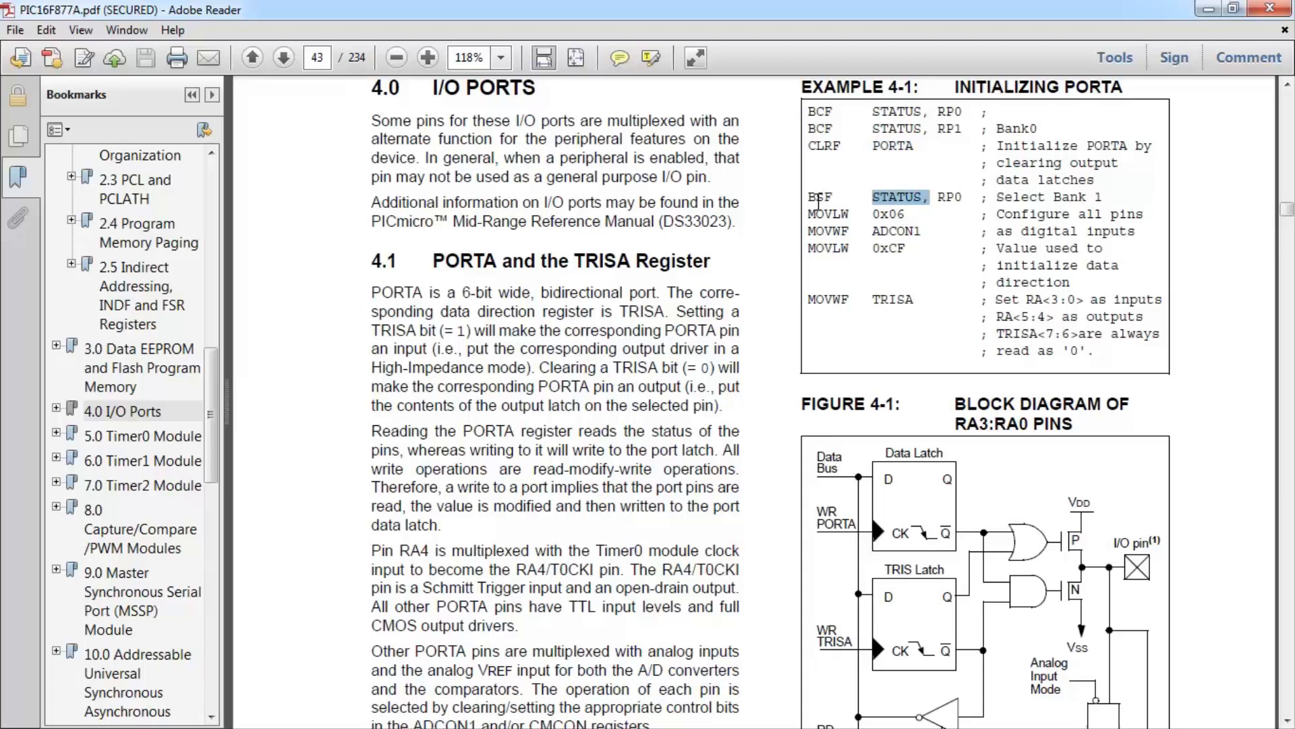
pyautogui.moveTo(947, 206)
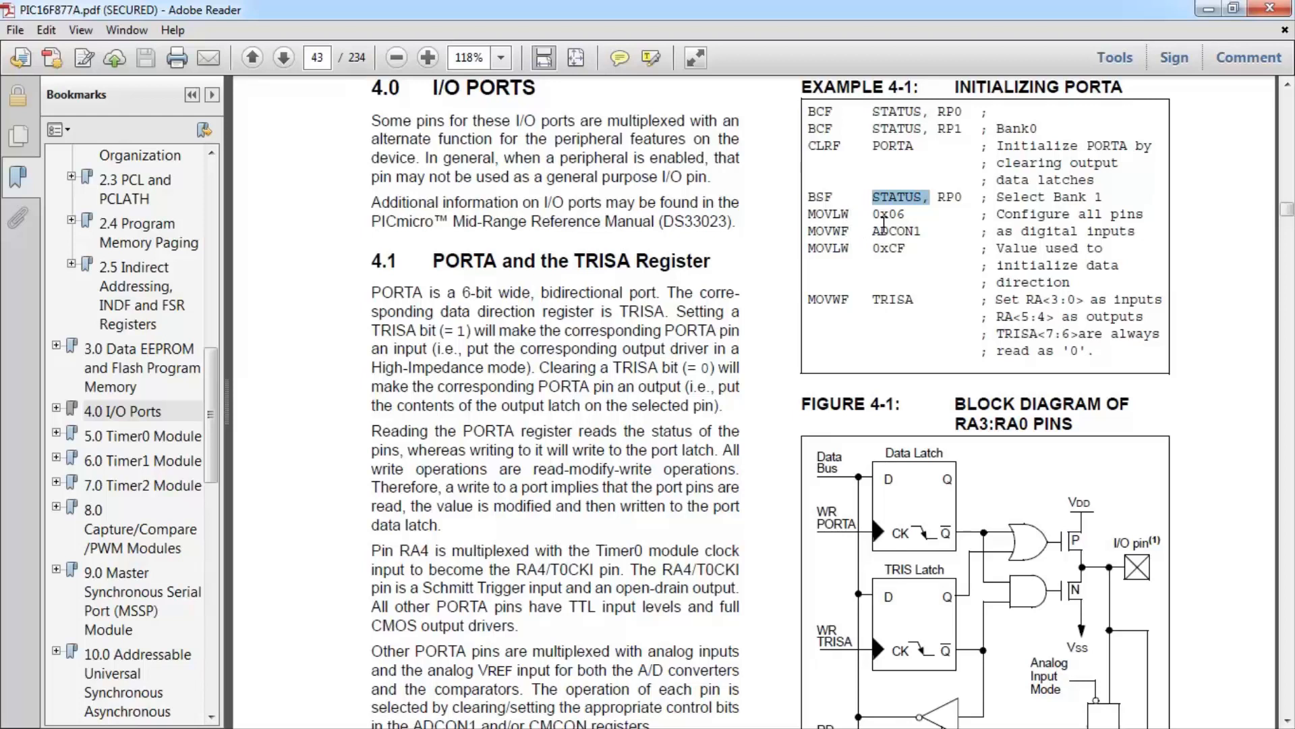
pyautogui.moveTo(897, 224)
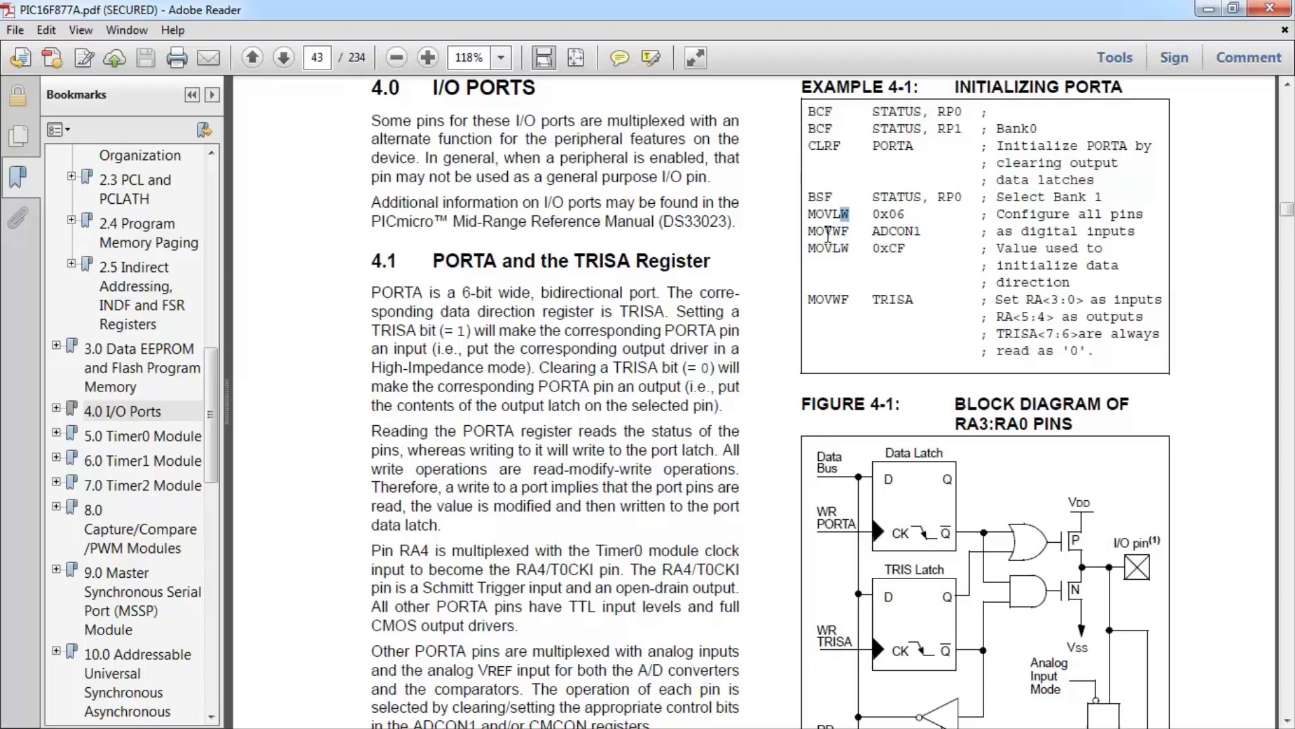
pyautogui.moveTo(904, 232)
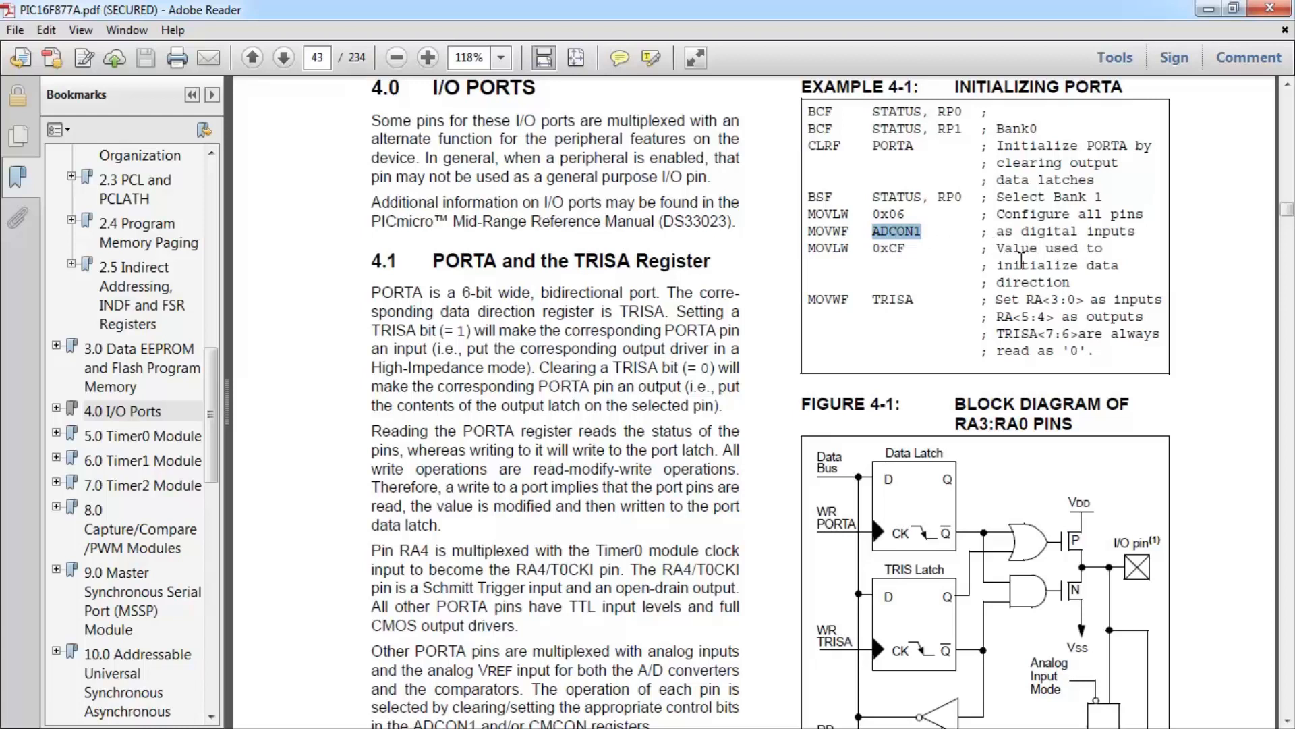
pyautogui.moveTo(1015, 263)
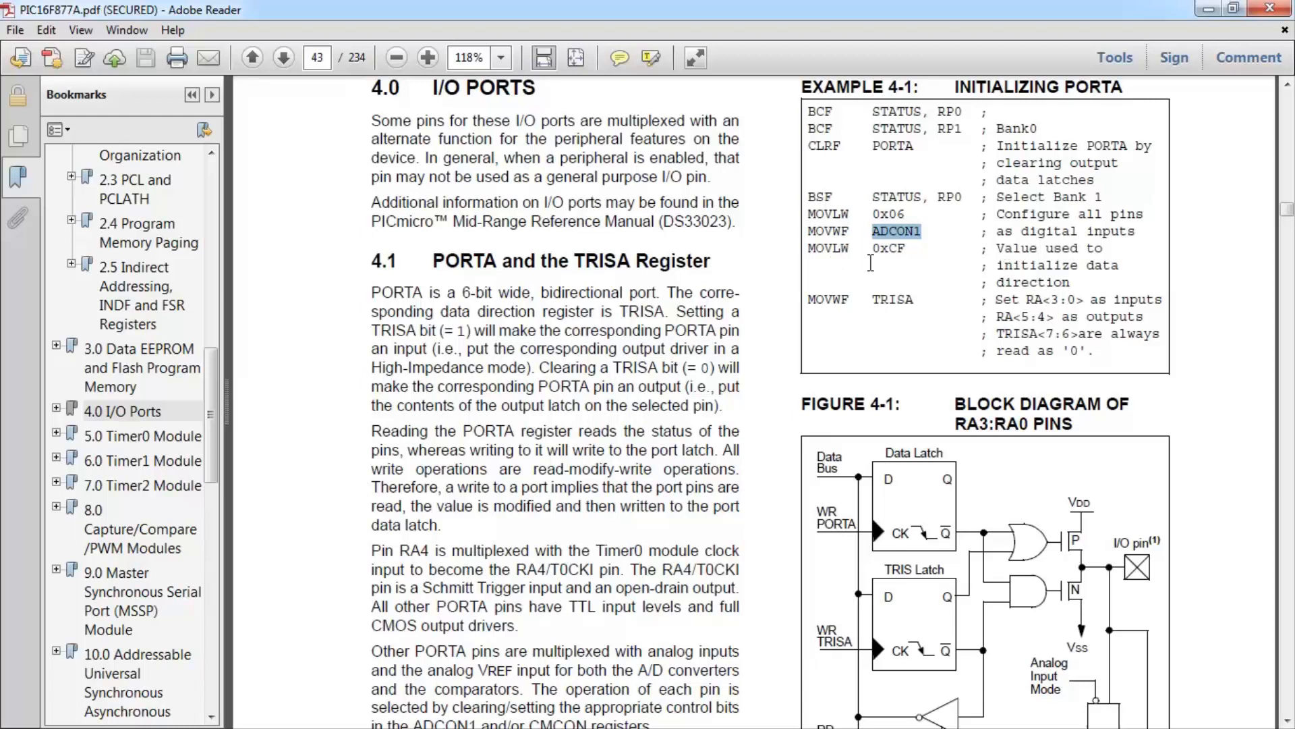
pyautogui.moveTo(901, 250)
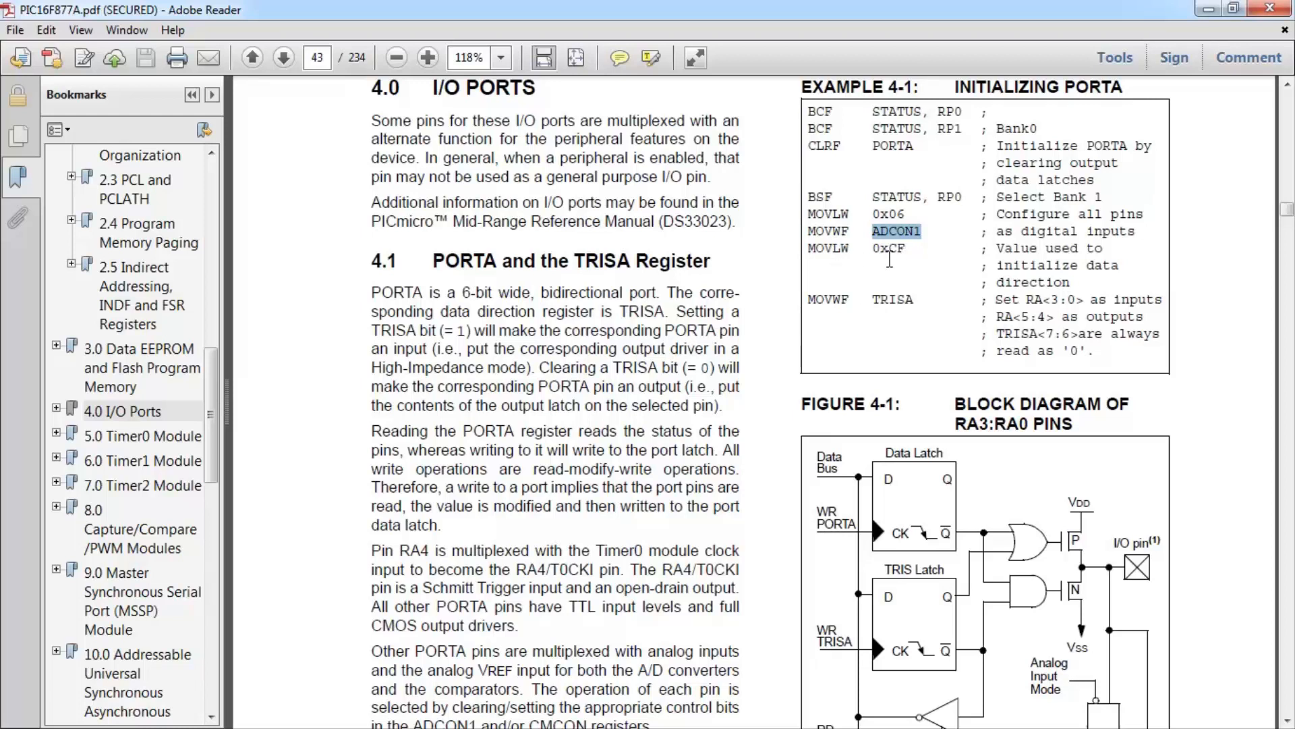
pyautogui.moveTo(851, 259)
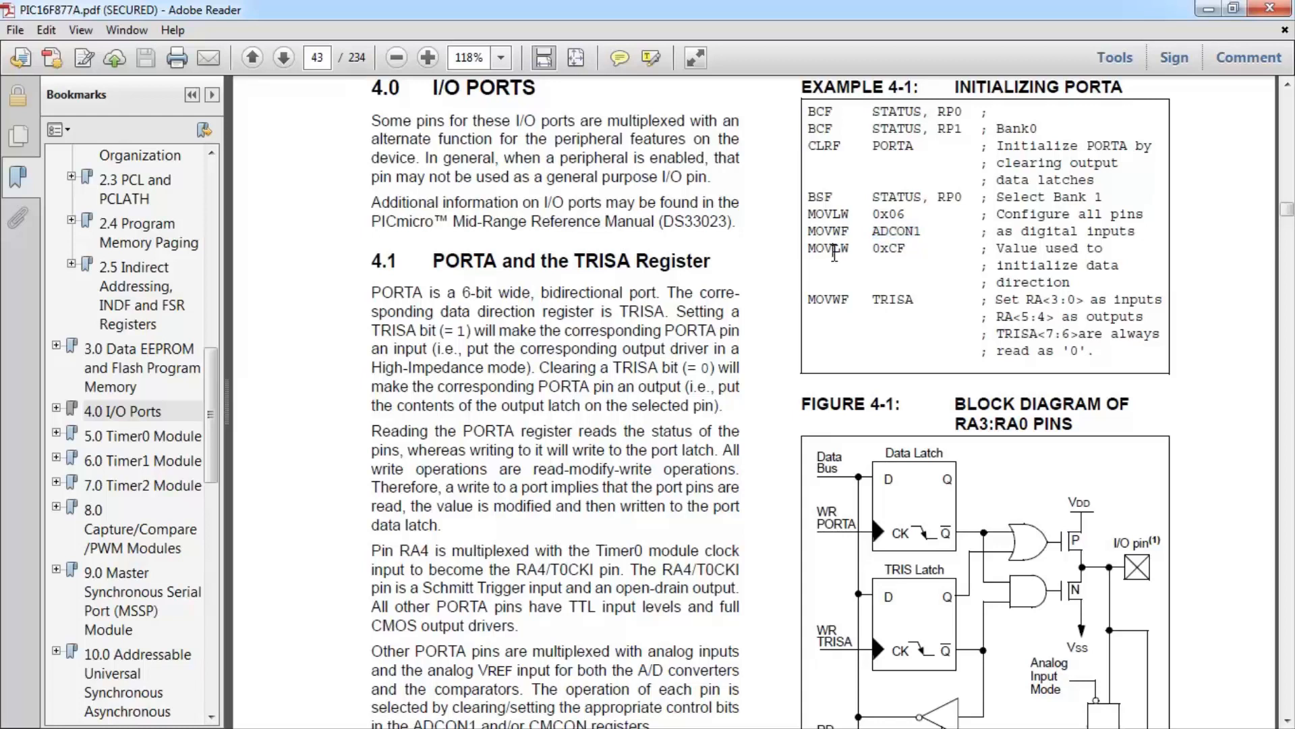
pyautogui.doubleClick(828, 249)
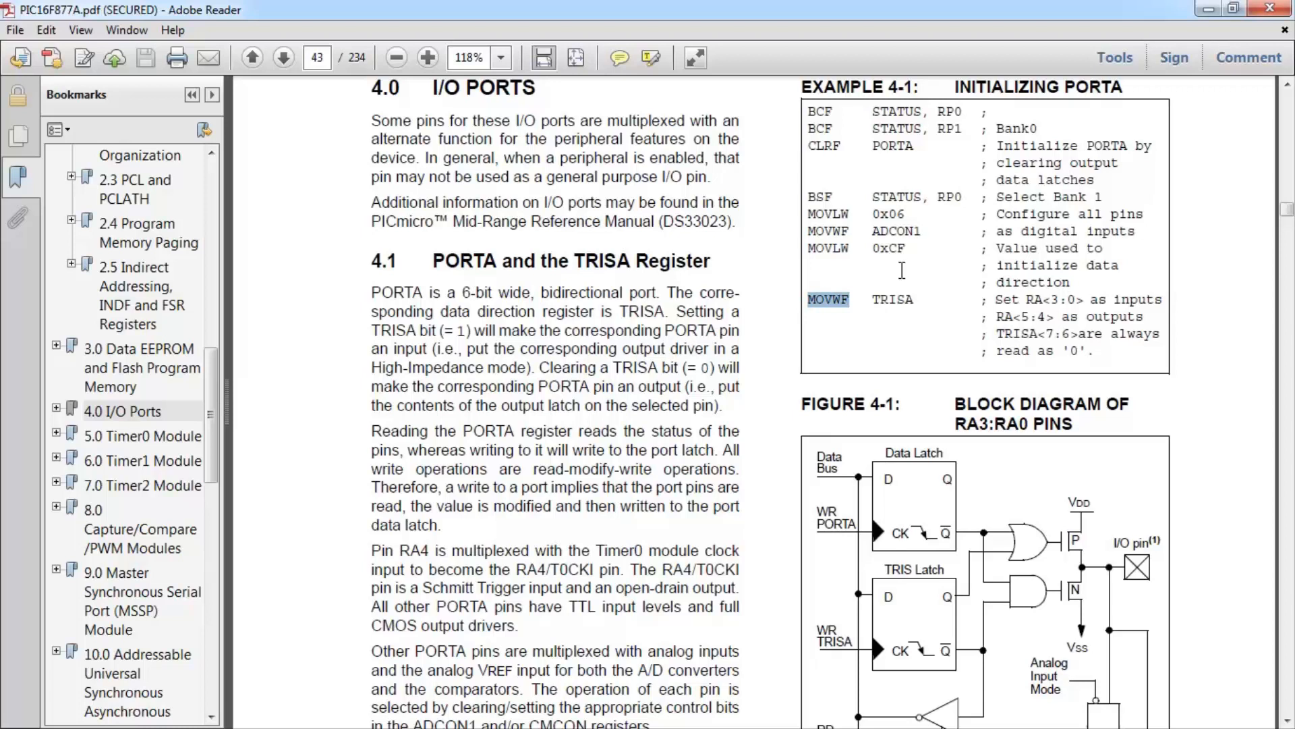
pyautogui.moveTo(909, 272)
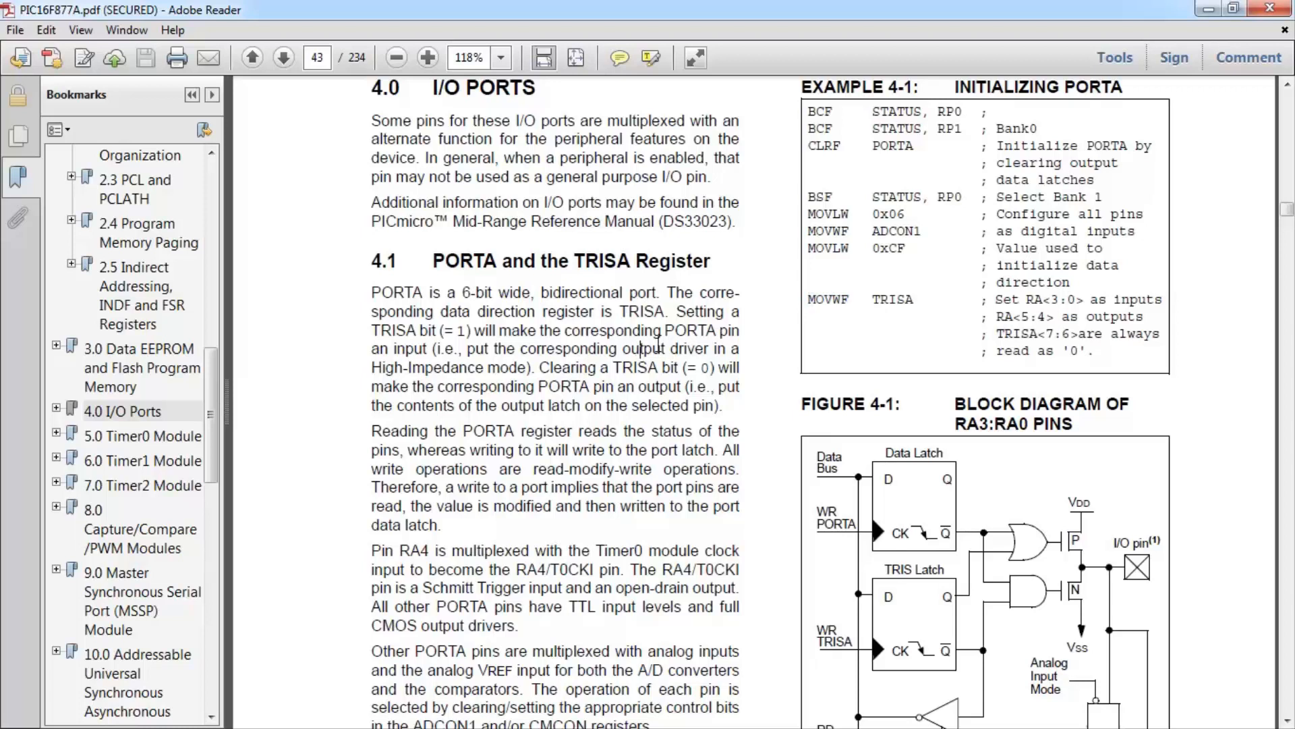
pyautogui.scroll(-3)
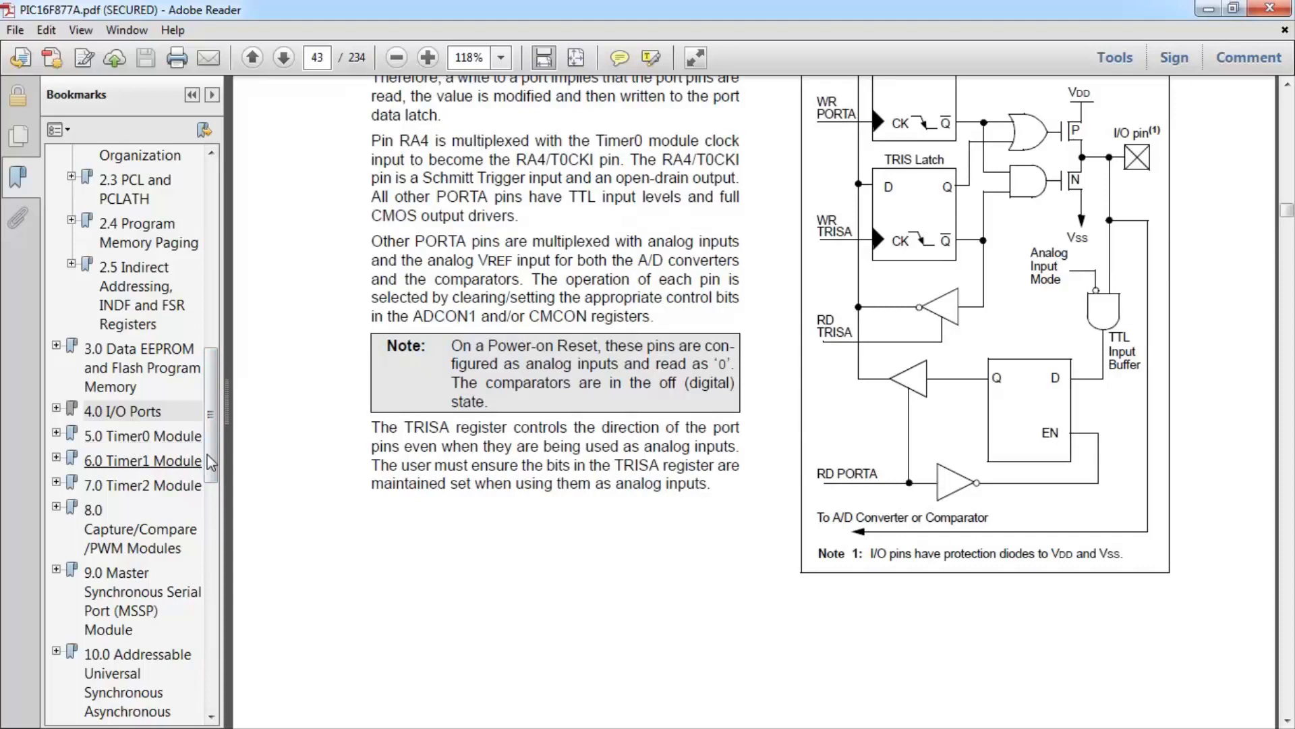
pyautogui.scroll(-3)
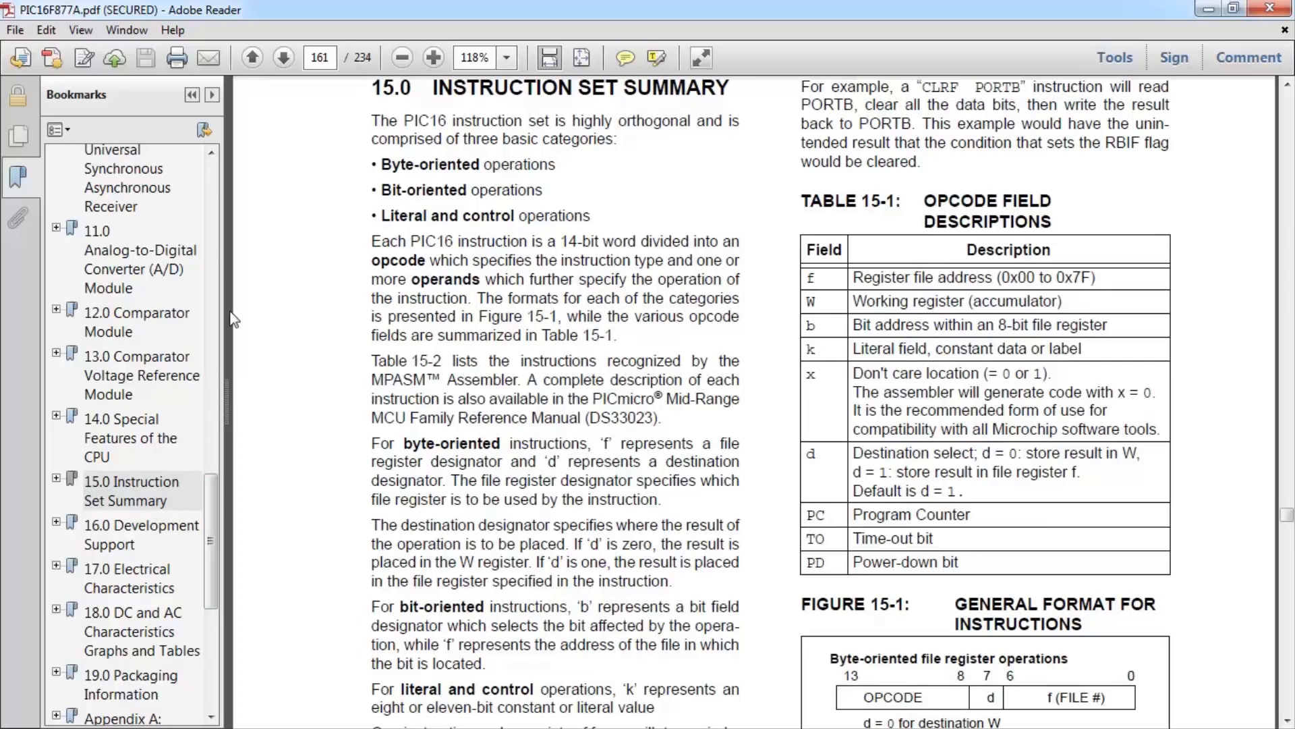
pyautogui.moveTo(137, 321)
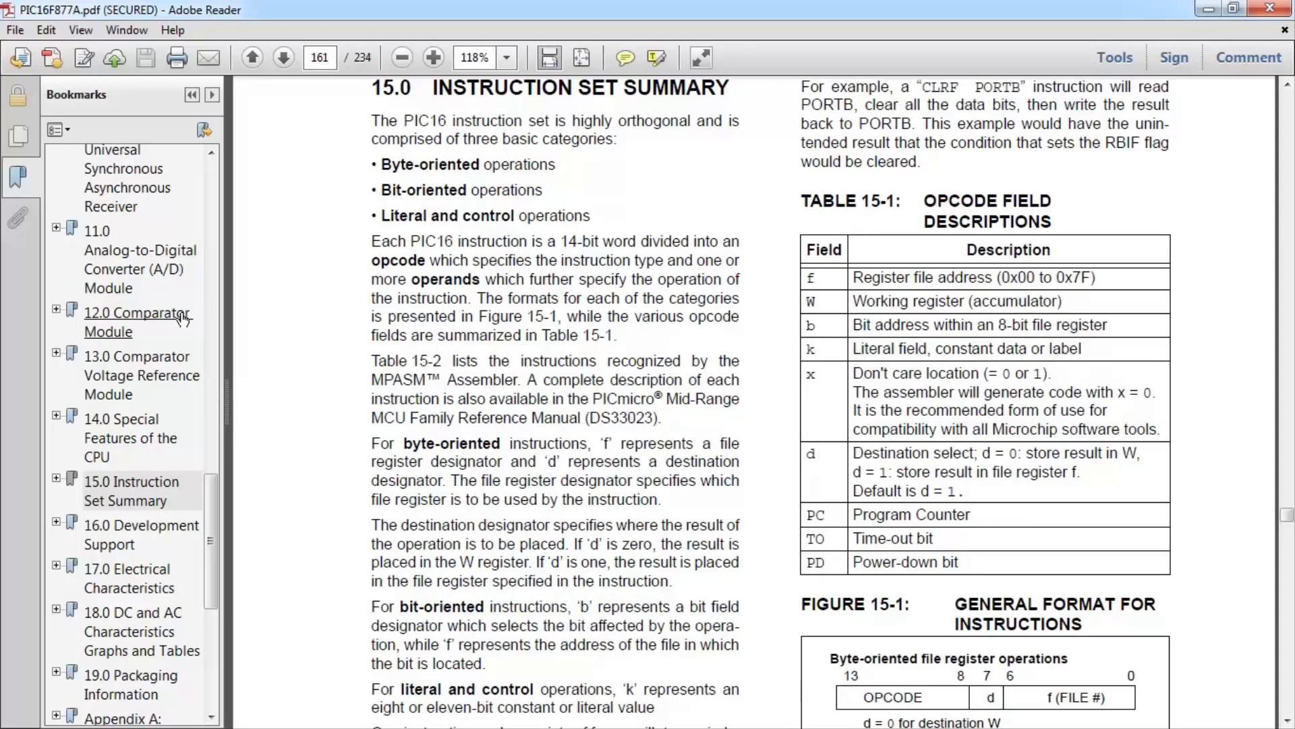
pyautogui.moveTo(166, 394)
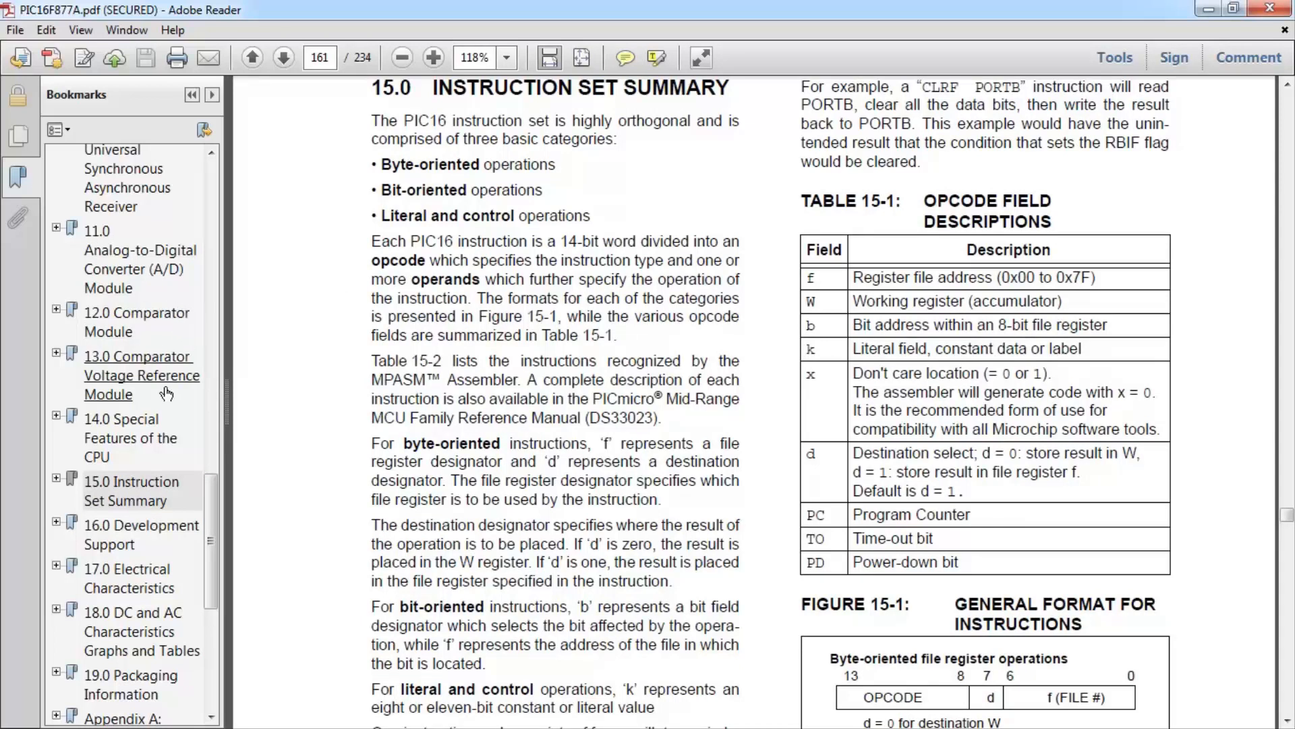
pyautogui.moveTo(213, 482)
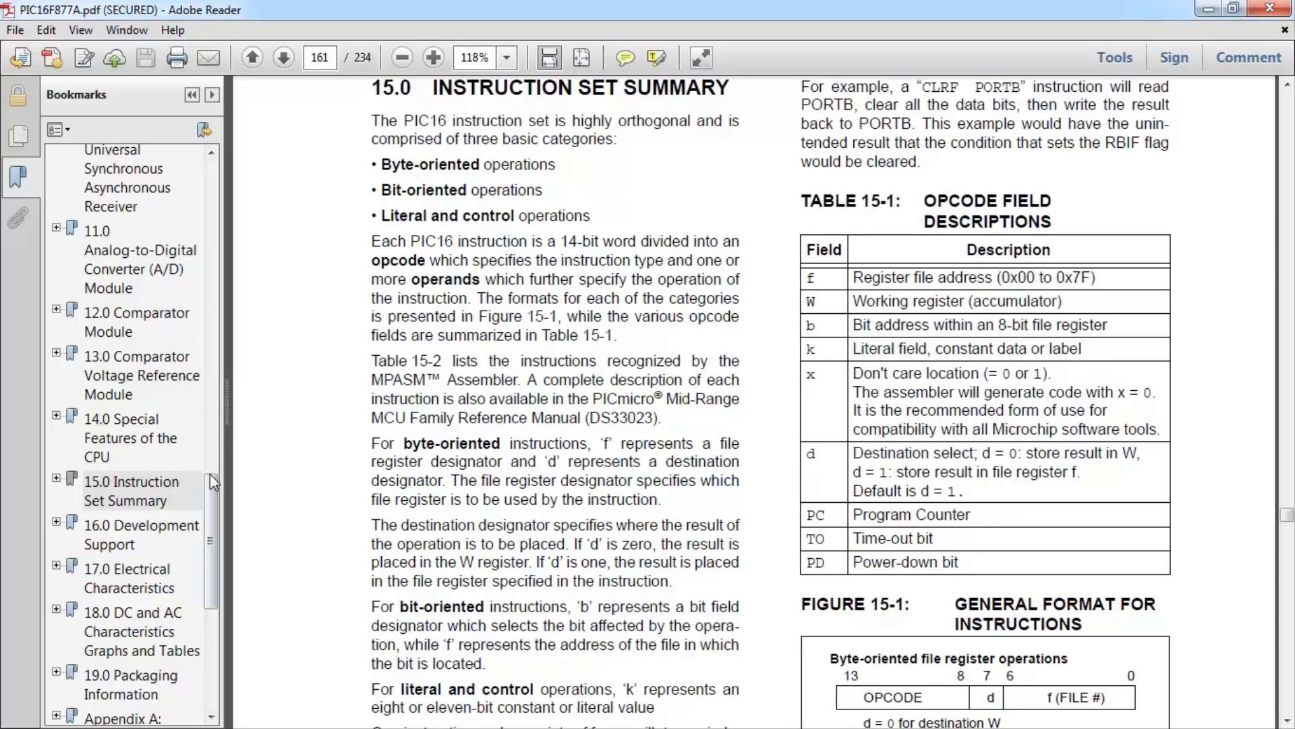
# Step: Jump via the 14.0 and 15.0 bookmarks and scroll to Table 15-2 on page 162
pyautogui.click(130, 437)
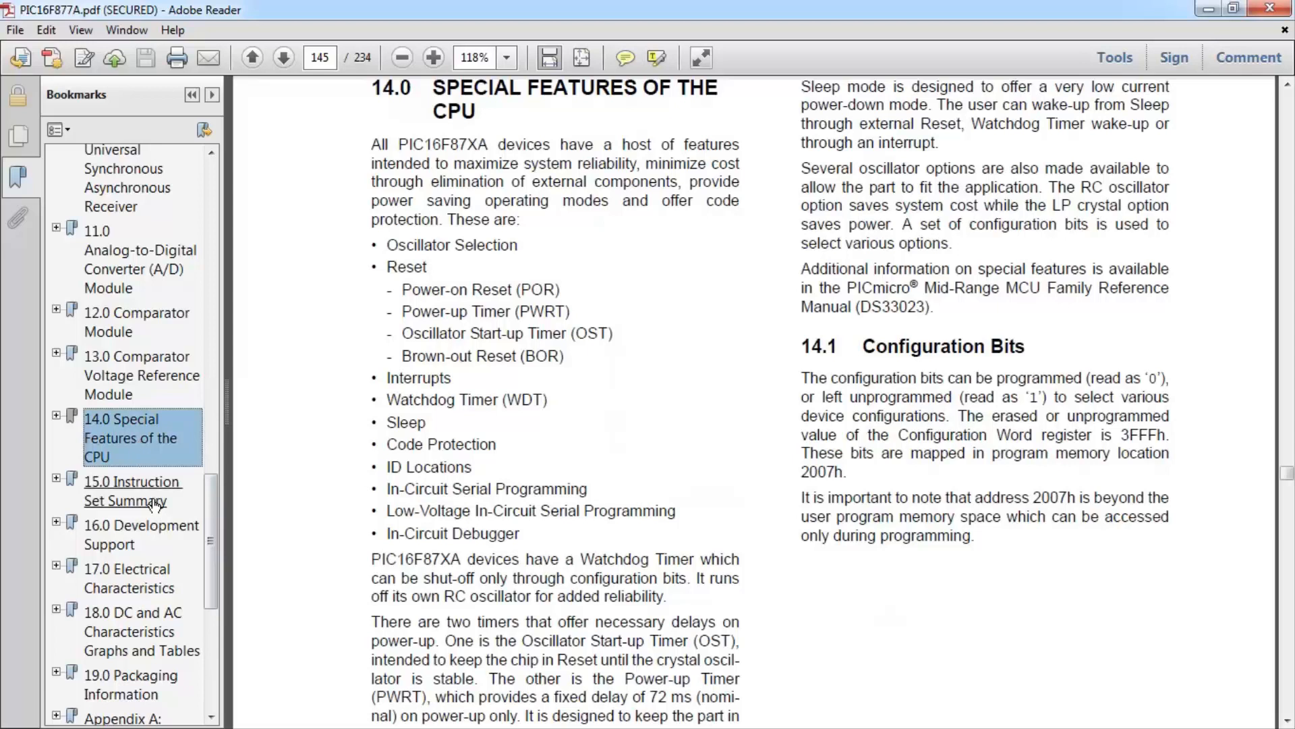
pyautogui.click(132, 490)
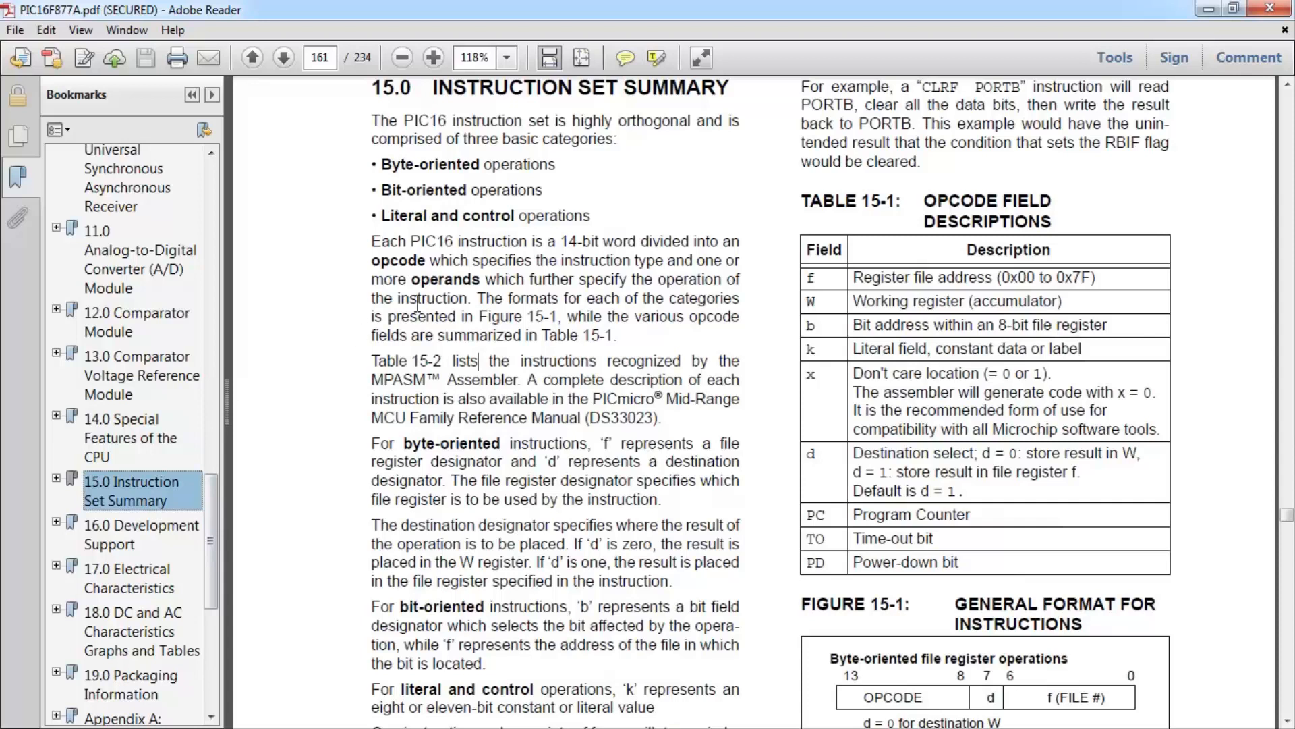
pyautogui.moveTo(407, 293)
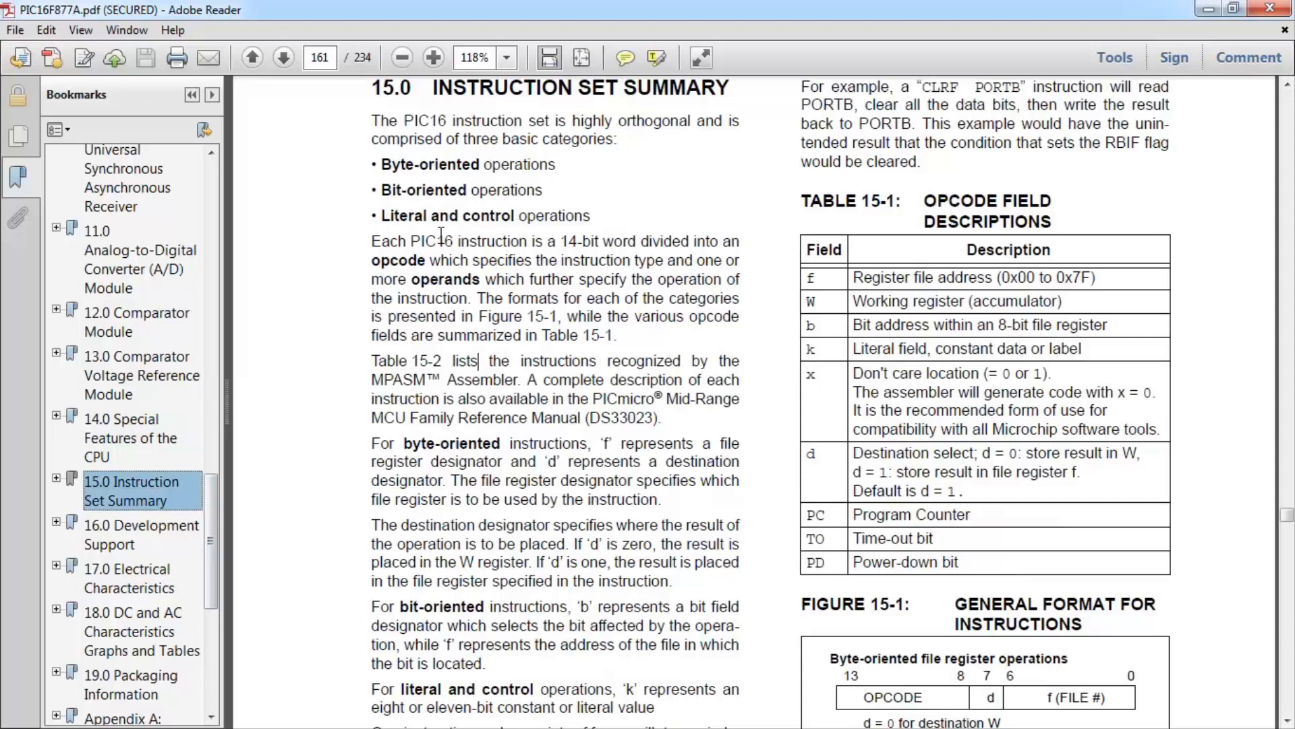
pyautogui.moveTo(535, 234)
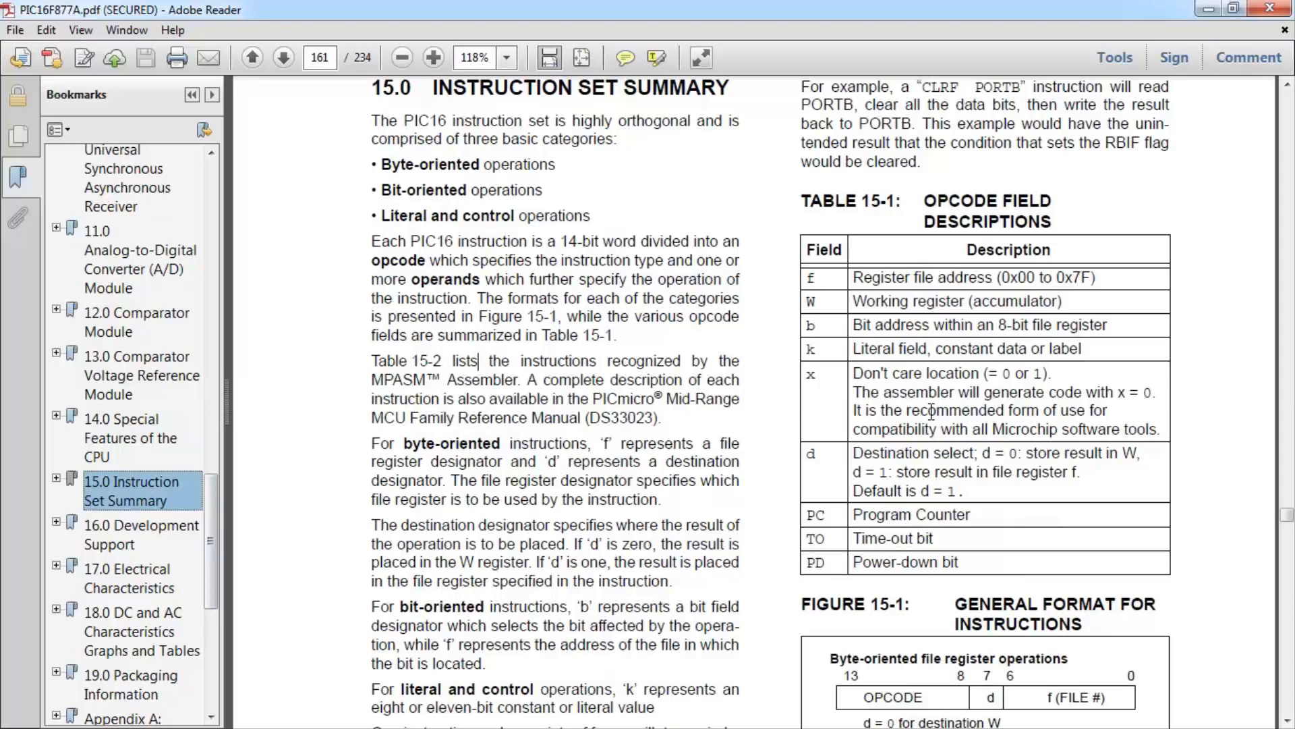
pyautogui.moveTo(932, 399)
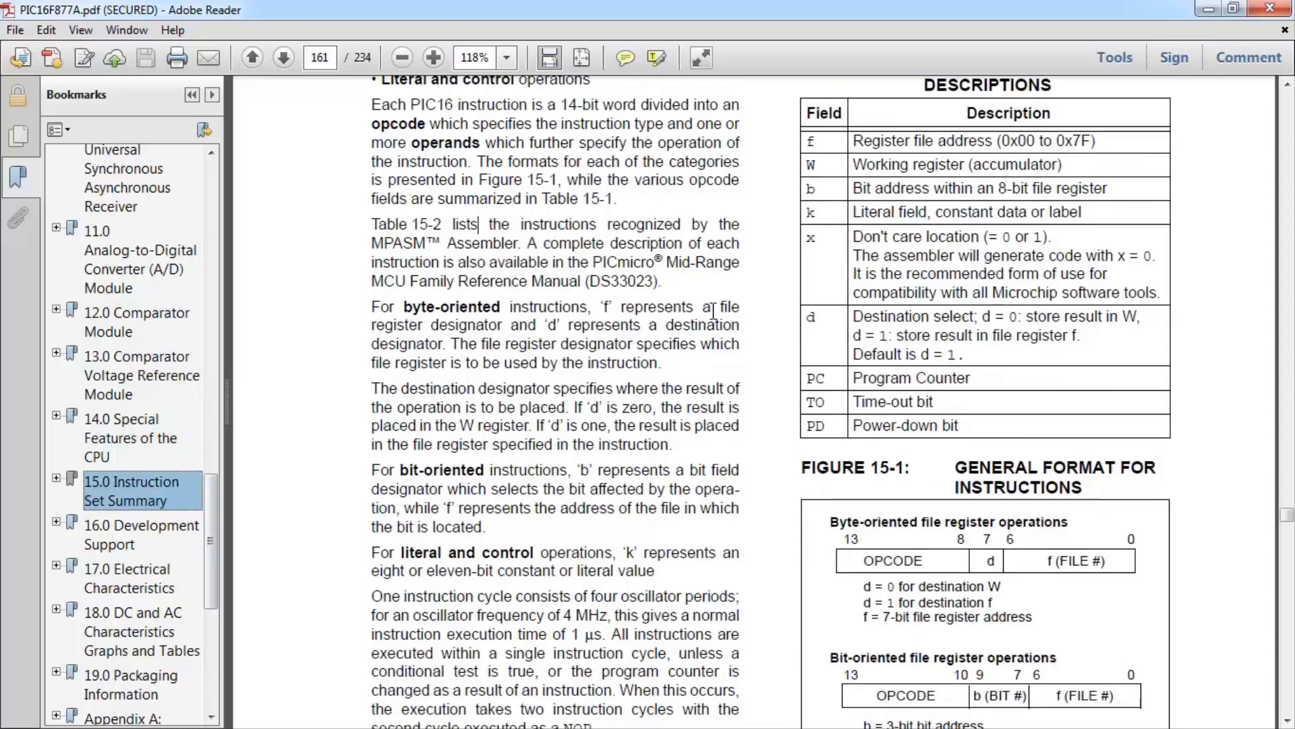
pyautogui.scroll(-3)
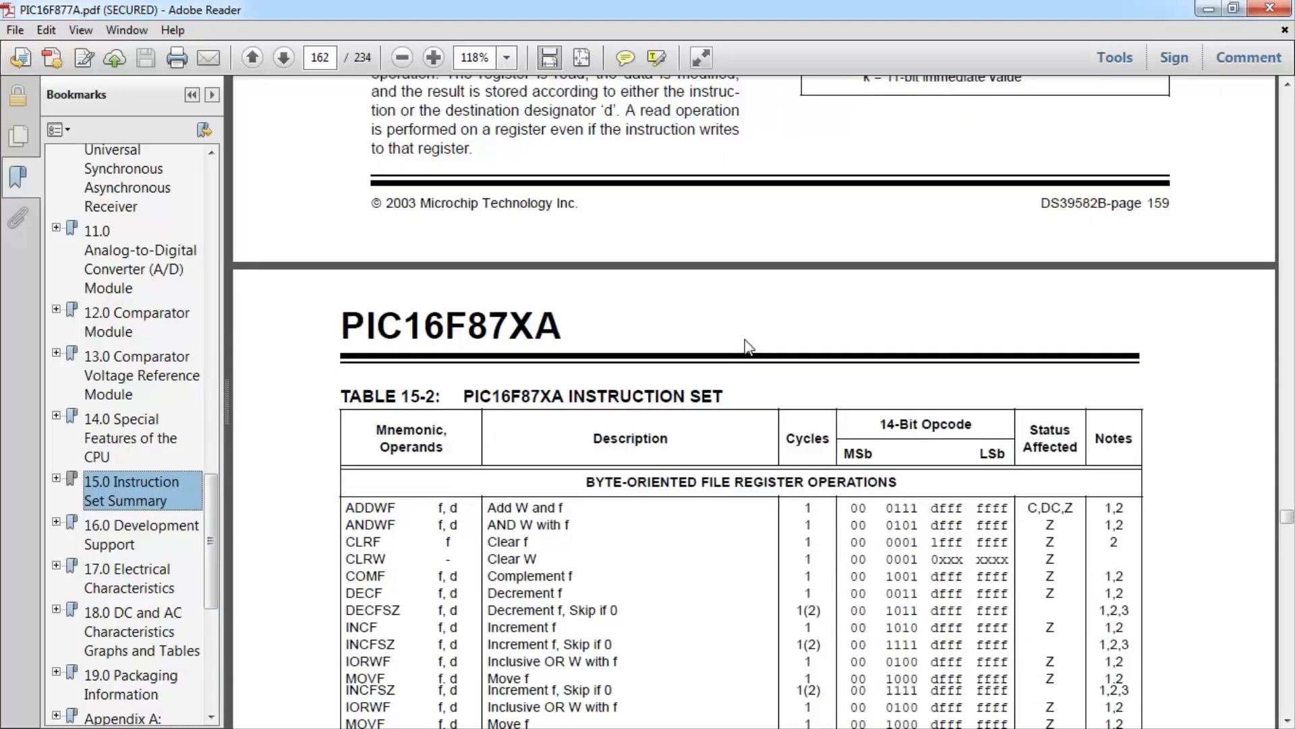
# Step: Scroll past Table 15-2 to the 15.2 Instruction Descriptions heading, starting with ADDLW and BCF
pyautogui.scroll(-3)
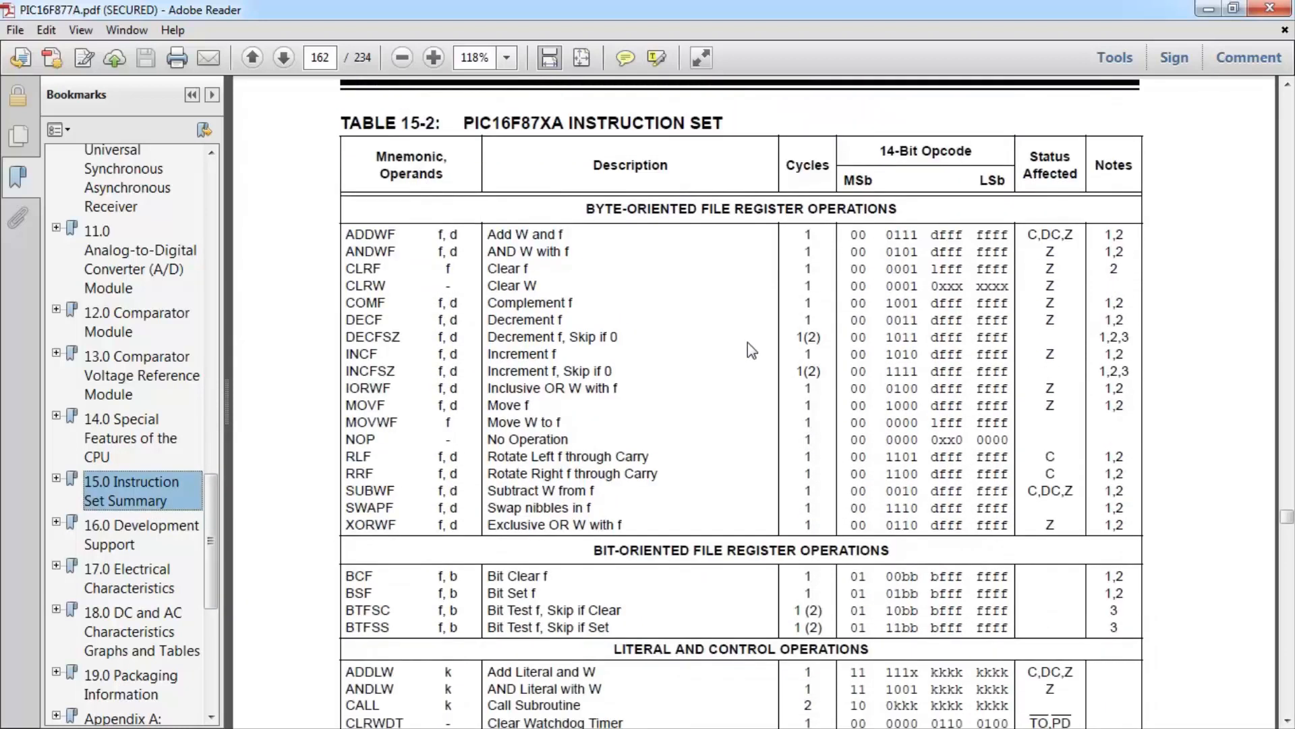
pyautogui.scroll(-3)
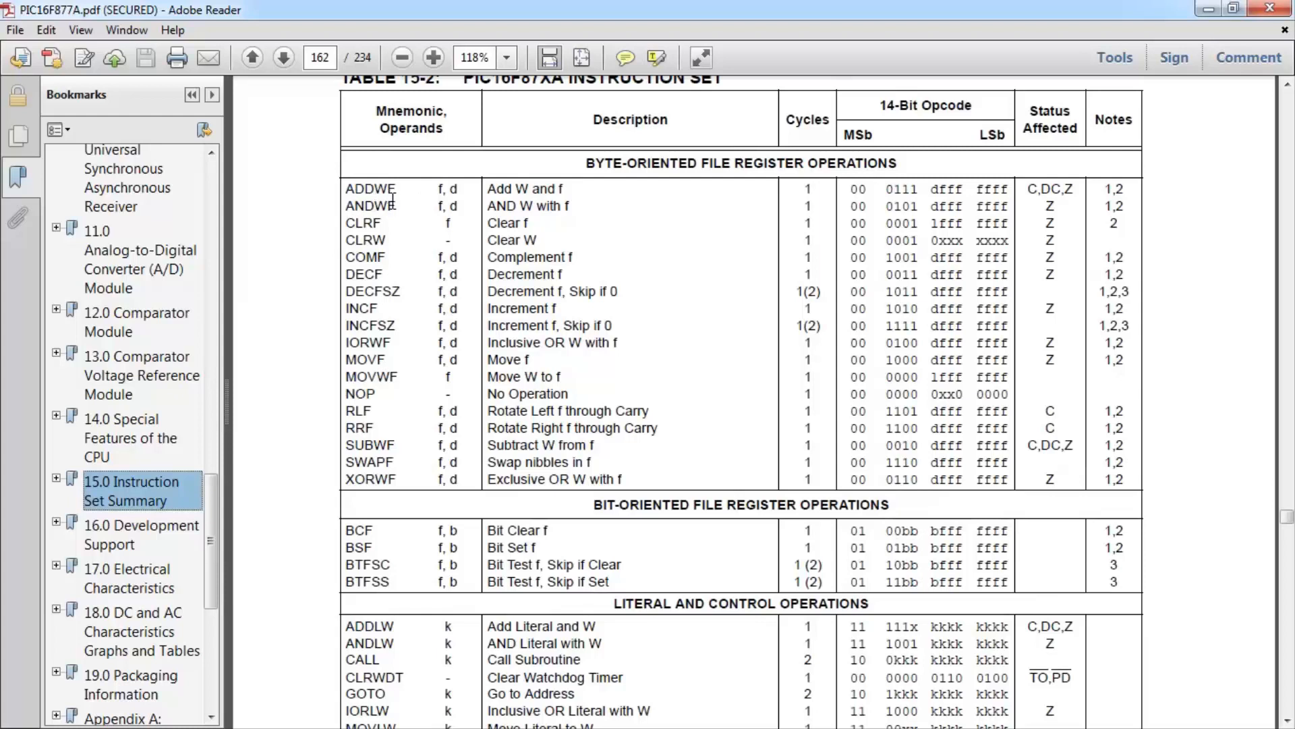
pyautogui.moveTo(419, 205)
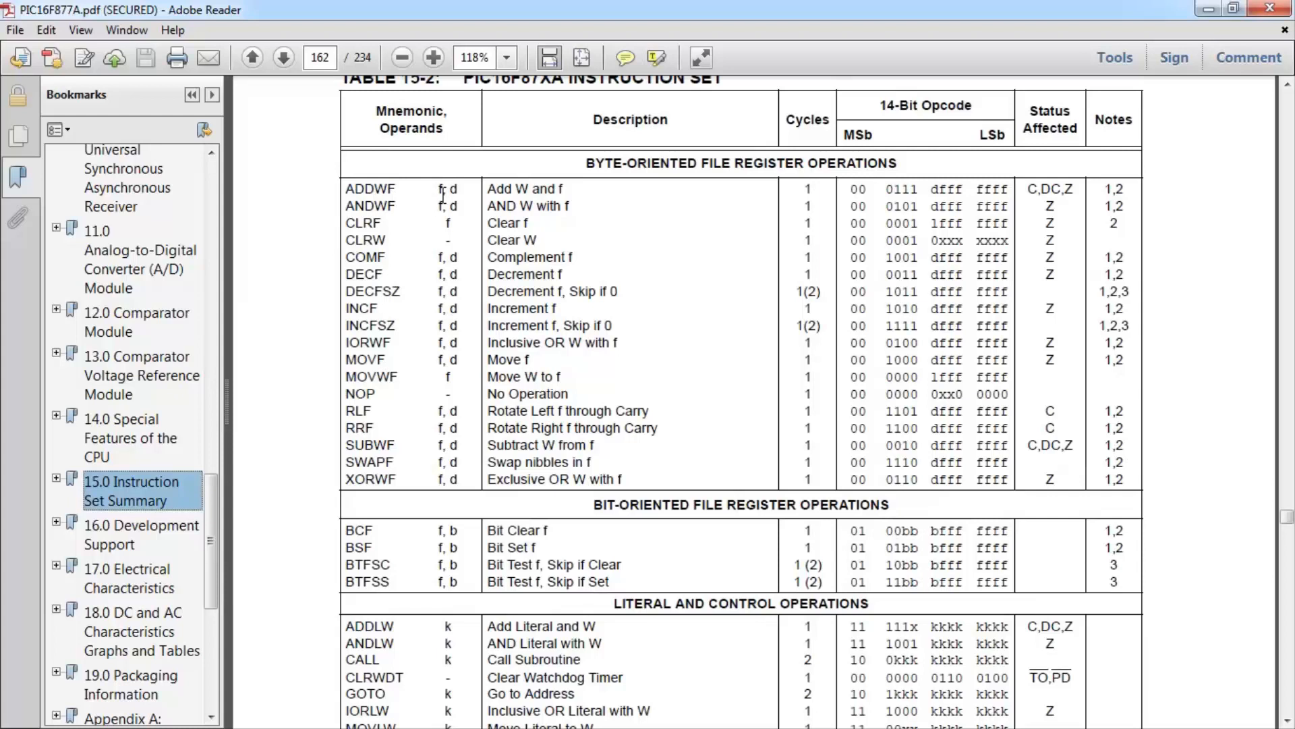
pyautogui.moveTo(464, 214)
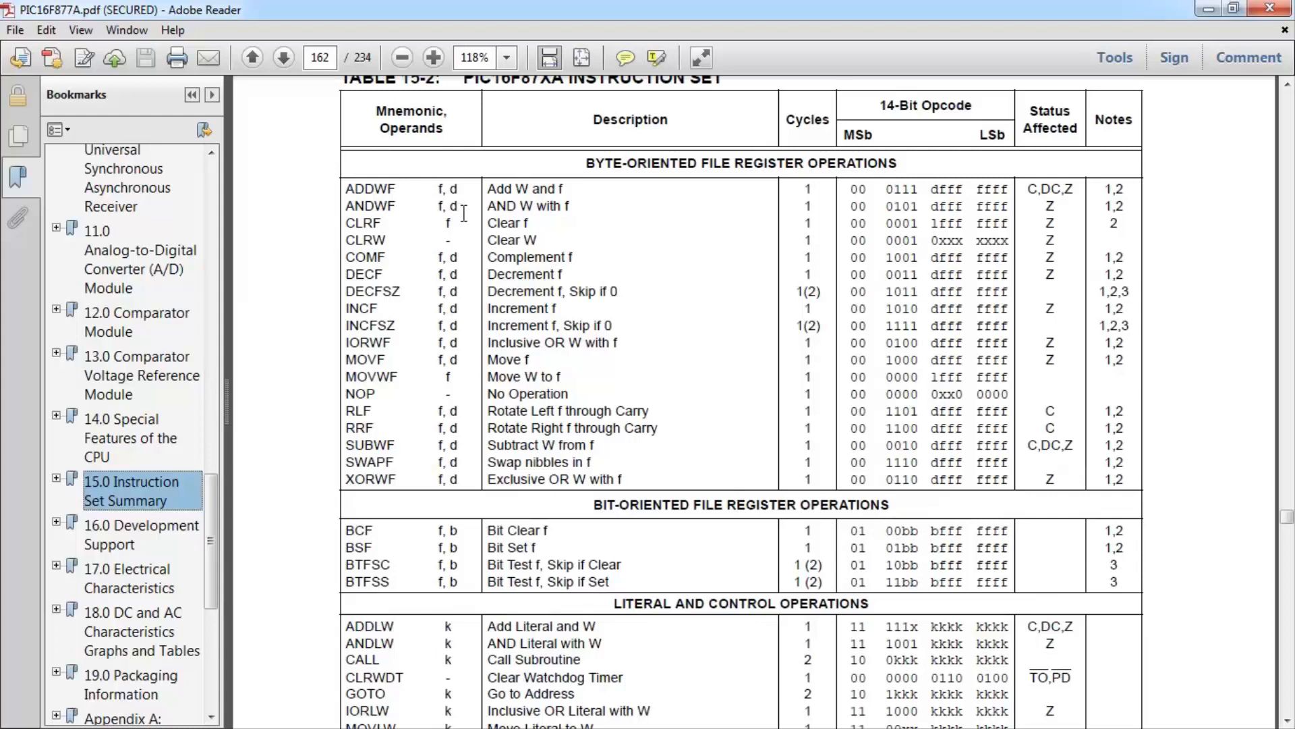
pyautogui.moveTo(473, 180)
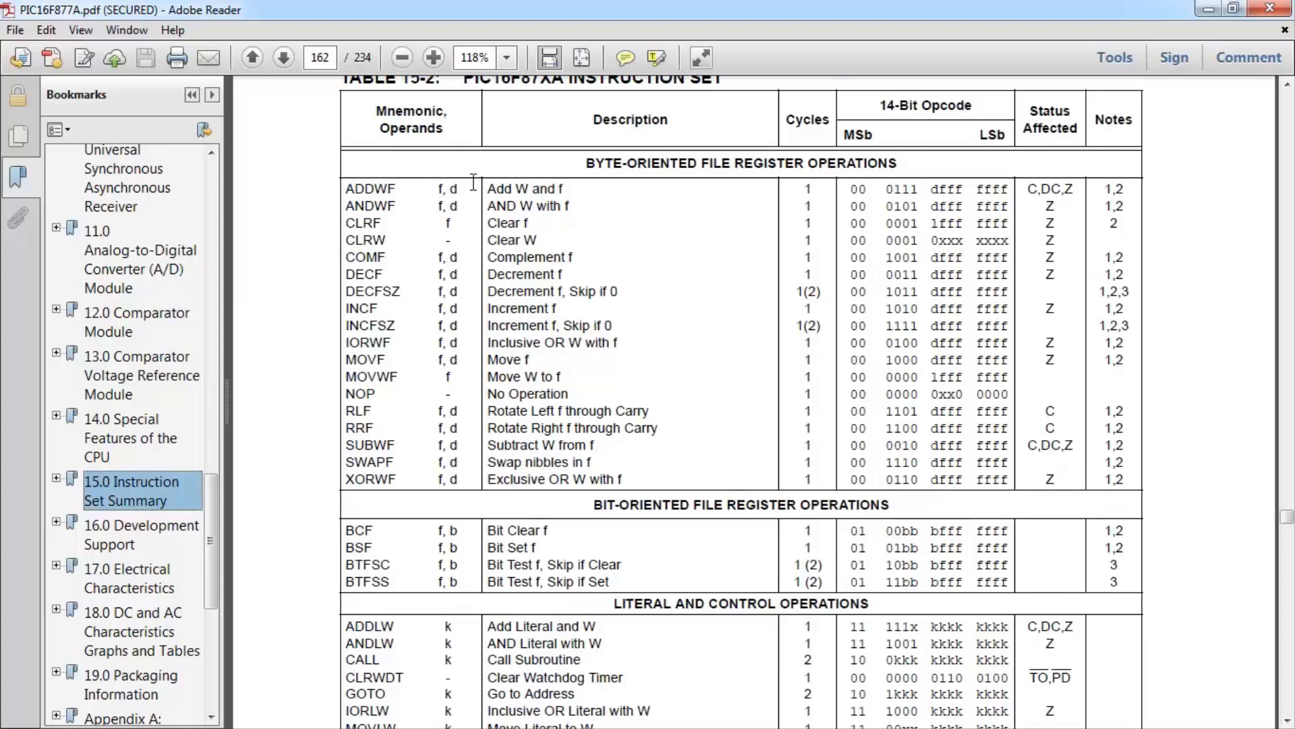
pyautogui.moveTo(446, 221)
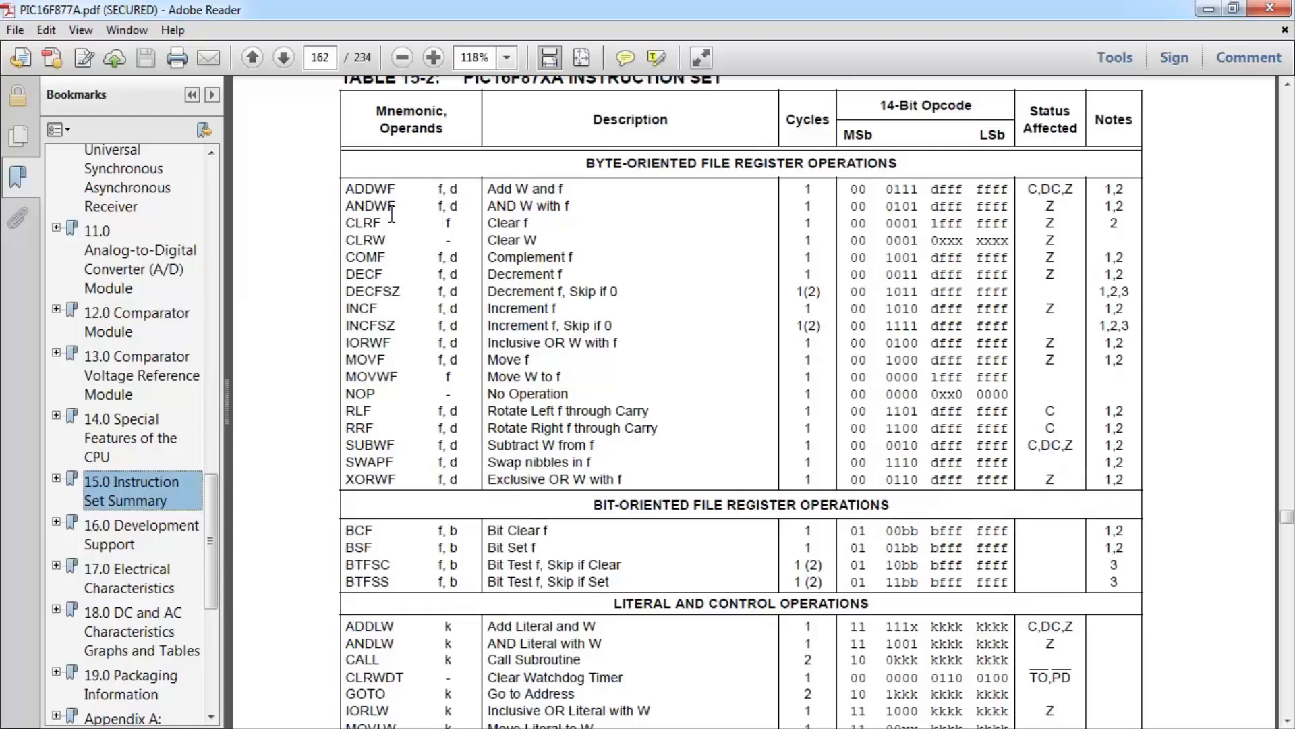
pyautogui.moveTo(388, 206)
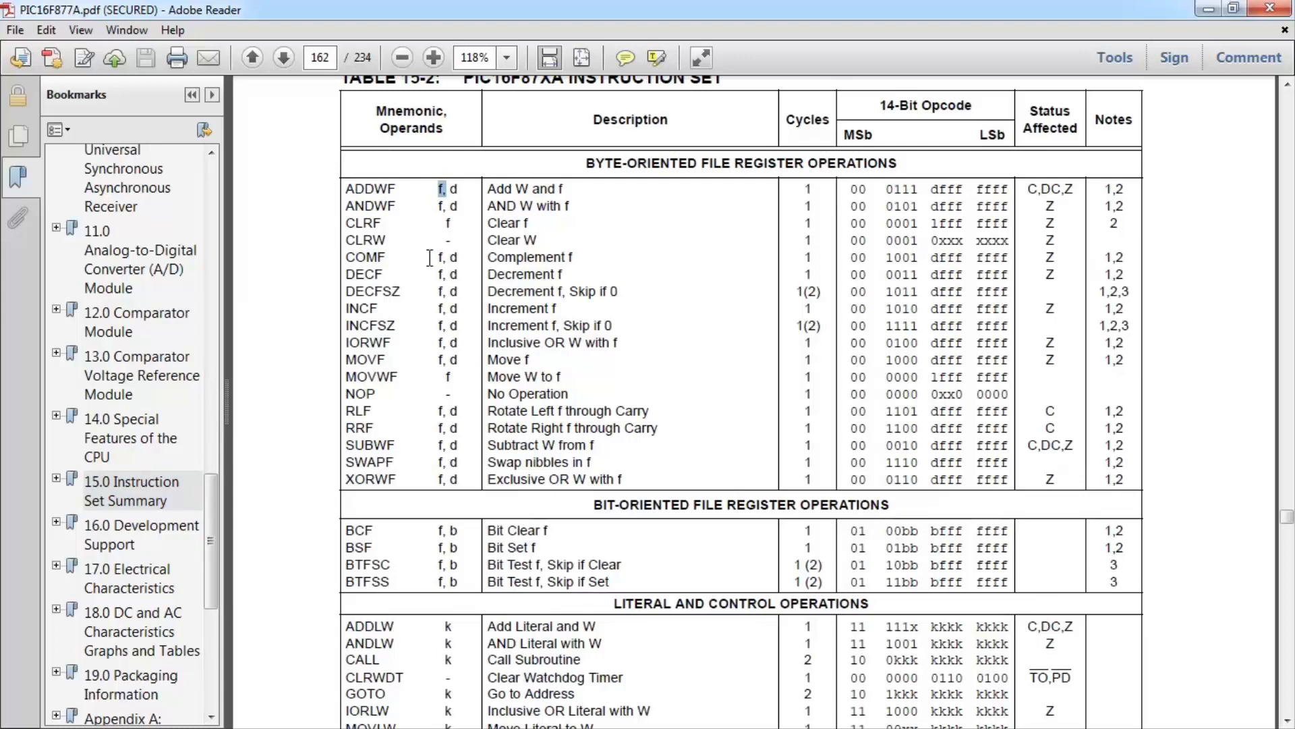
pyautogui.scroll(-3)
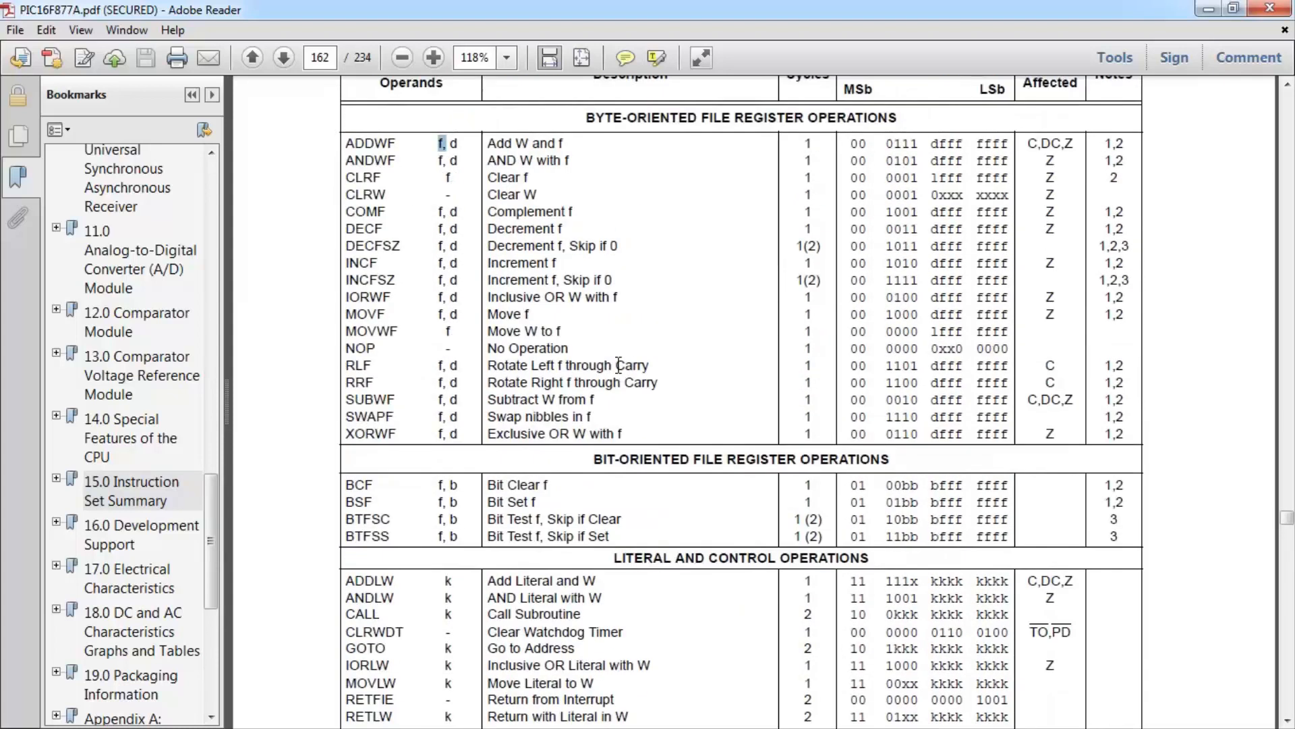
pyautogui.moveTo(615, 353)
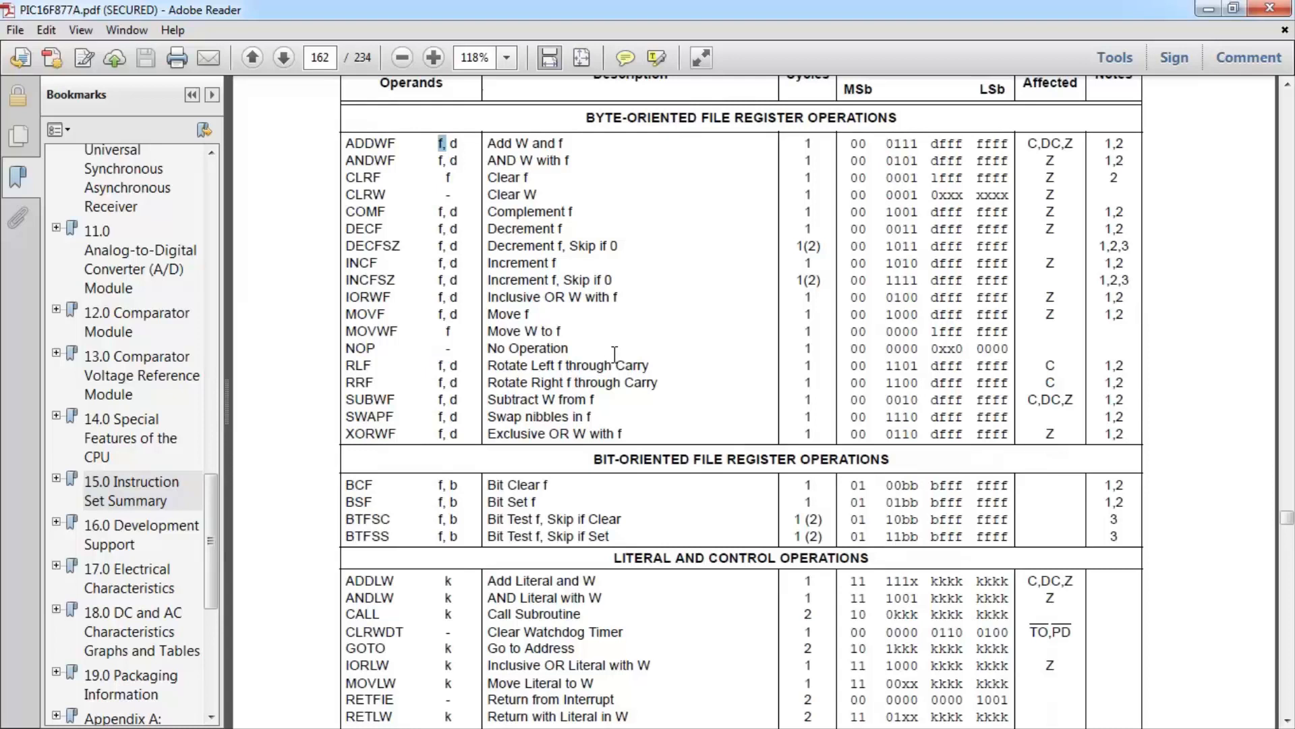
pyautogui.scroll(-3)
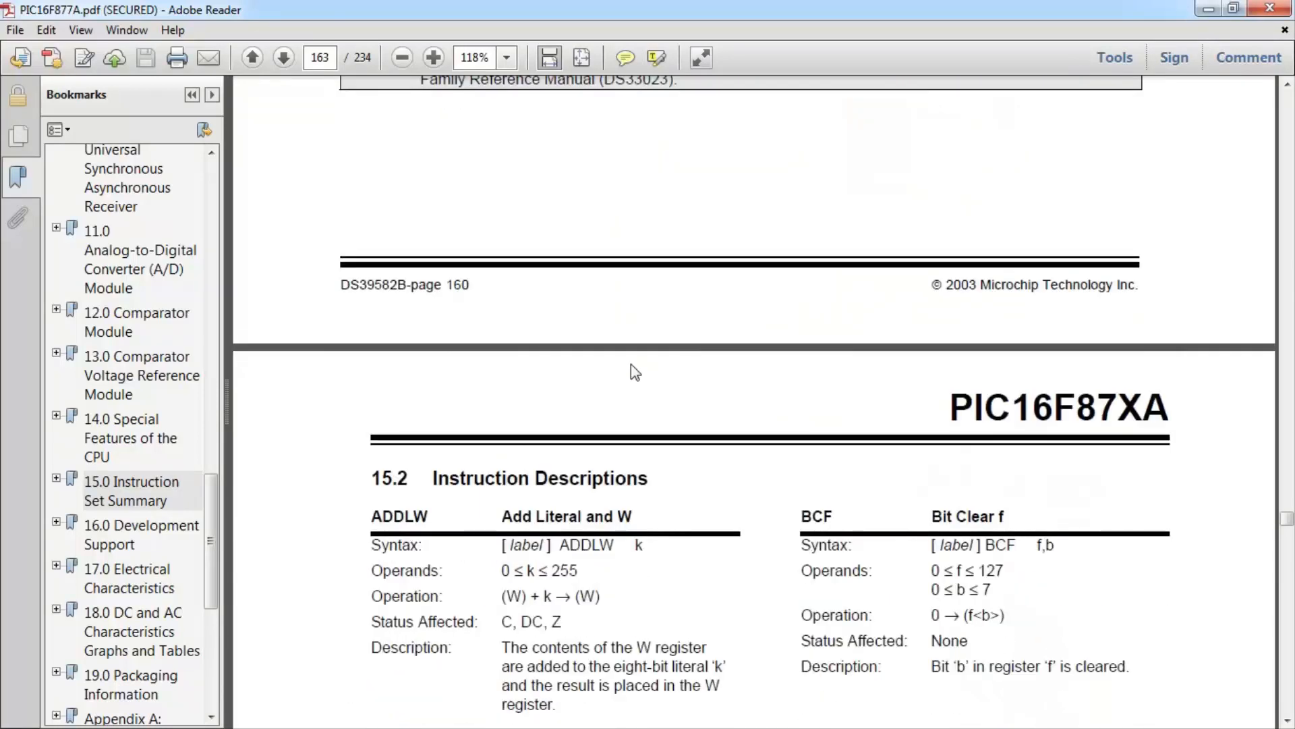
# Step: Scroll to the ADDWF entry and emphasise the allowed values of d
pyautogui.scroll(-3)
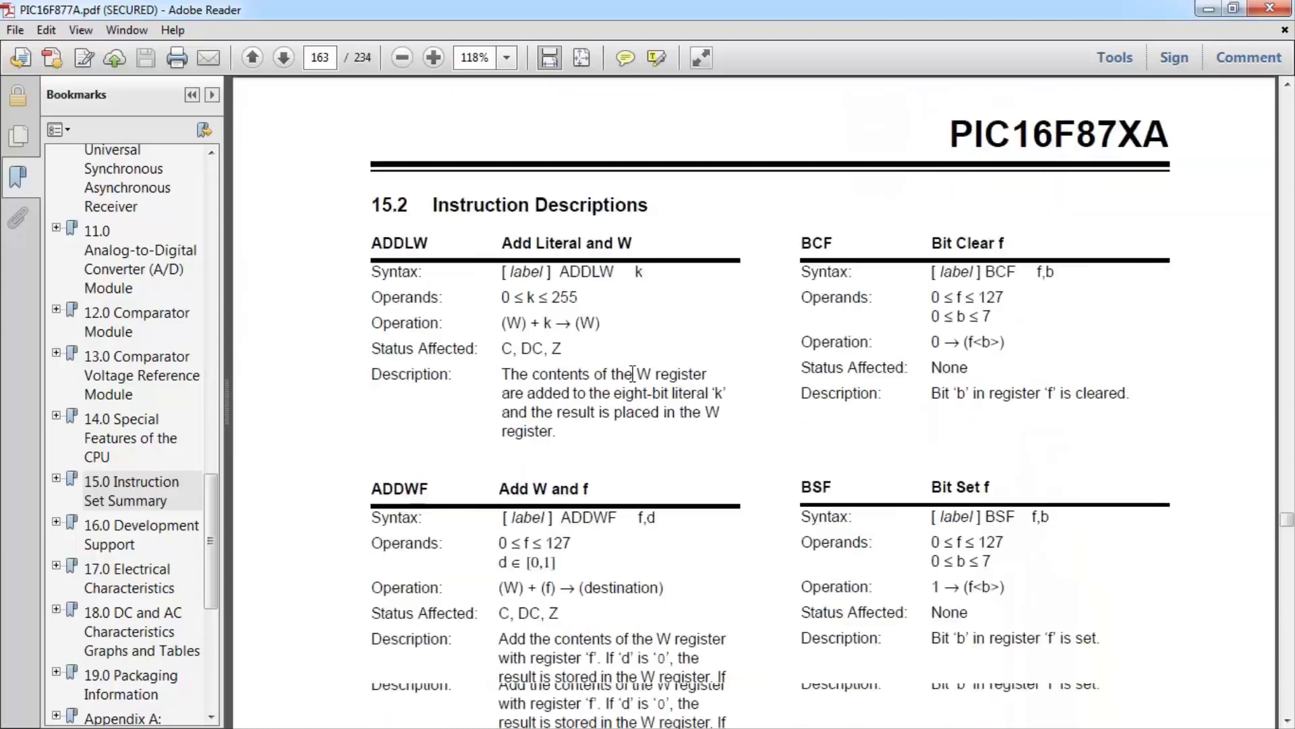
pyautogui.scroll(-3)
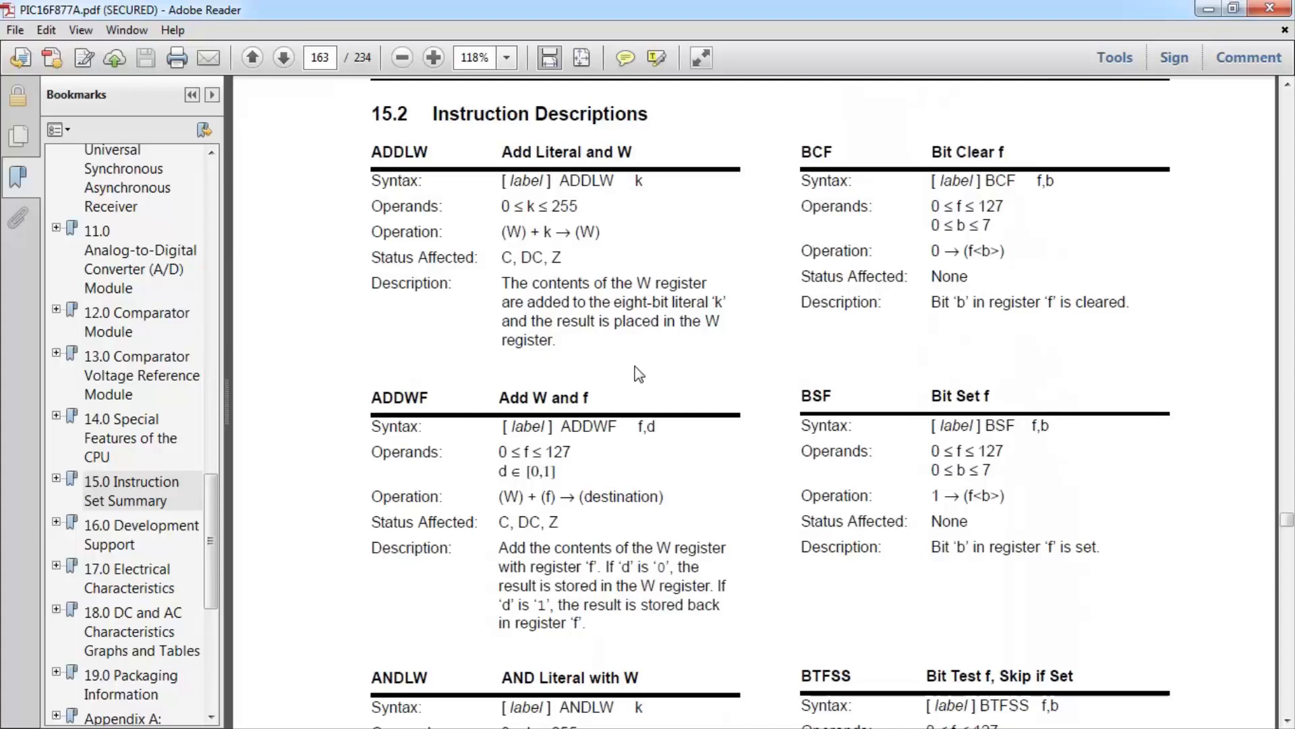
pyautogui.moveTo(560, 506)
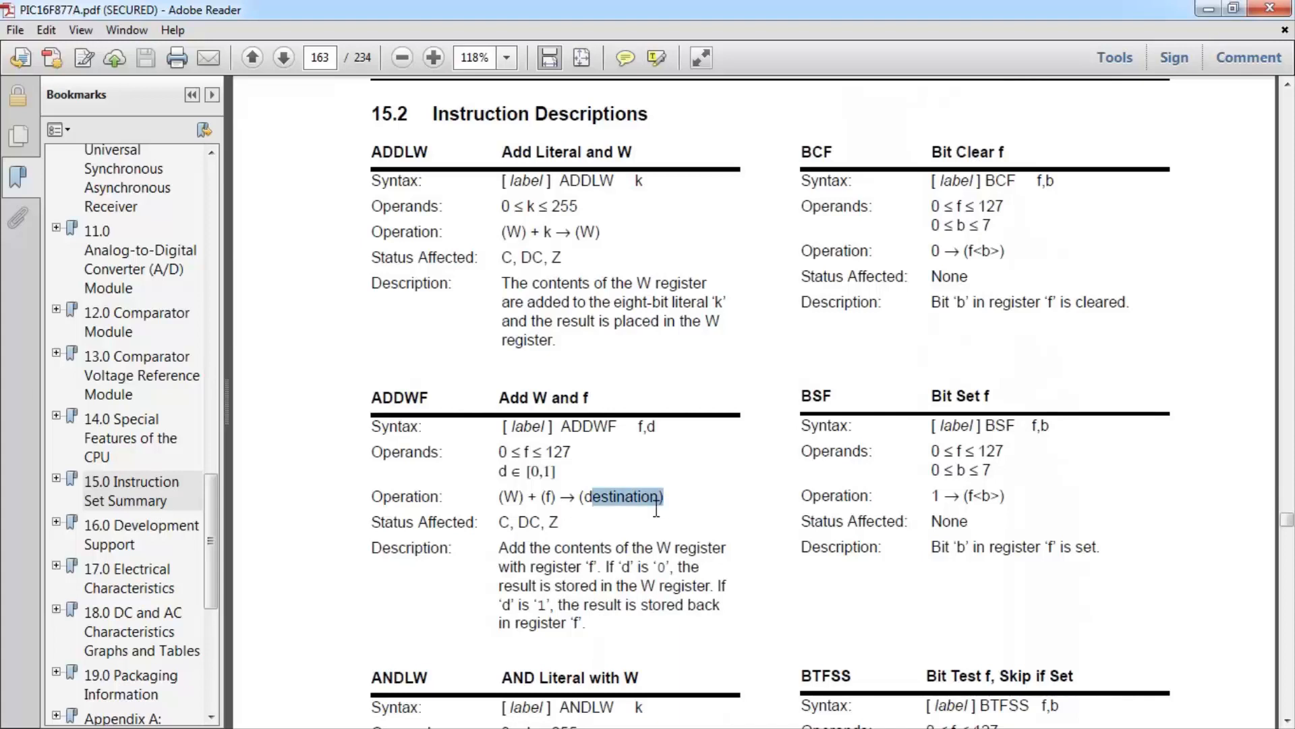
pyautogui.moveTo(588, 582)
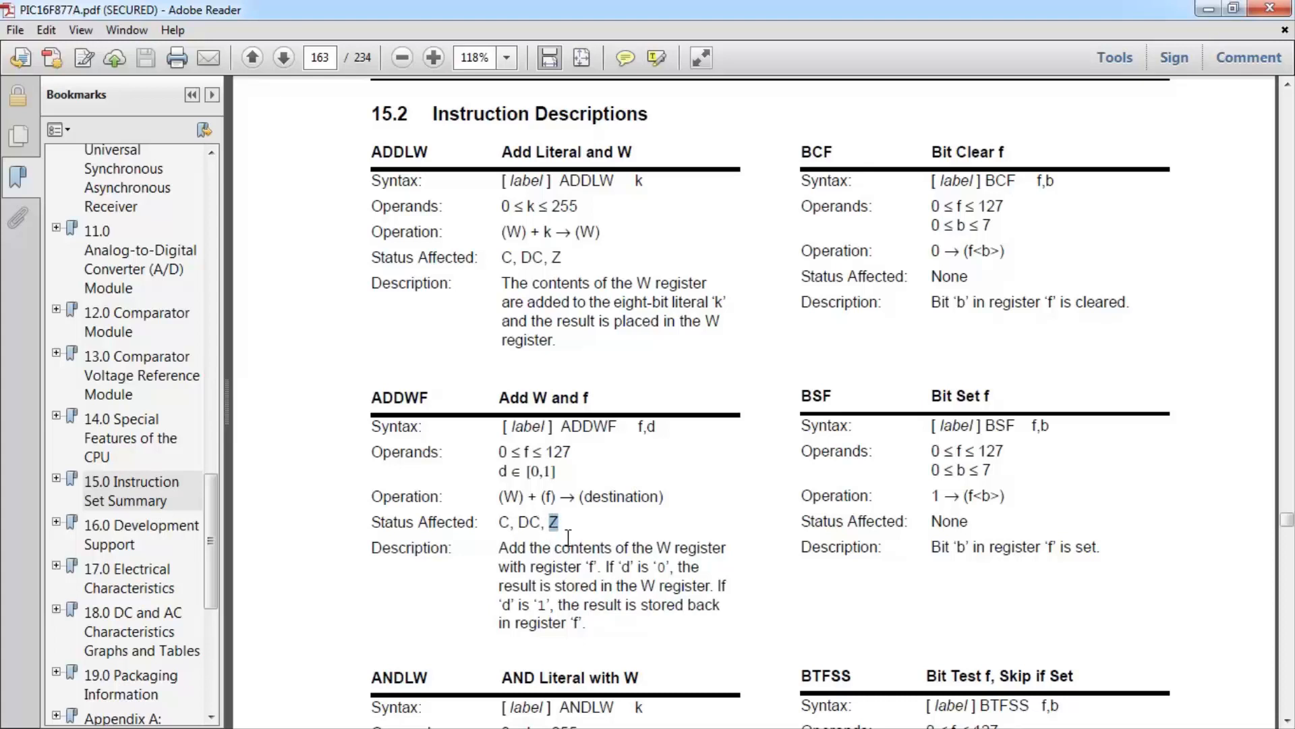
pyautogui.moveTo(562, 537)
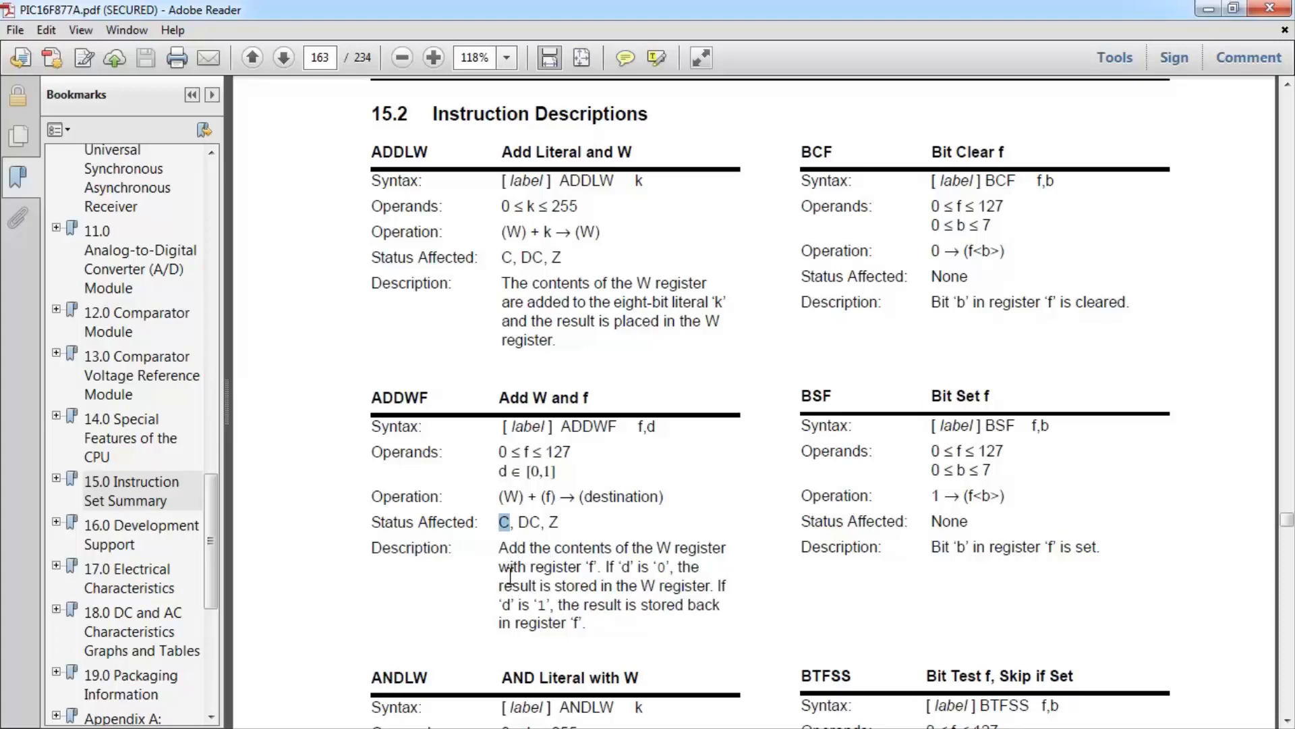
pyautogui.moveTo(553, 618)
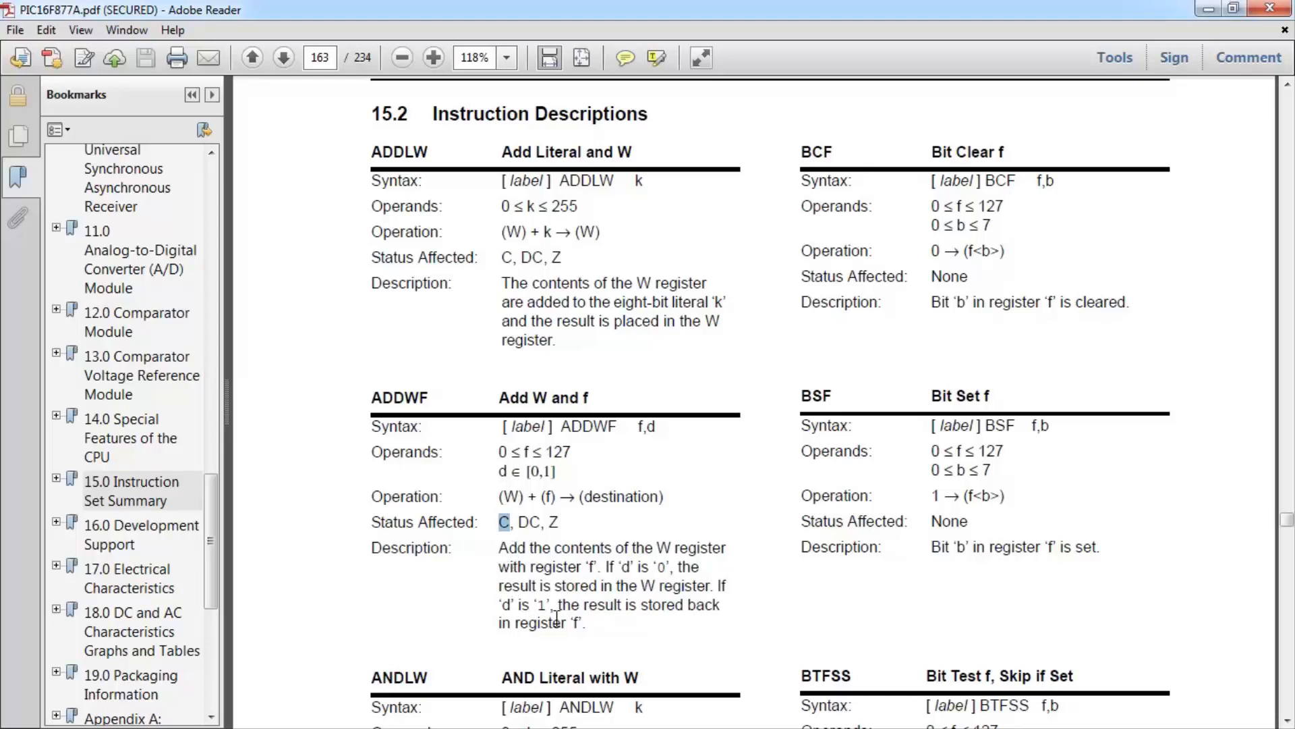
pyautogui.moveTo(560, 635)
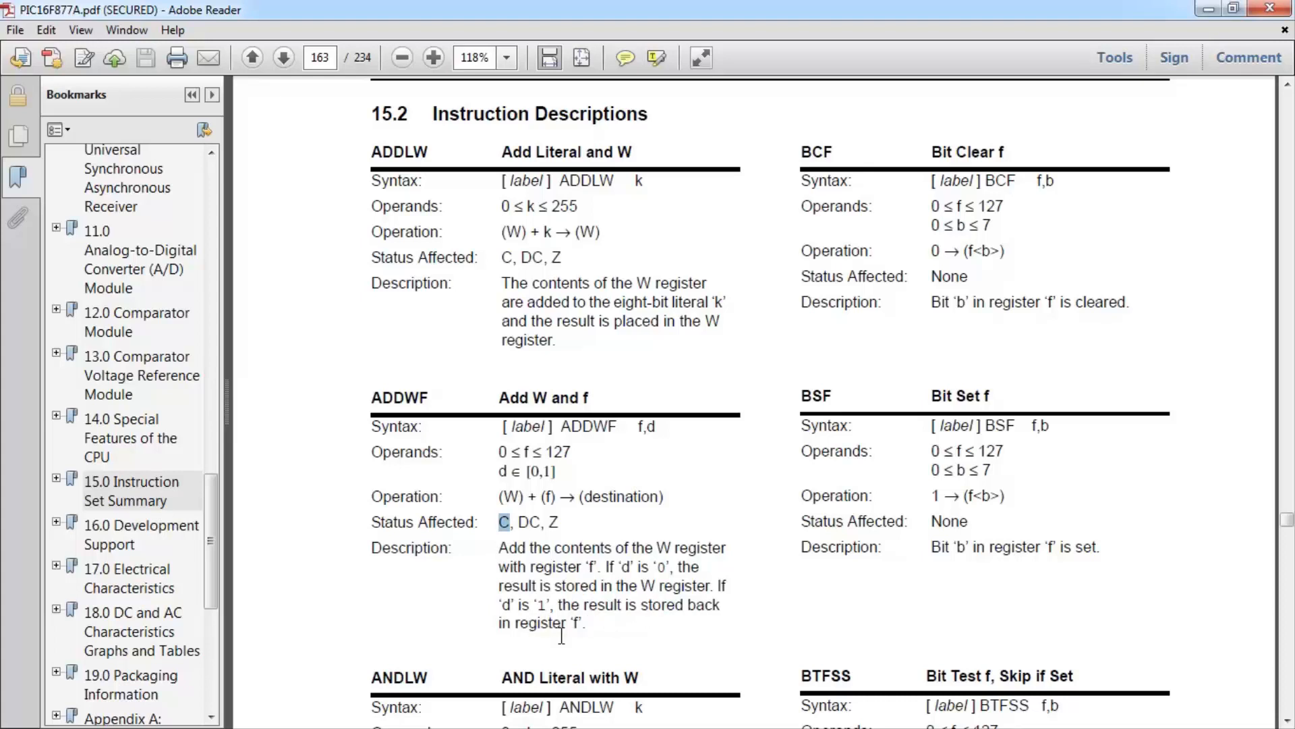
pyautogui.moveTo(510, 614)
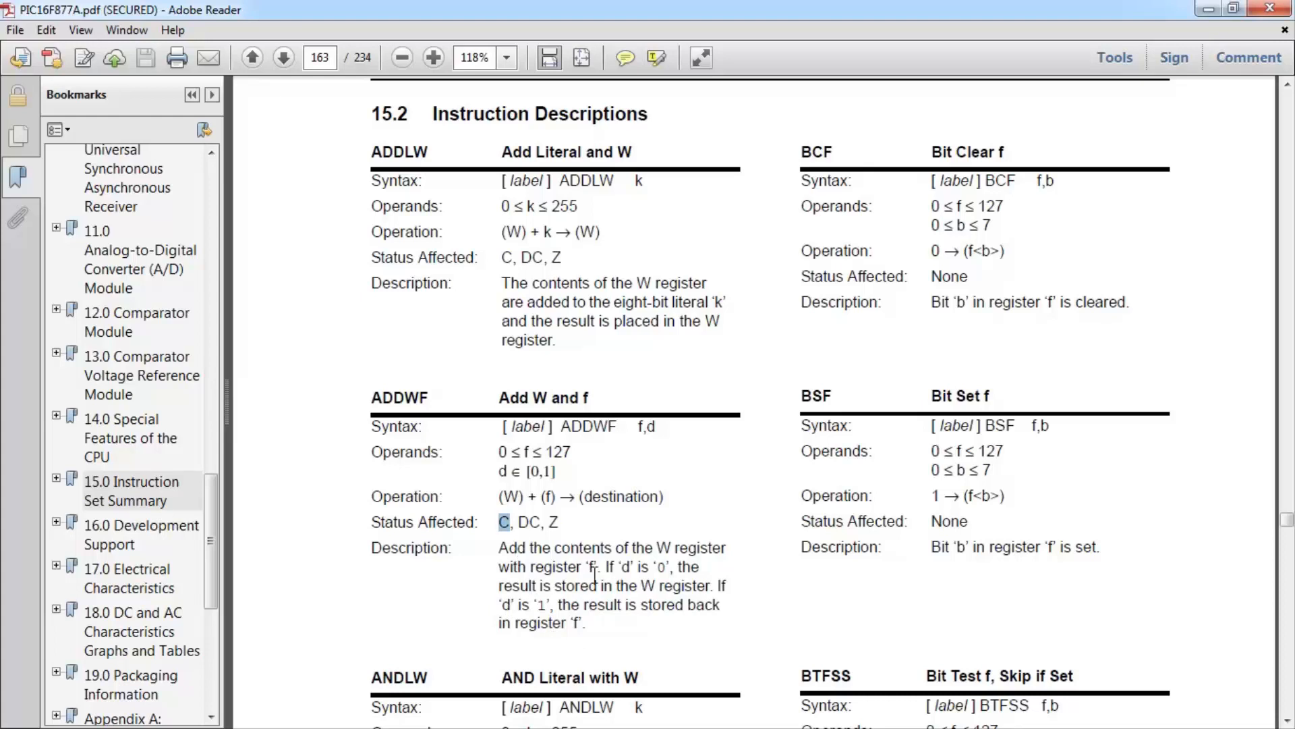
pyautogui.moveTo(601, 574)
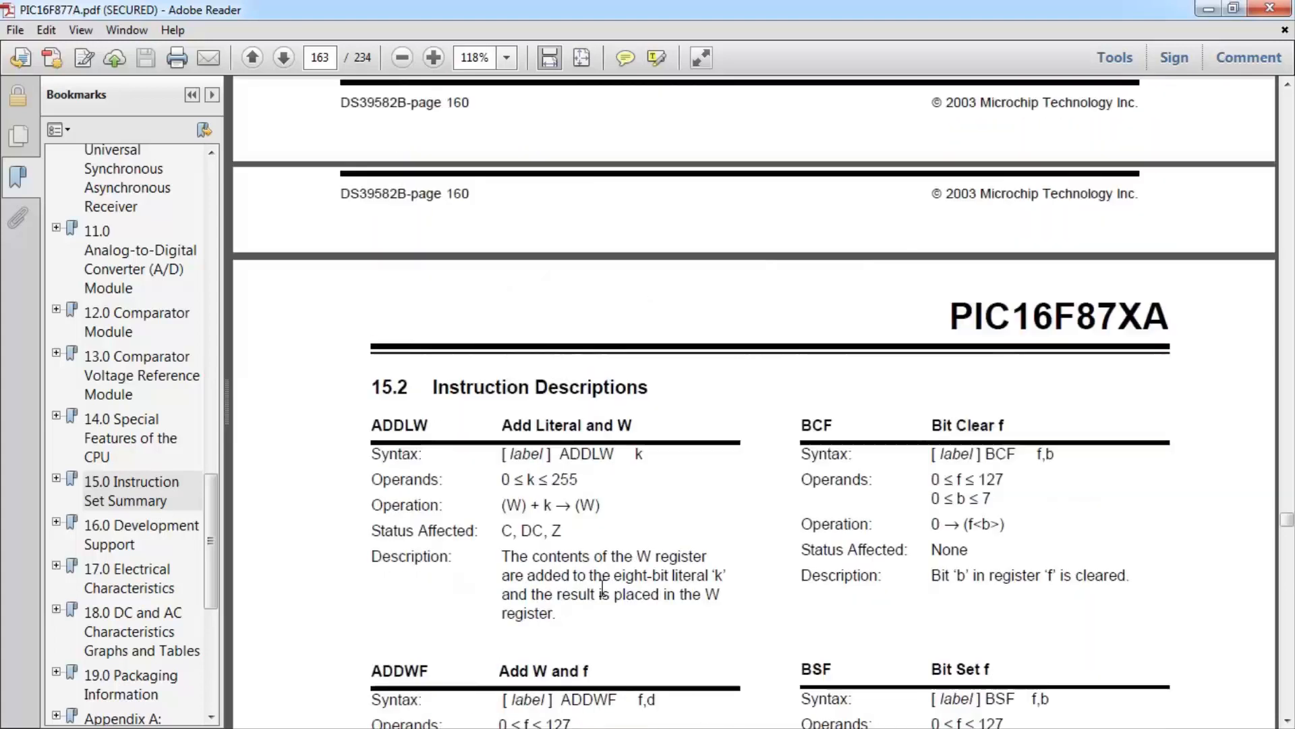
pyautogui.scroll(-3)
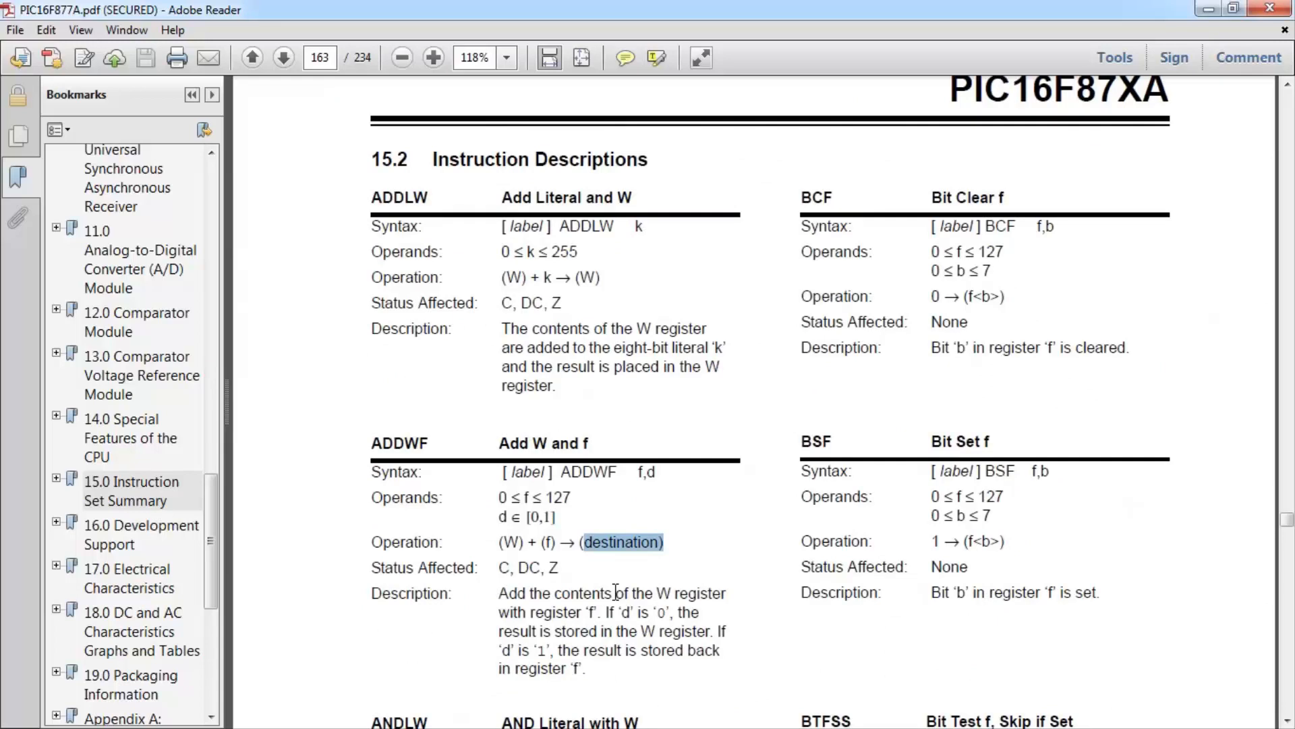
pyautogui.click(533, 518)
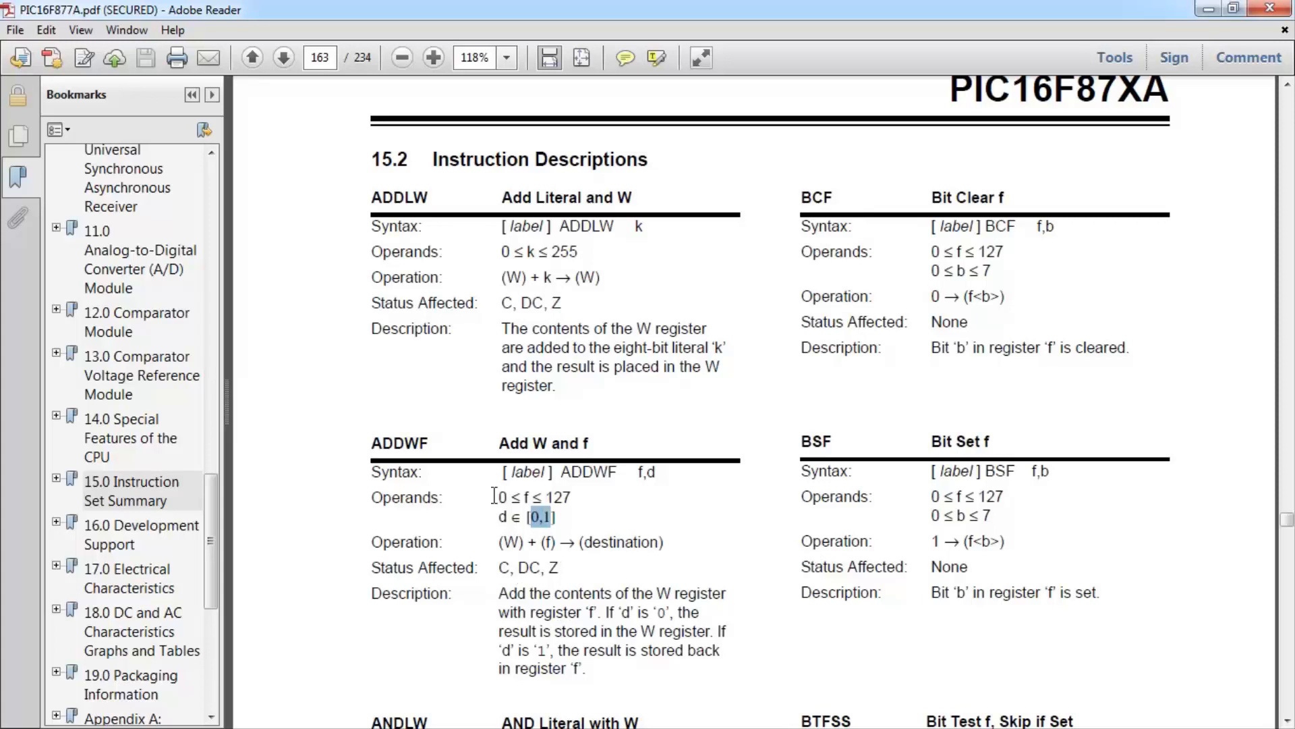
pyautogui.moveTo(562, 516)
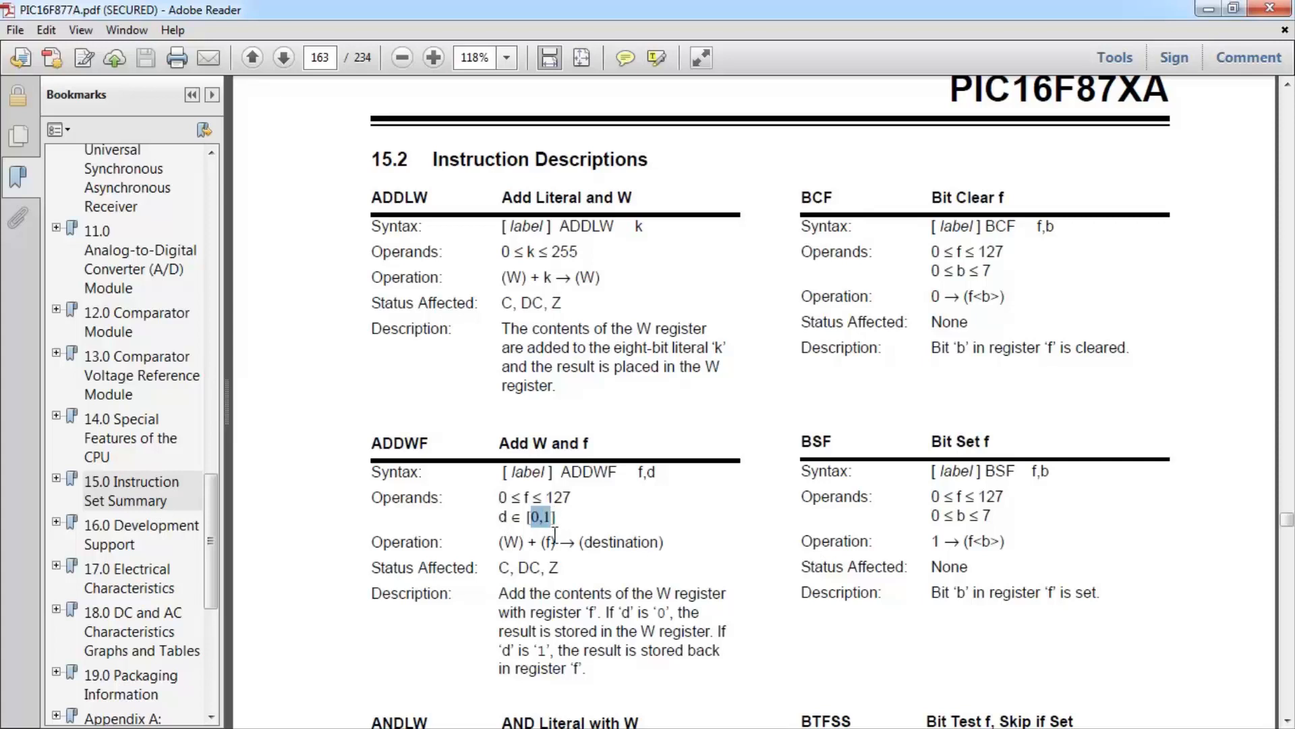
# Step: Scroll on to page 164 showing the CALL and CLRWDT descriptions
pyautogui.scroll(-3)
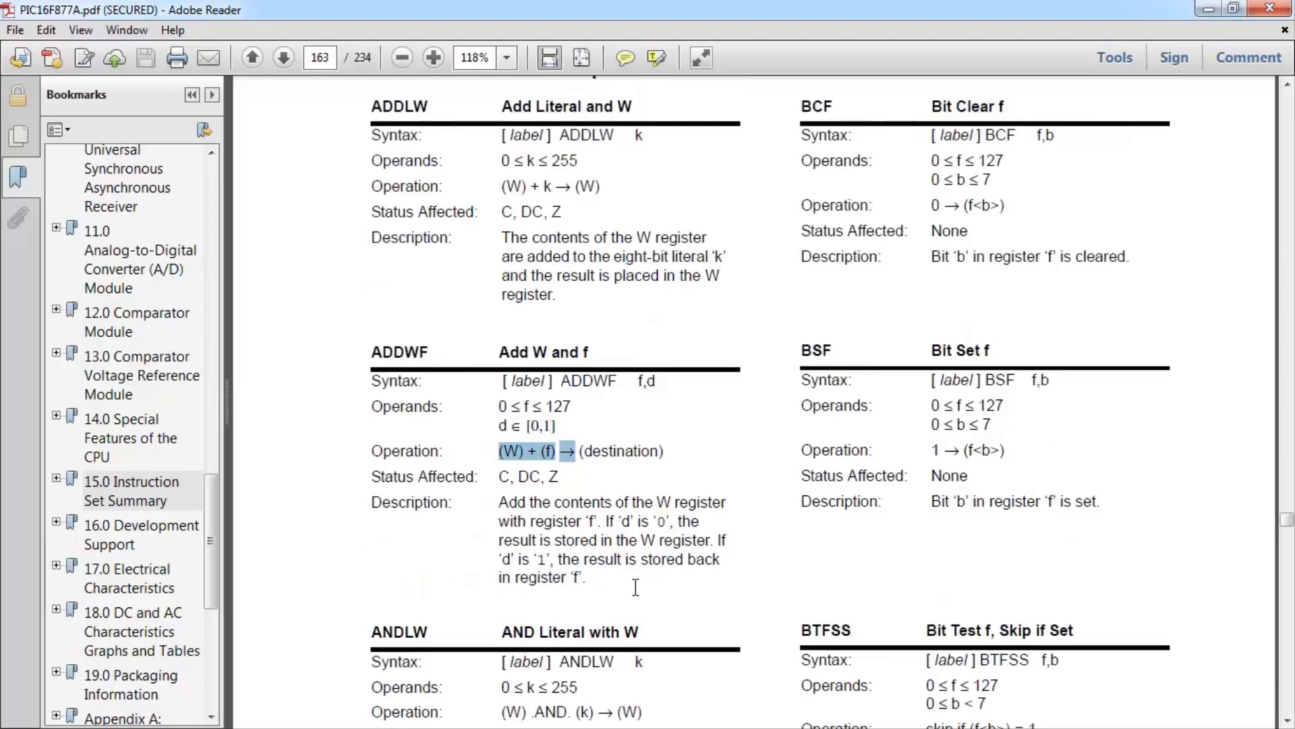
pyautogui.click(251, 57)
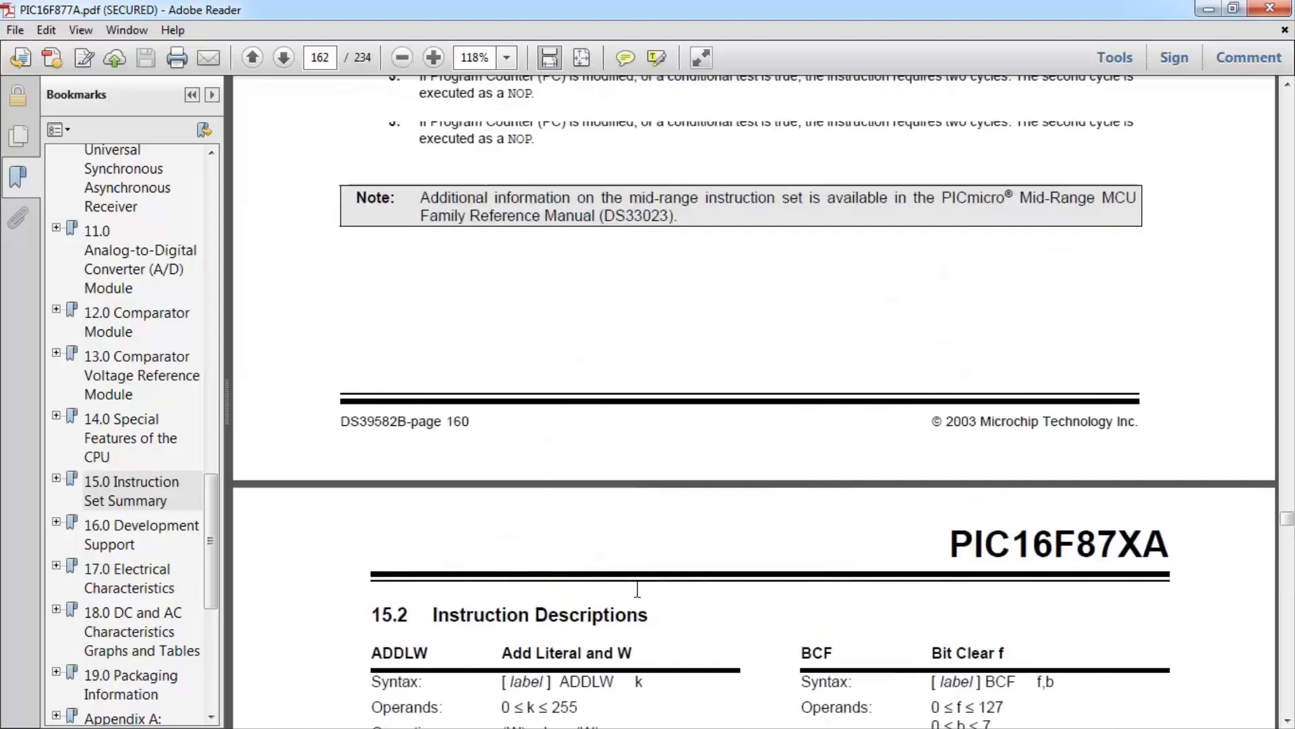
pyautogui.scroll(-3)
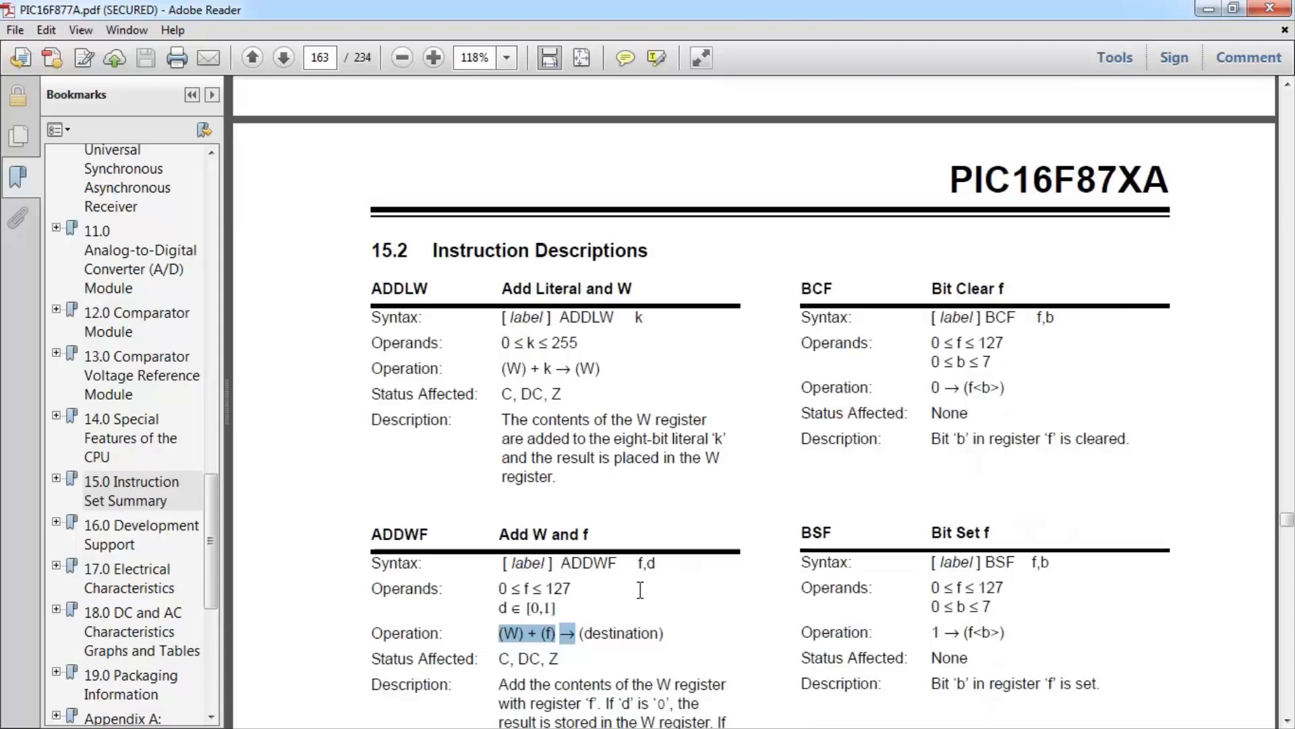
pyautogui.scroll(-3)
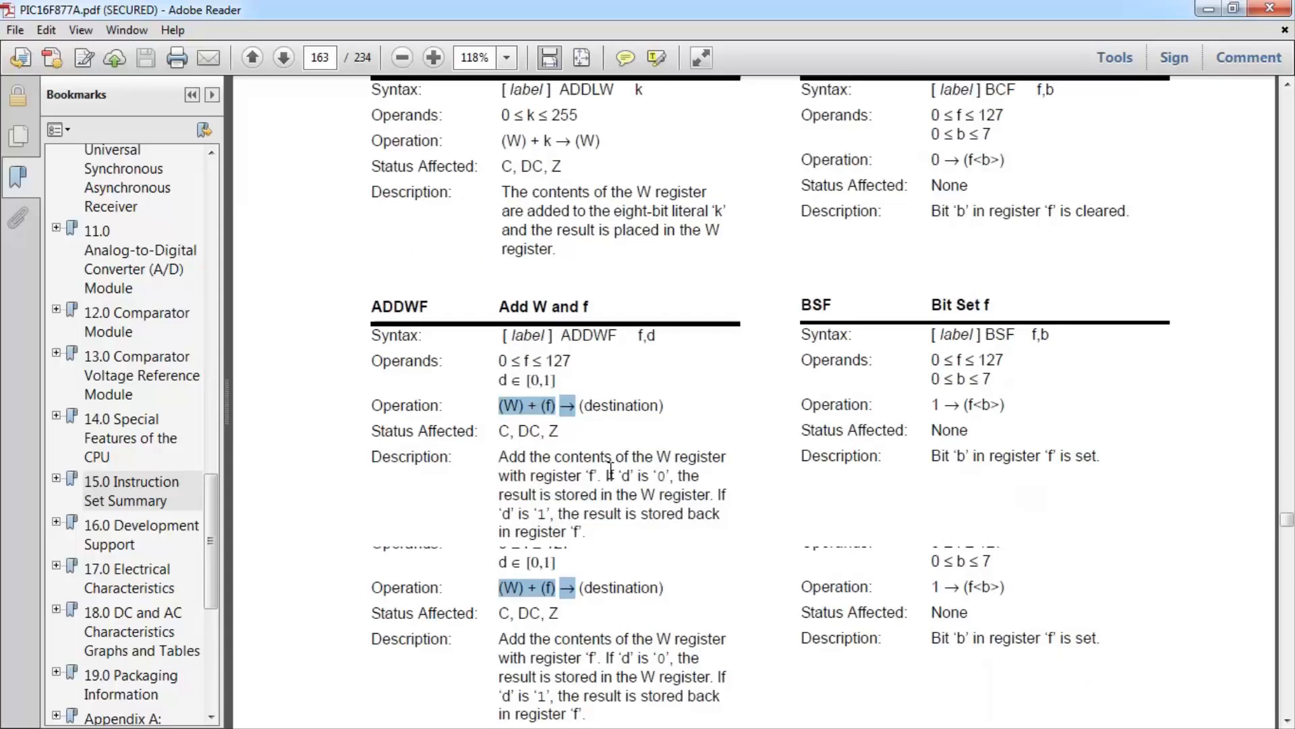
pyautogui.scroll(-3)
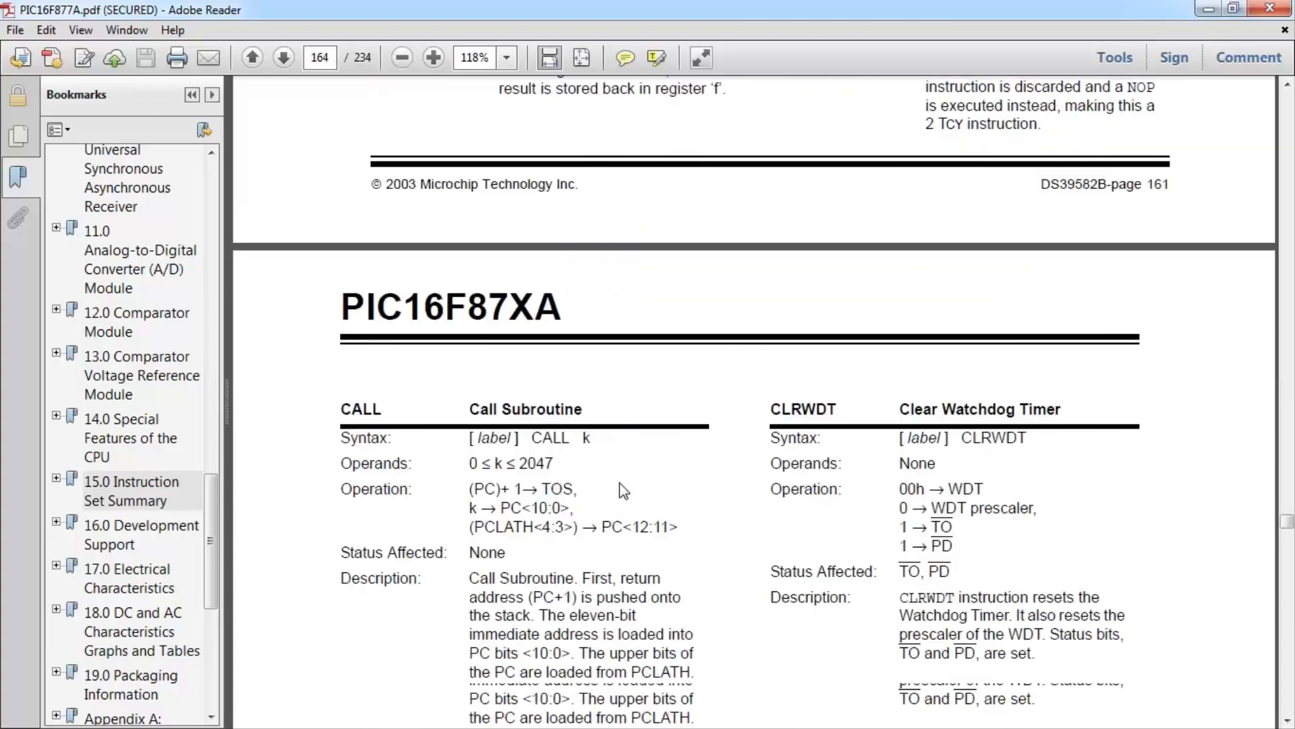
# Step: Scroll to the Move Literal to W row for MOVLW in page 162's instruction set table
pyautogui.scroll(-3)
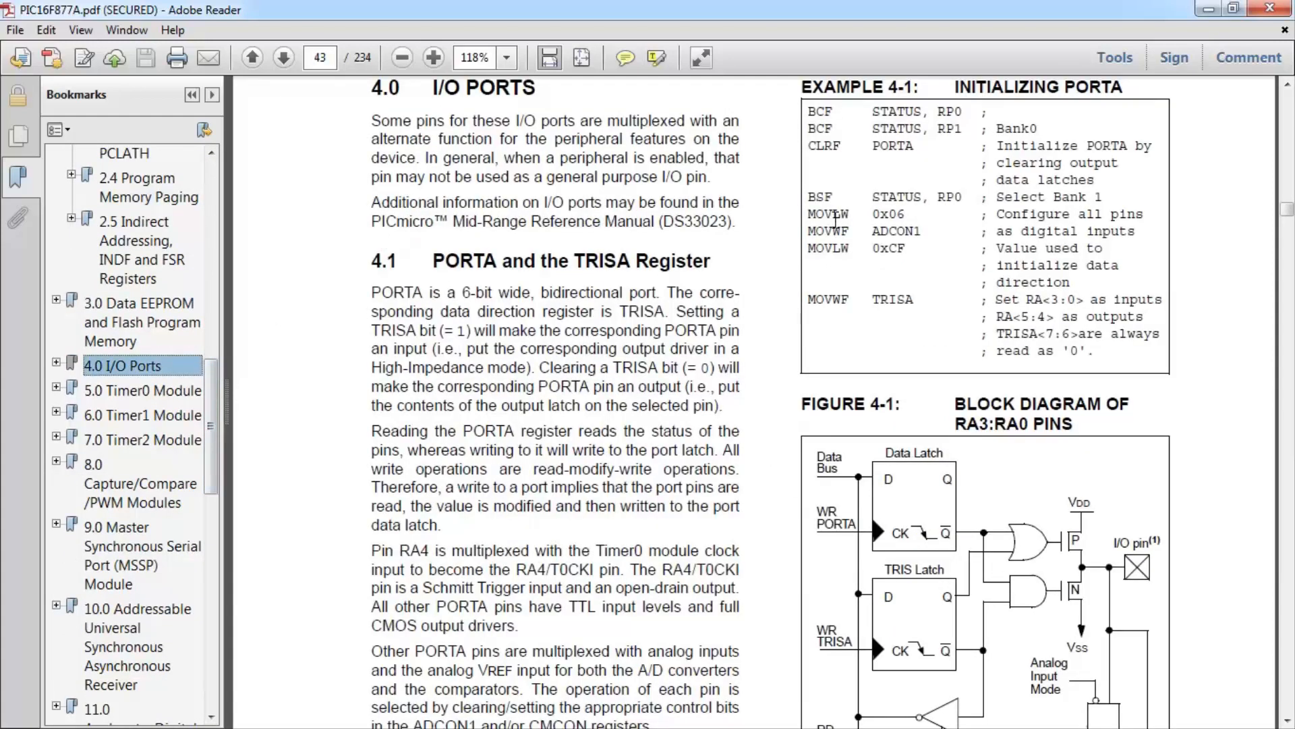
pyautogui.scroll(-3)
pyautogui.write('MOVLW')
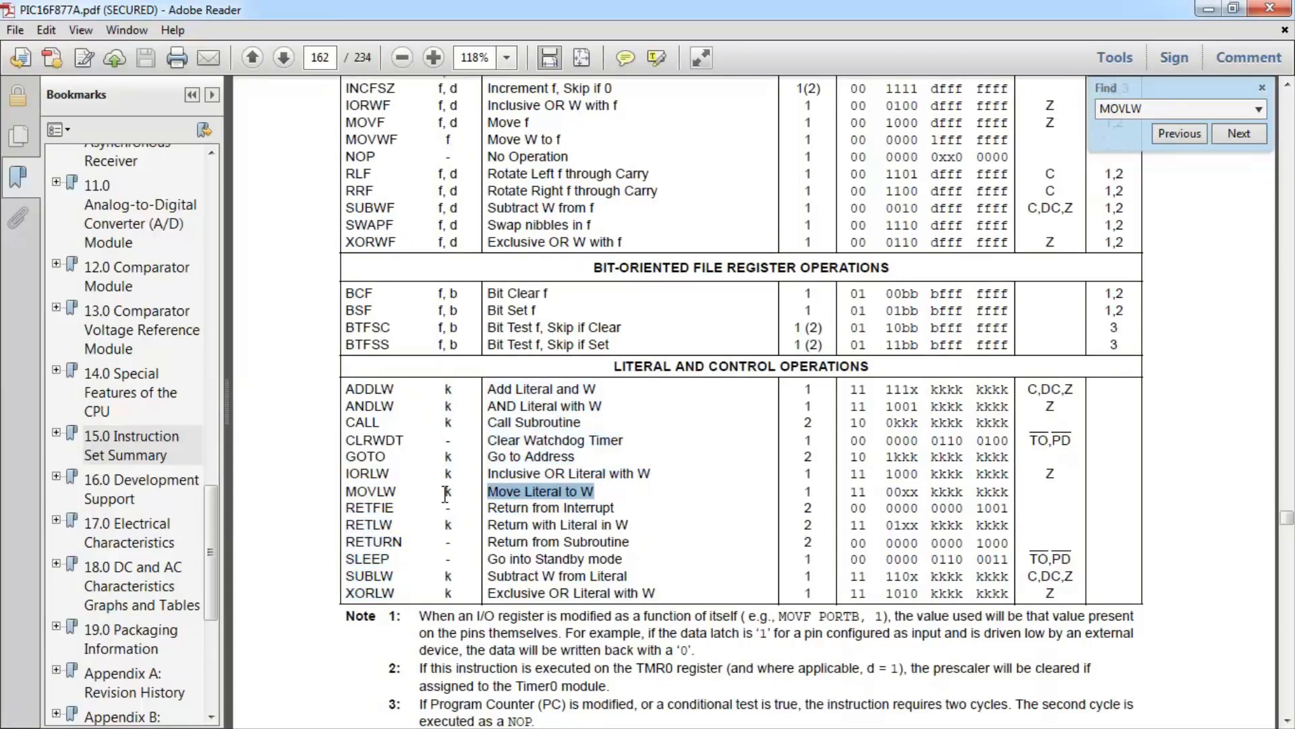
pyautogui.moveTo(413, 457)
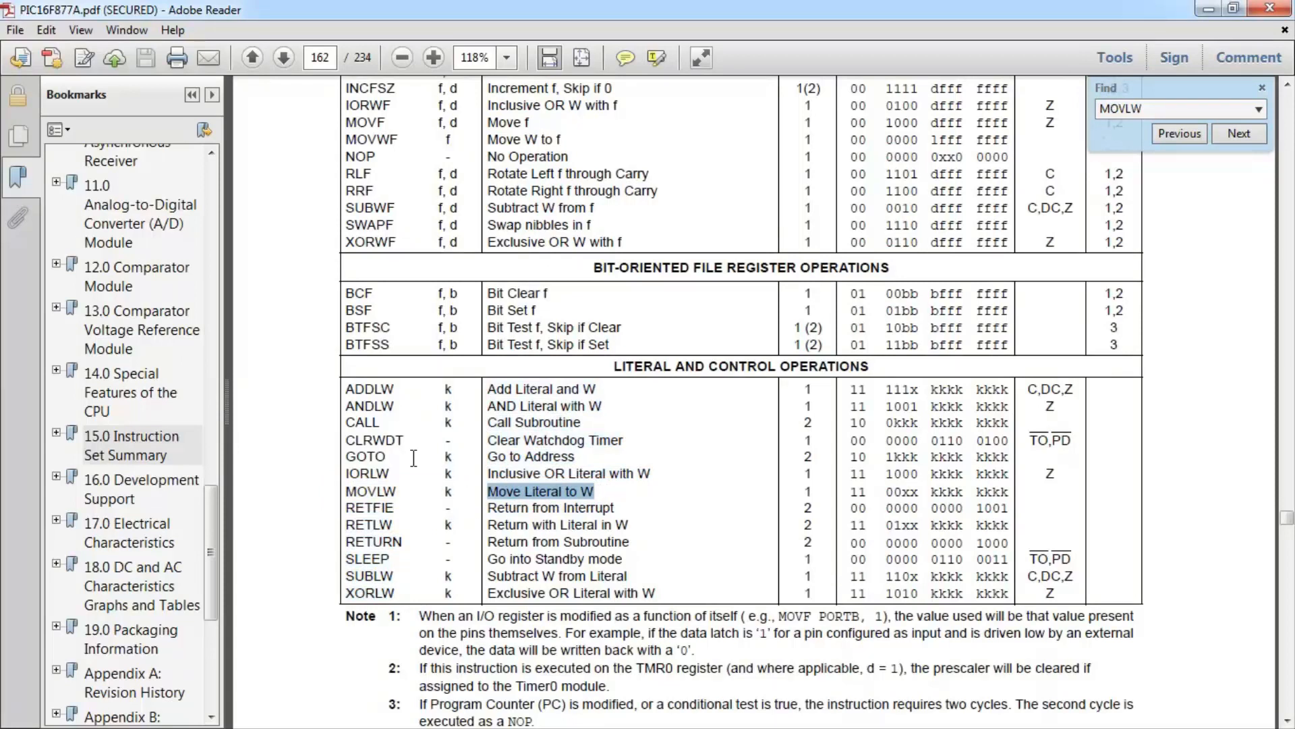
pyautogui.moveTo(537, 516)
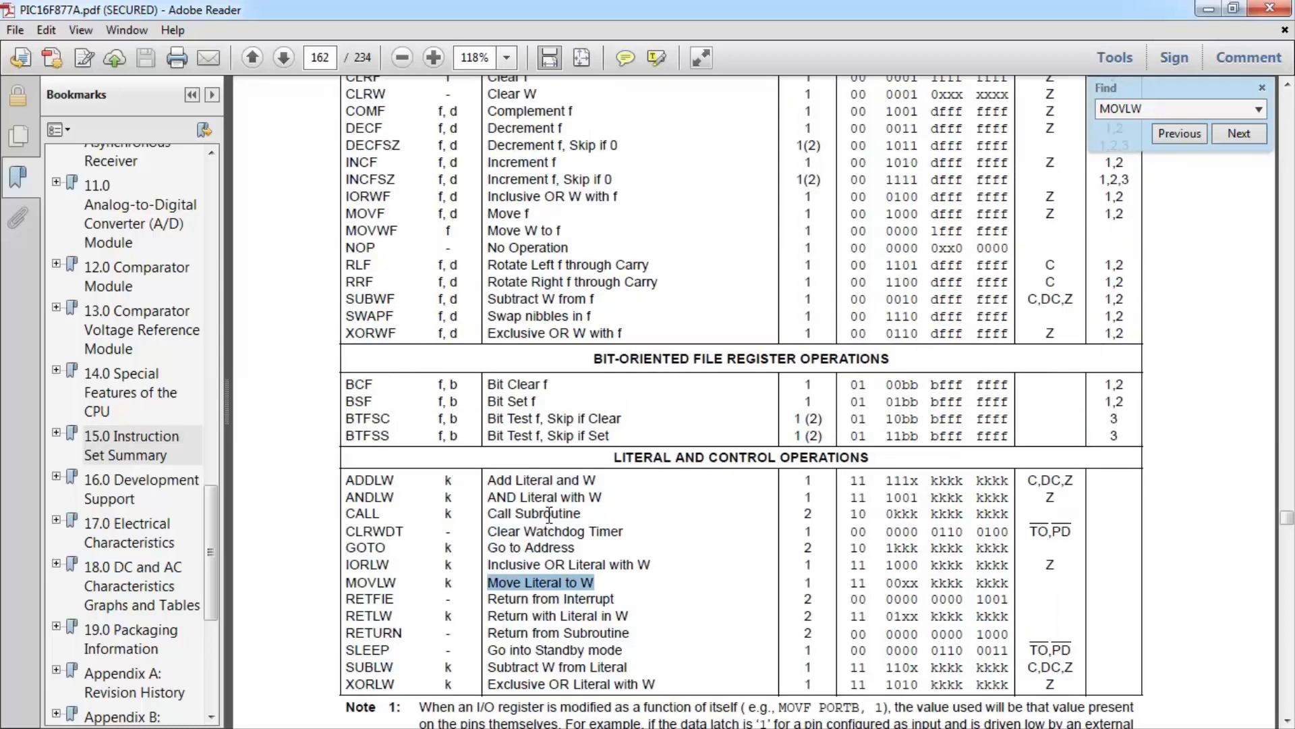
pyautogui.scroll(-3)
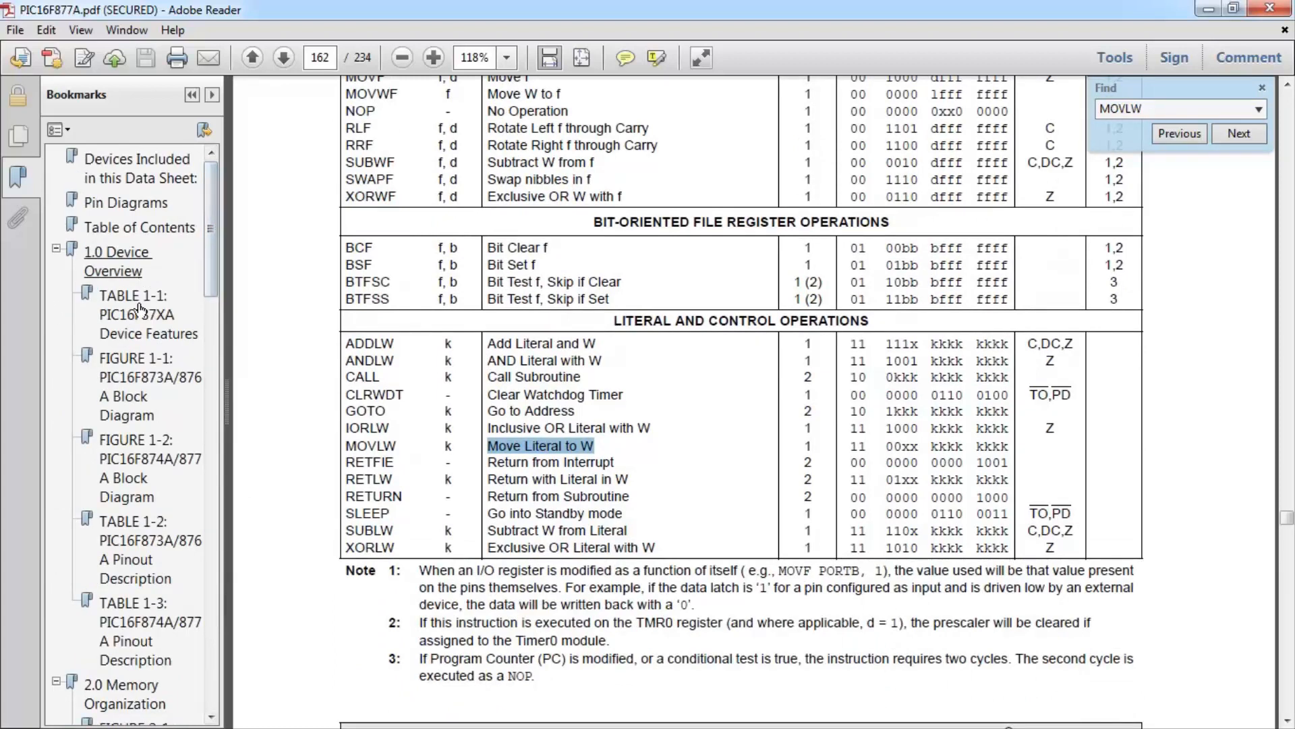
# Step: Step through the Table 1-1, Table 1-2 and Figure 1-2 bookmarks, then highlight ALU on page 9
pyautogui.click(137, 314)
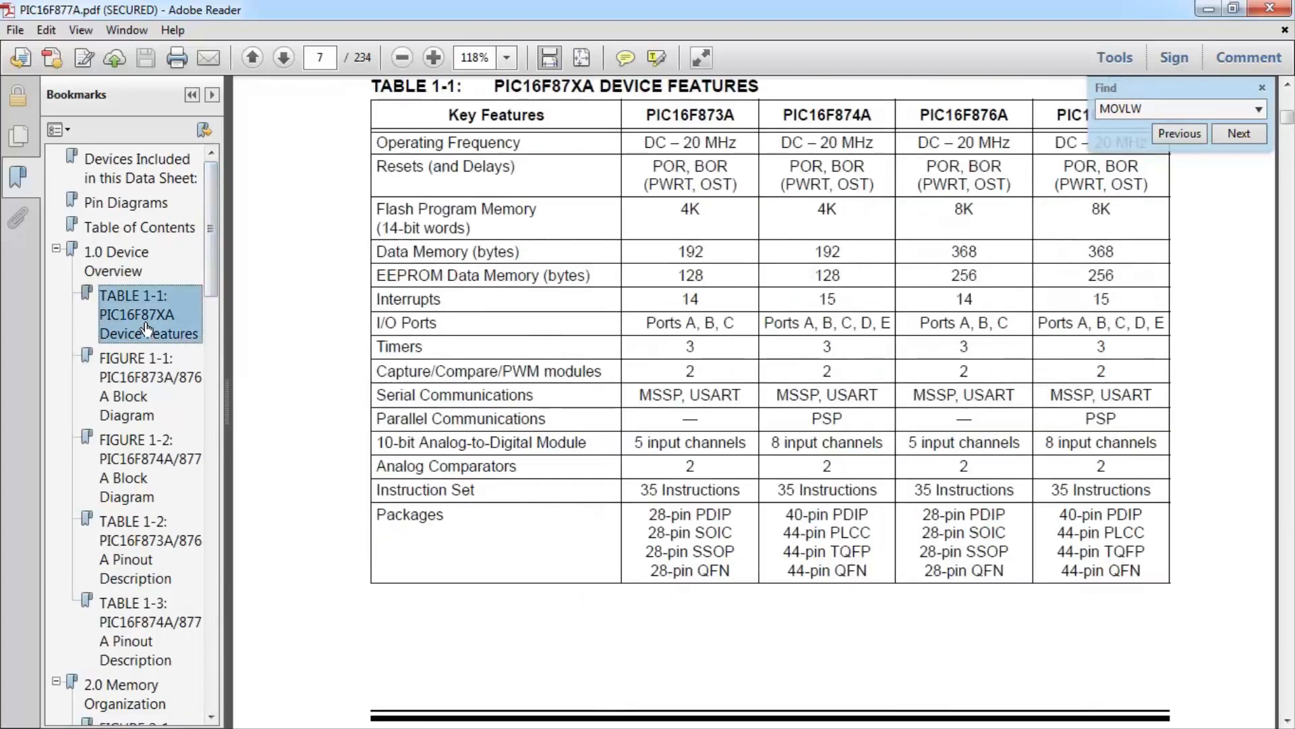
pyautogui.click(150, 549)
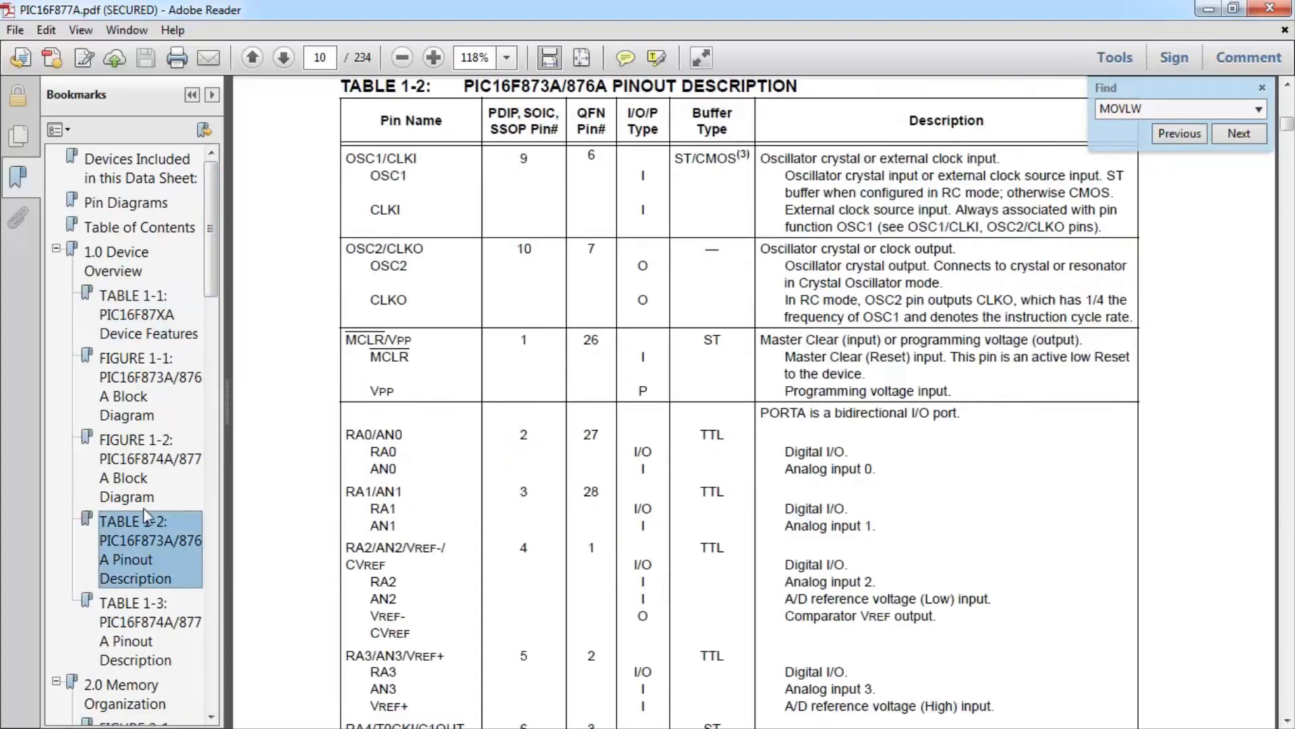
pyautogui.click(282, 57)
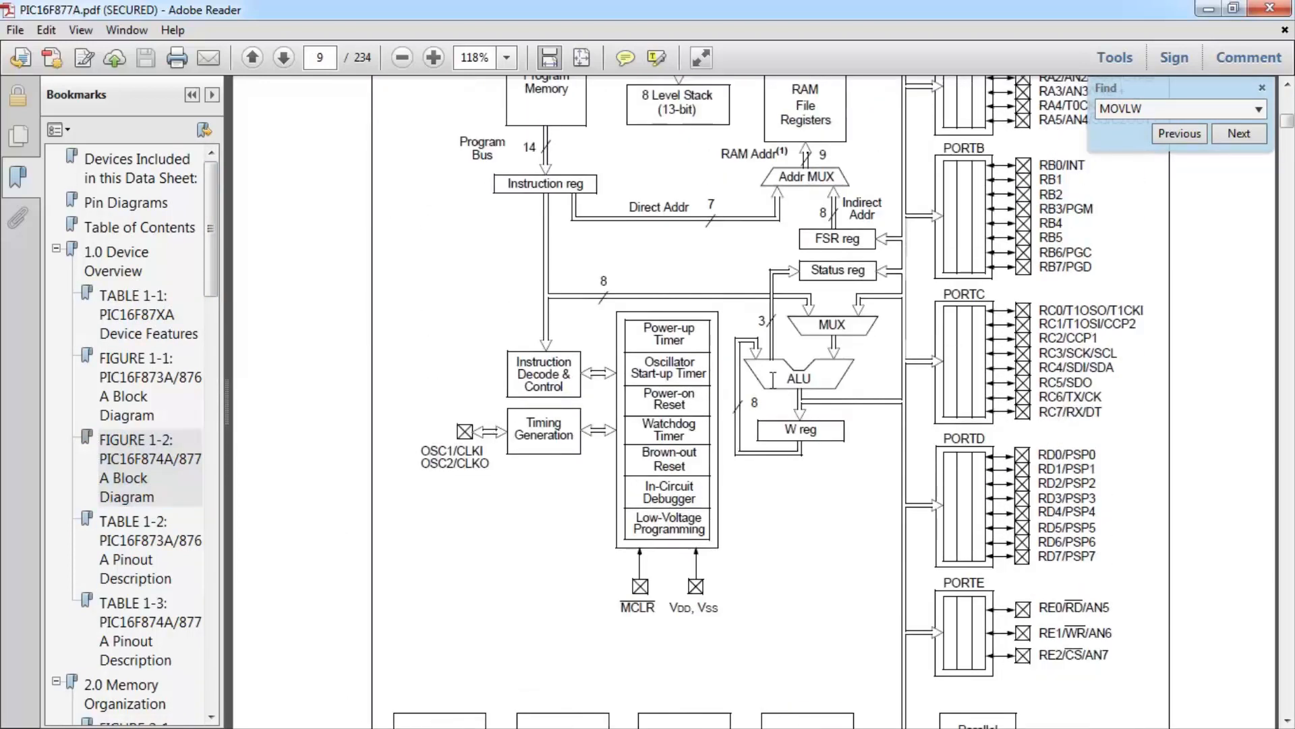
pyautogui.doubleClick(799, 379)
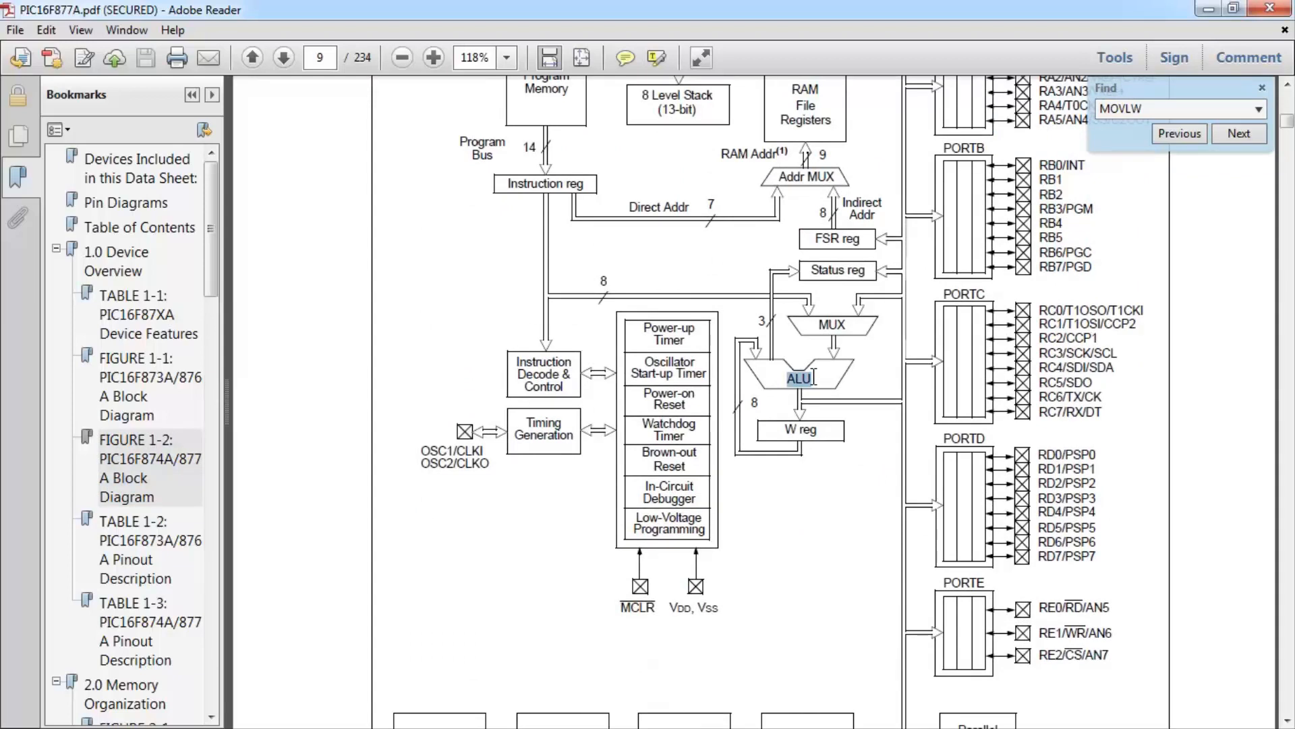
pyautogui.moveTo(801, 454)
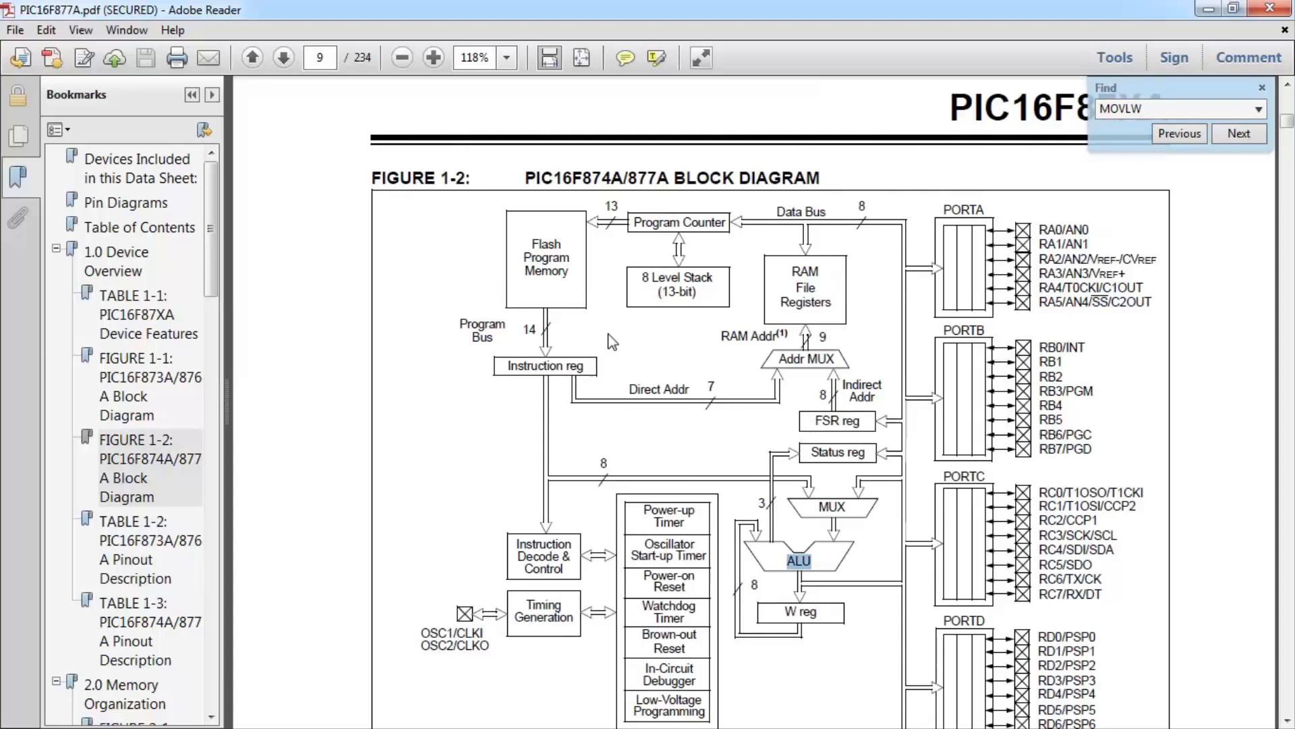
pyautogui.moveTo(614, 334)
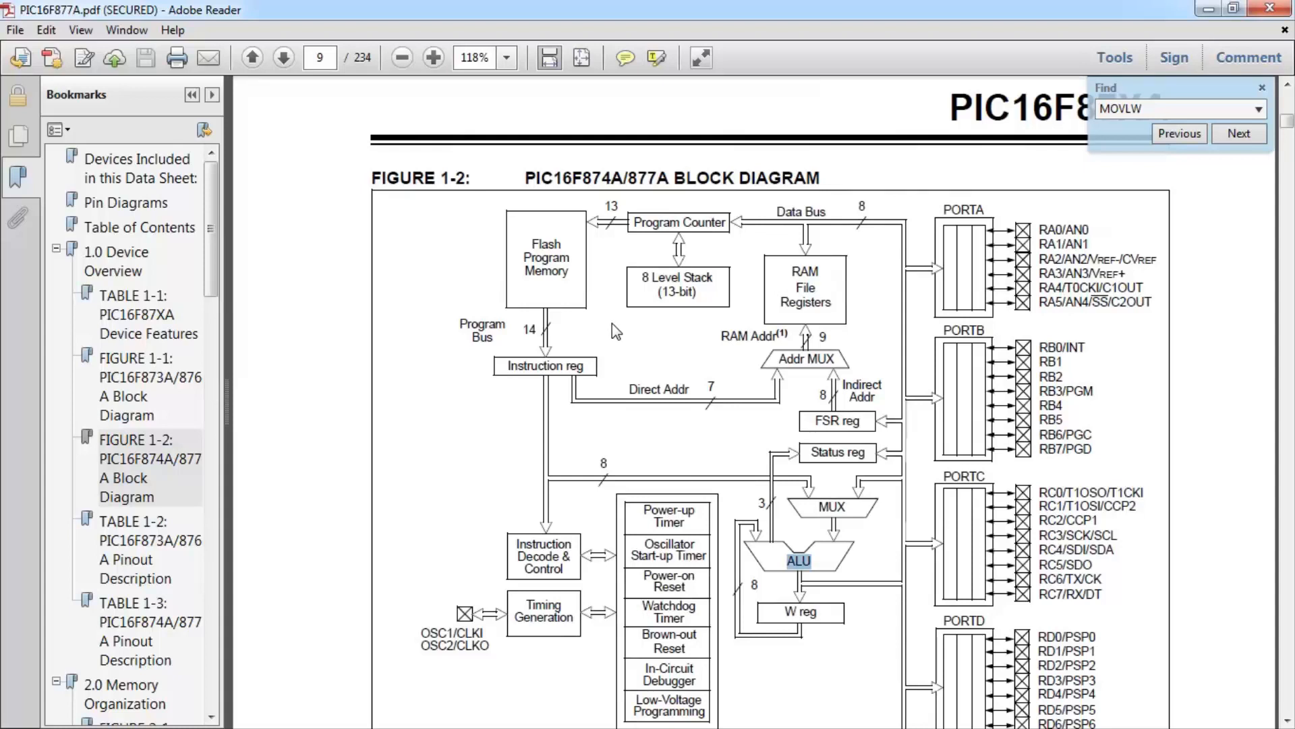
pyautogui.moveTo(617, 323)
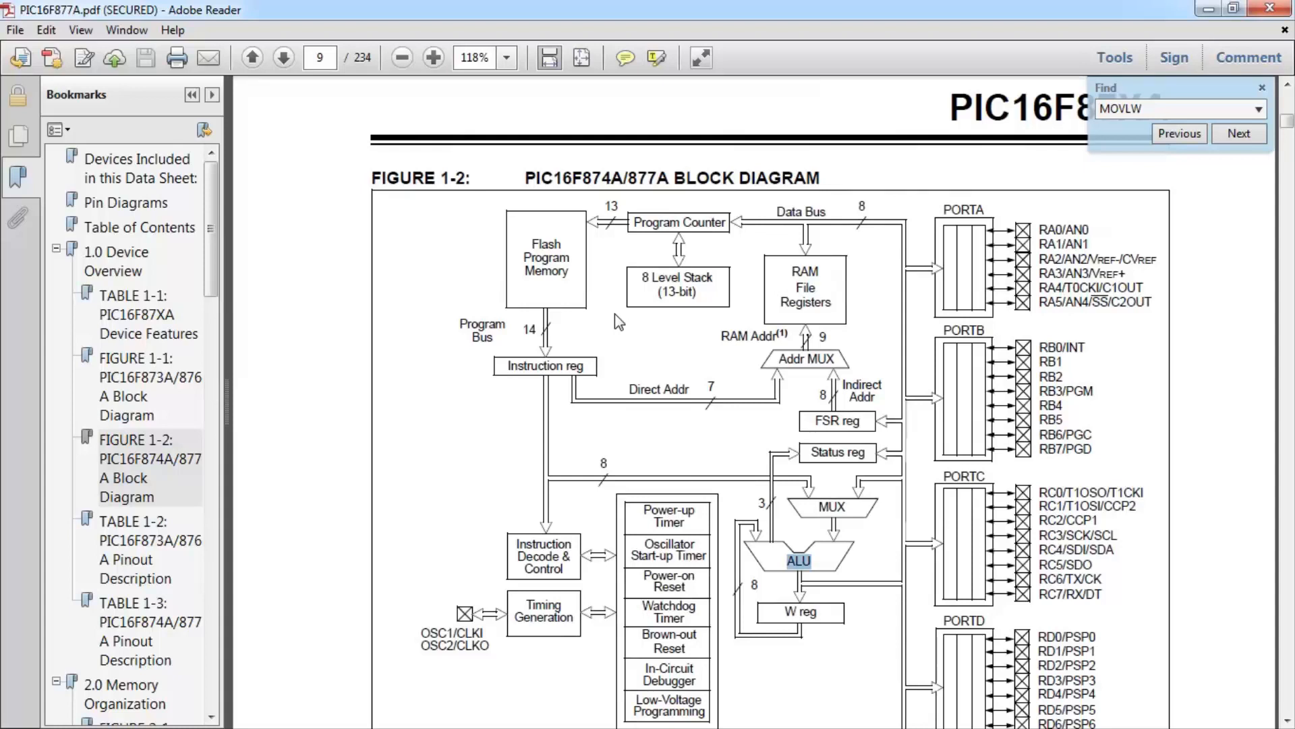
pyautogui.moveTo(618, 324)
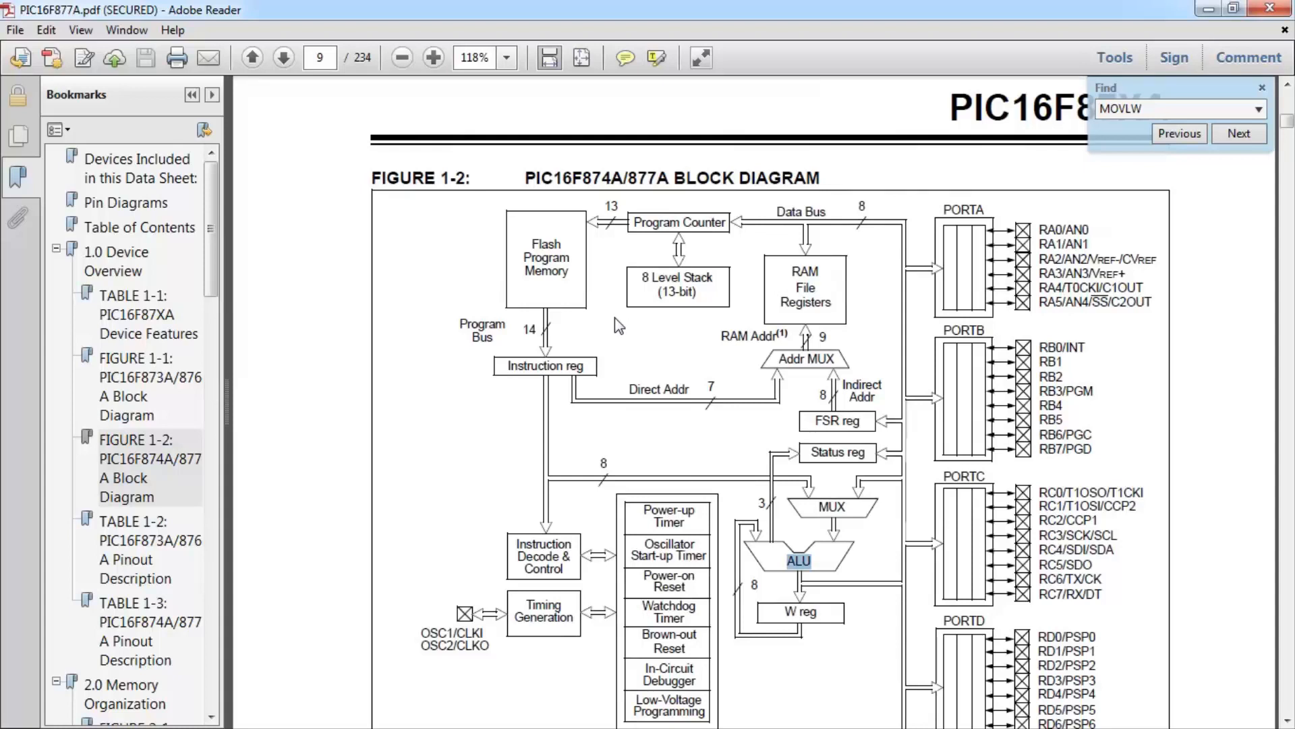
pyautogui.moveTo(607, 322)
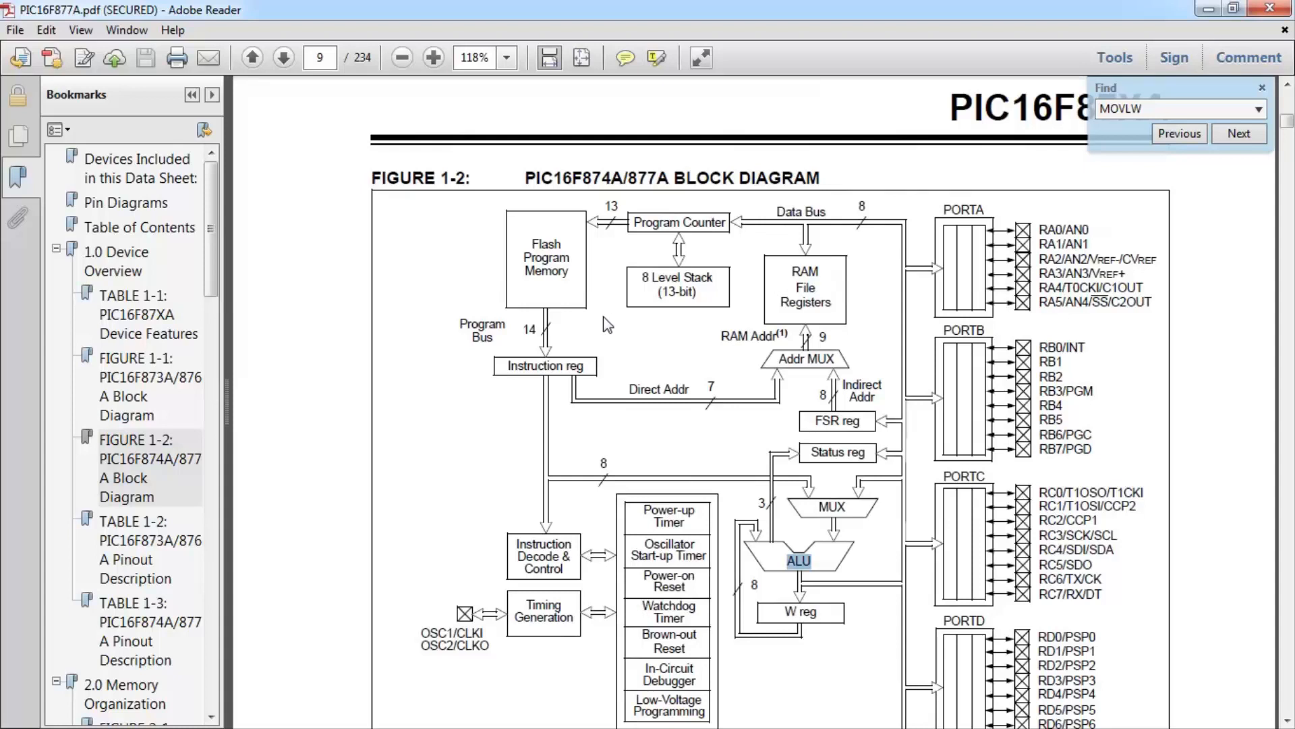
pyautogui.moveTo(593, 334)
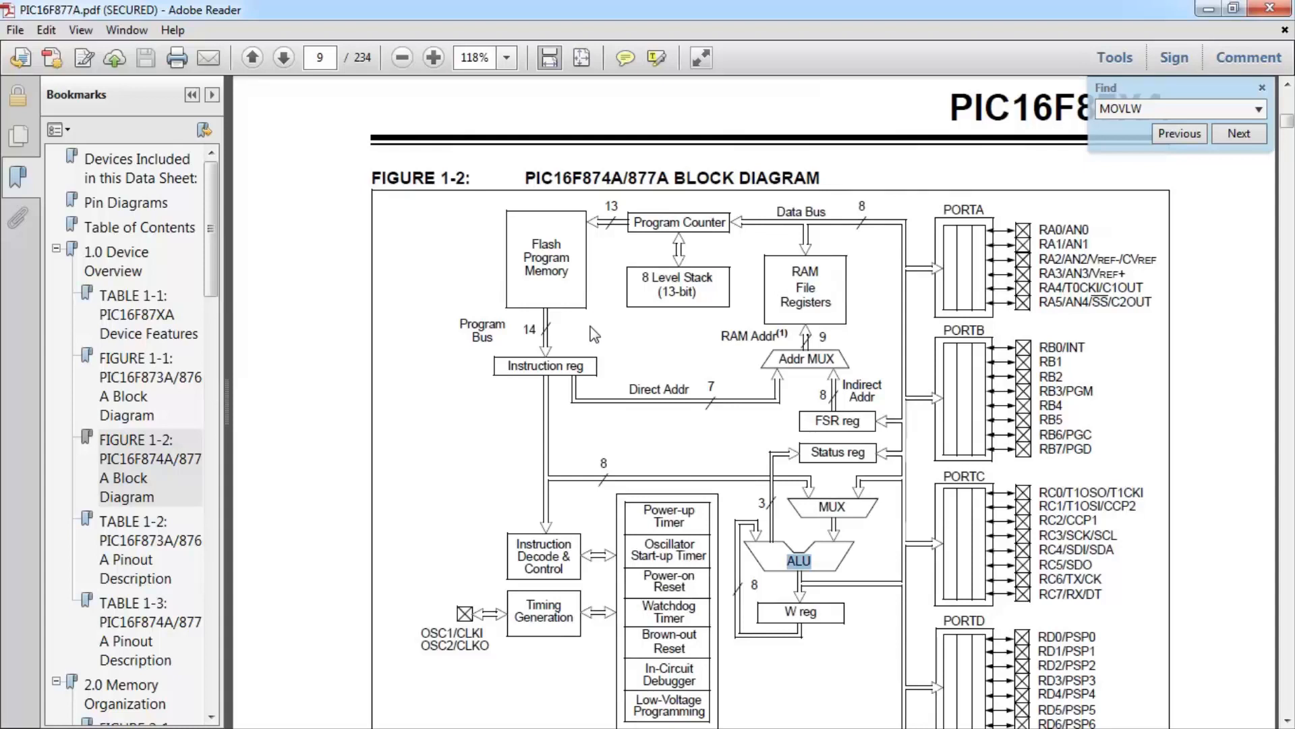